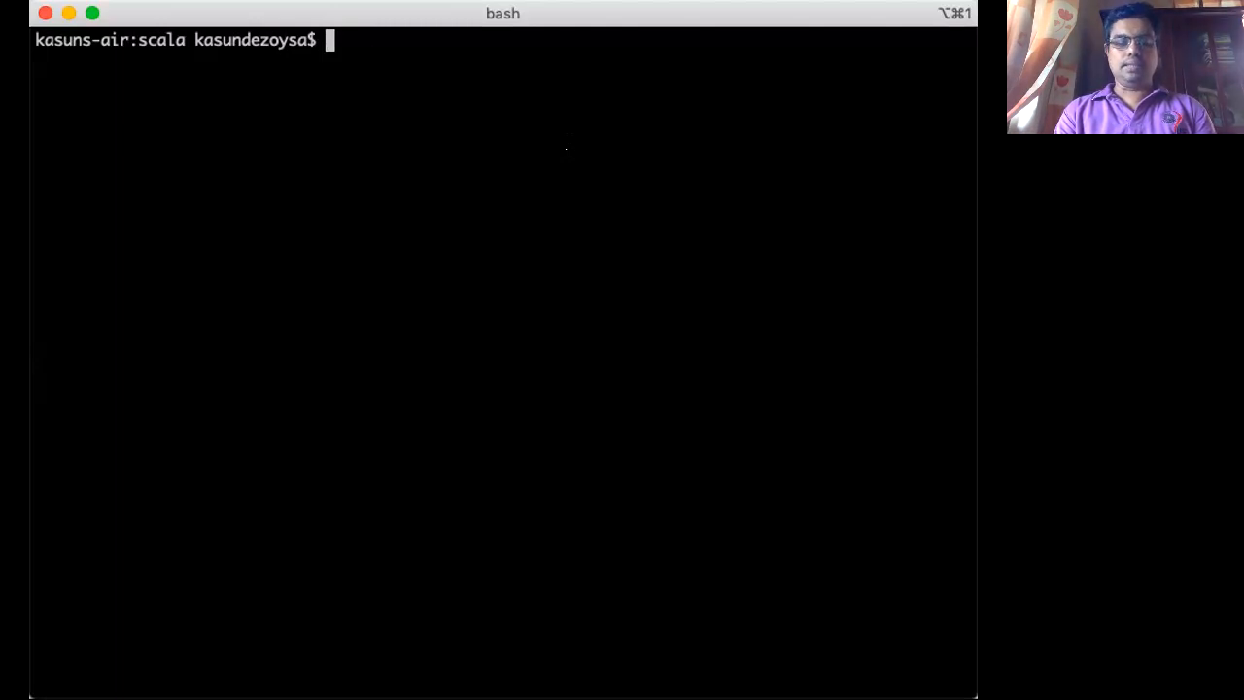
- Check the working directory with pwd and ls and display the Dockerfile contents
type("pwd")
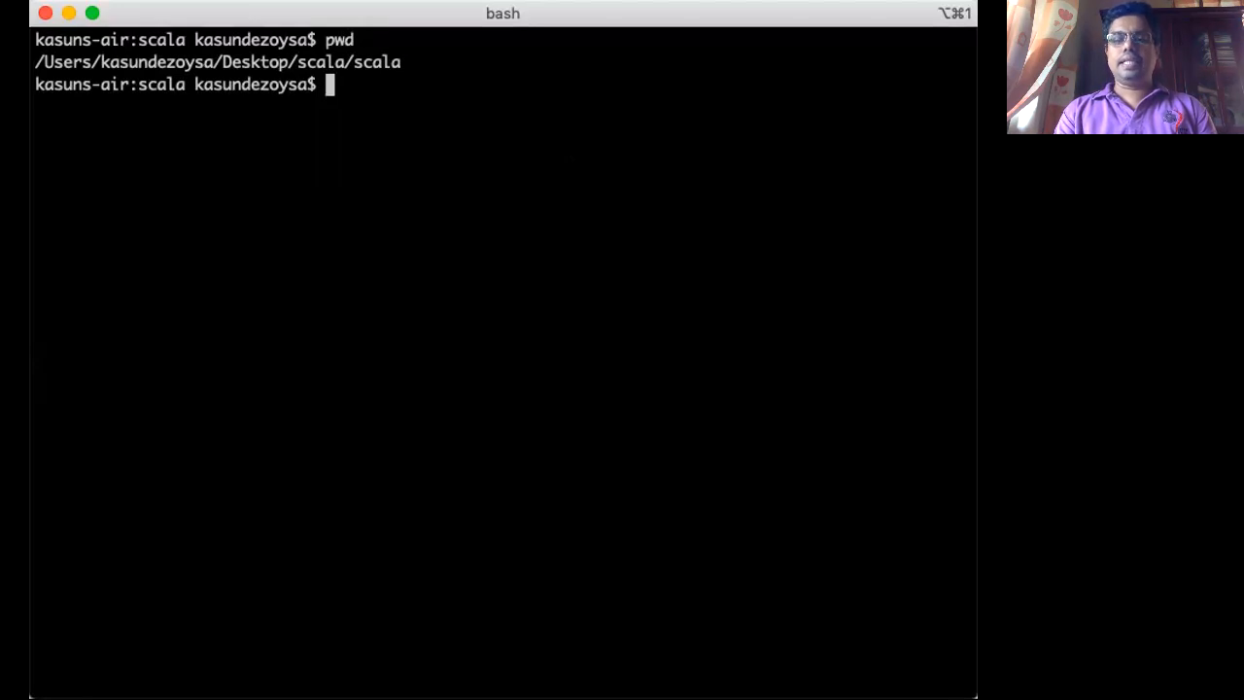
type("ls")
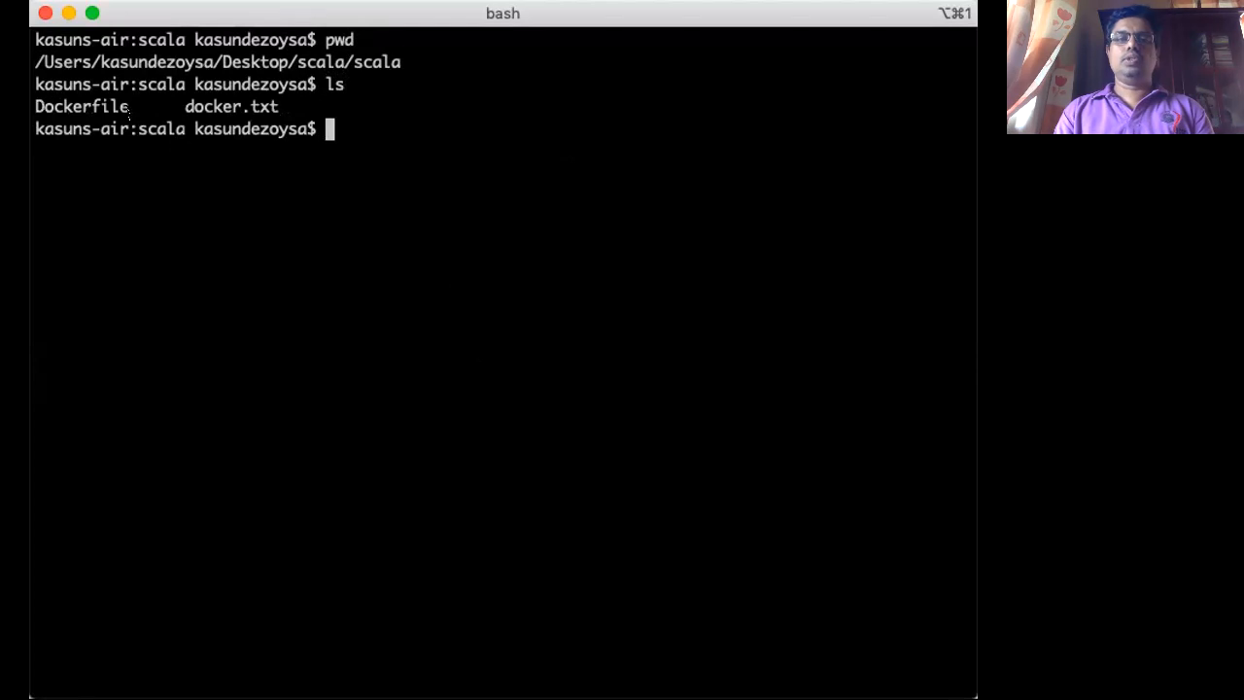
double_click(229, 105)
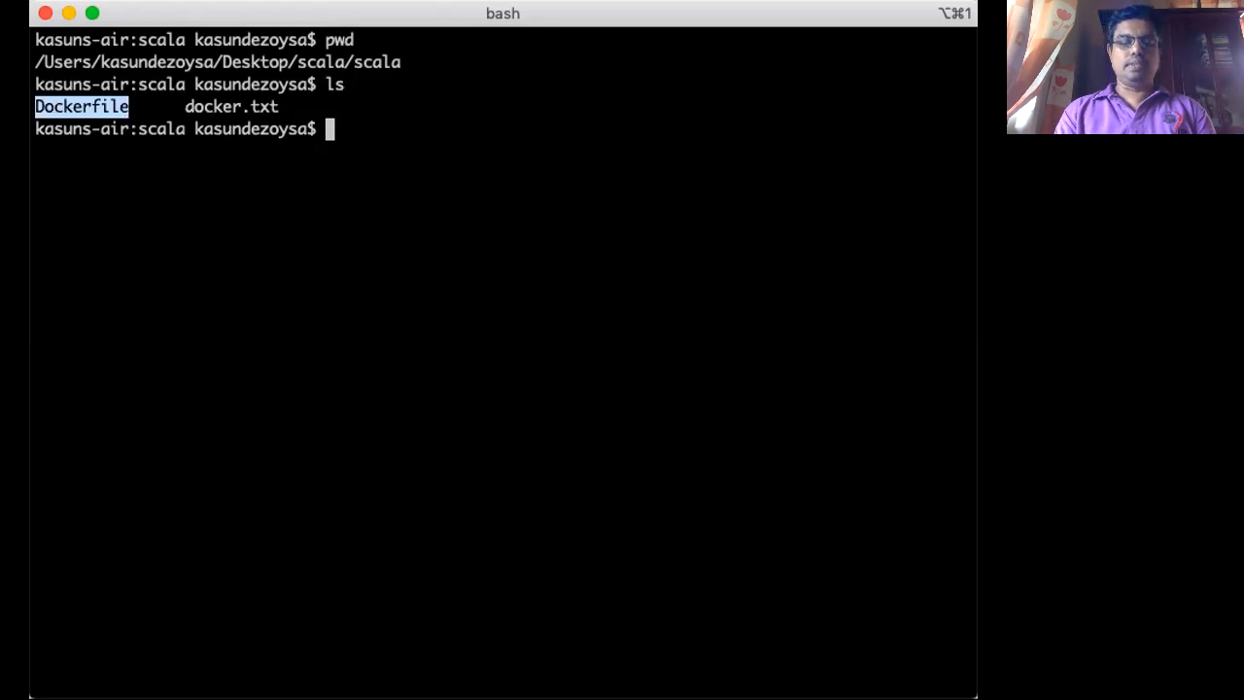
type("cat Dockerfile")
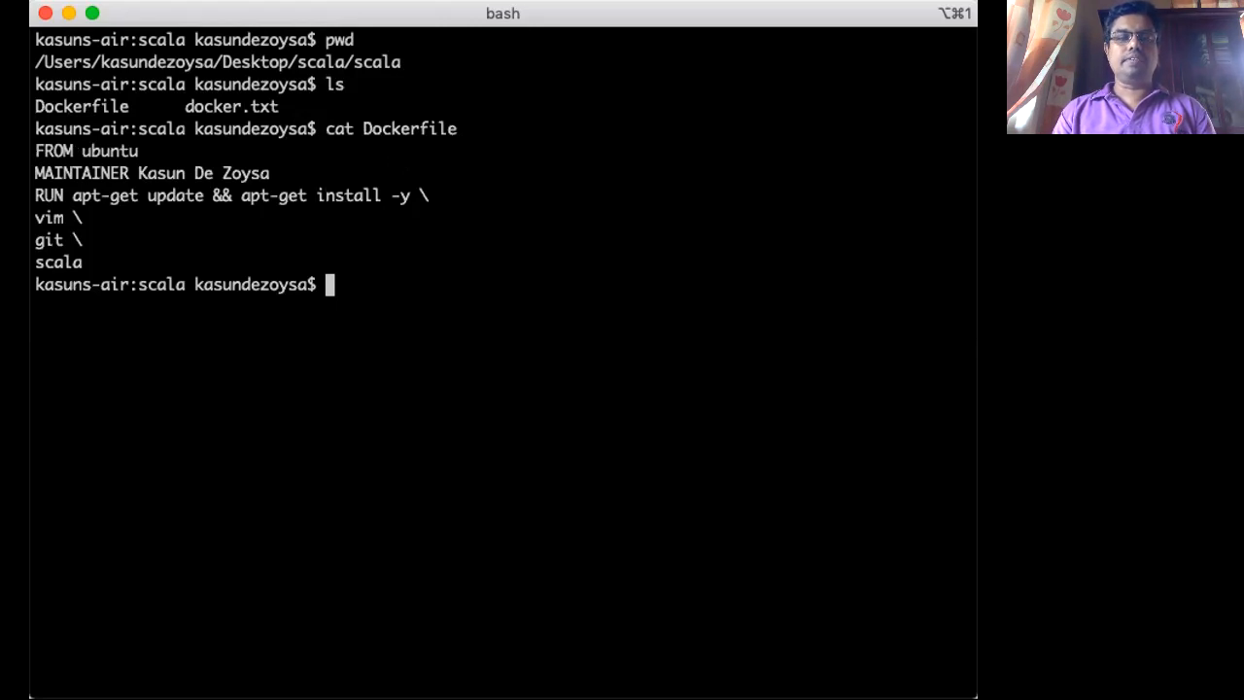
left_click_drag(35, 151, 81, 260)
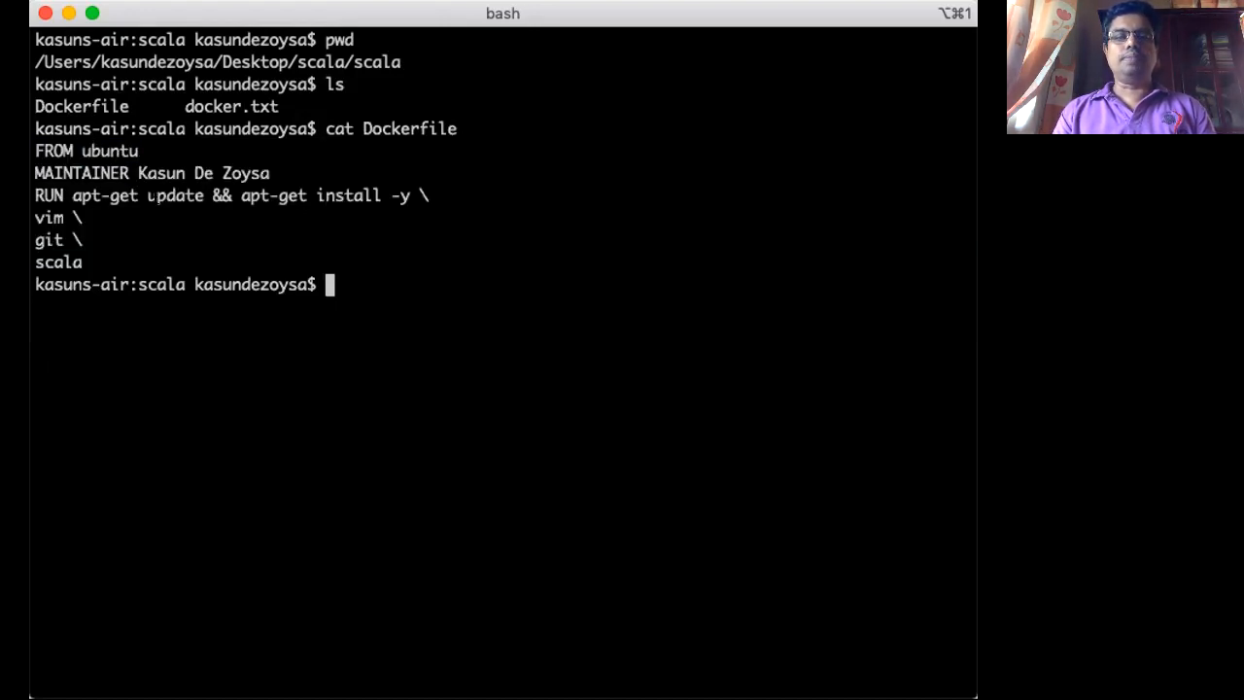
double_click(175, 194)
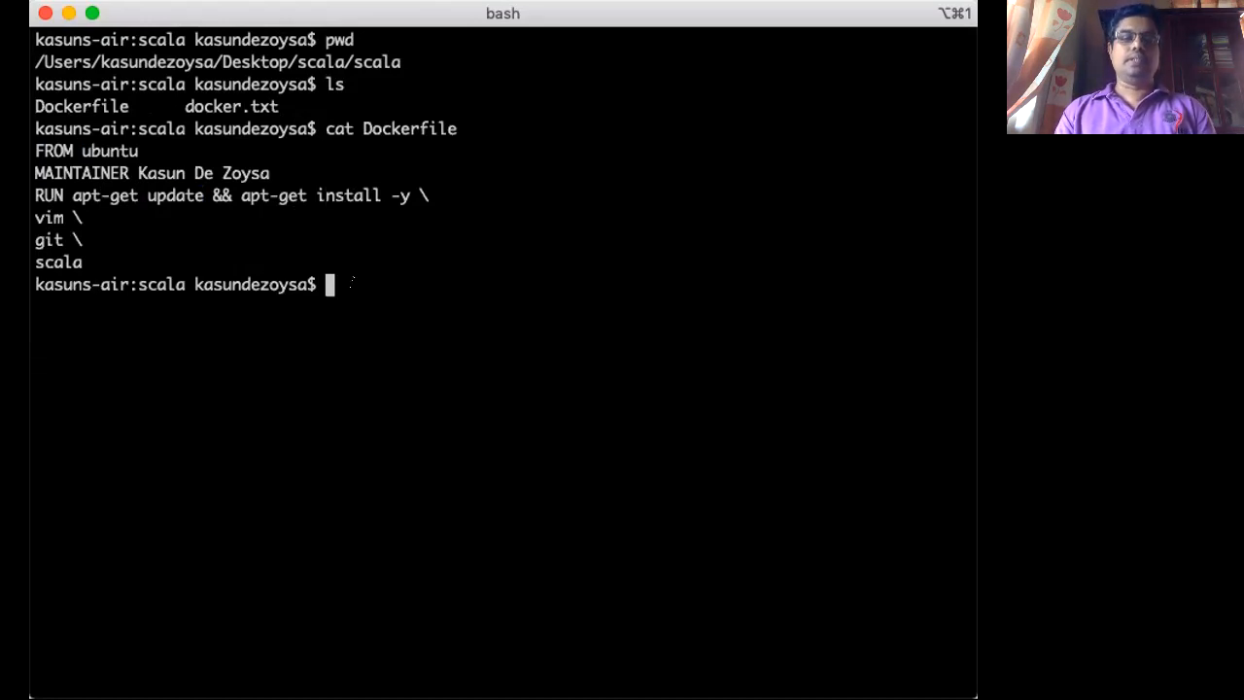
- Display the docker.txt command notes and start entering docker build -t
type("cat d")
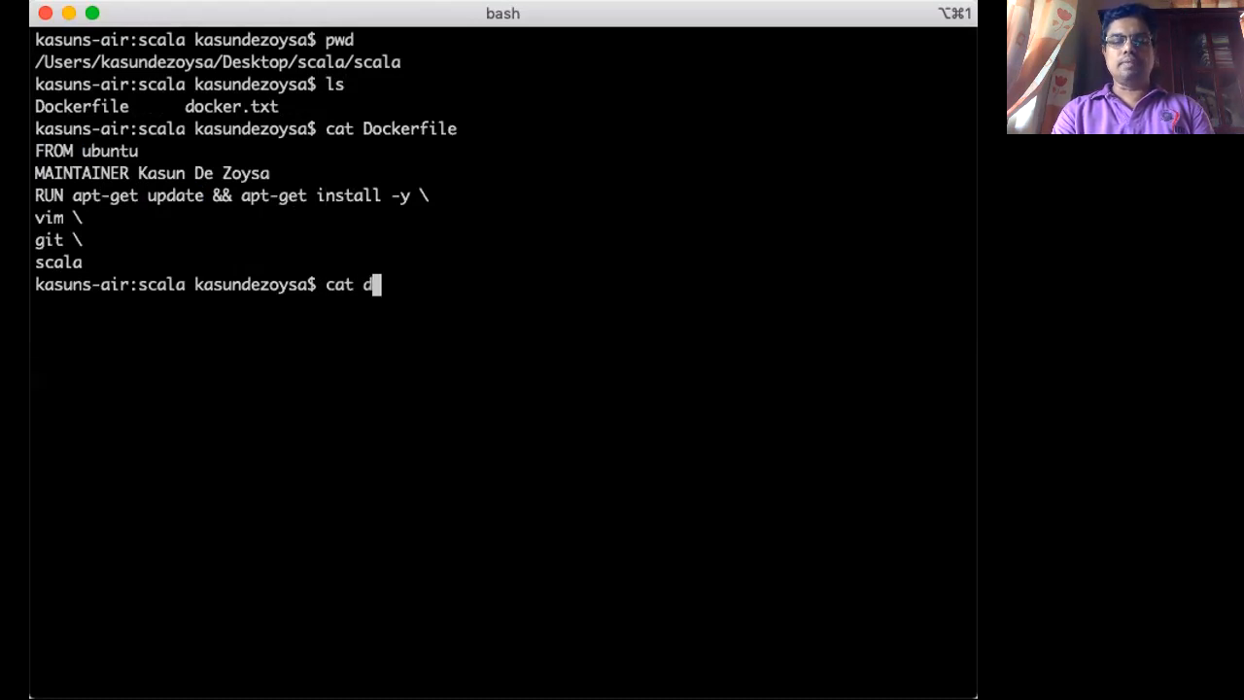
type("ocker.txt")
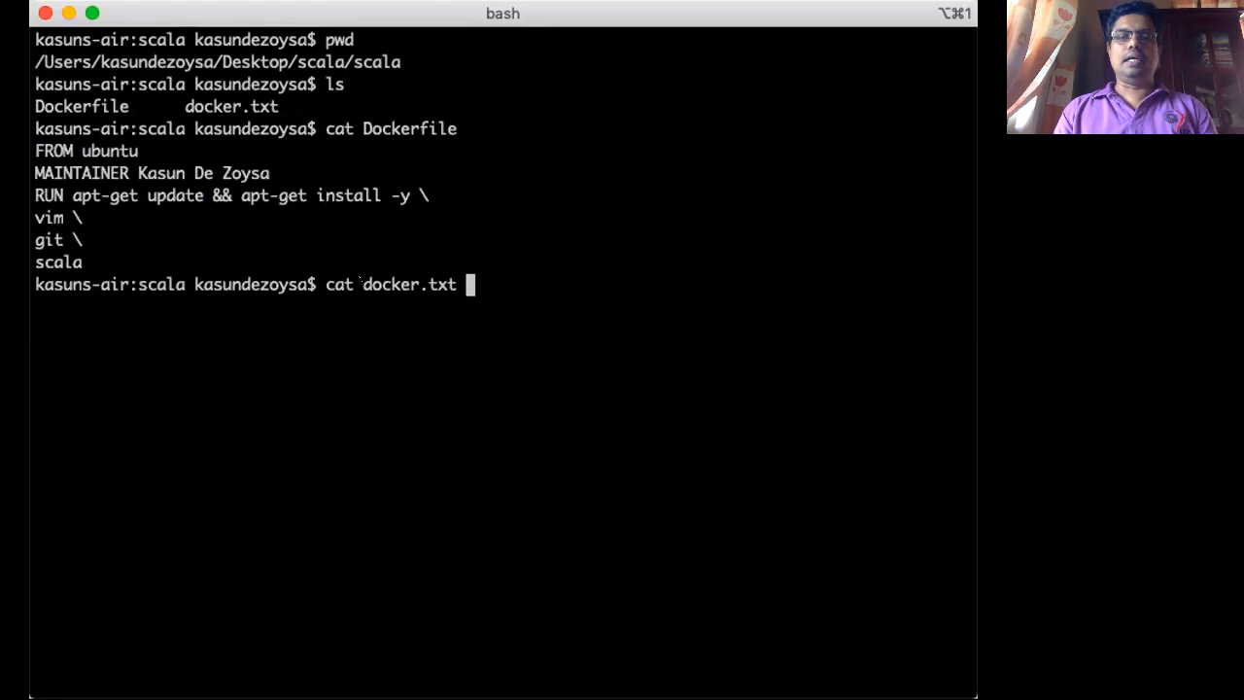
double_click(408, 283)
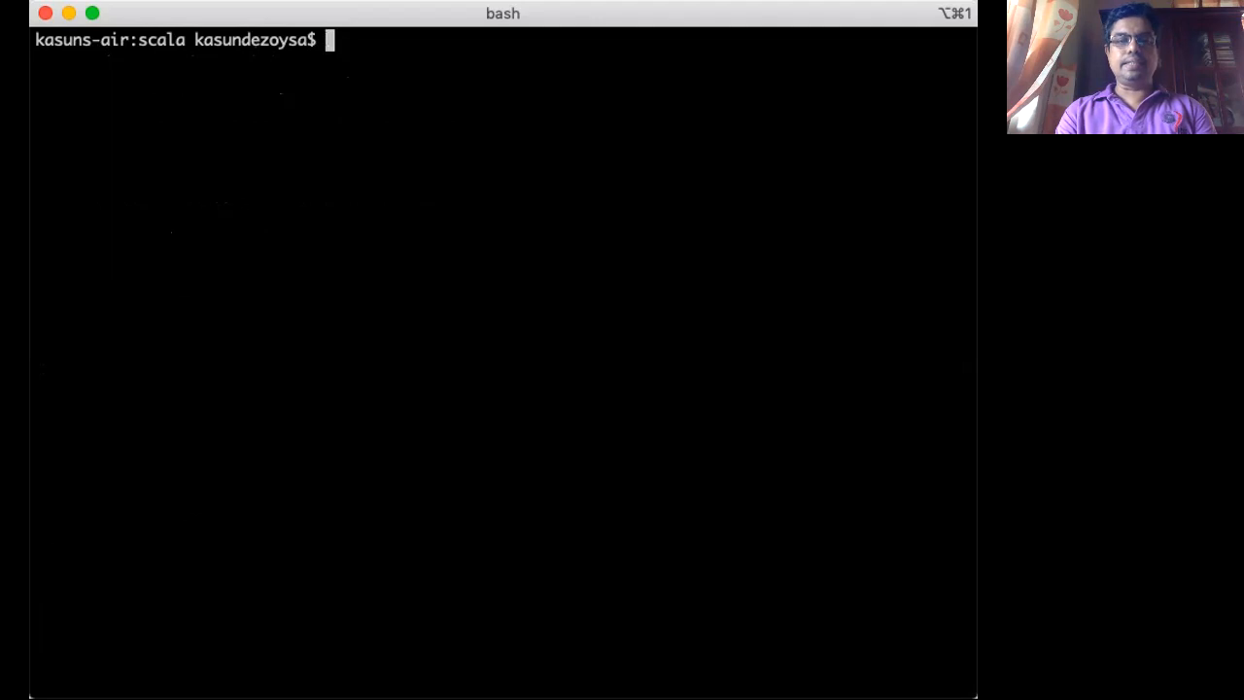
type("ls")
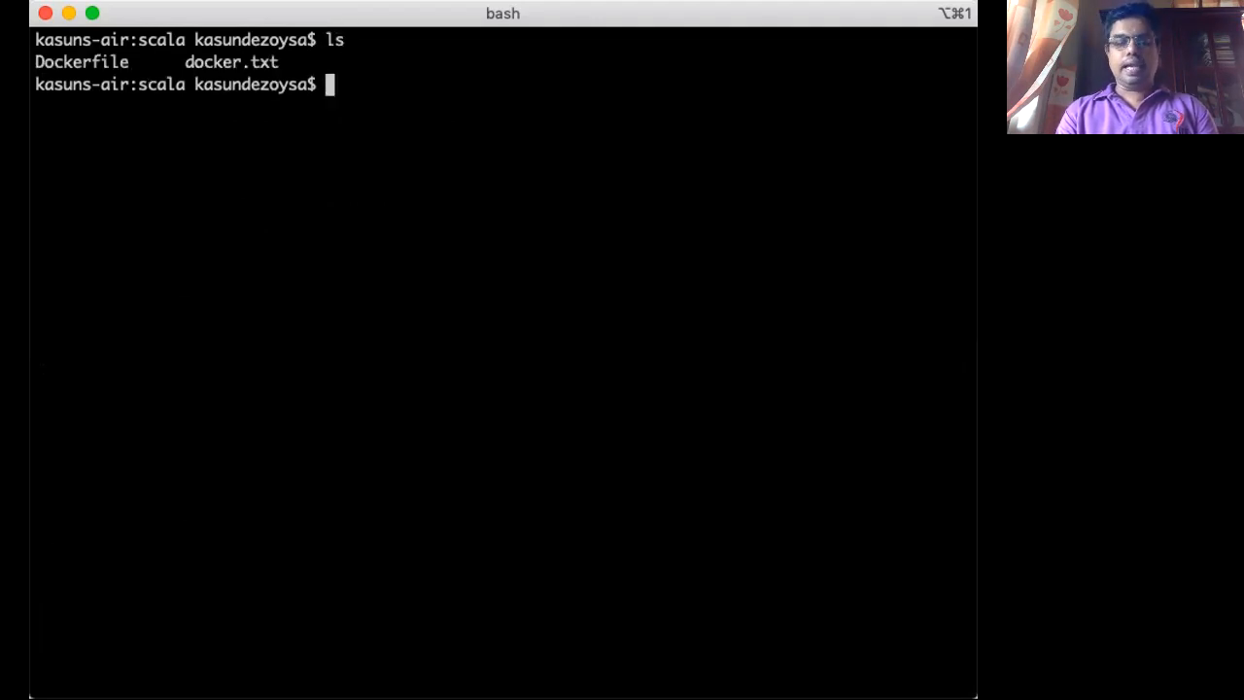
type("docker")
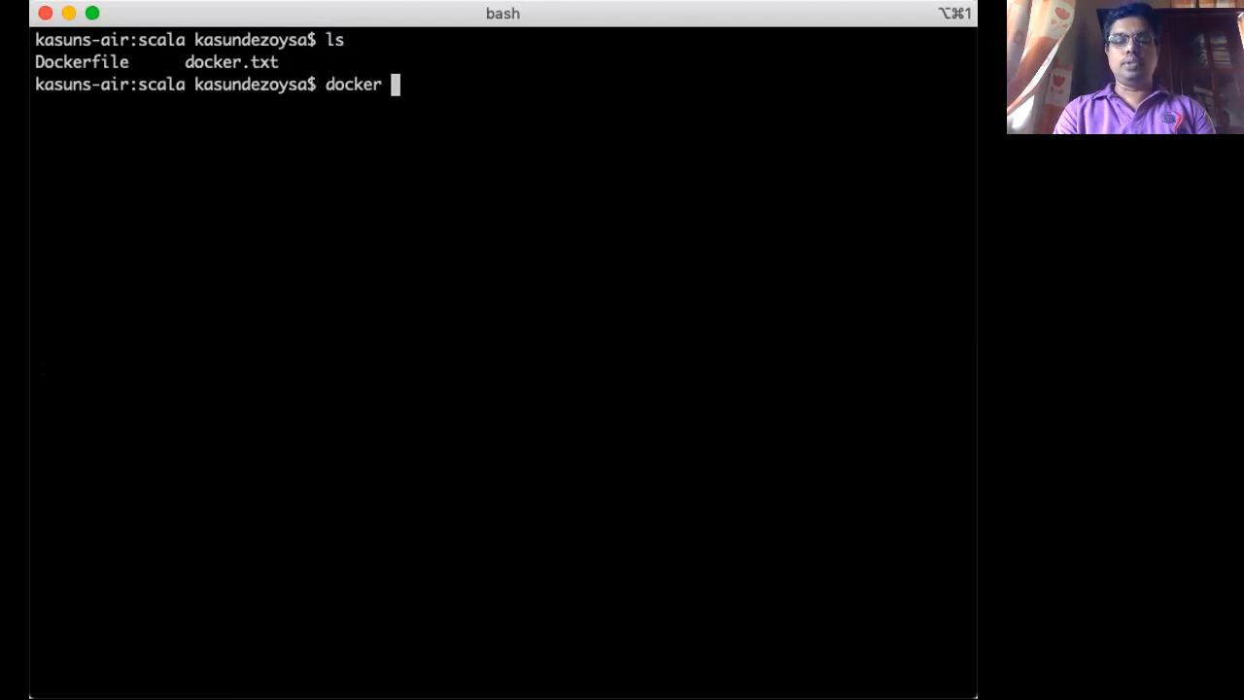
type("build")
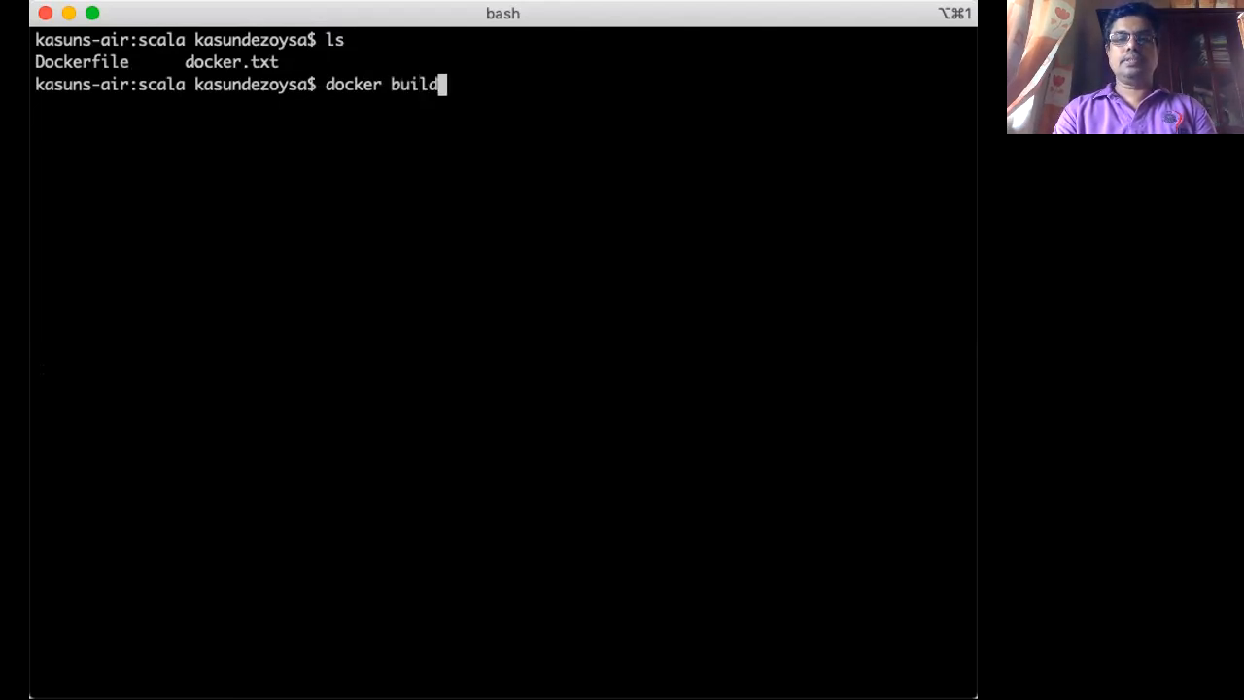
type("-t")
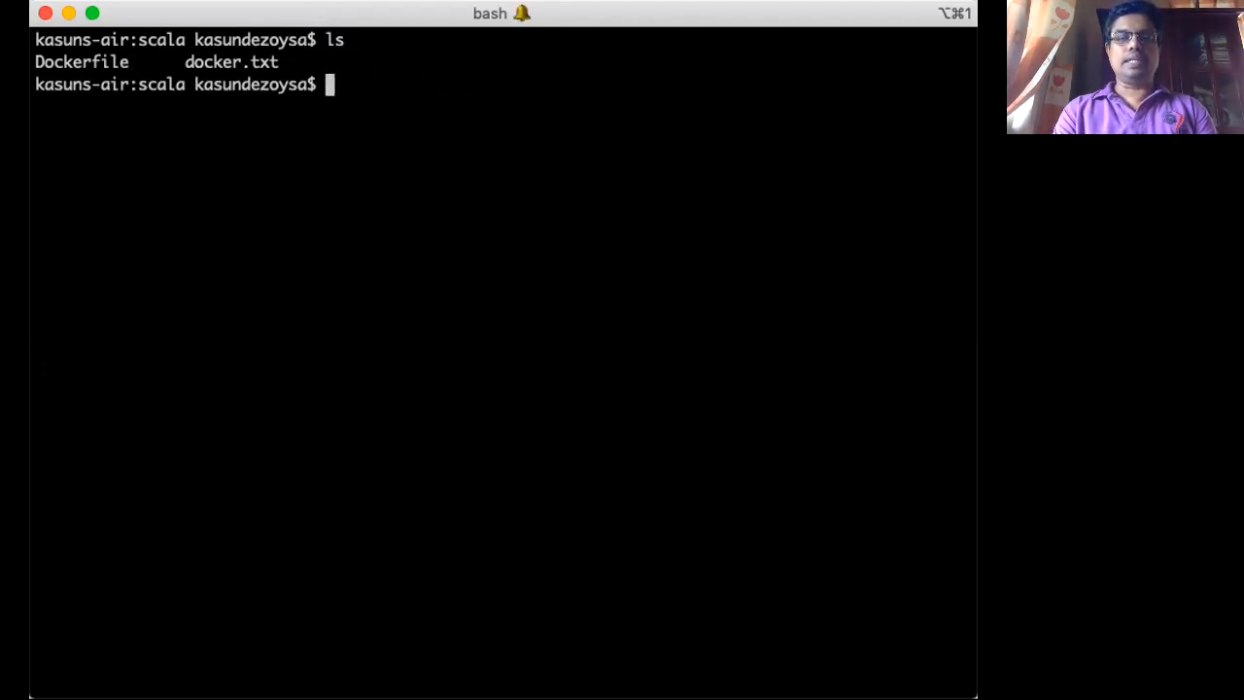
type("cat docker.txt")
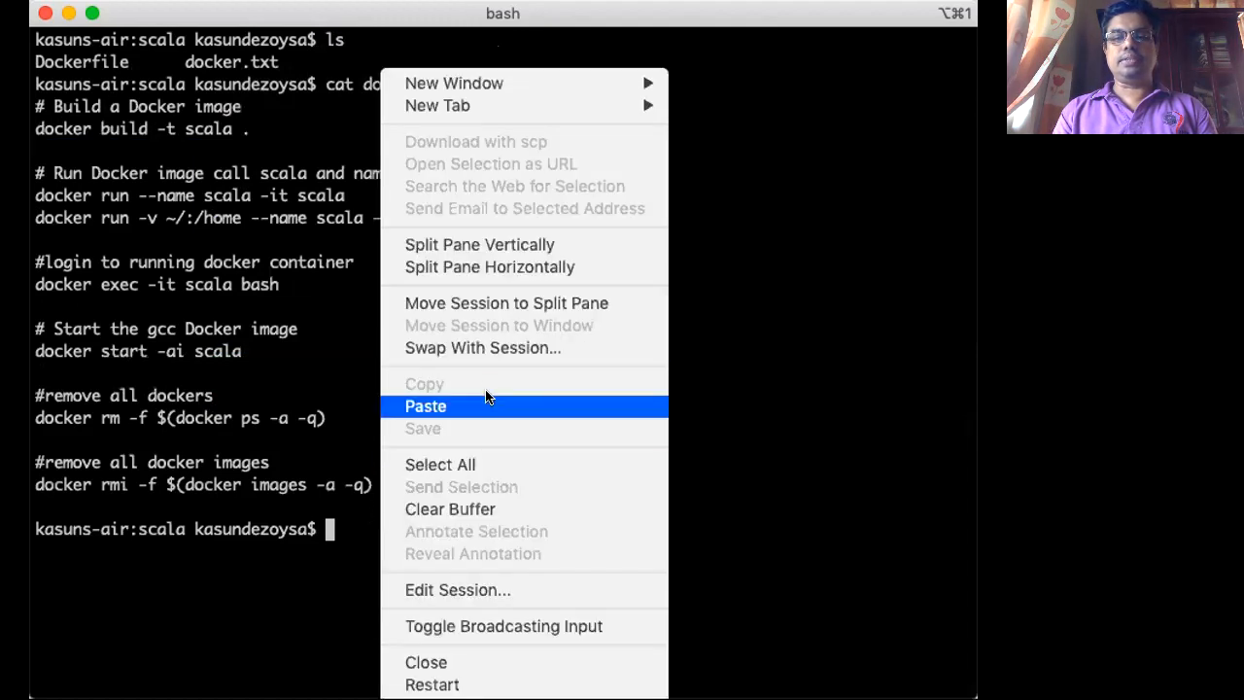
- Run 'docker build -t scala .' to build the image tagged scala:latest
left_click(424, 406)
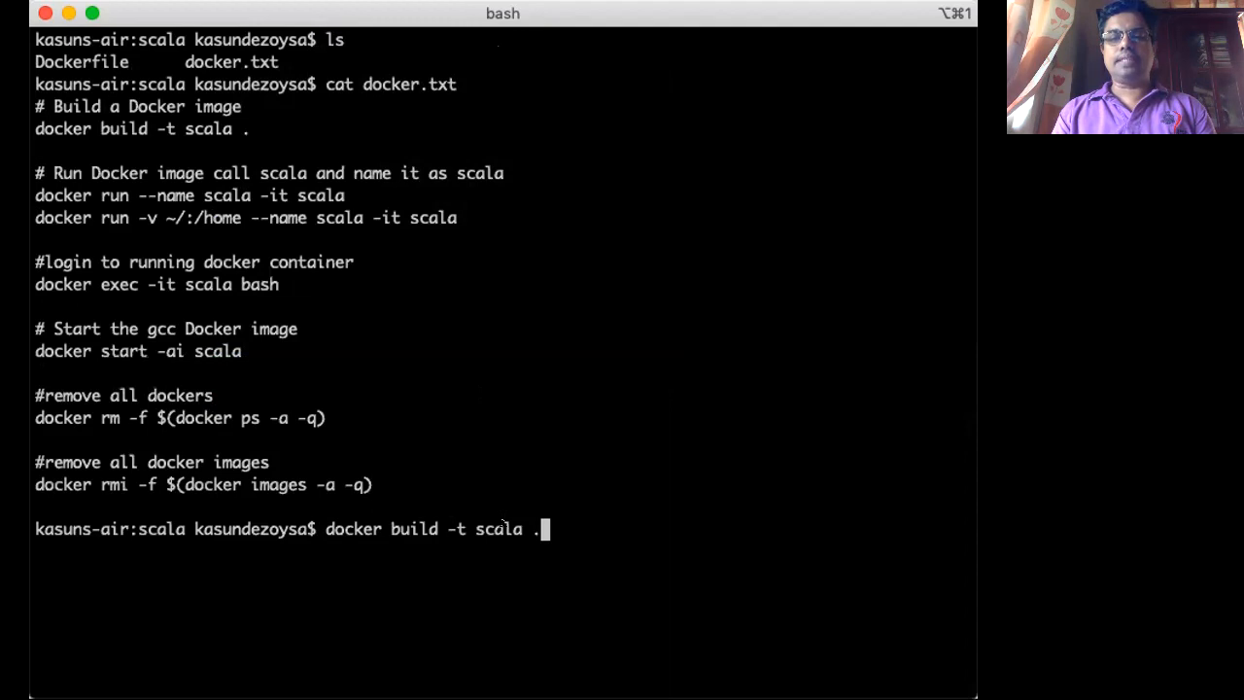
double_click(498, 529)
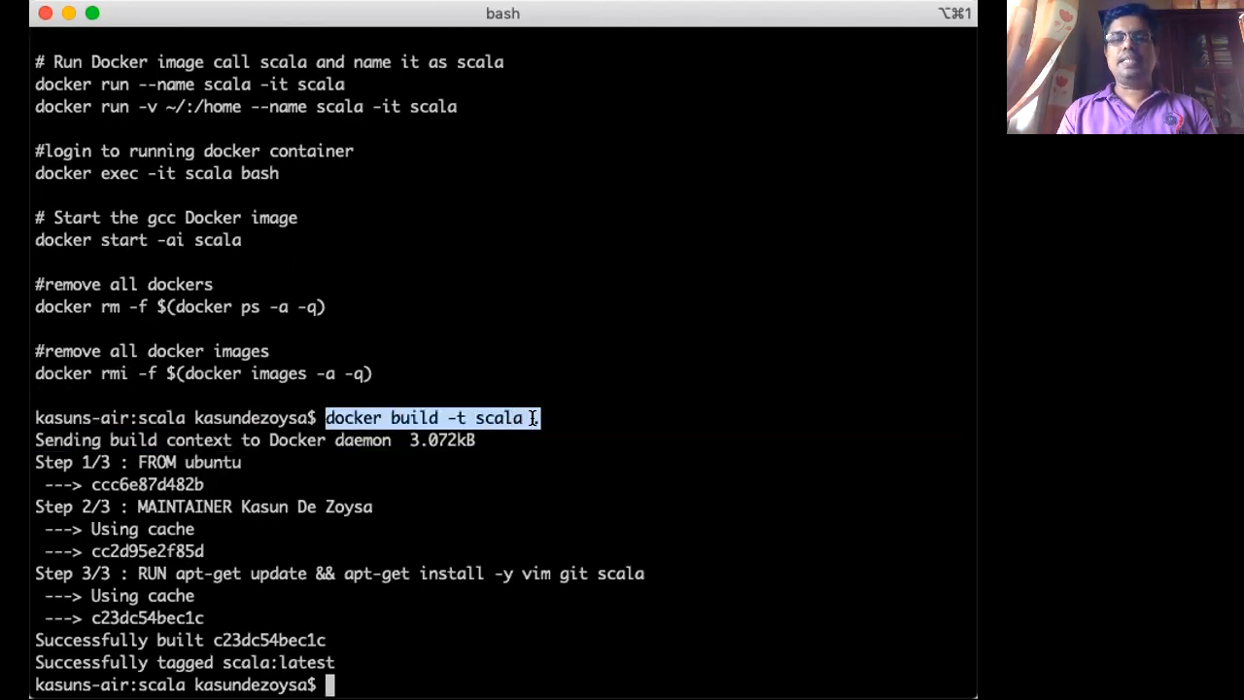
type(".")
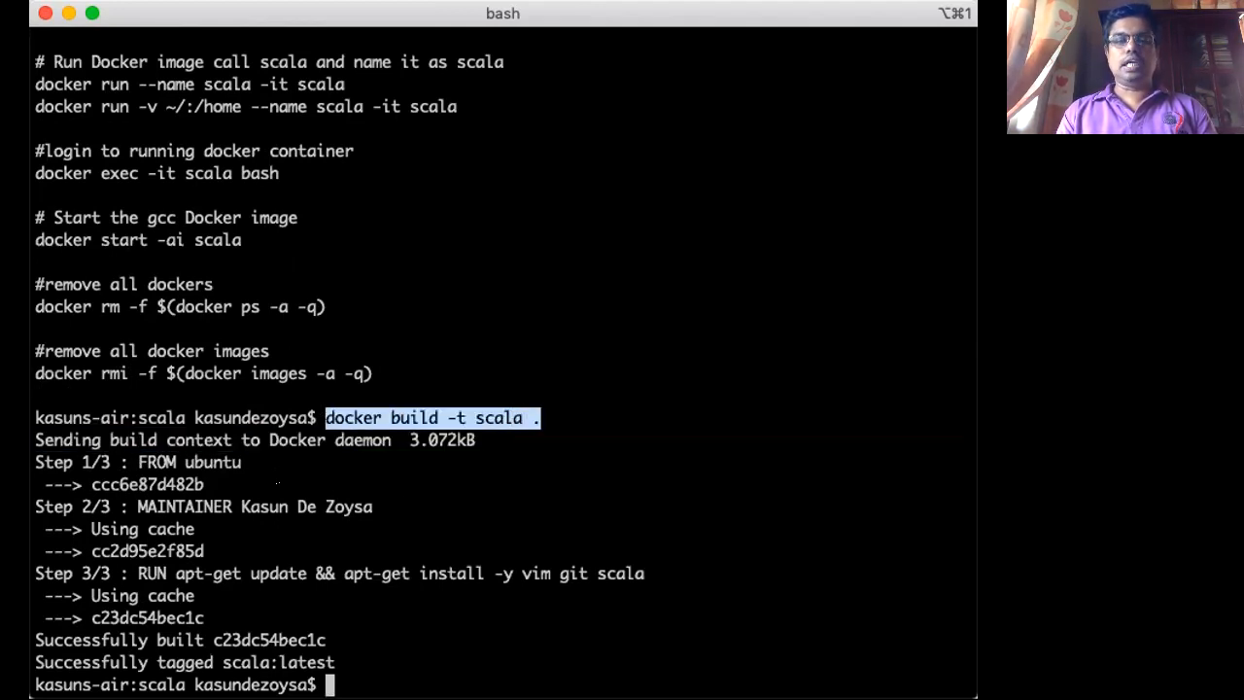
double_click(211, 463)
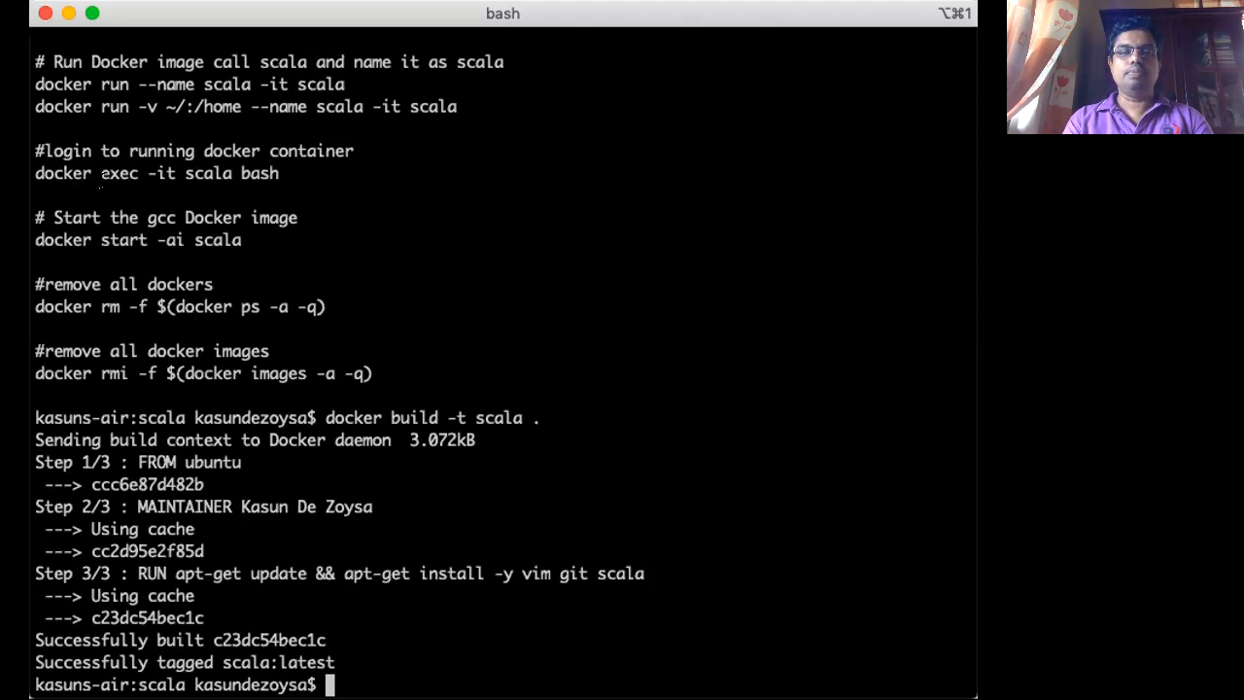
- Run 'docker run -v ~/:/home --name scala -it scala', which fails as the name is in use
double_click(62, 84)
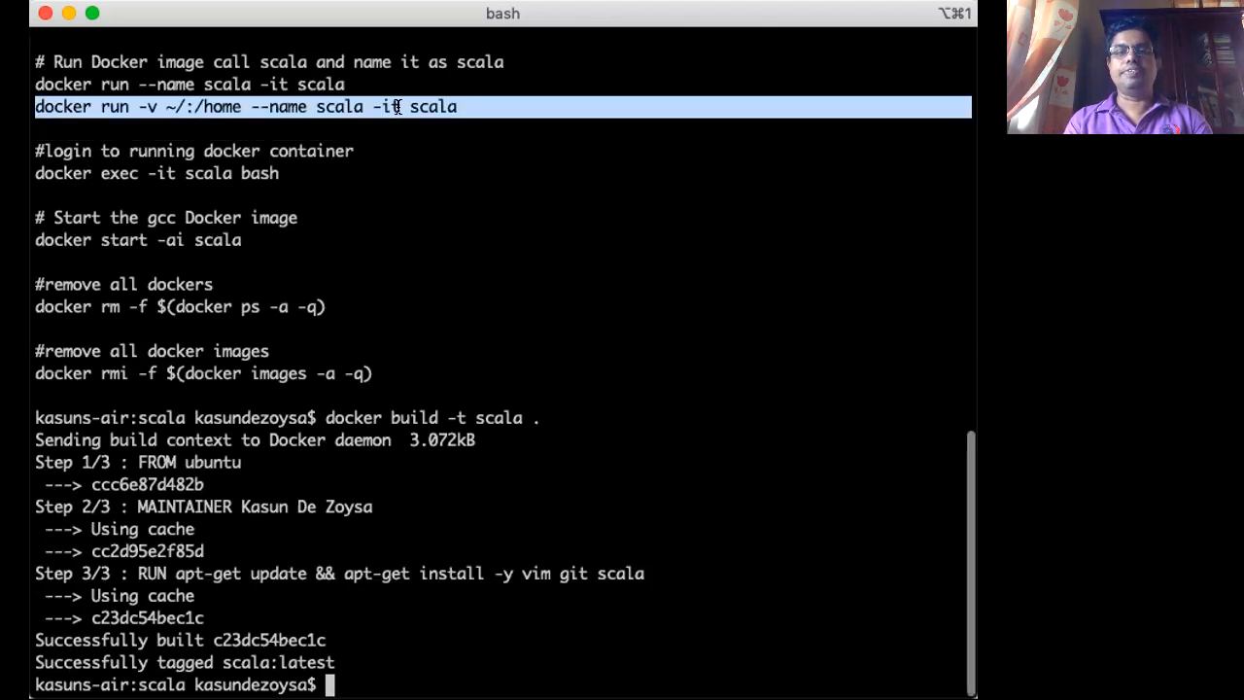
right_click(486, 107)
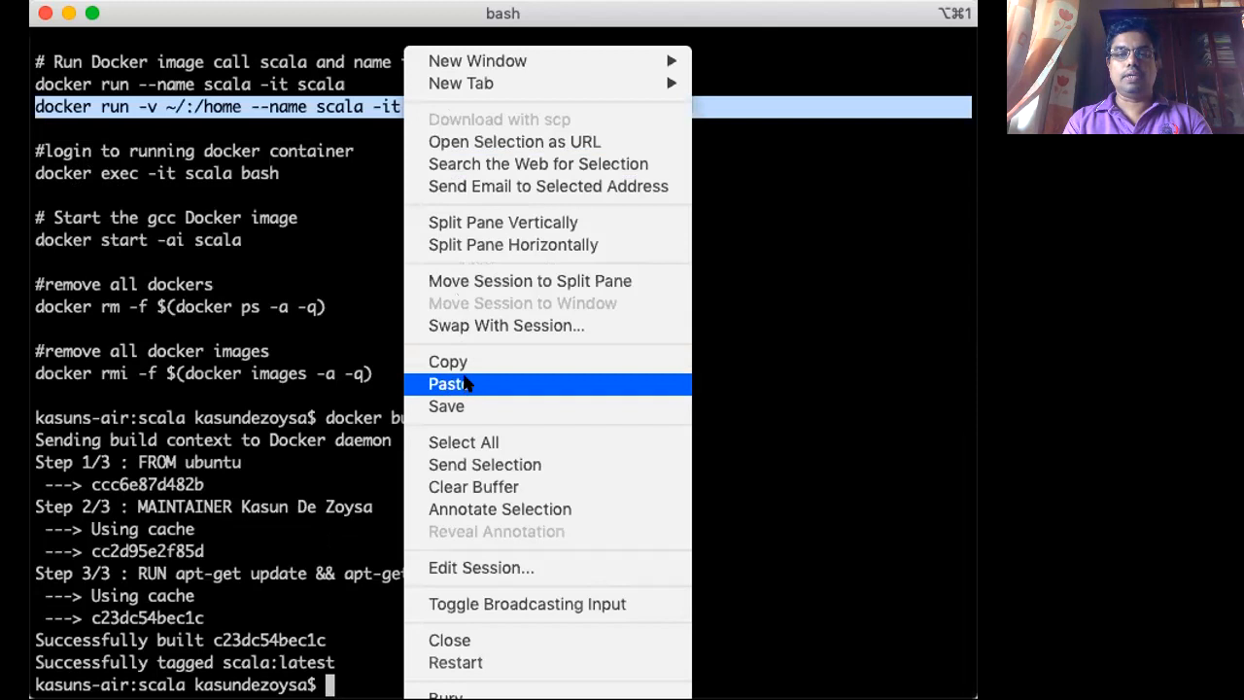
left_click(451, 383)
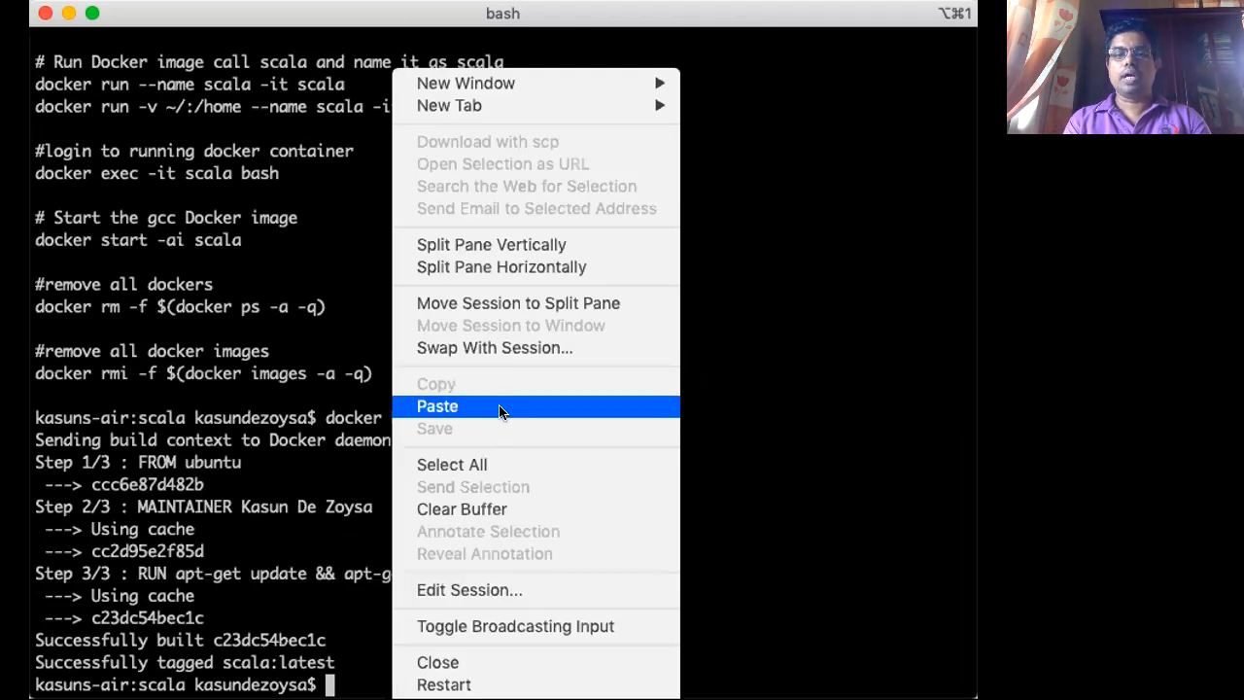
left_click(435, 407)
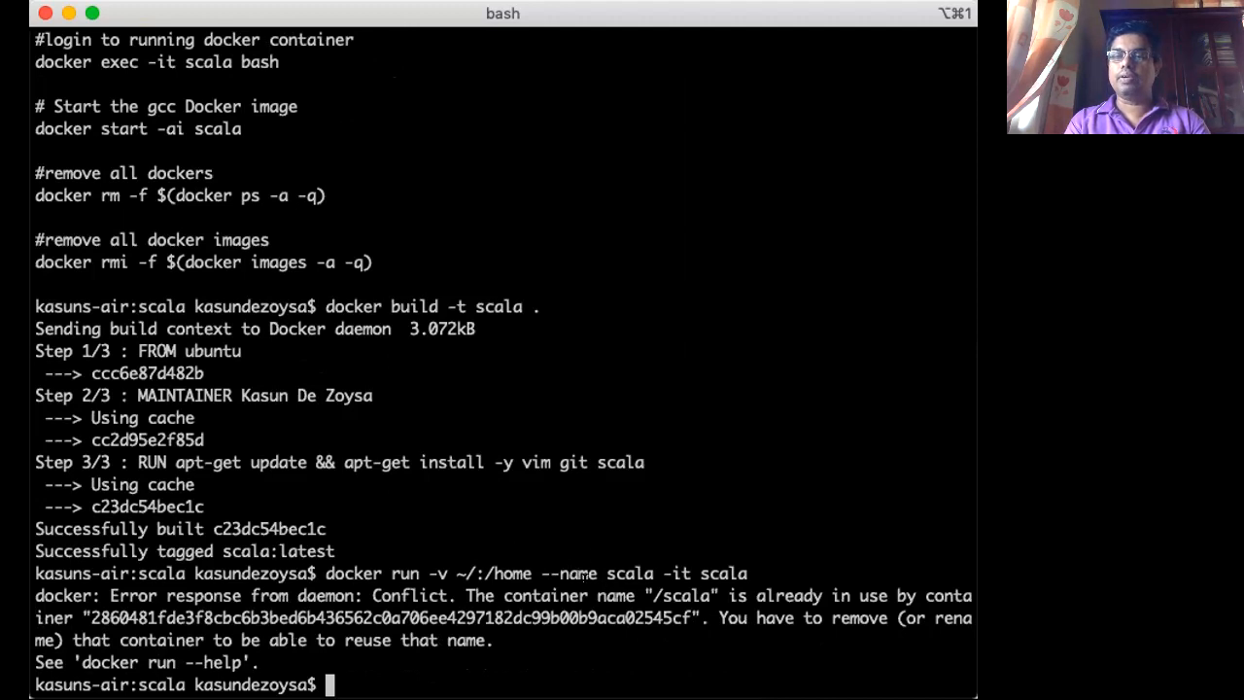
- Attempt removing the old scala container, correcting misspelled docker commands
type("dcke")
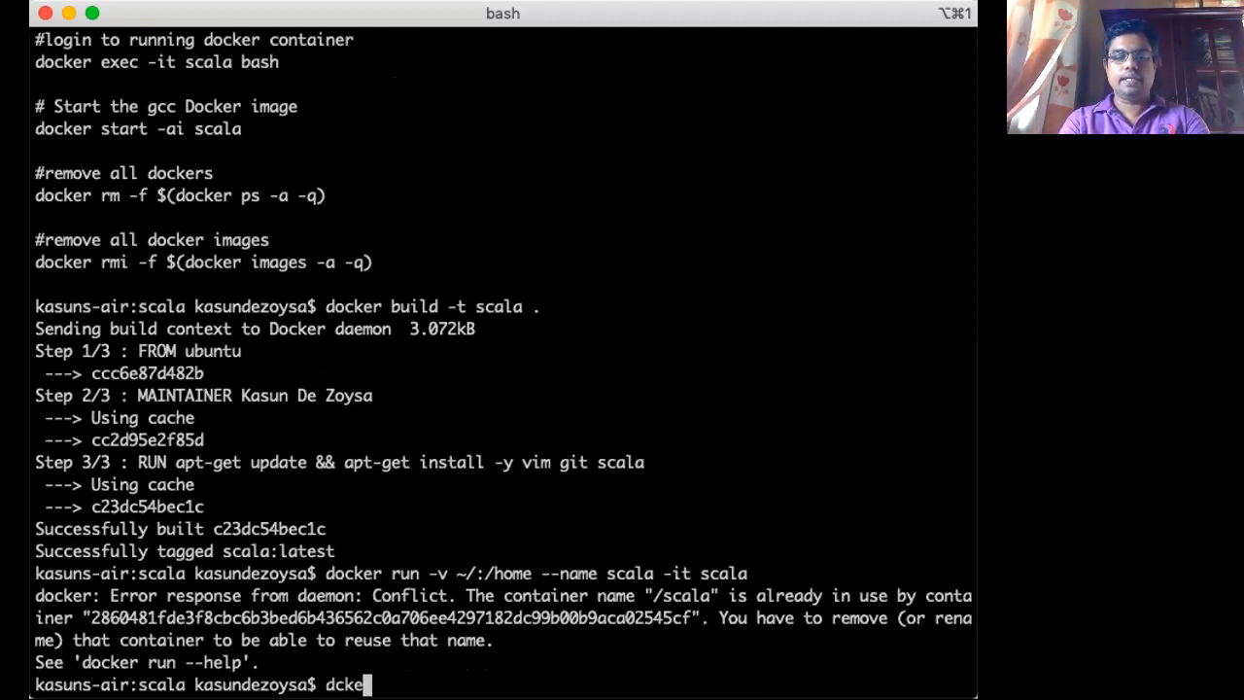
key("Backspace")
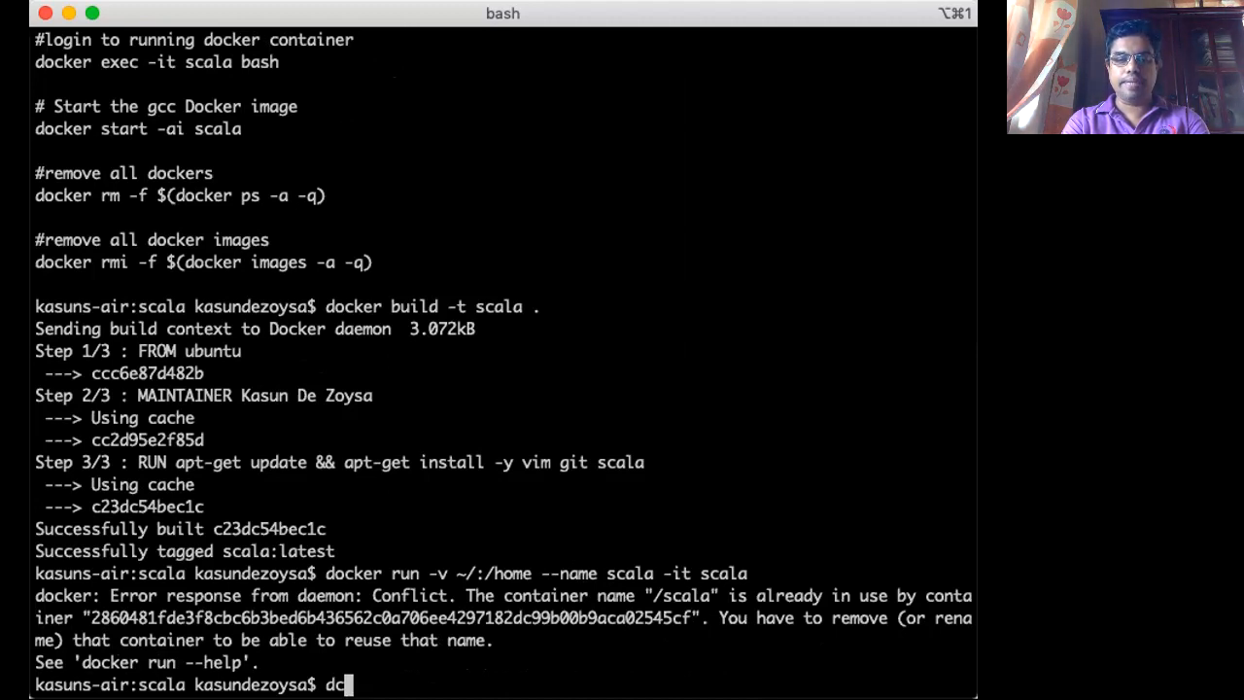
type("oker rm")
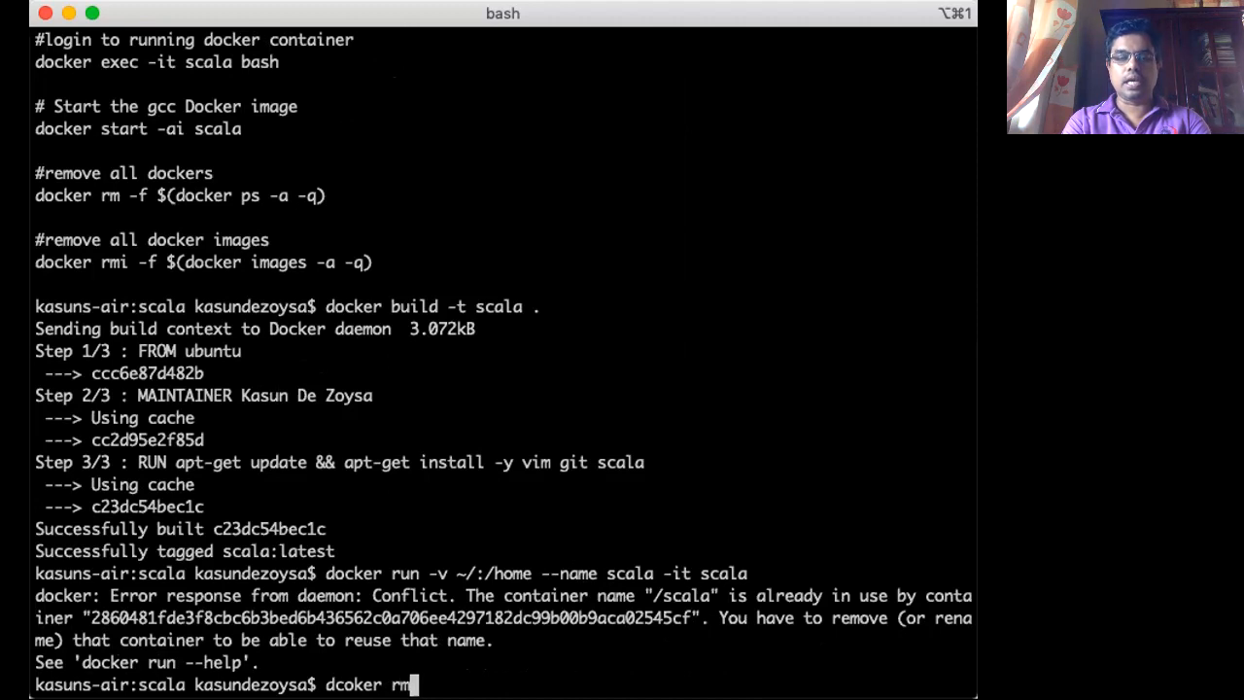
type("scal")
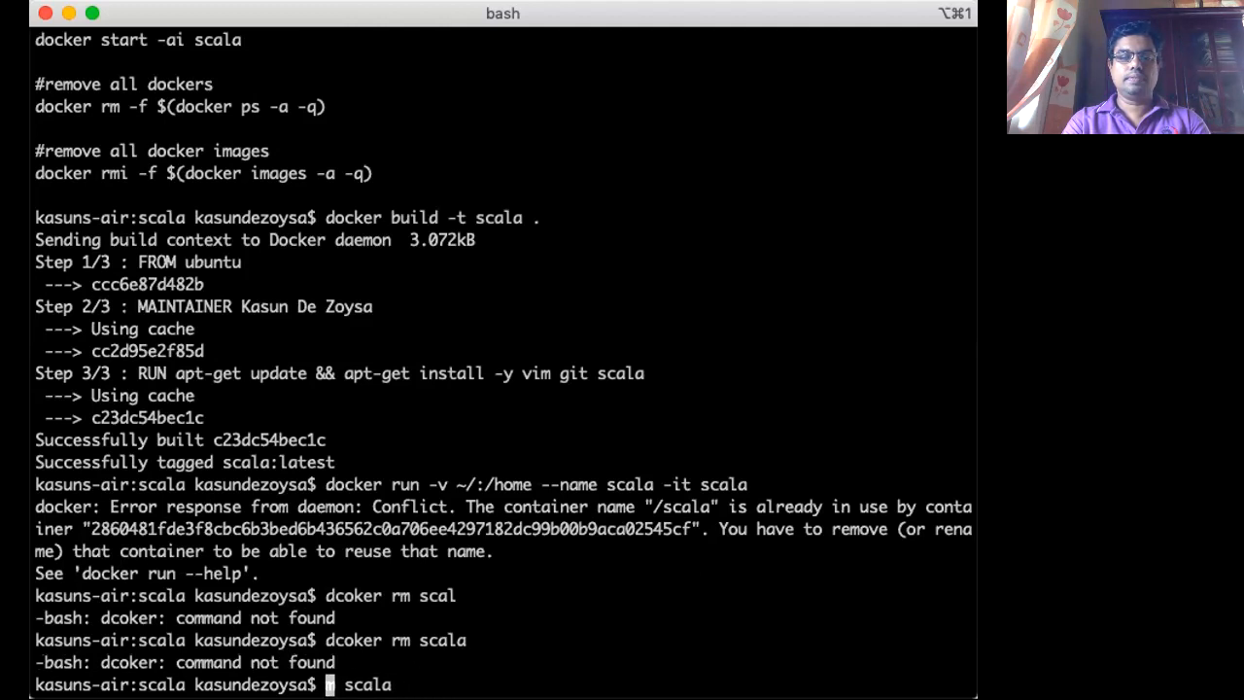
type("docker r")
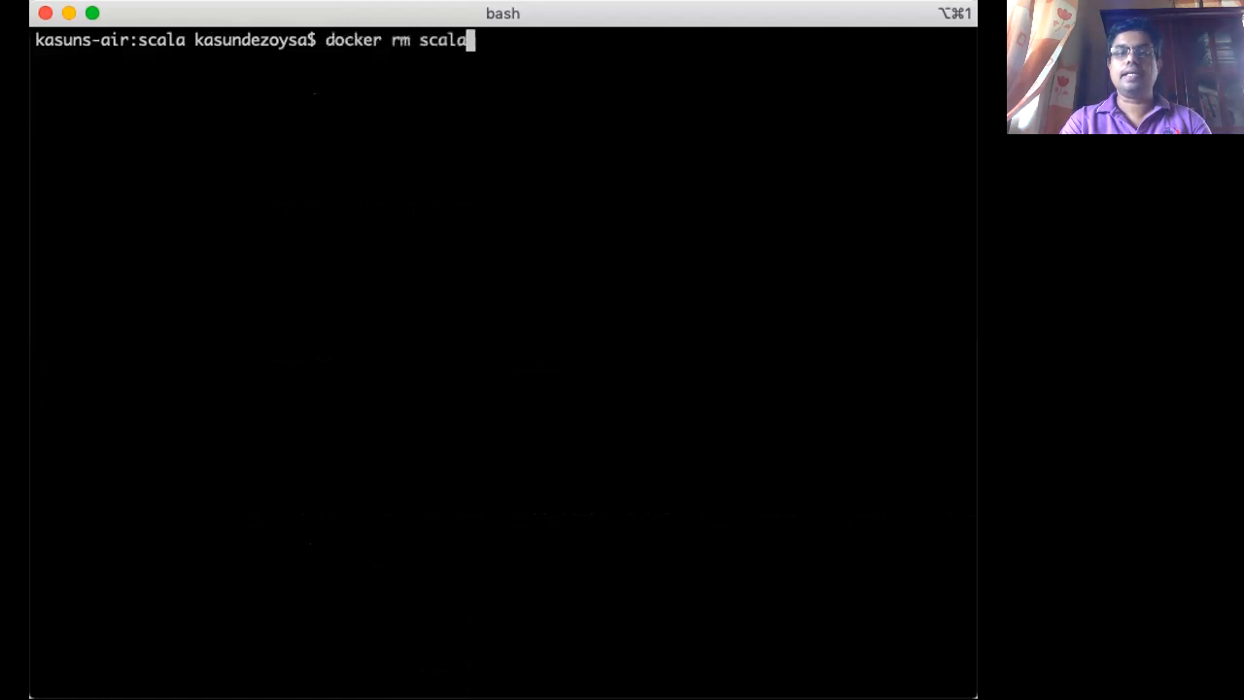
- Start a new scala container with home mounted and cd into /home/Desktop/scala/scala
type("docker run -v ~/:/home --name scala -it scala")
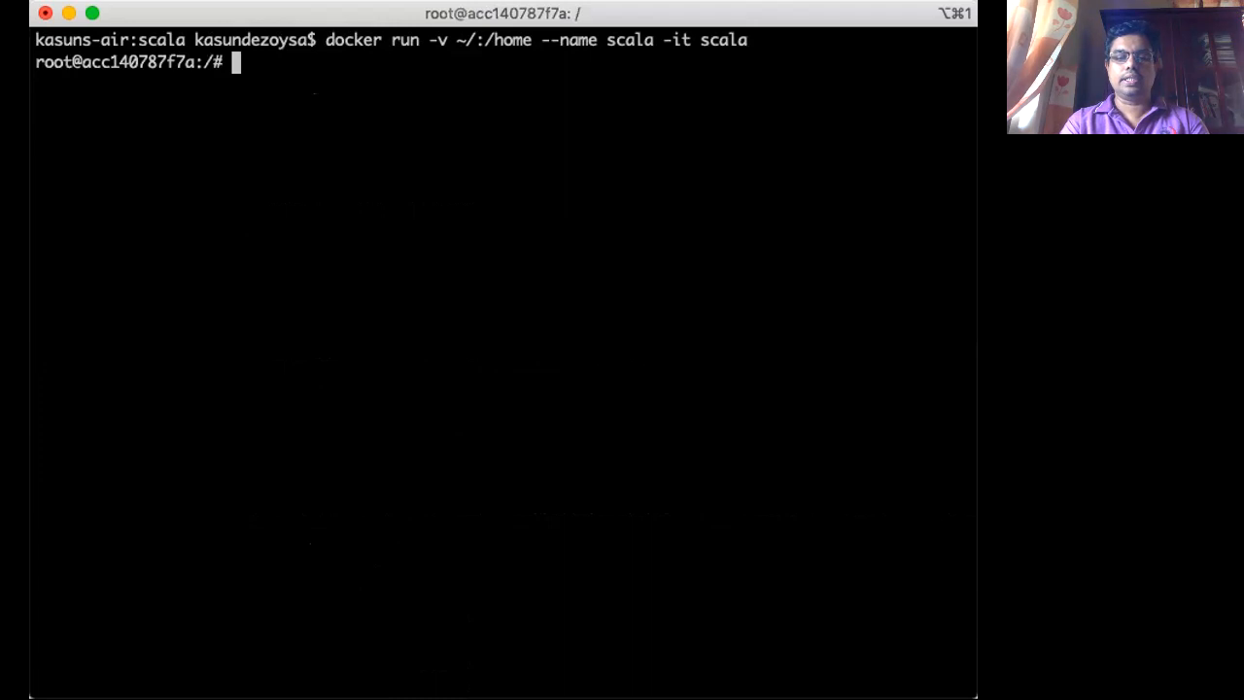
type("ls")
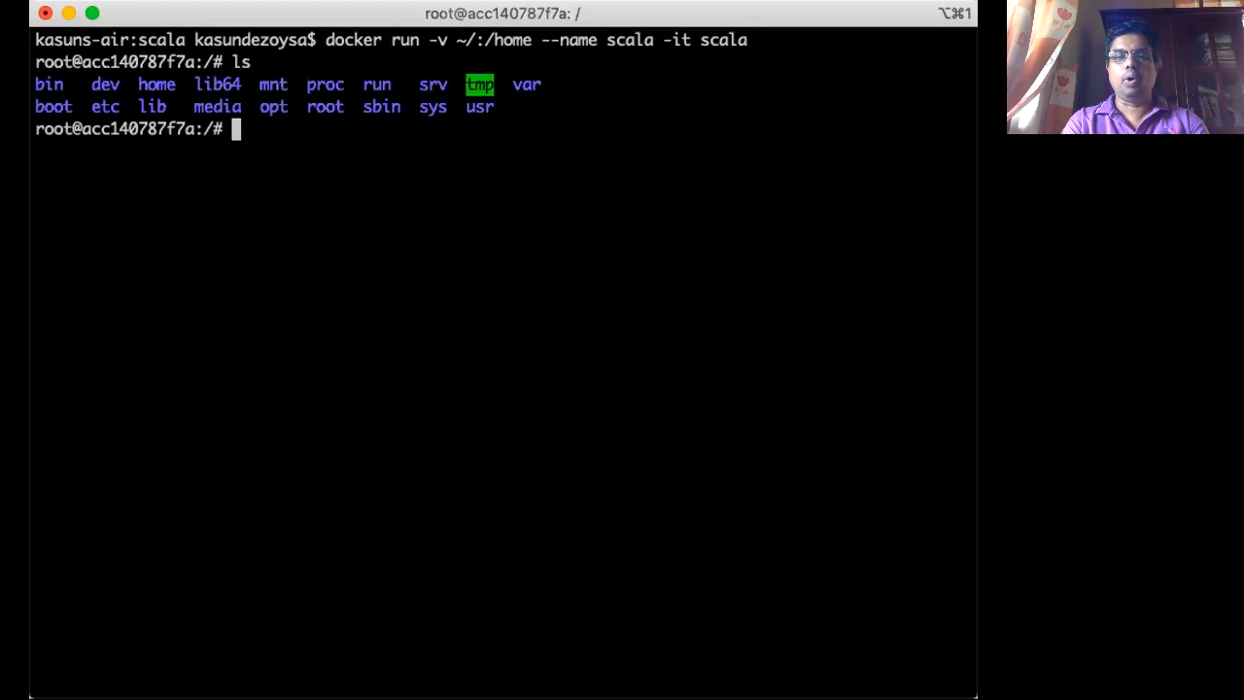
type("cd")
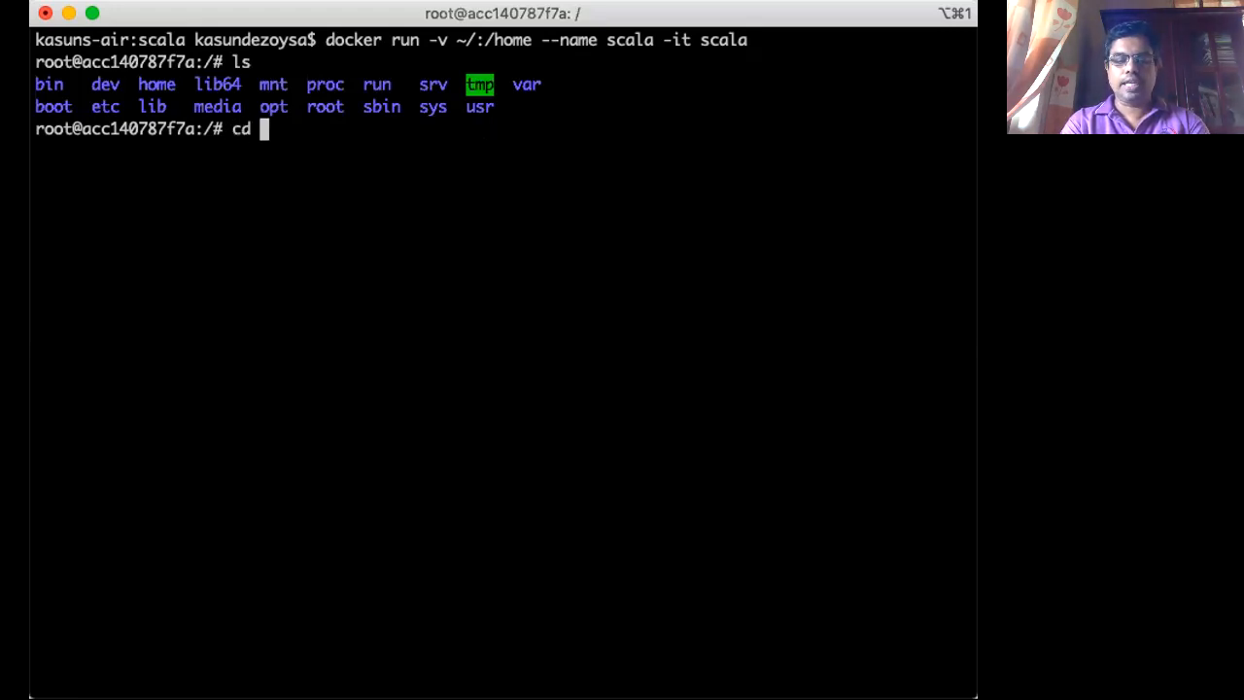
type("/home/")
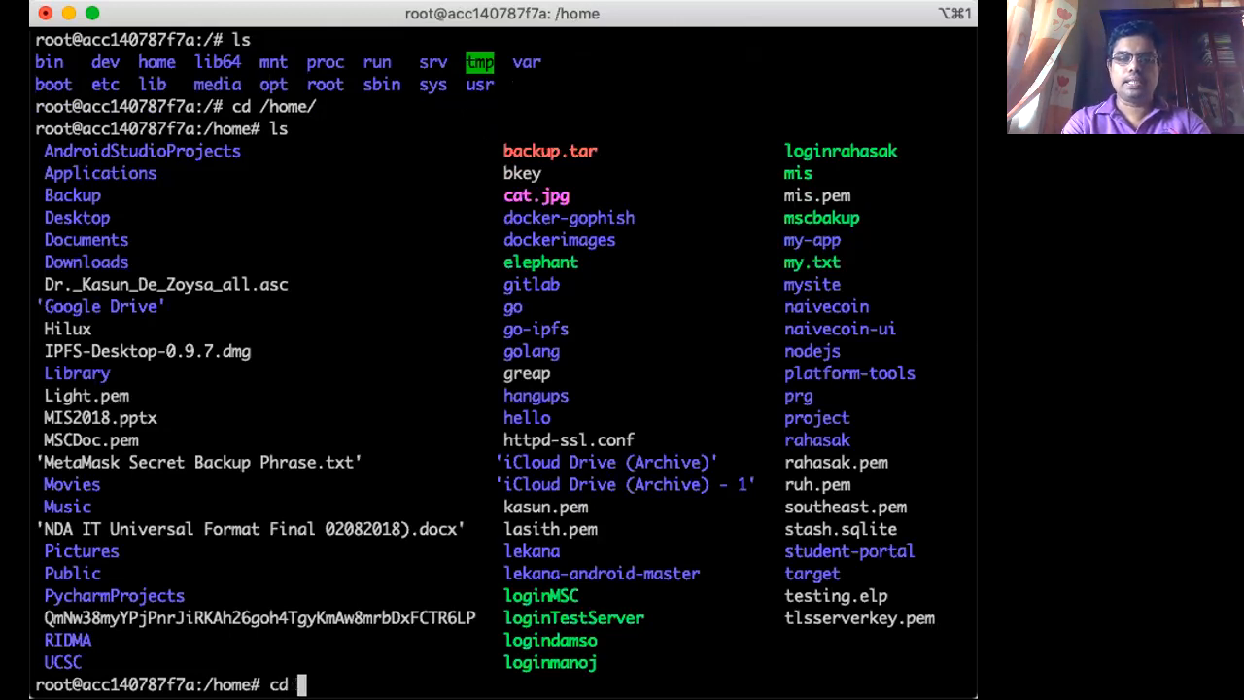
type("Desktop/")
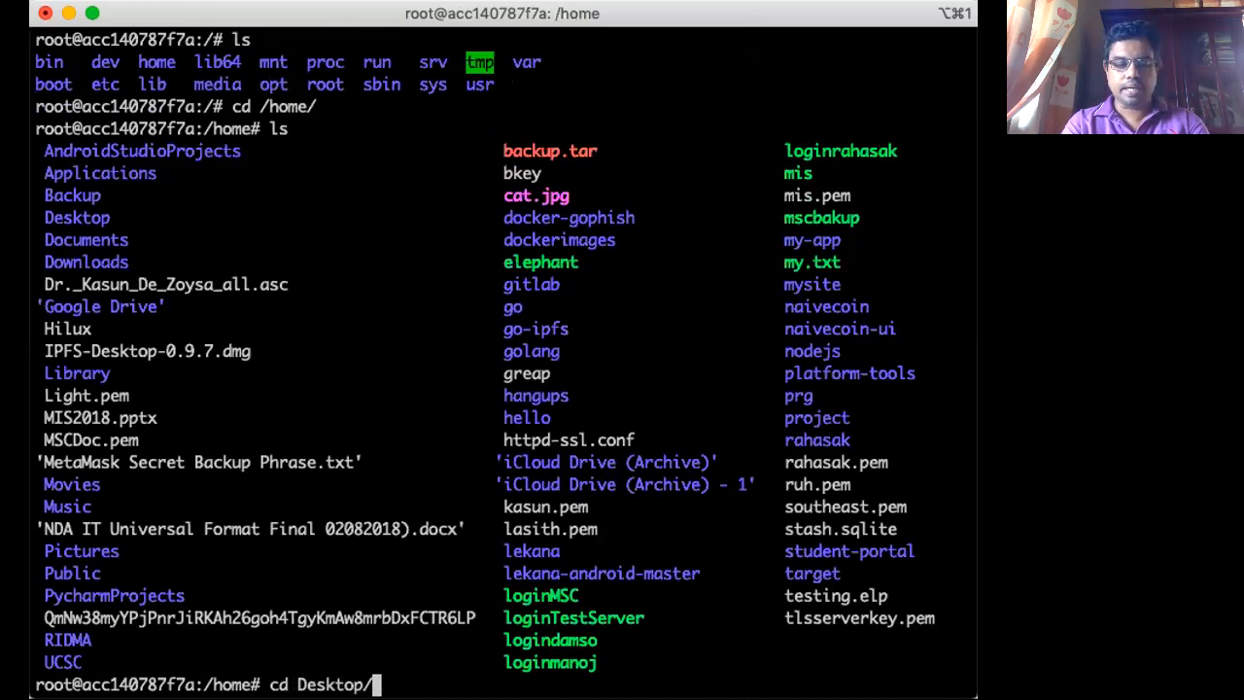
type("scala/scala/")
type("ls")
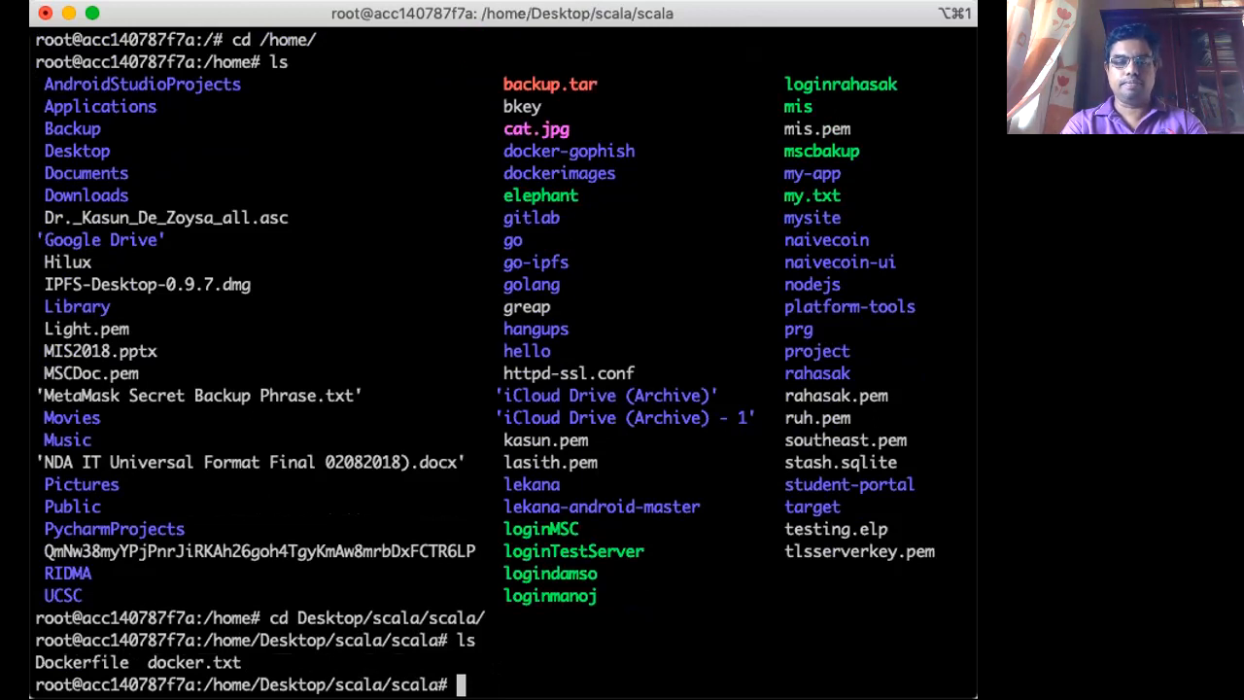
type("l")
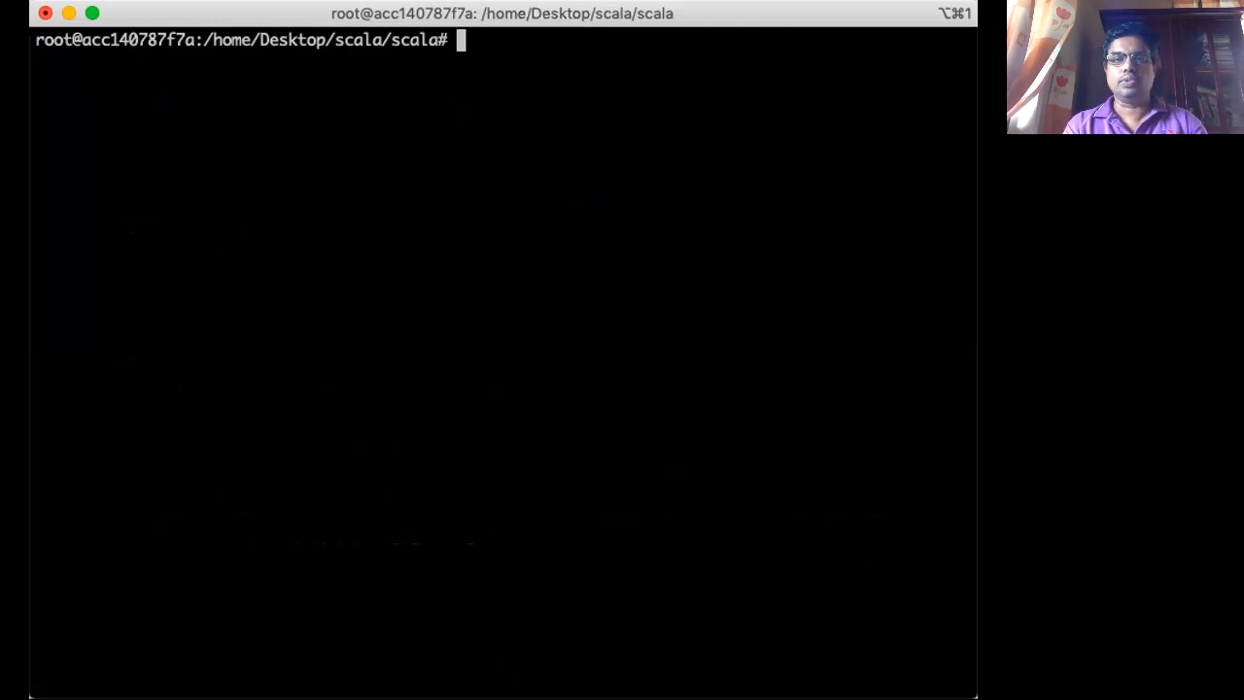
- List the project files and launch the Scala 2.11.12 REPL with scala
type("ls")
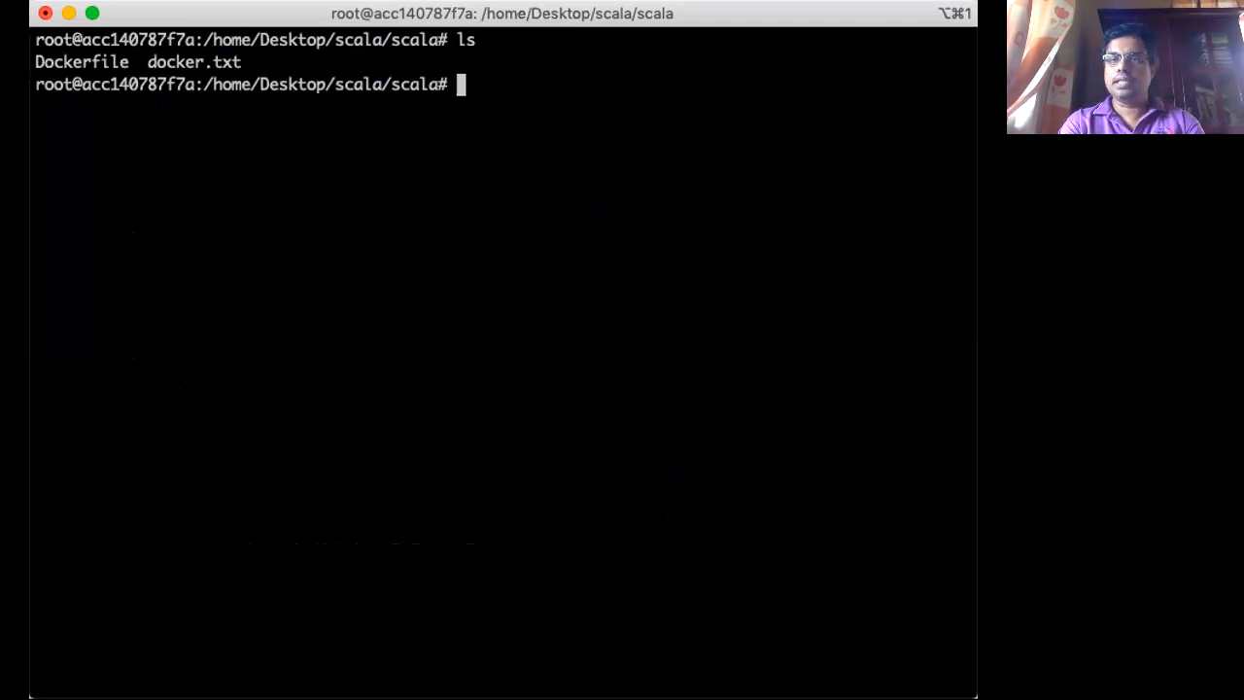
type("scal")
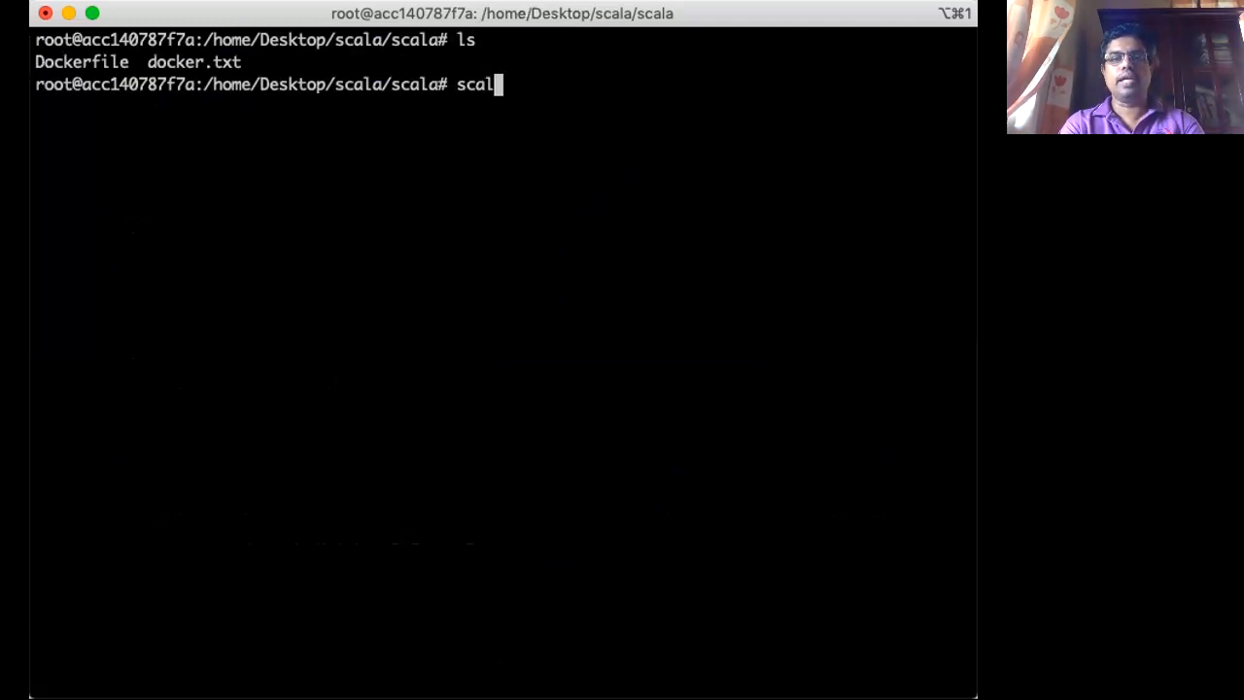
key("Backspace")
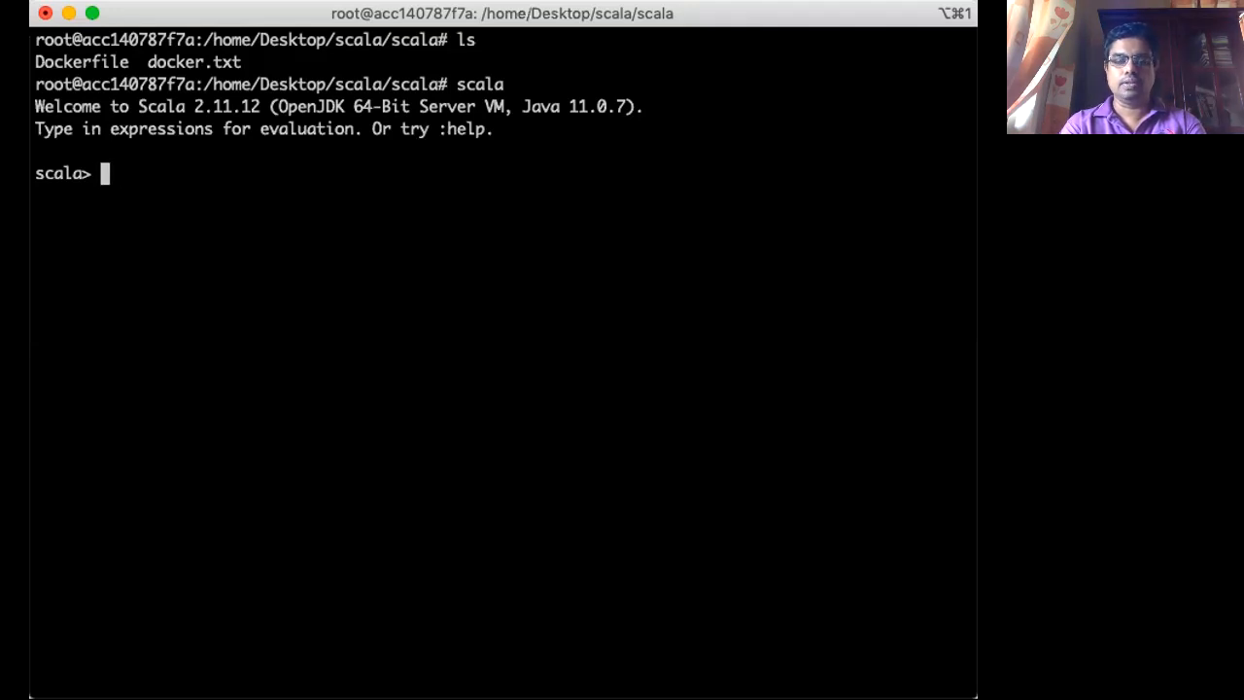
- Evaluate print("Aubowan") and 1+2 in the REPL, giving Aubowan and 3
type("print")
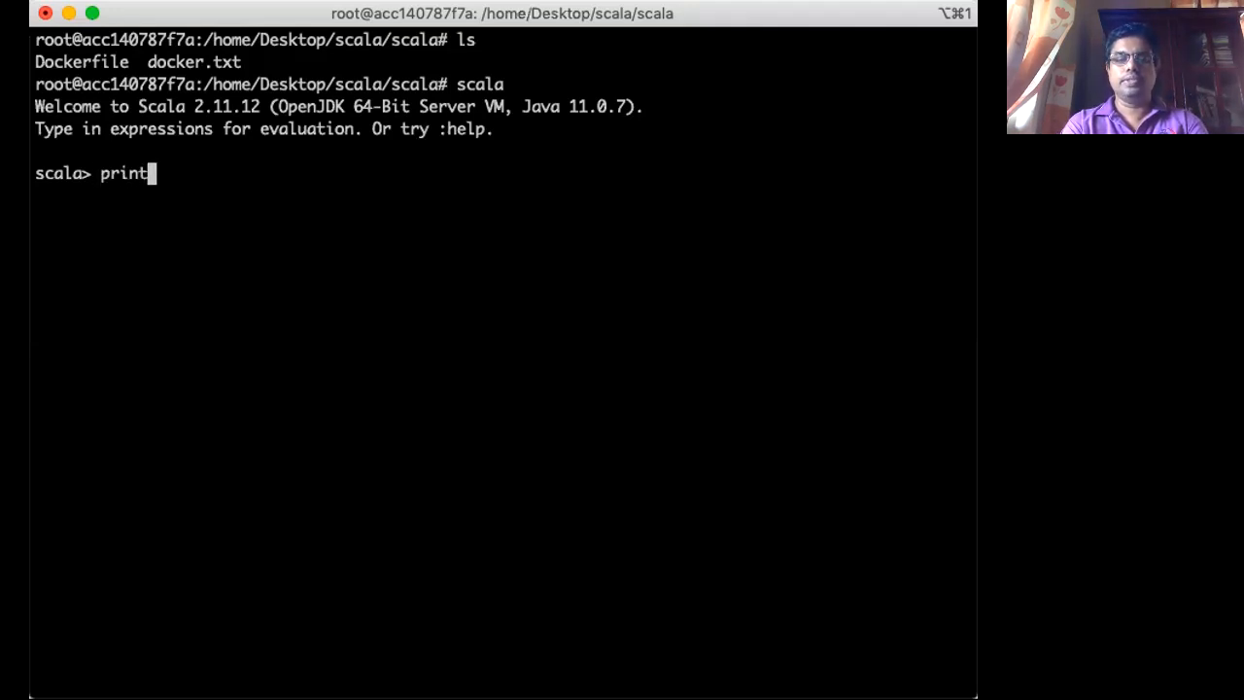
type("(\"A")
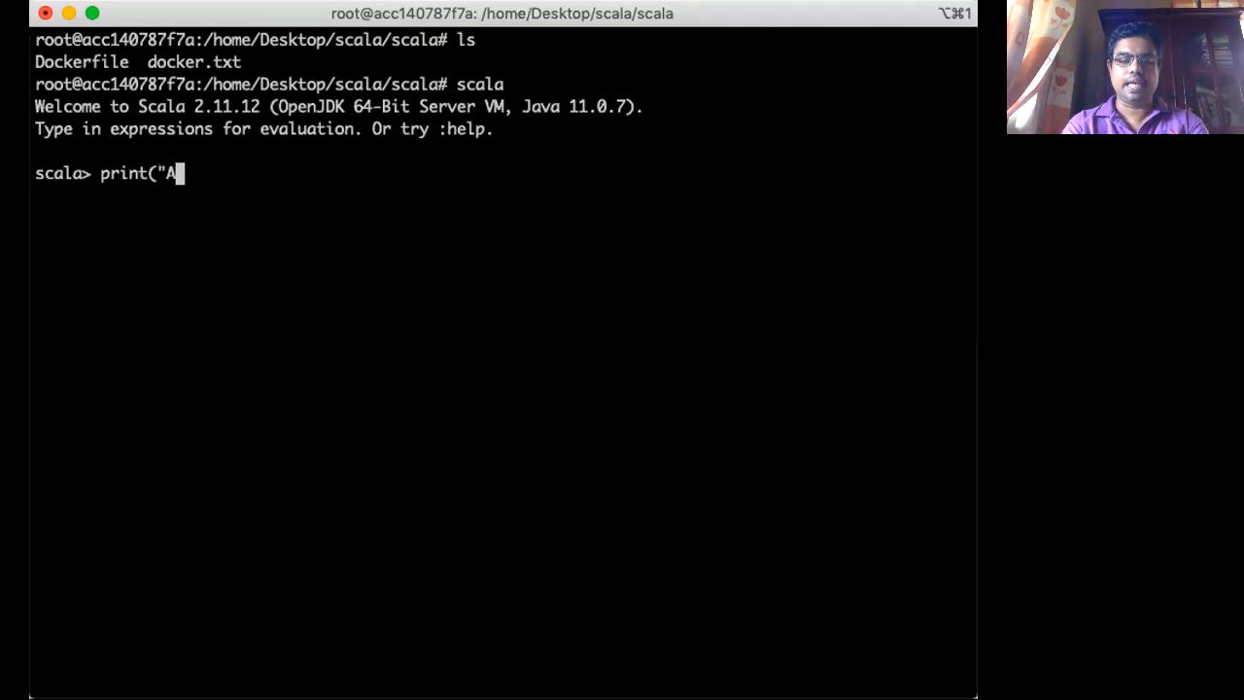
type("u")
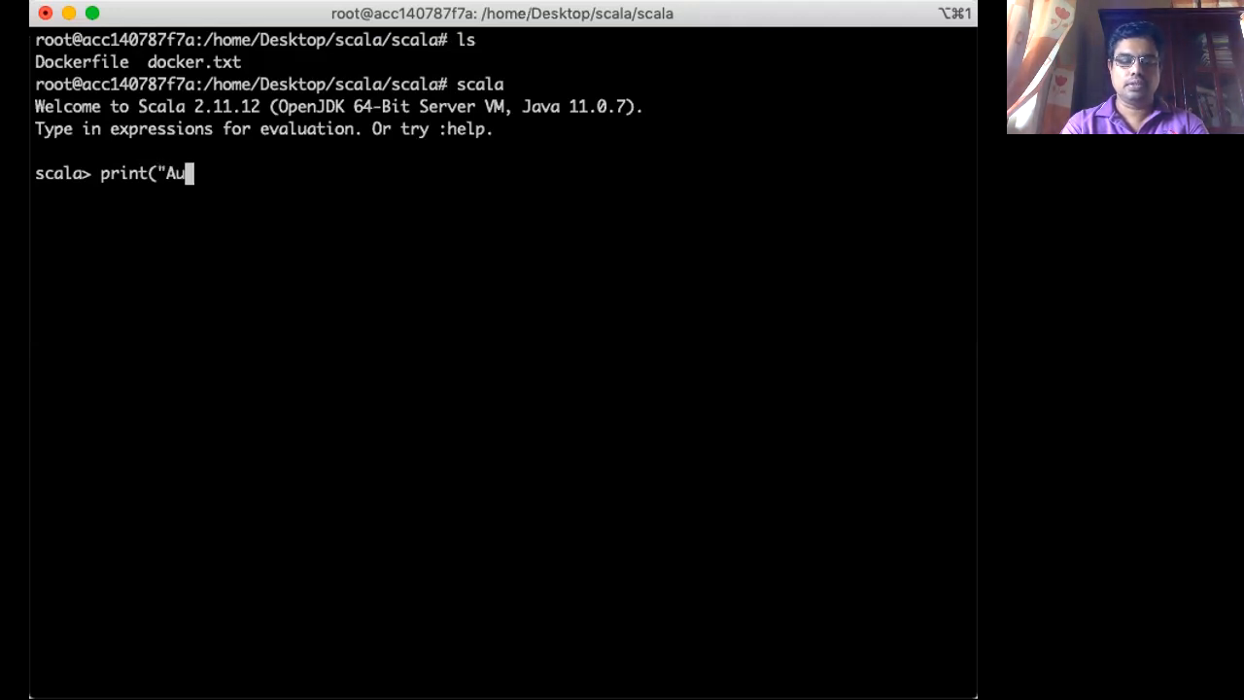
type("bo")
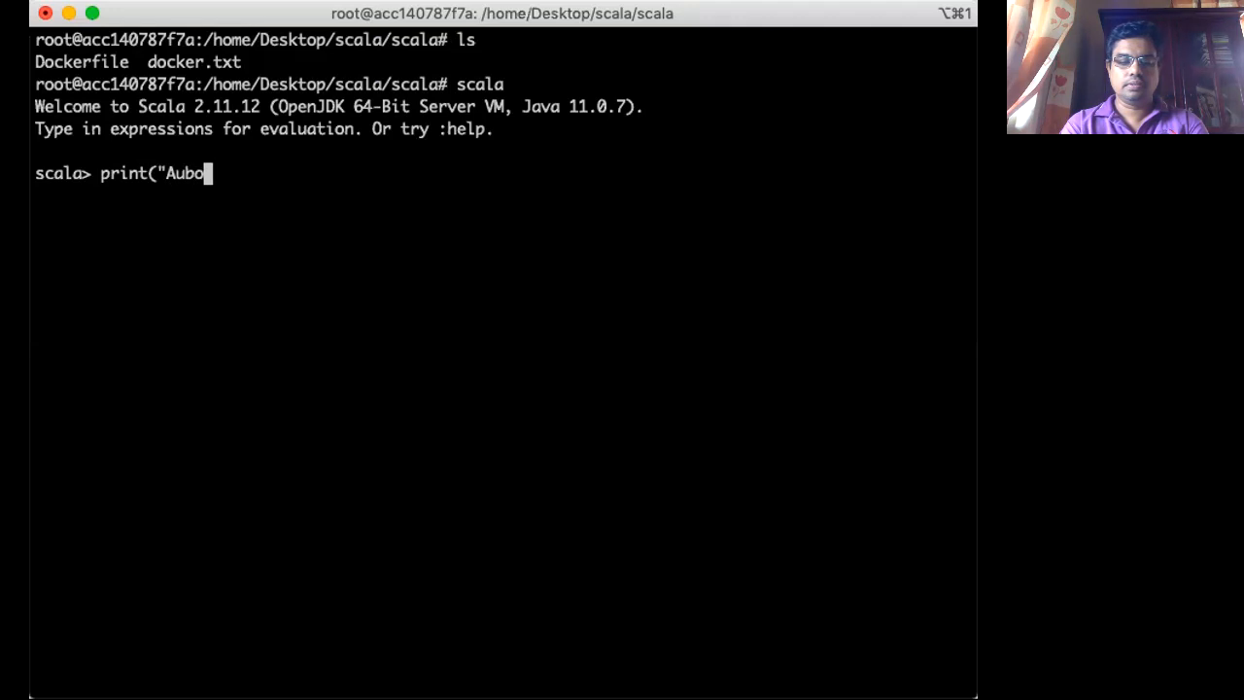
type("wan\")")
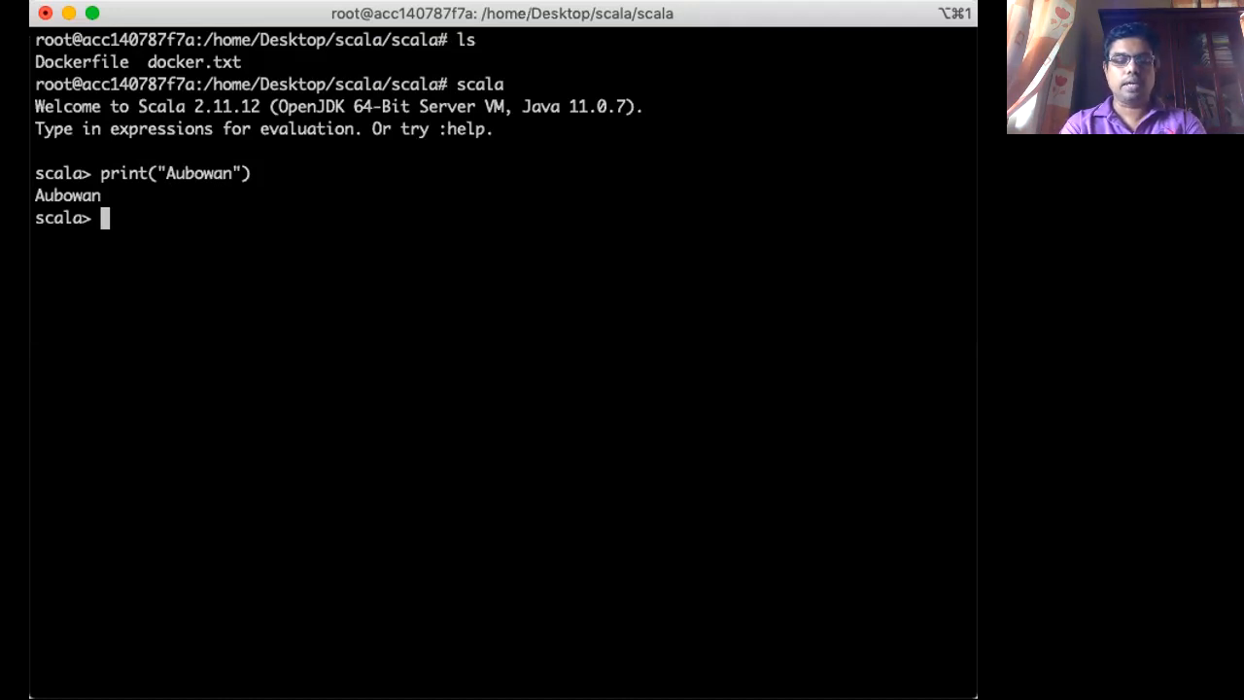
type("1+2")
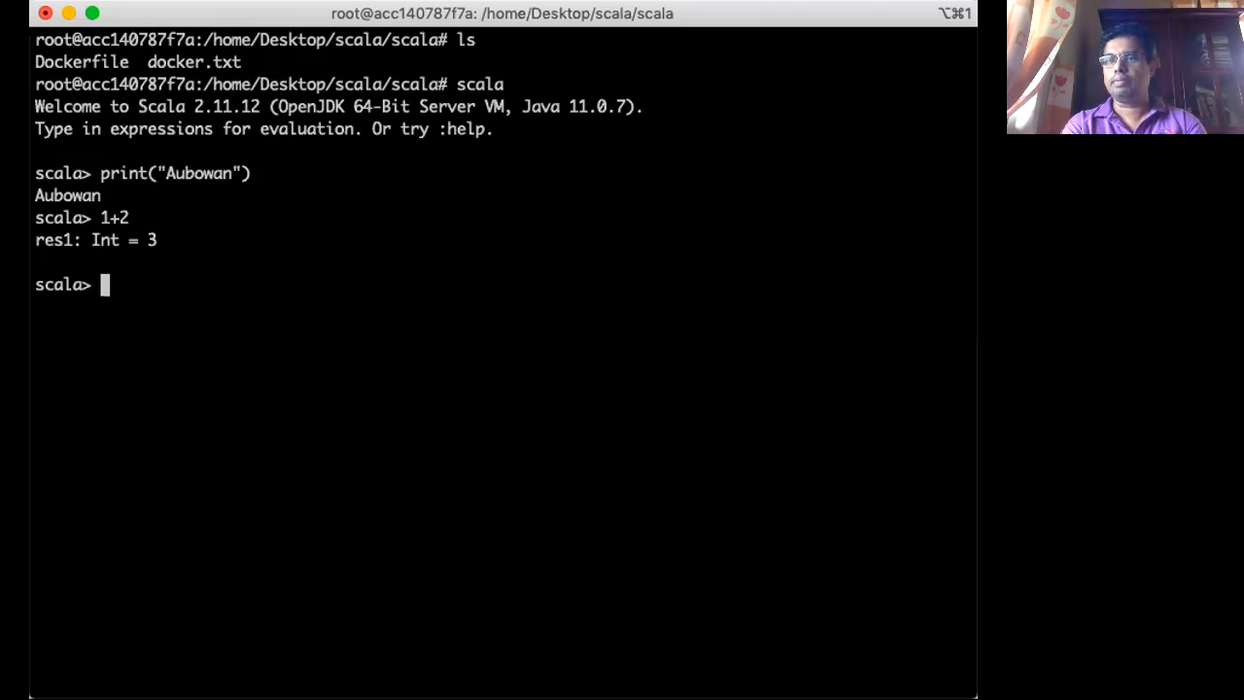
type("def")
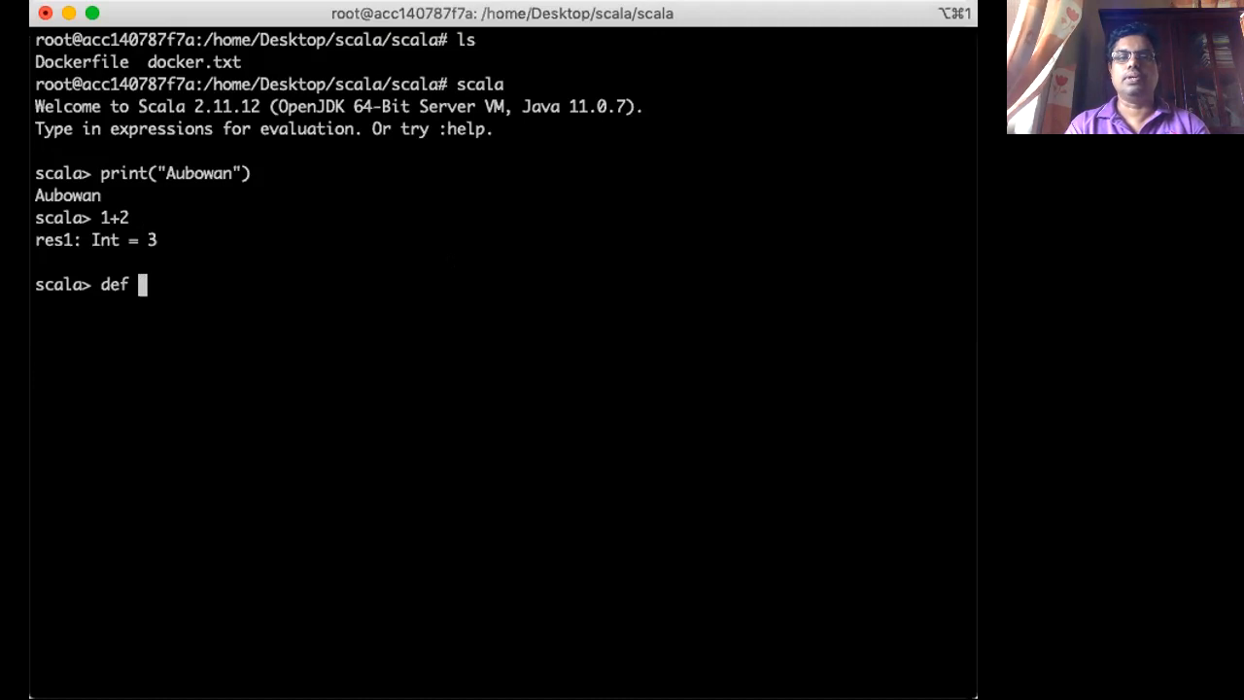
- Define def sum(x:Int,y:Int):Int=x+y in the REPL
type("su")
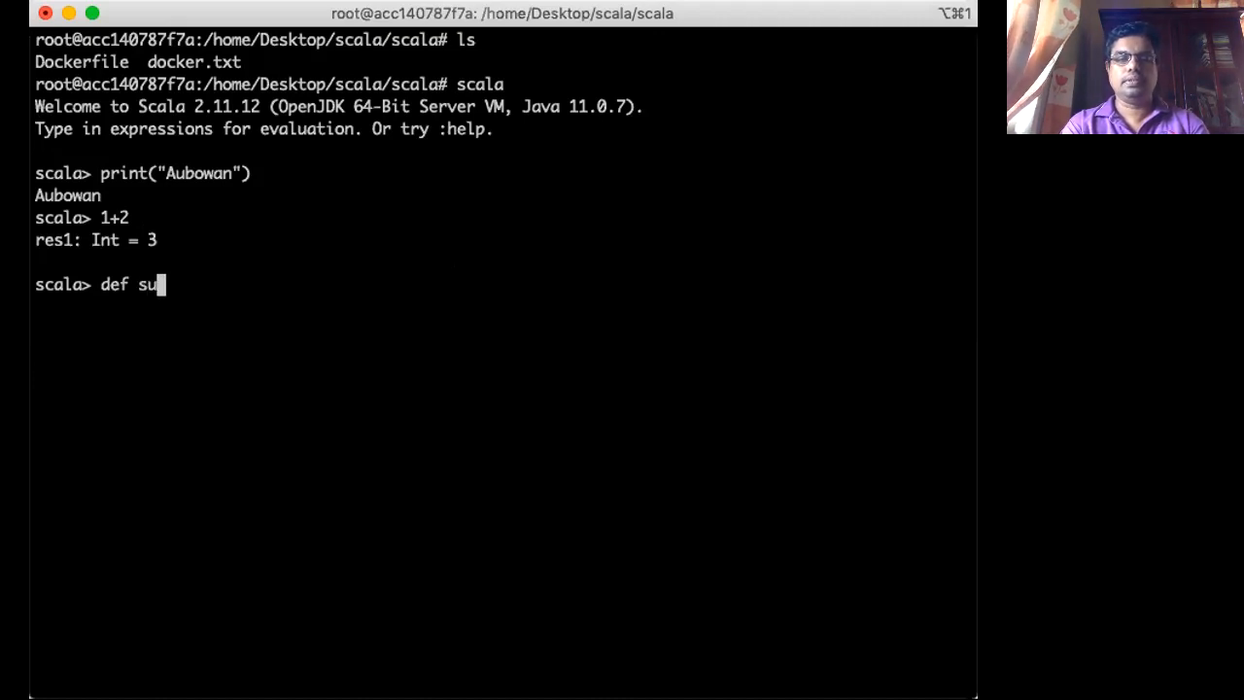
type("m(")
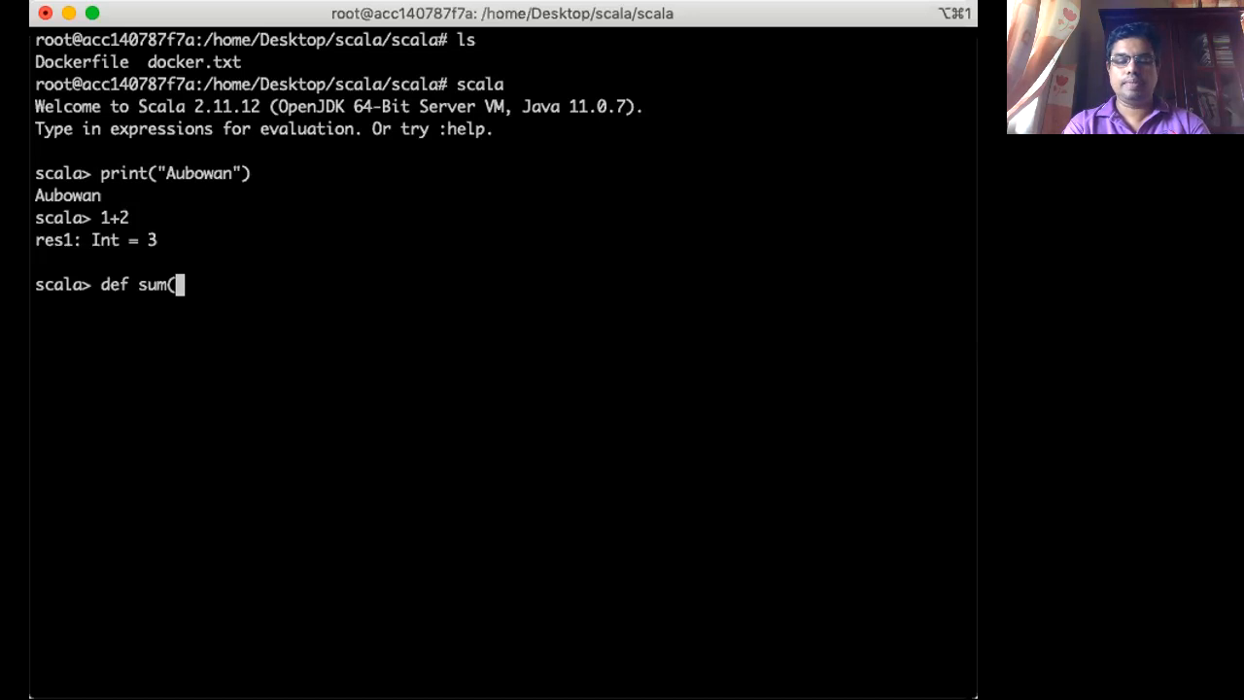
type("x:")
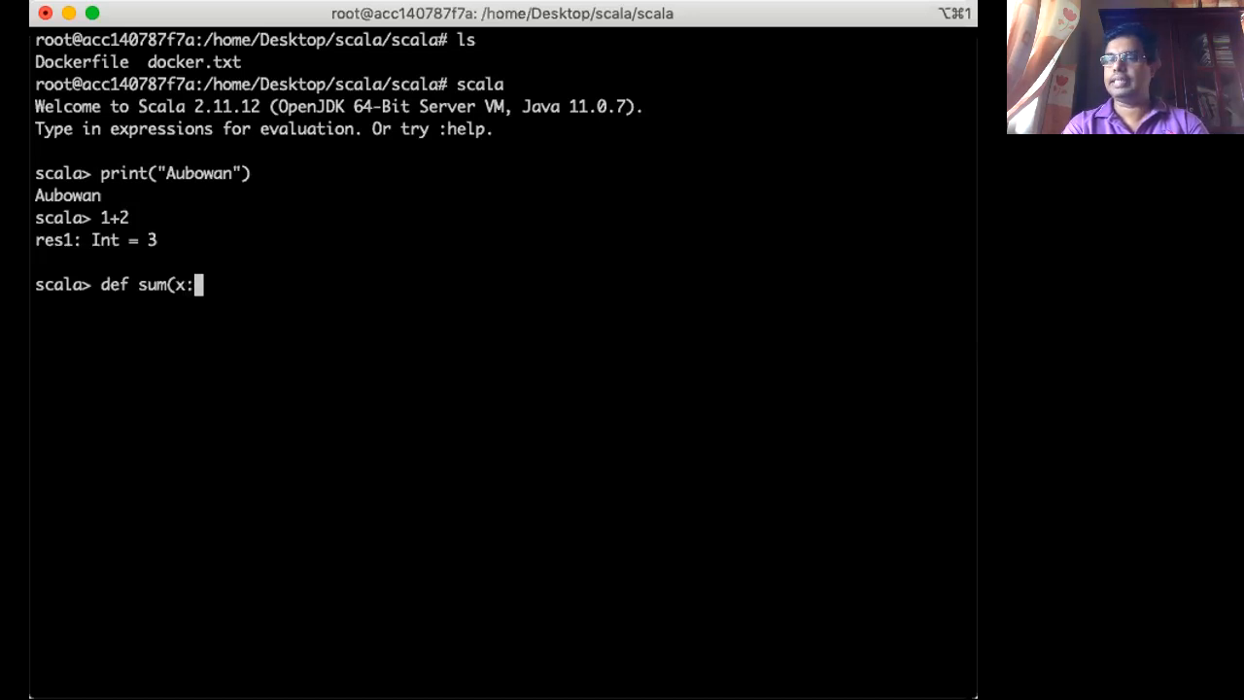
type("Int")
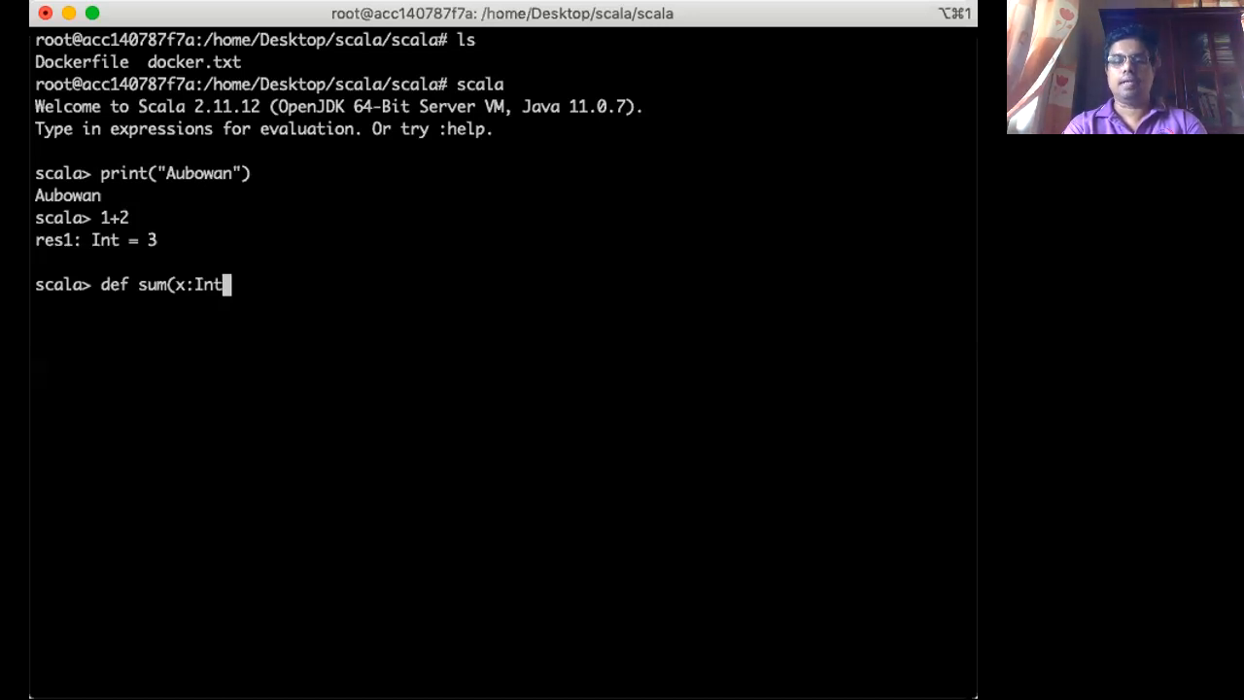
type(",")
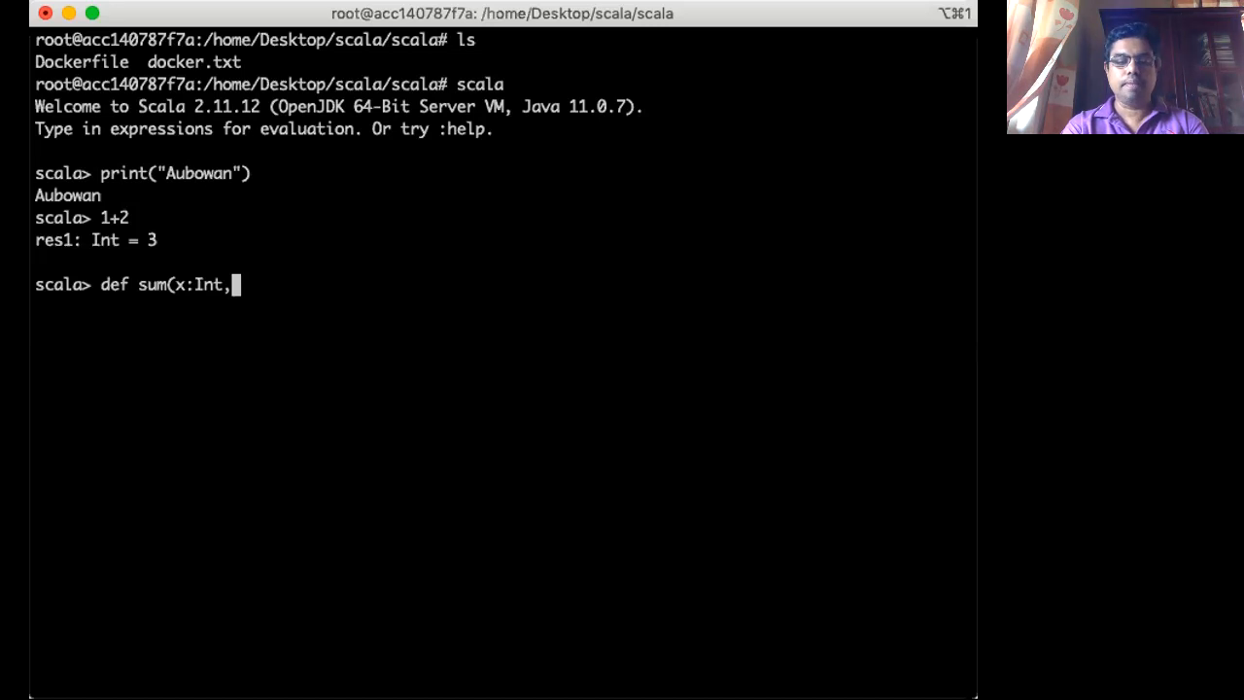
type("y:I")
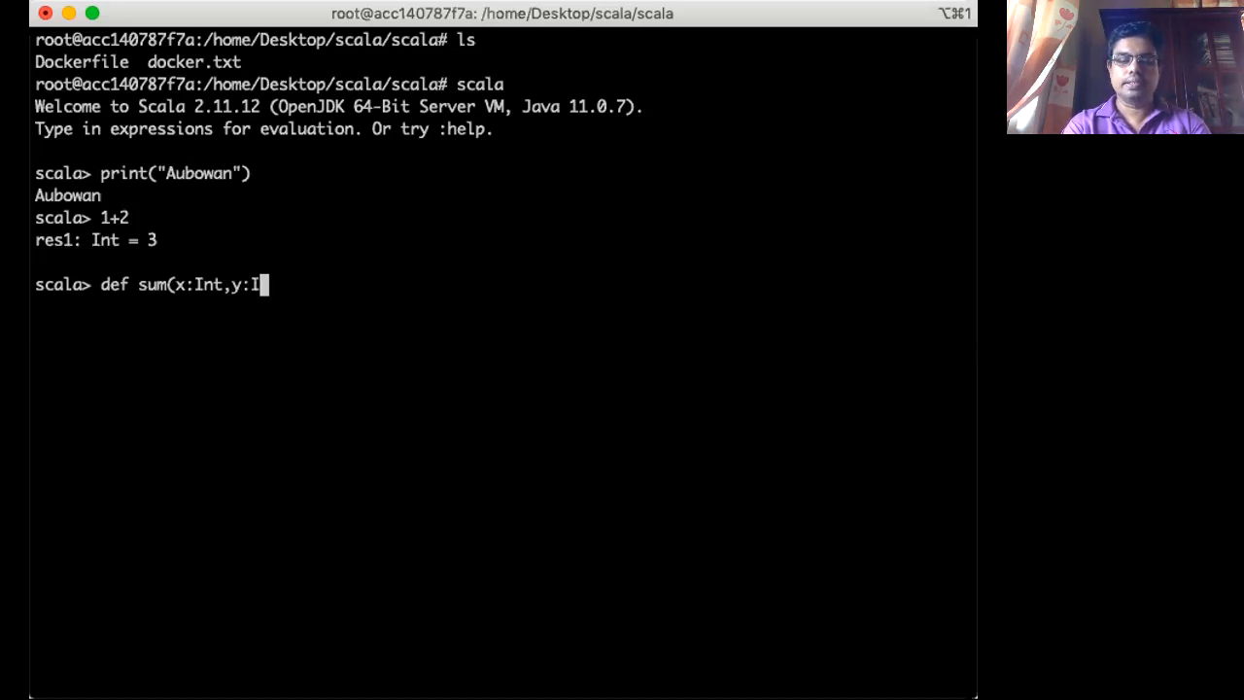
type("nt")
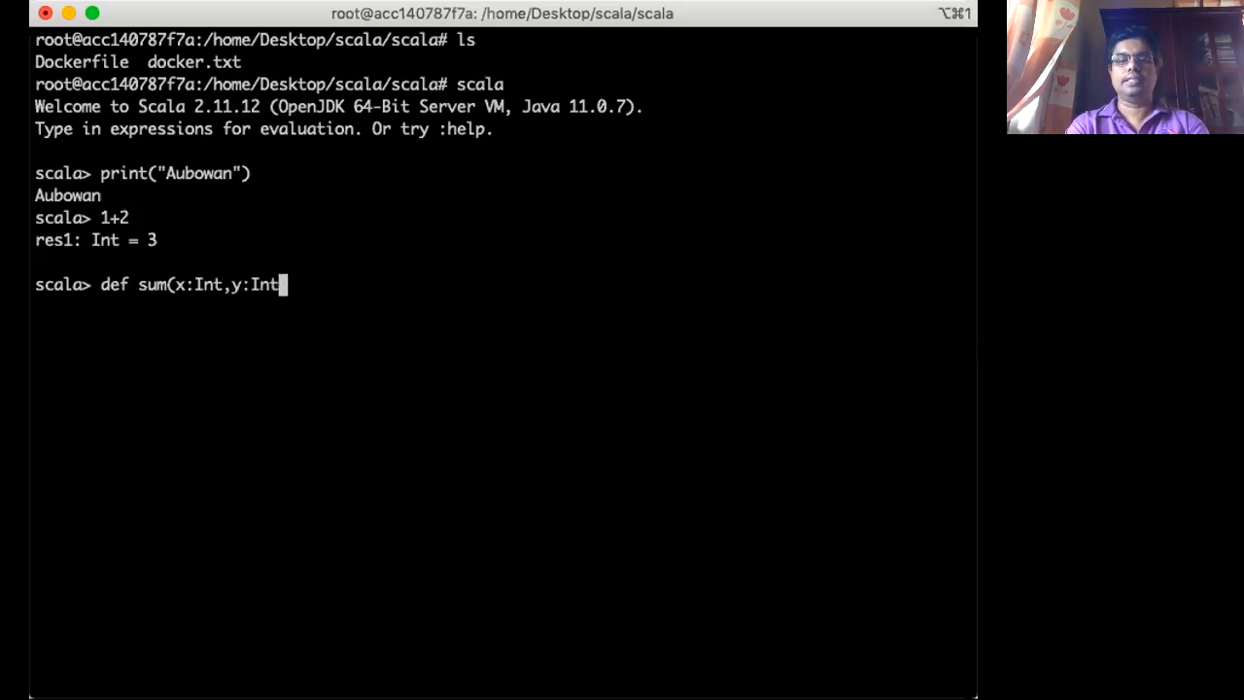
type(")")
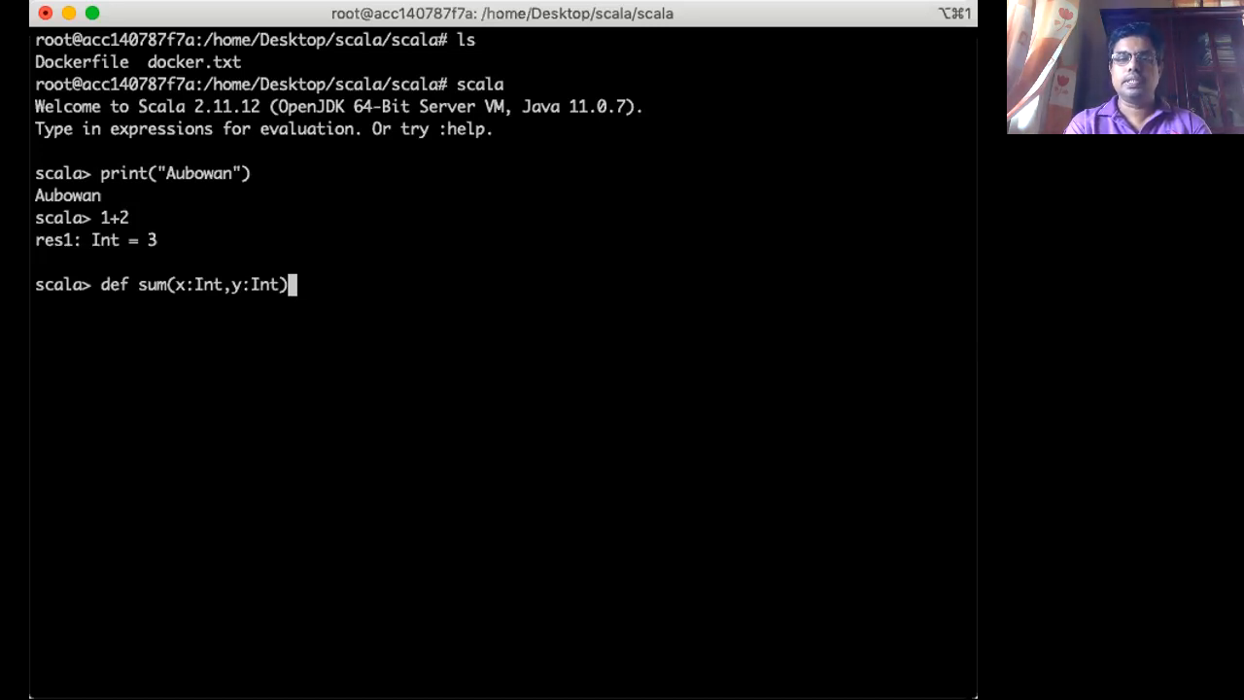
type(":Int")
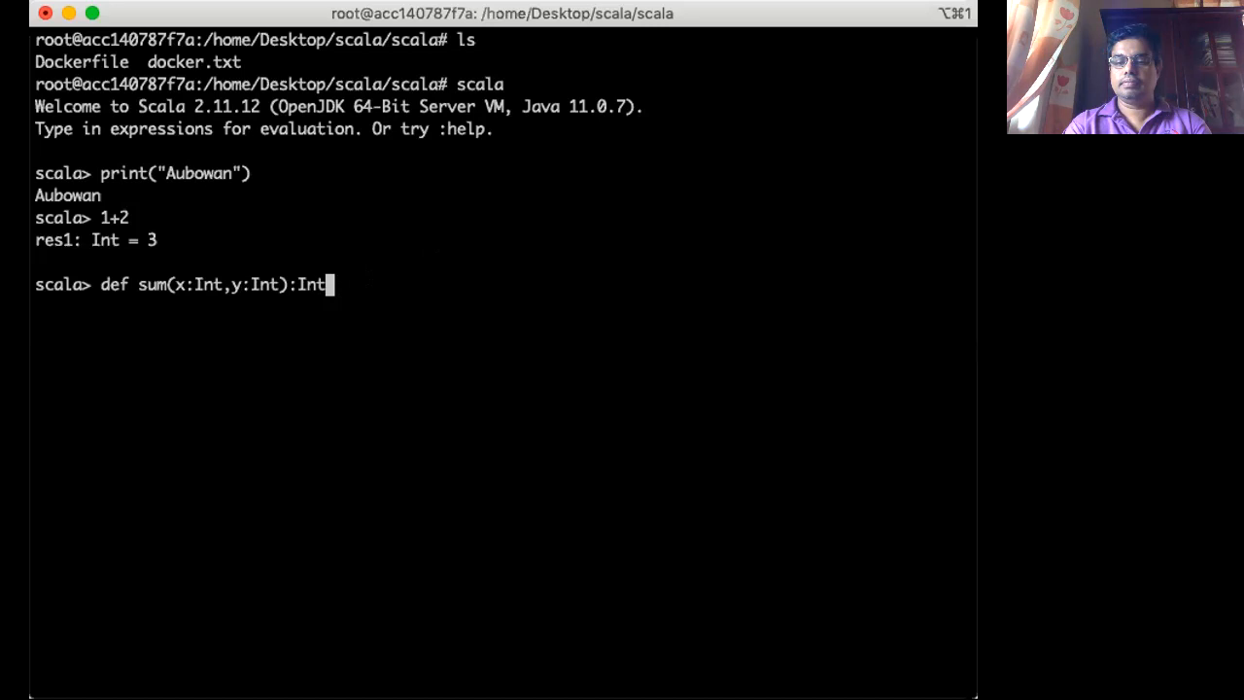
type("=")
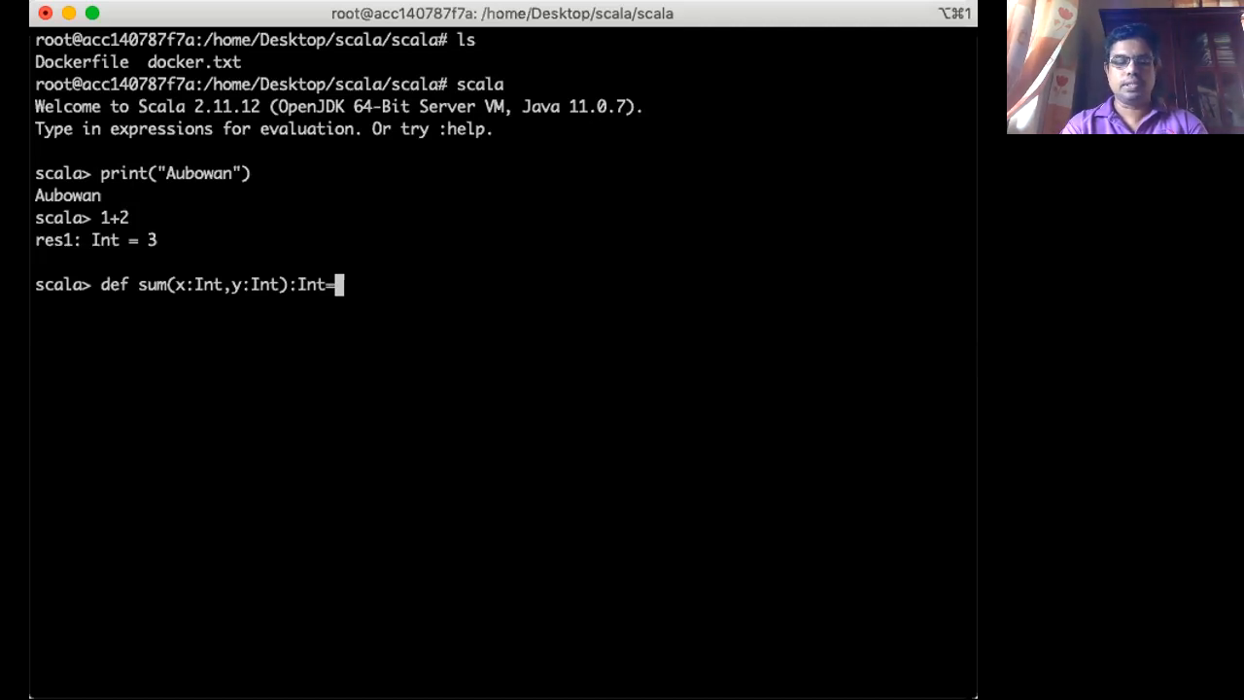
type("x+")
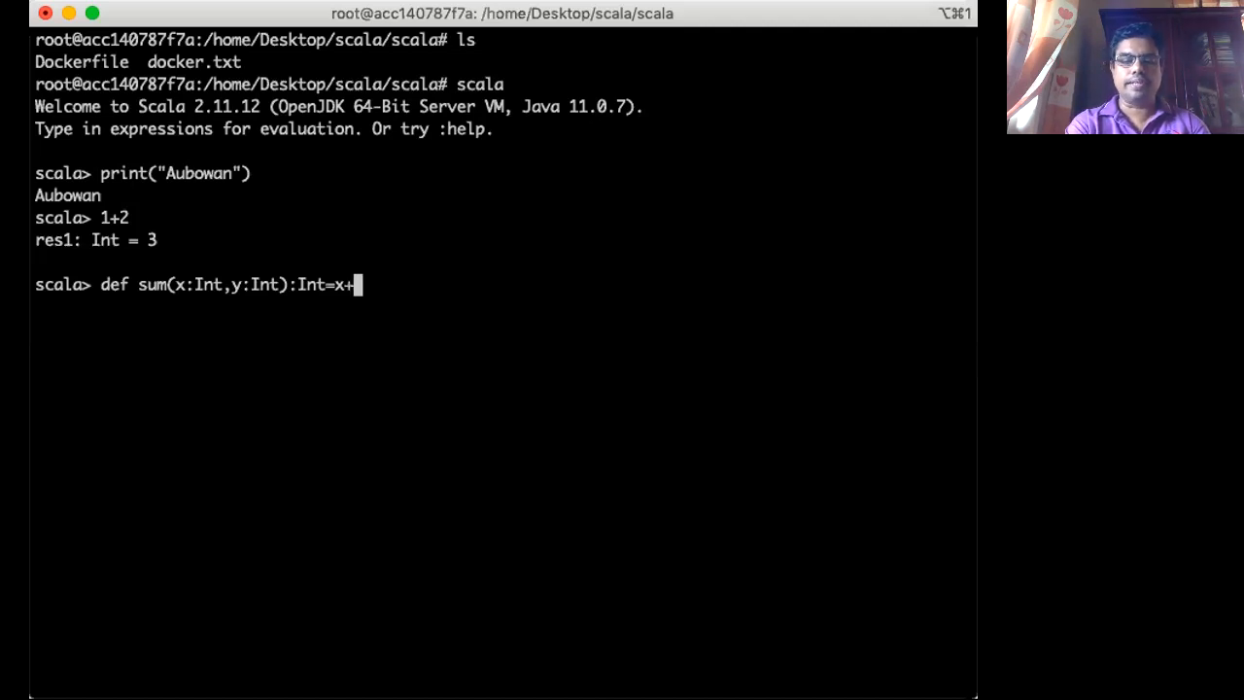
type("y")
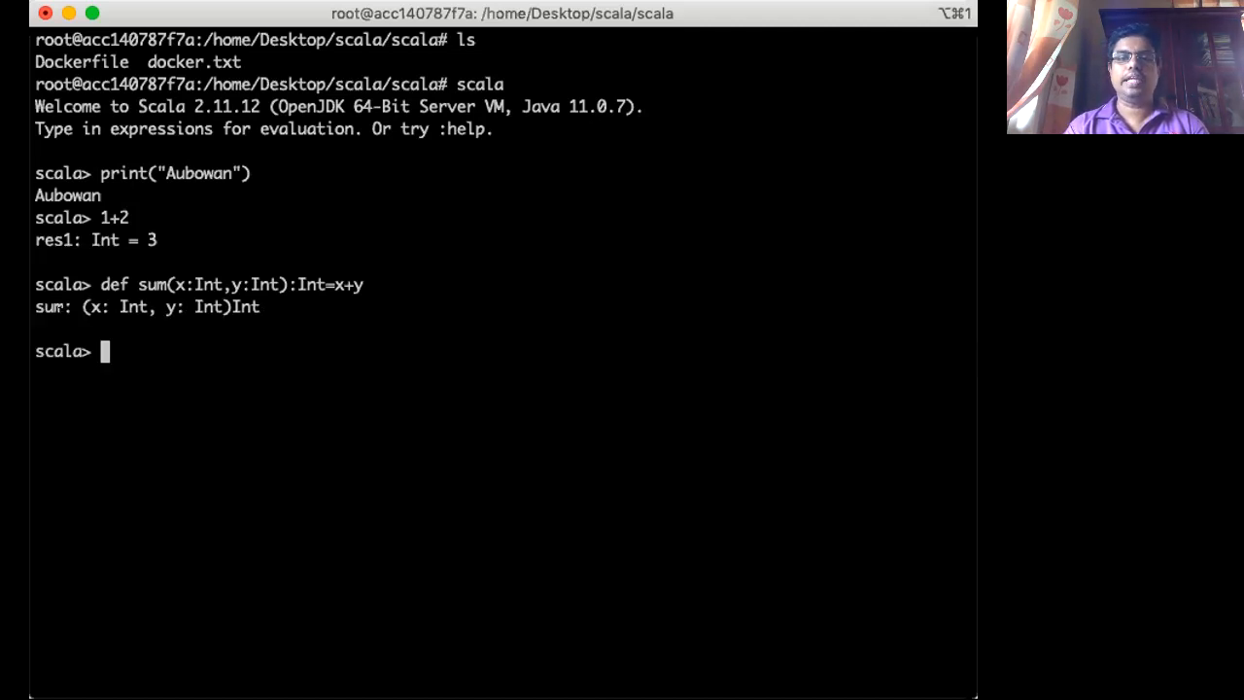
- Call sum(3,4) and sum(234,5666), returning 7 and 5900
double_click(49, 307)
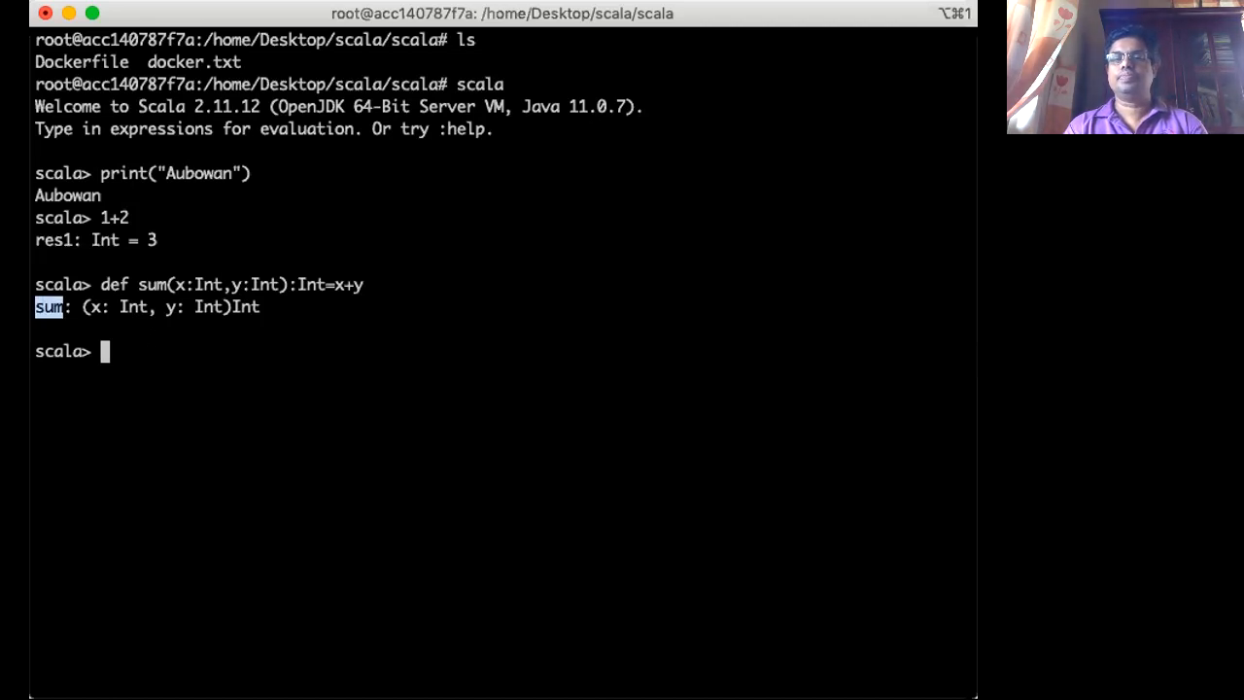
type("su")
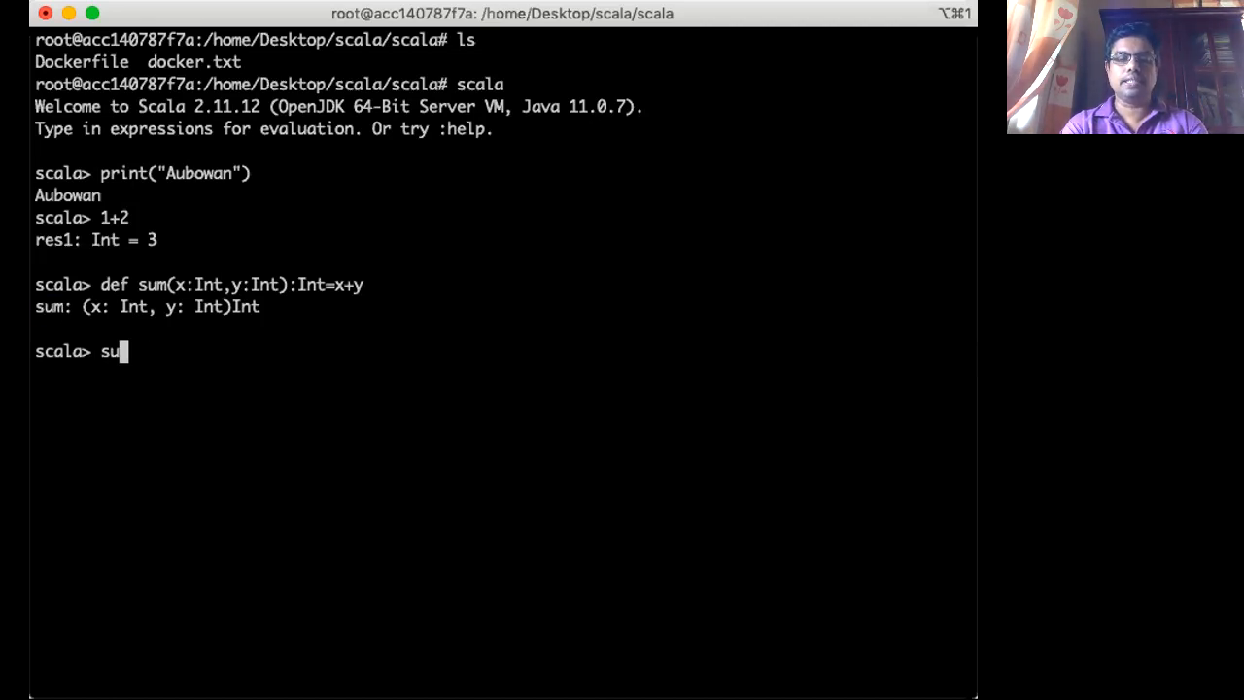
type("m(")
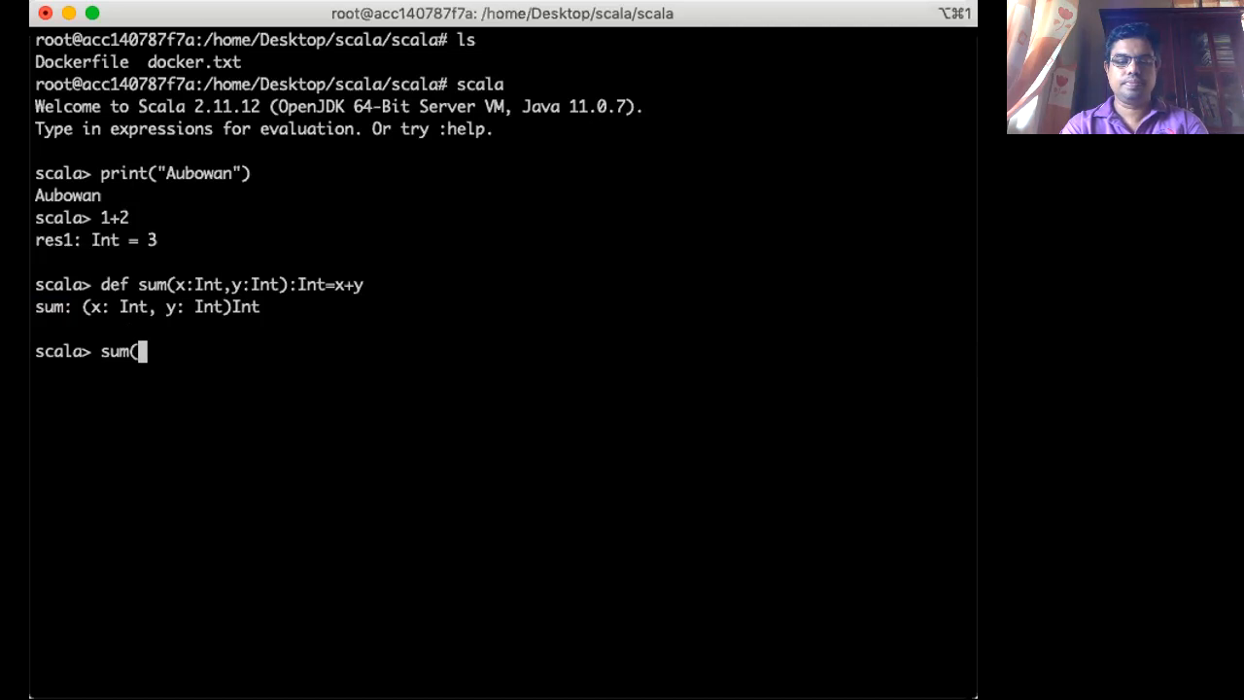
type("3,4)")
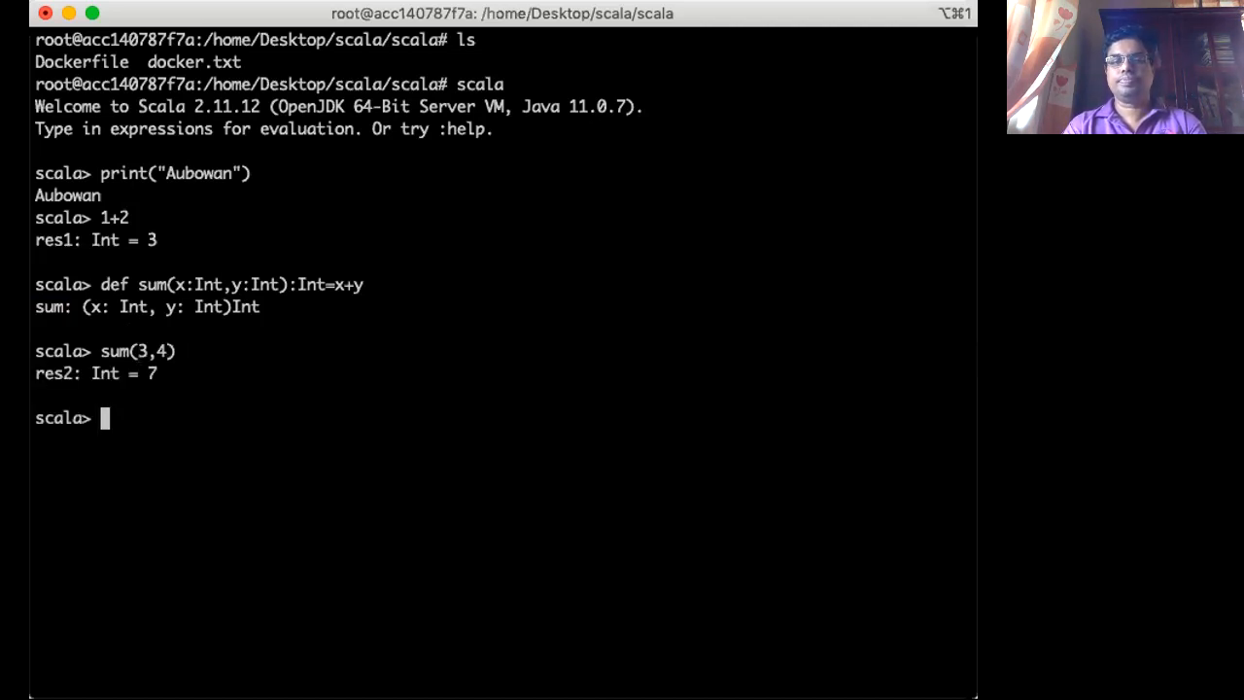
type("s")
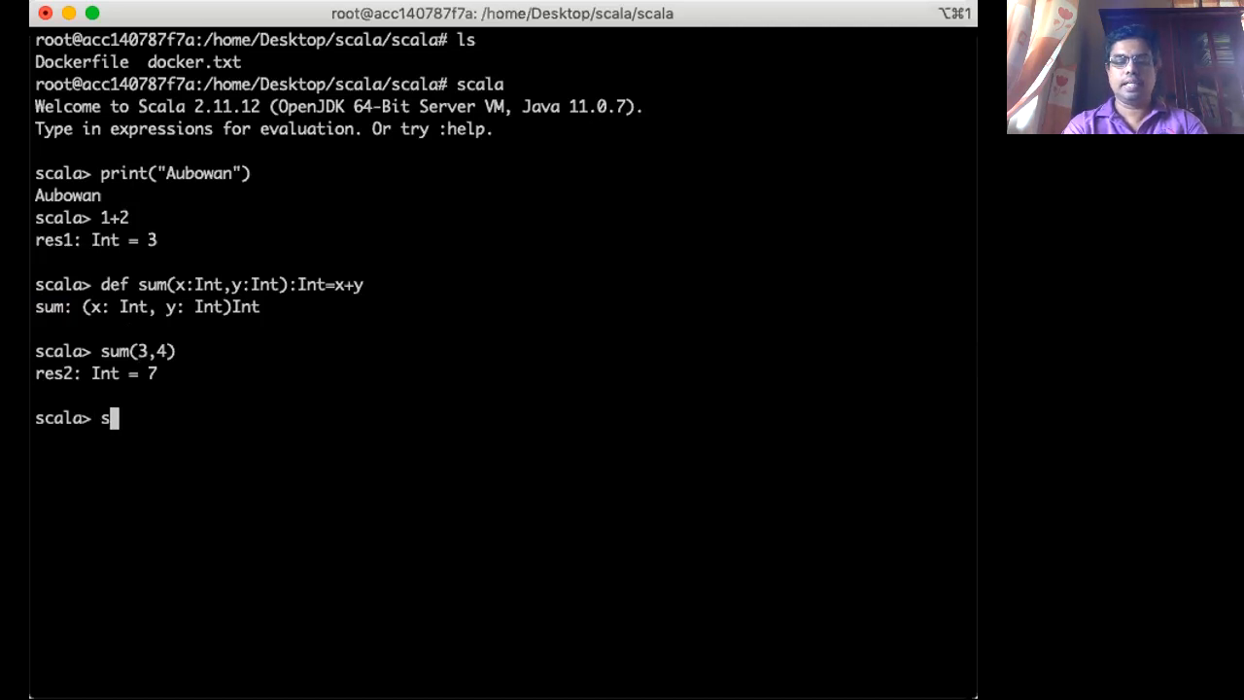
type("um(234")
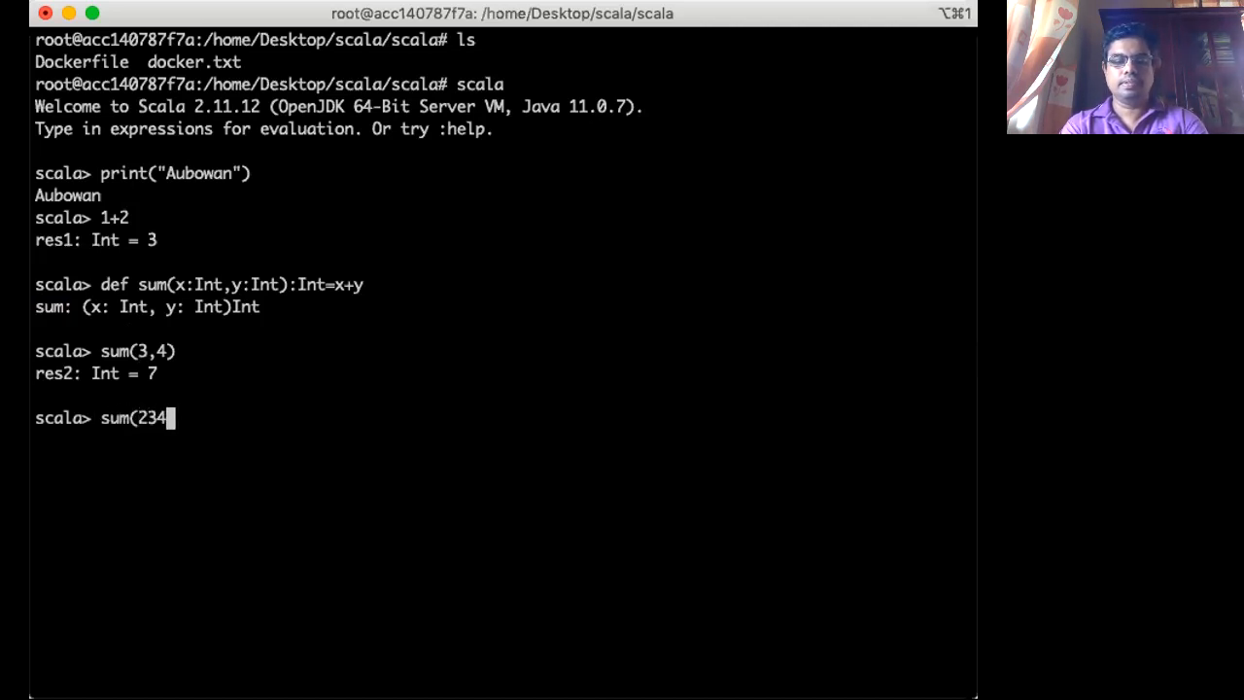
type(",")
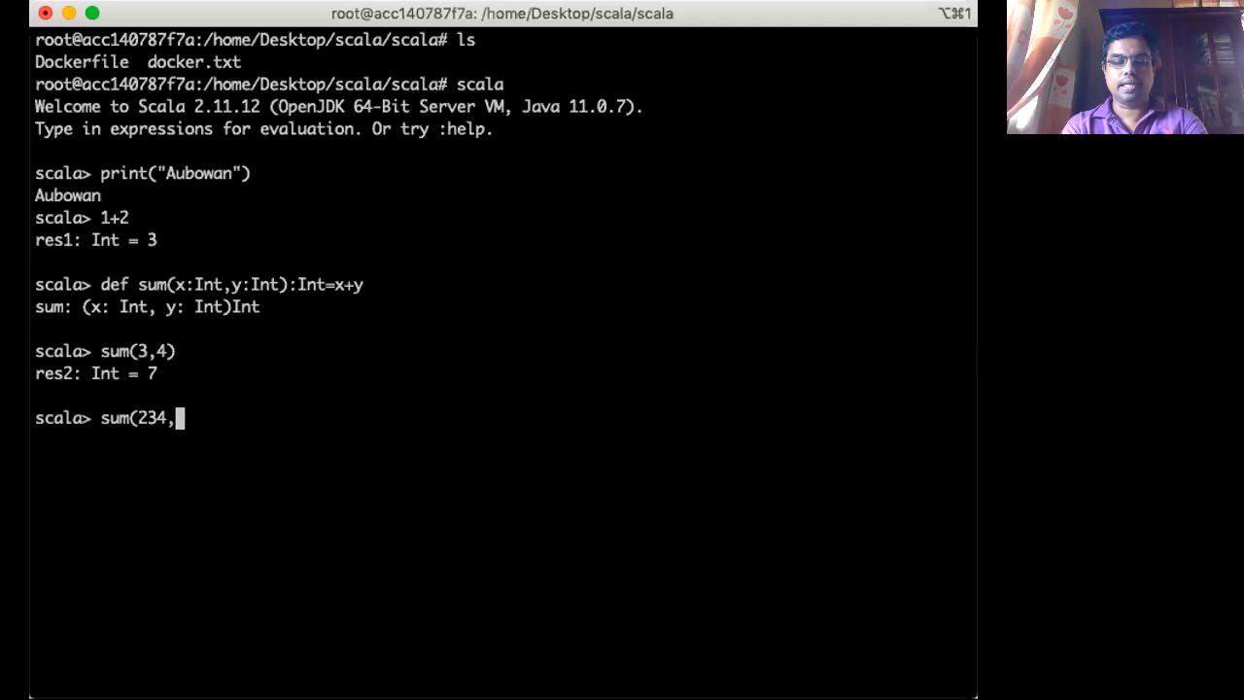
type("5666")
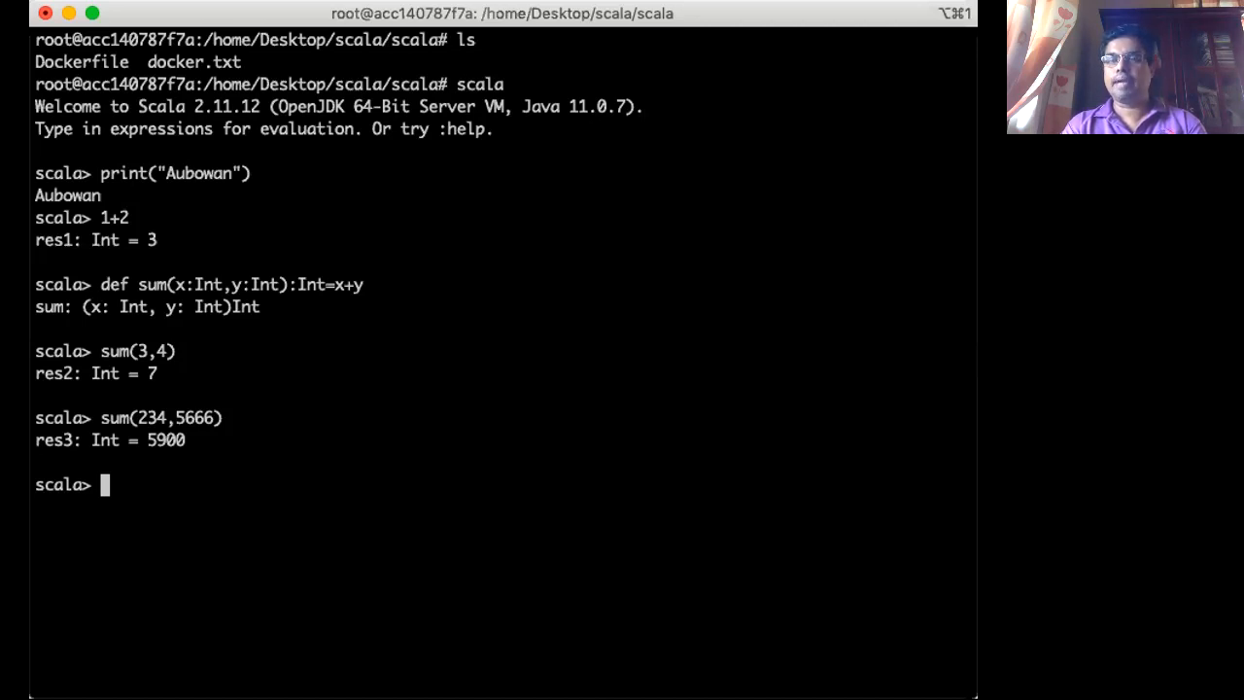
- Define def multi(x:Int,y:Int):Int=x*y in the REPL
type("def")
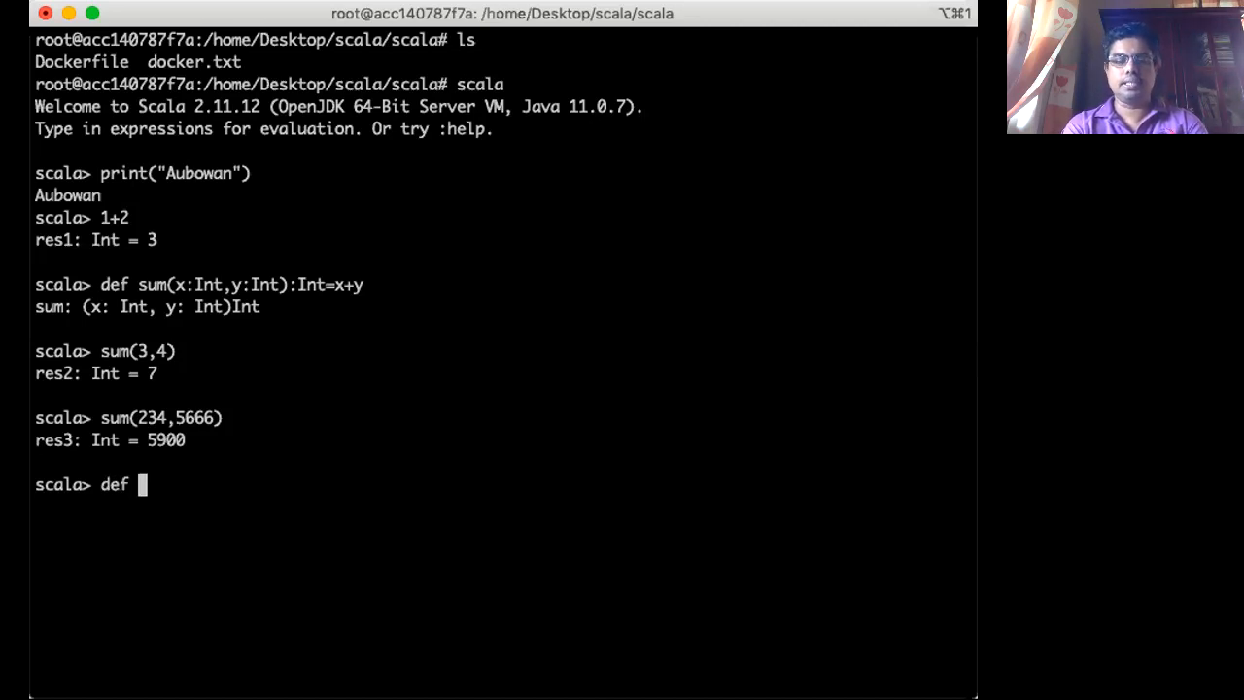
type("multi")
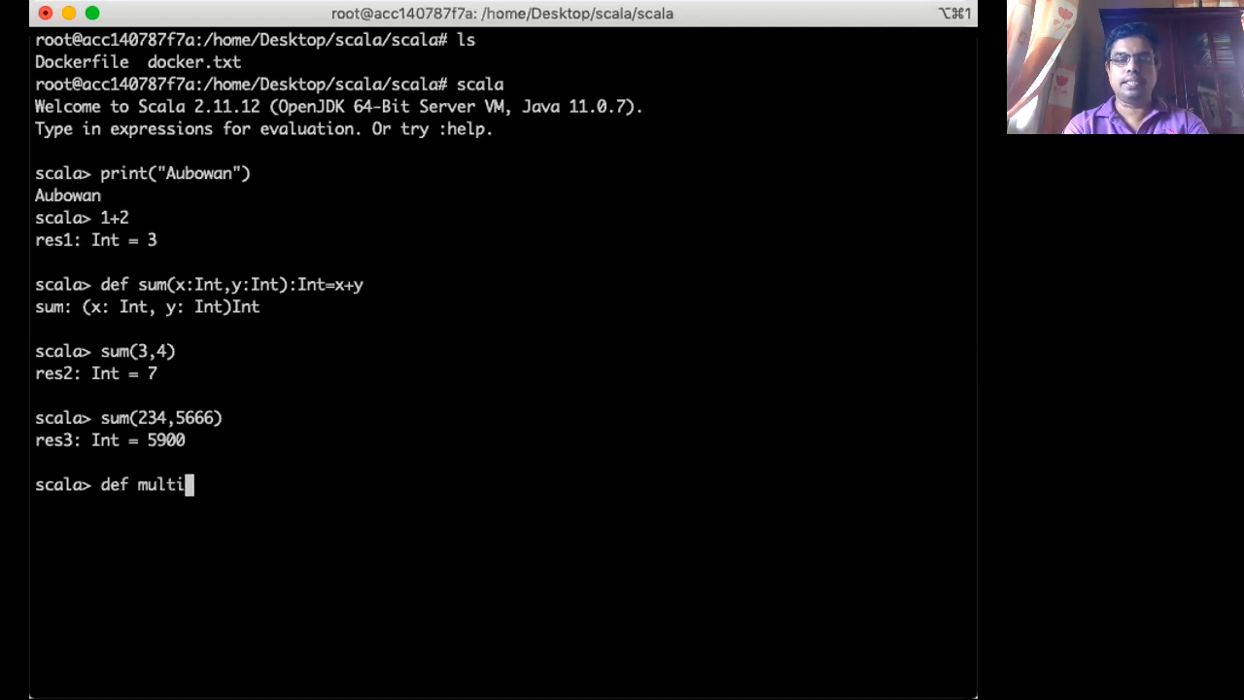
type("(")
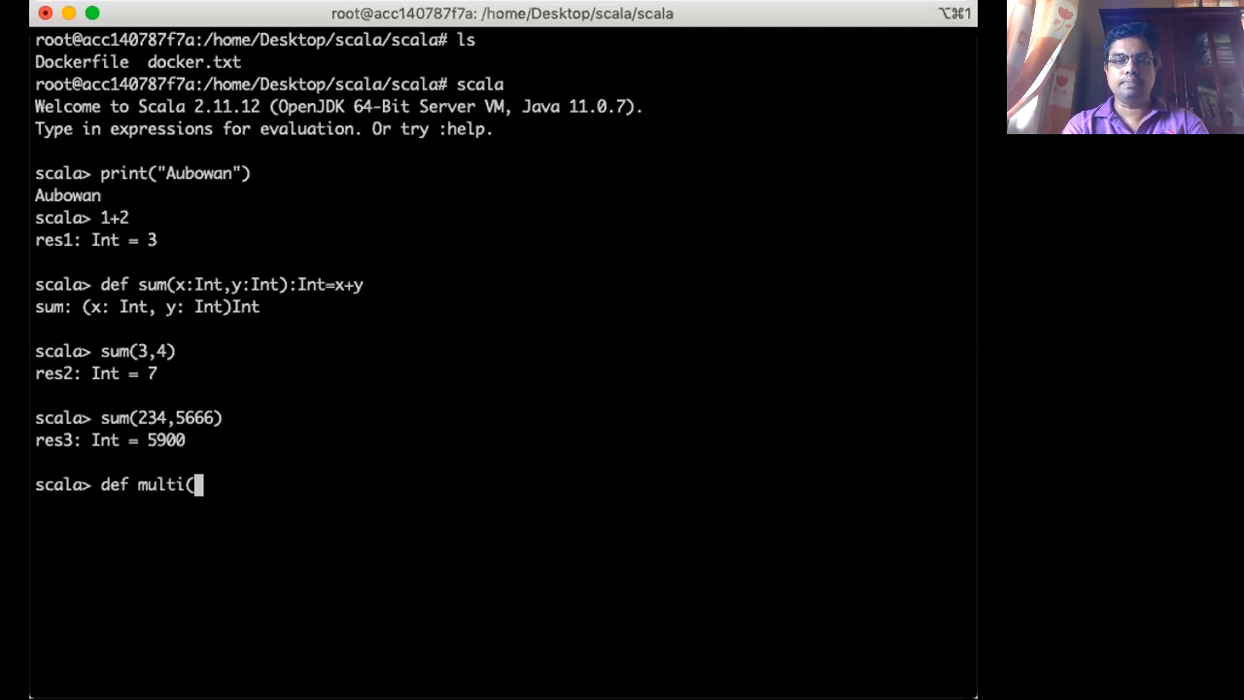
type("x")
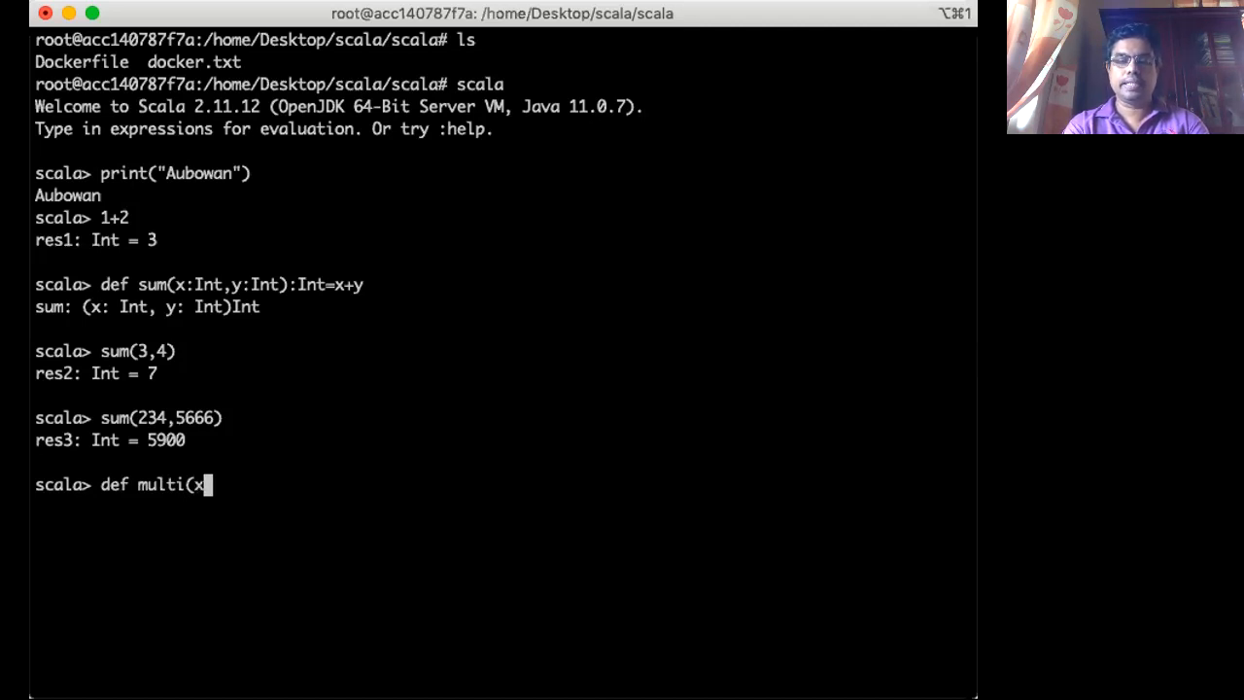
type(":Int,")
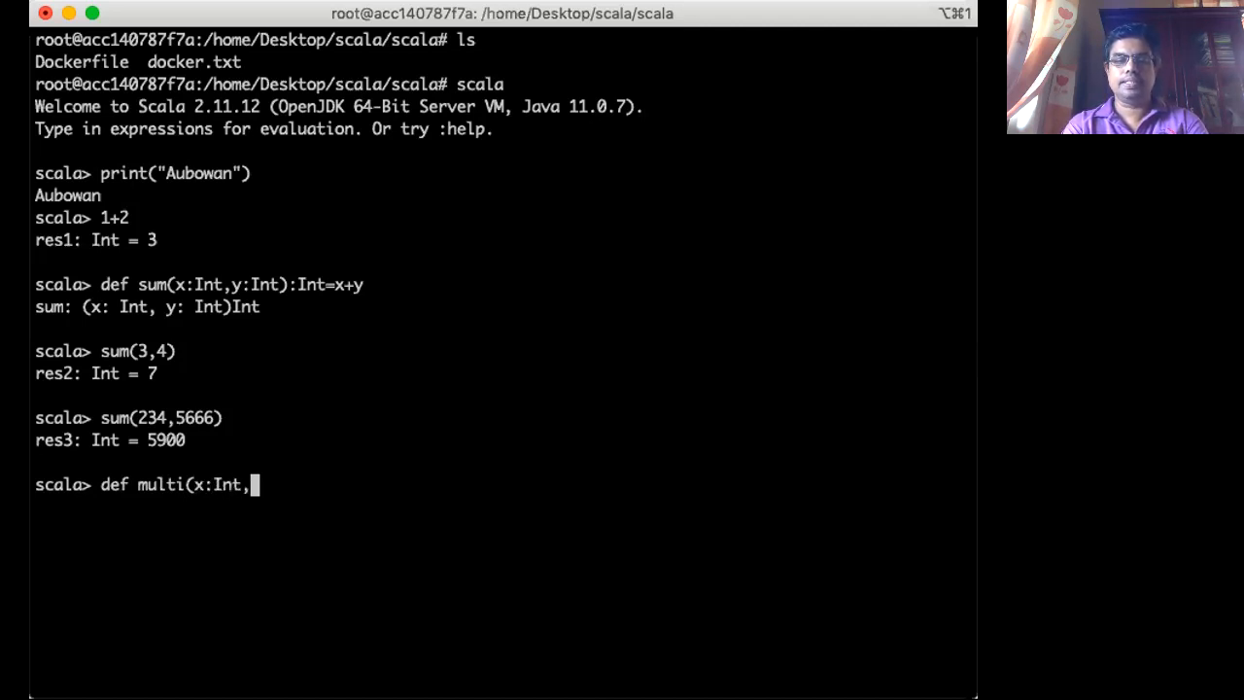
type("y:")
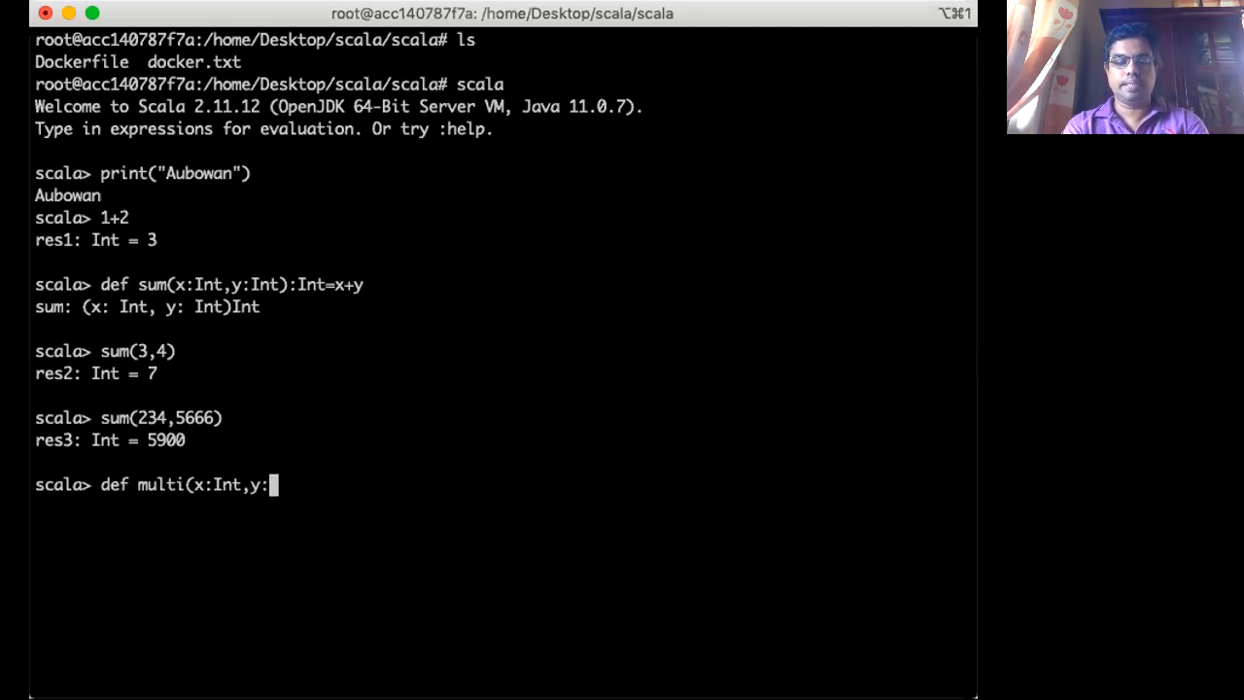
type("Int)")
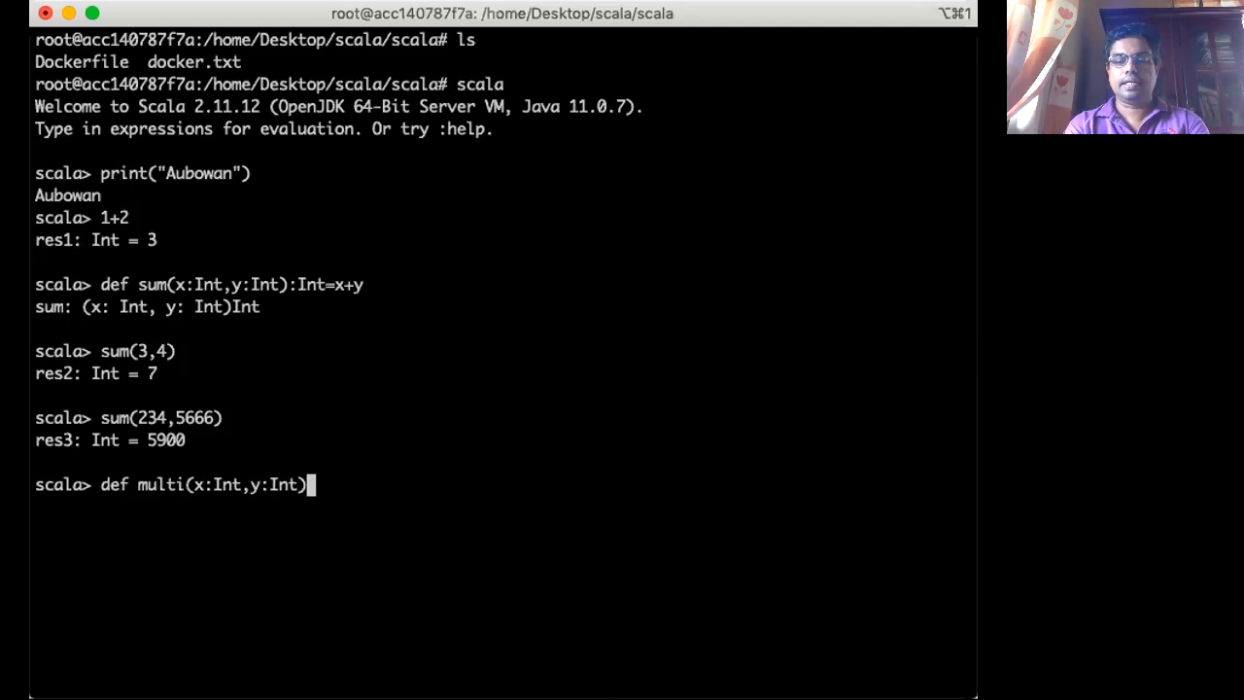
type(":In")
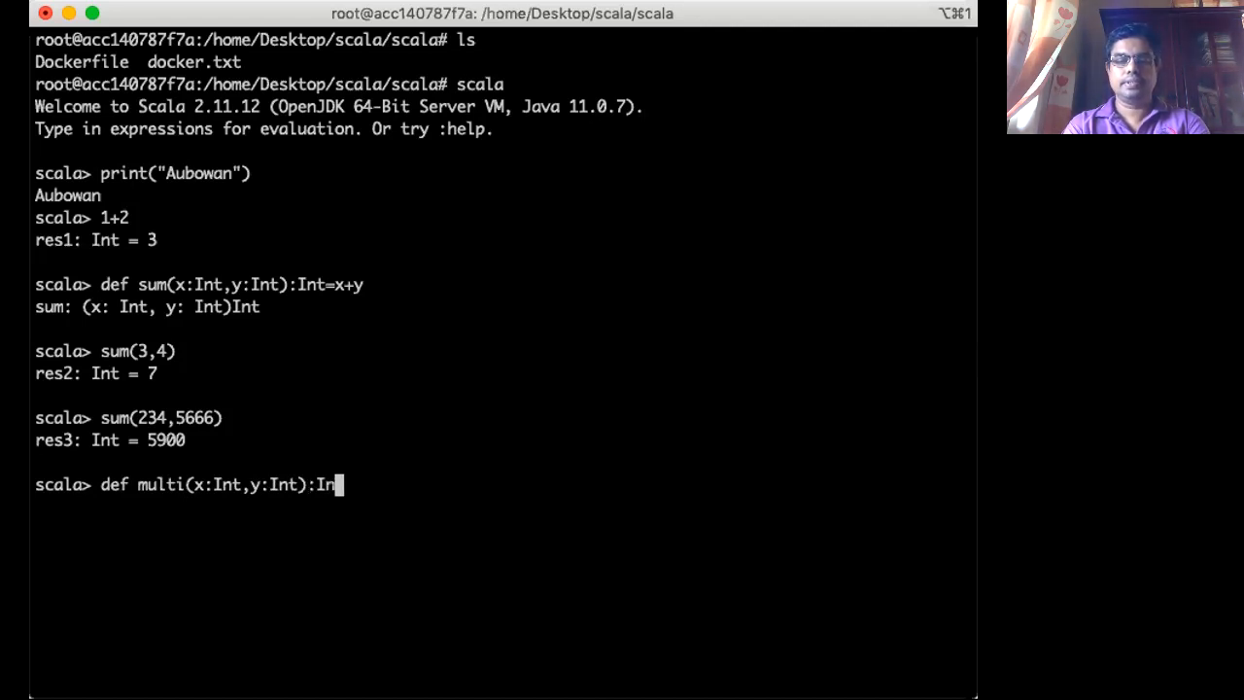
type("t")
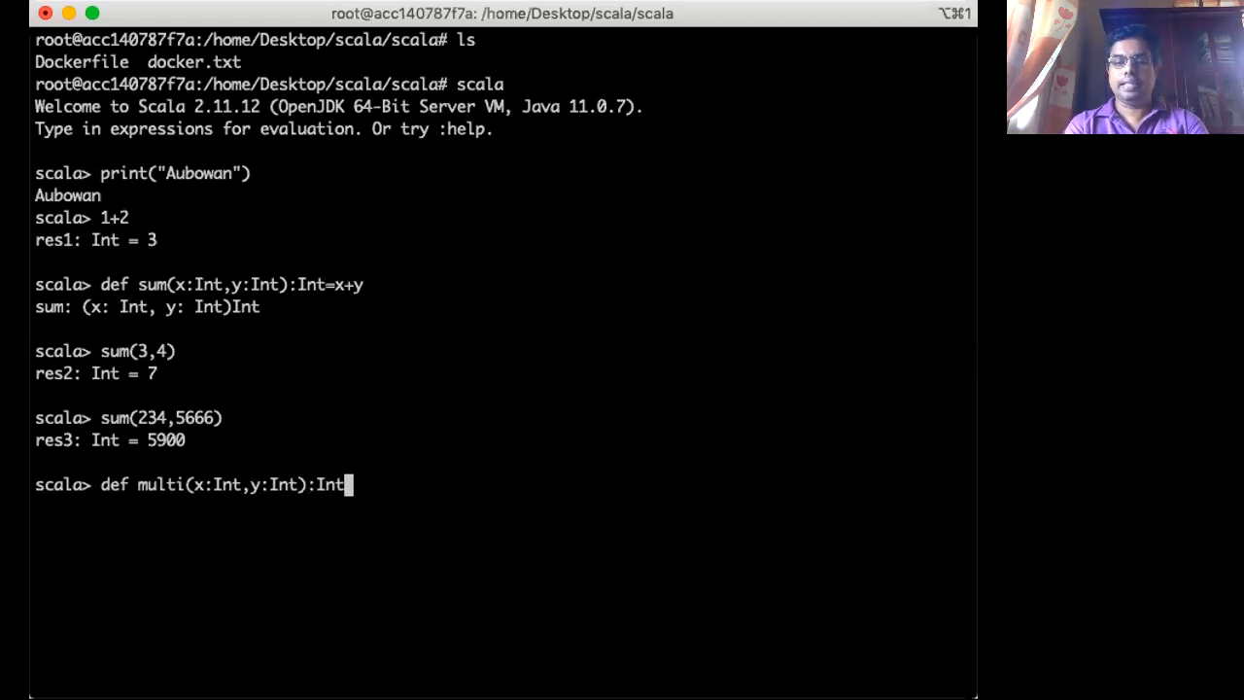
type("=x*y")
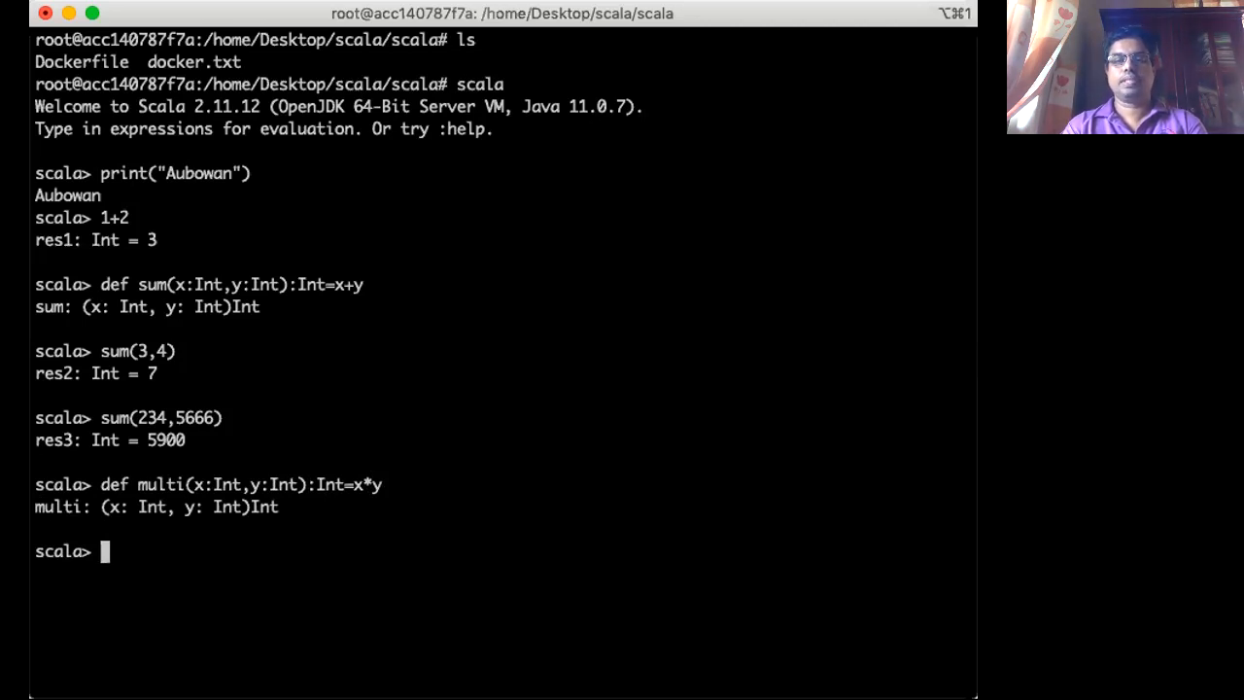
- Call multi(3,4), returning res4: Int = 12, and begin a new def
type("mul")
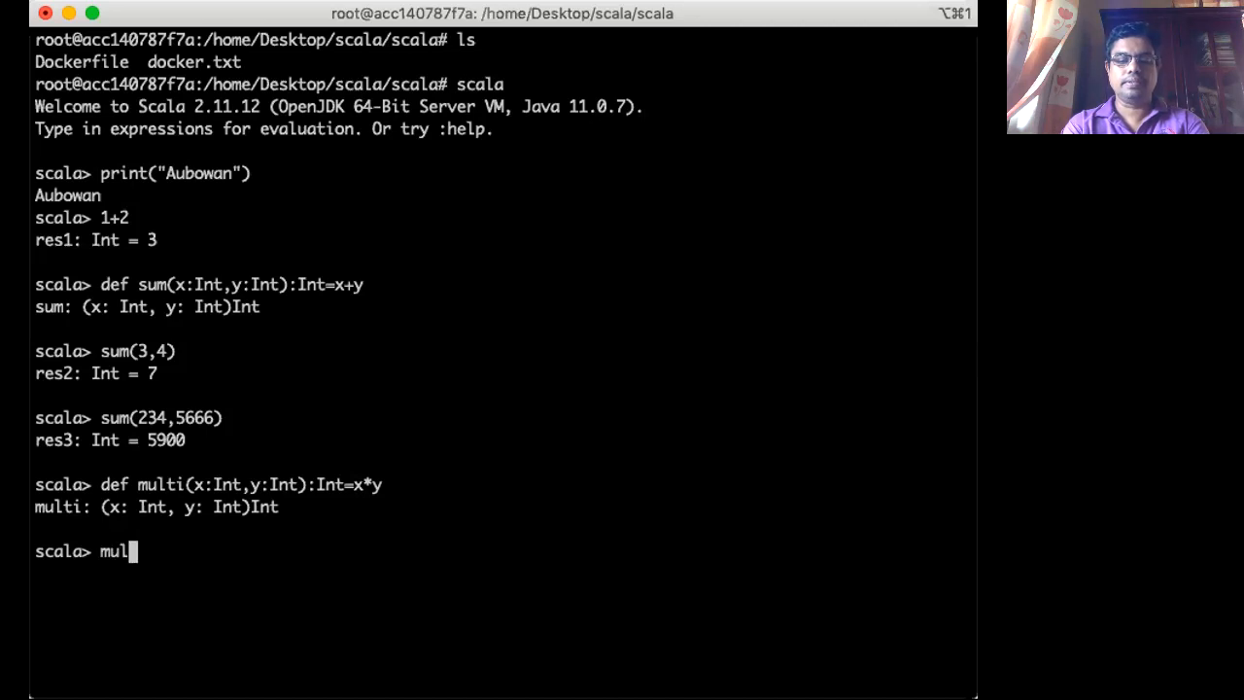
type("ti")
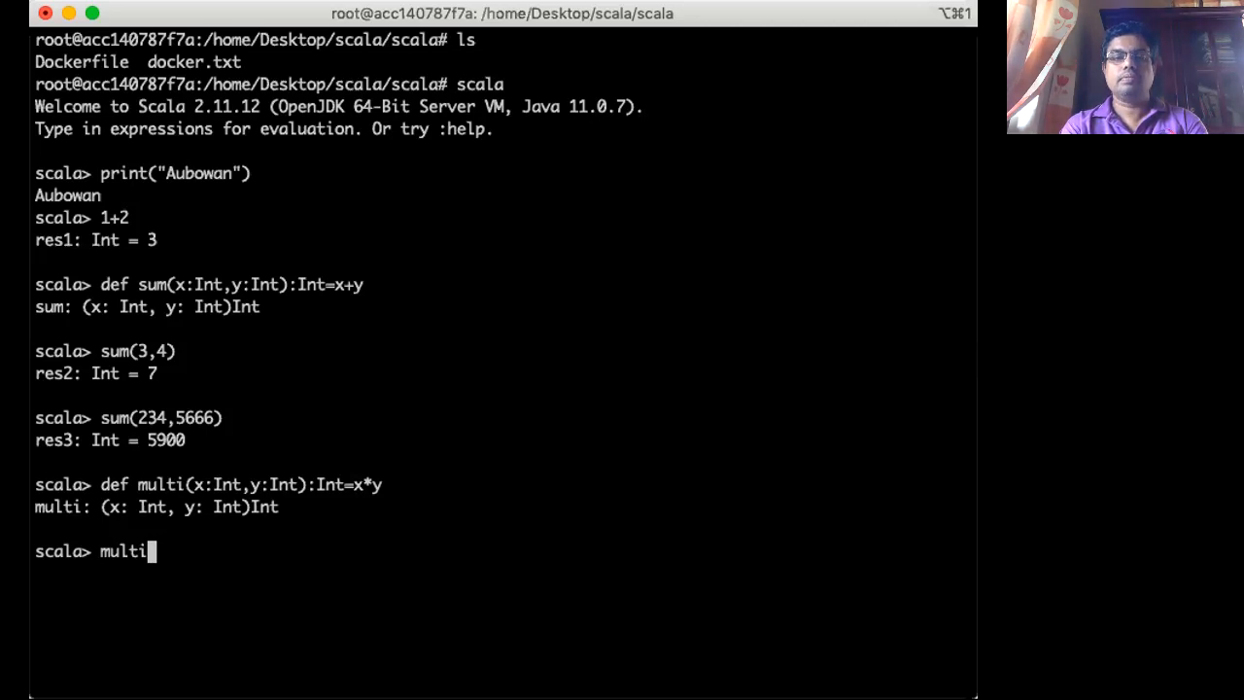
type("(")
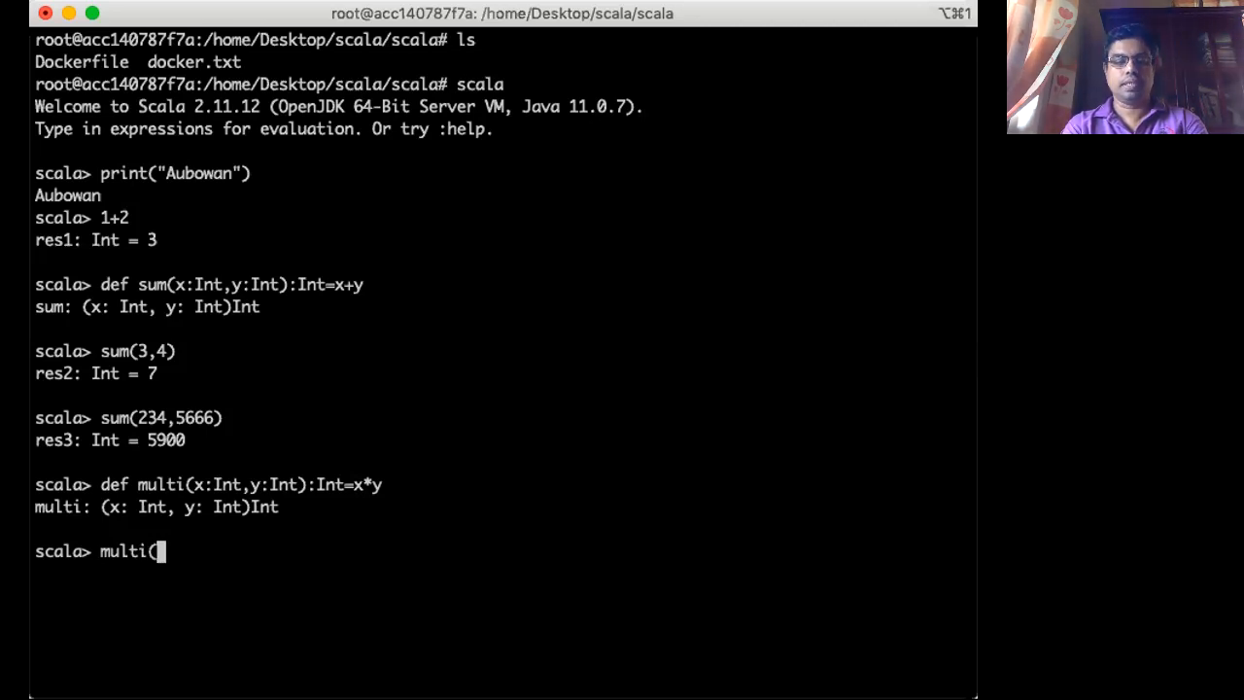
type("3,4)")
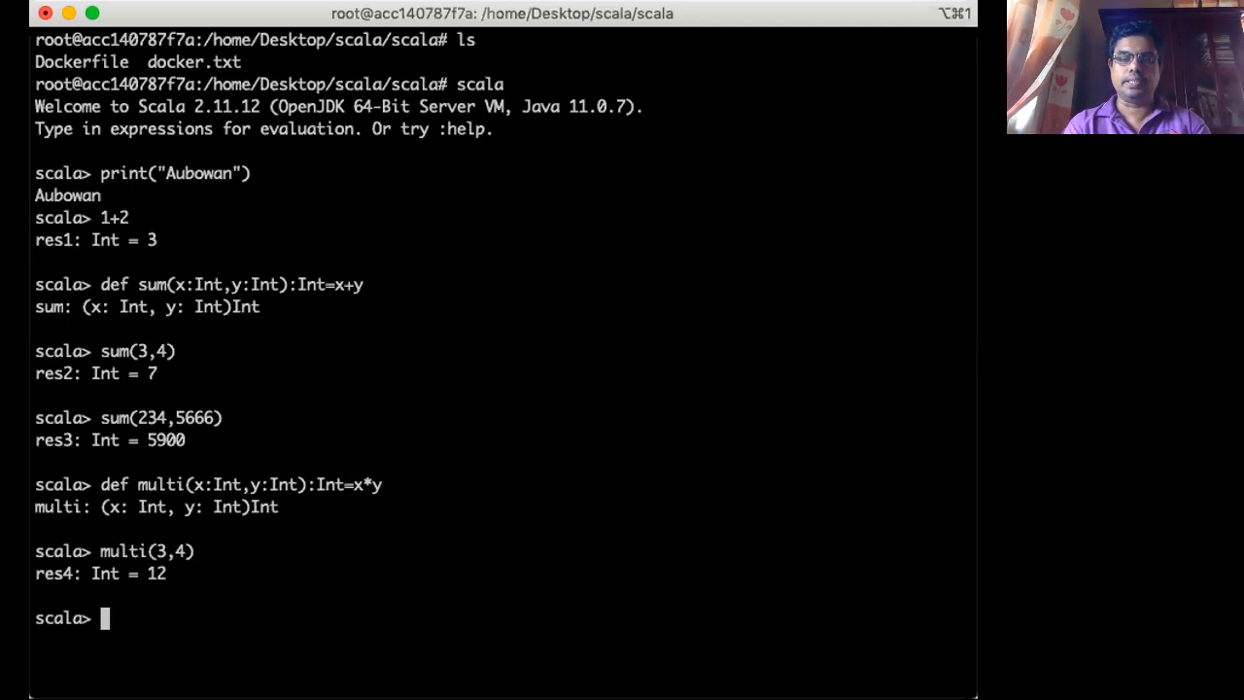
type("def f1")
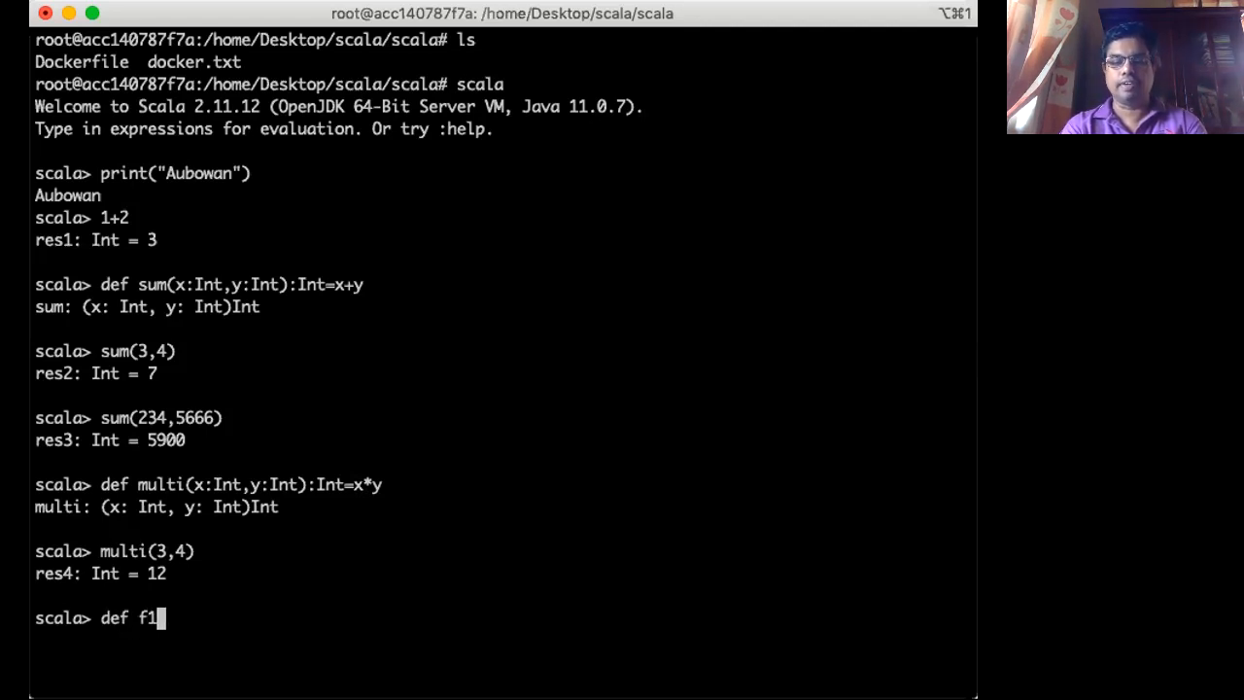
- Enter f1's parameter list (x:Int,y:Int), dropping the explicit return type
type("(x:")
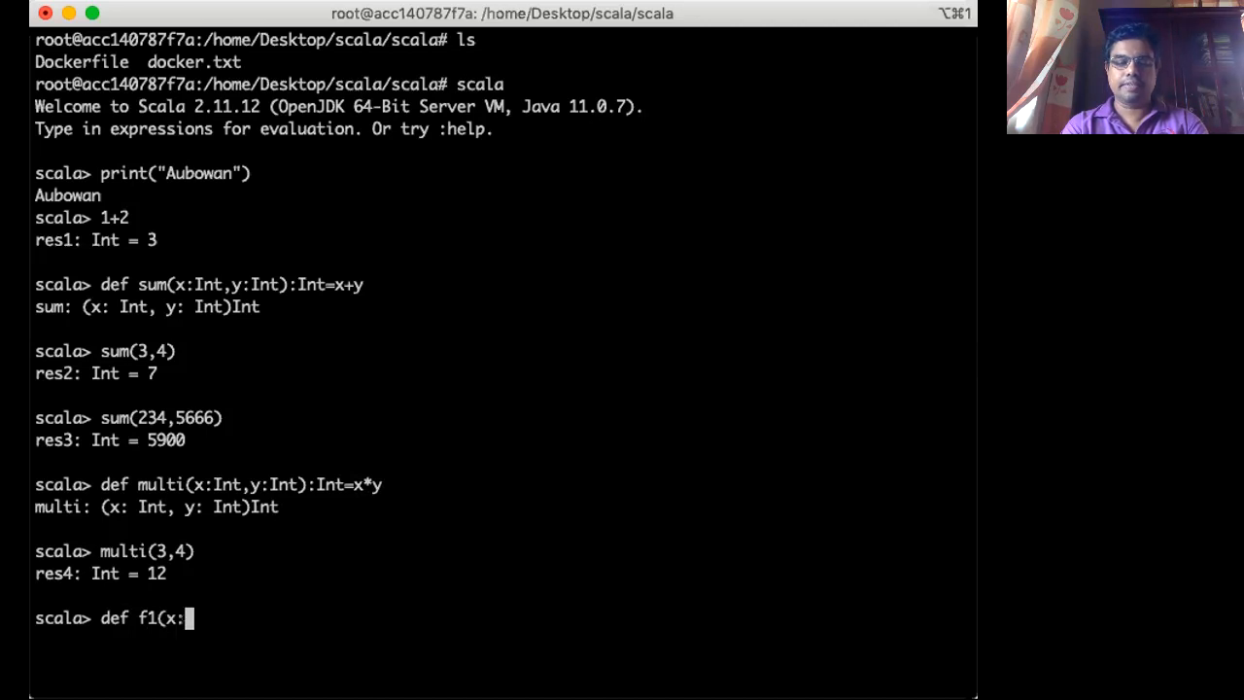
type("Int,")
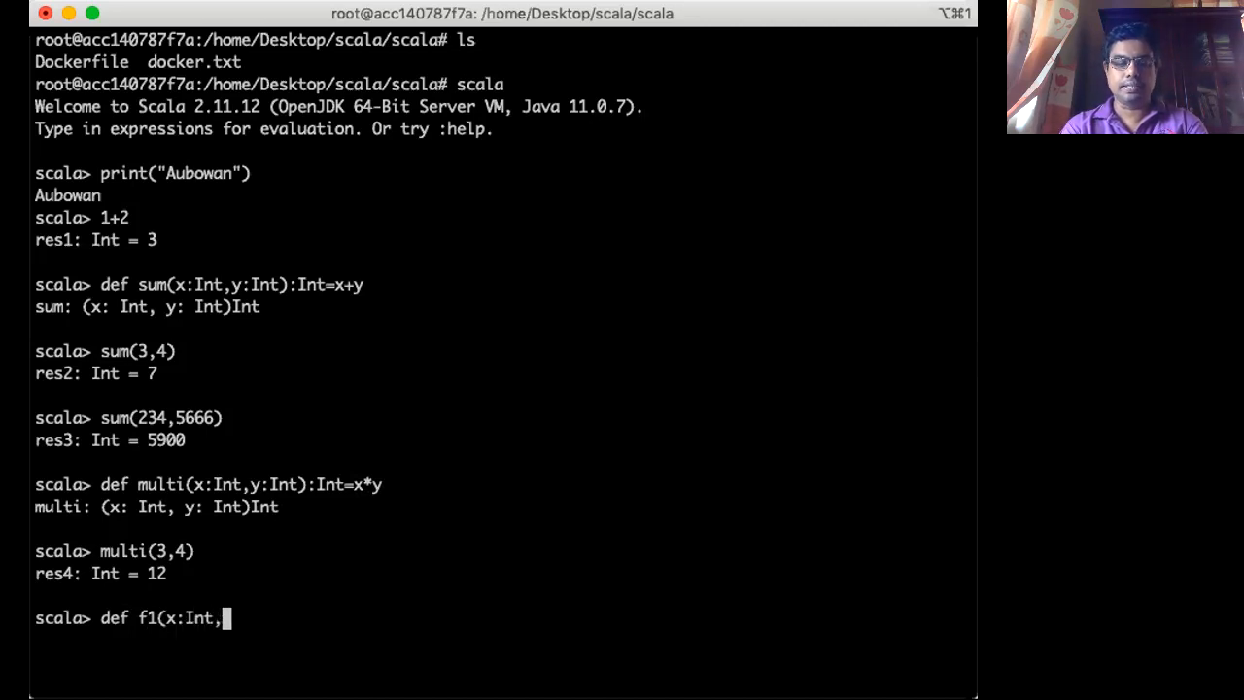
type("y:")
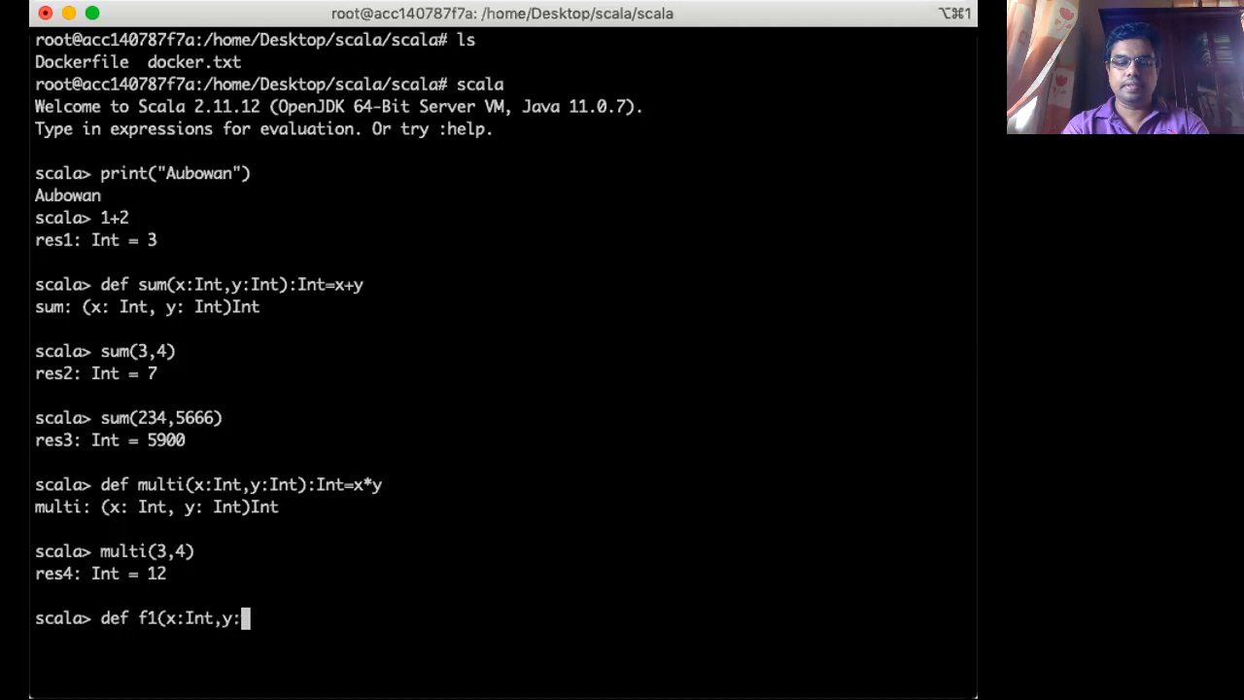
type("Int)")
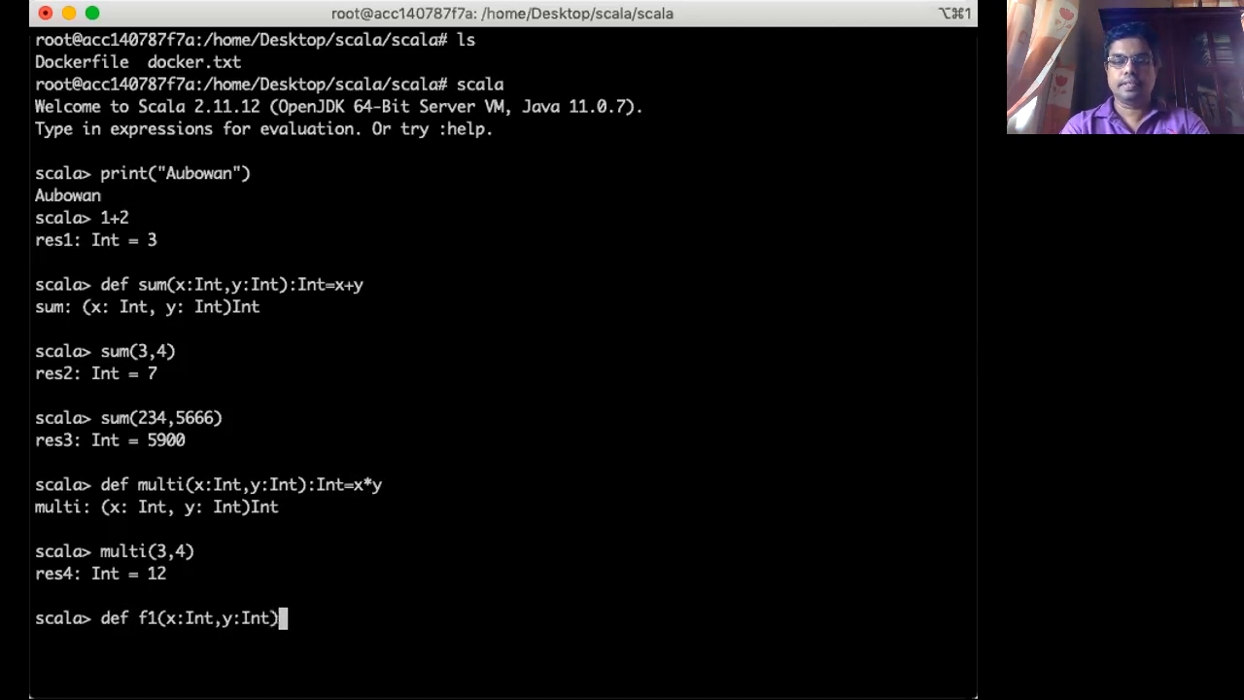
type(":I")
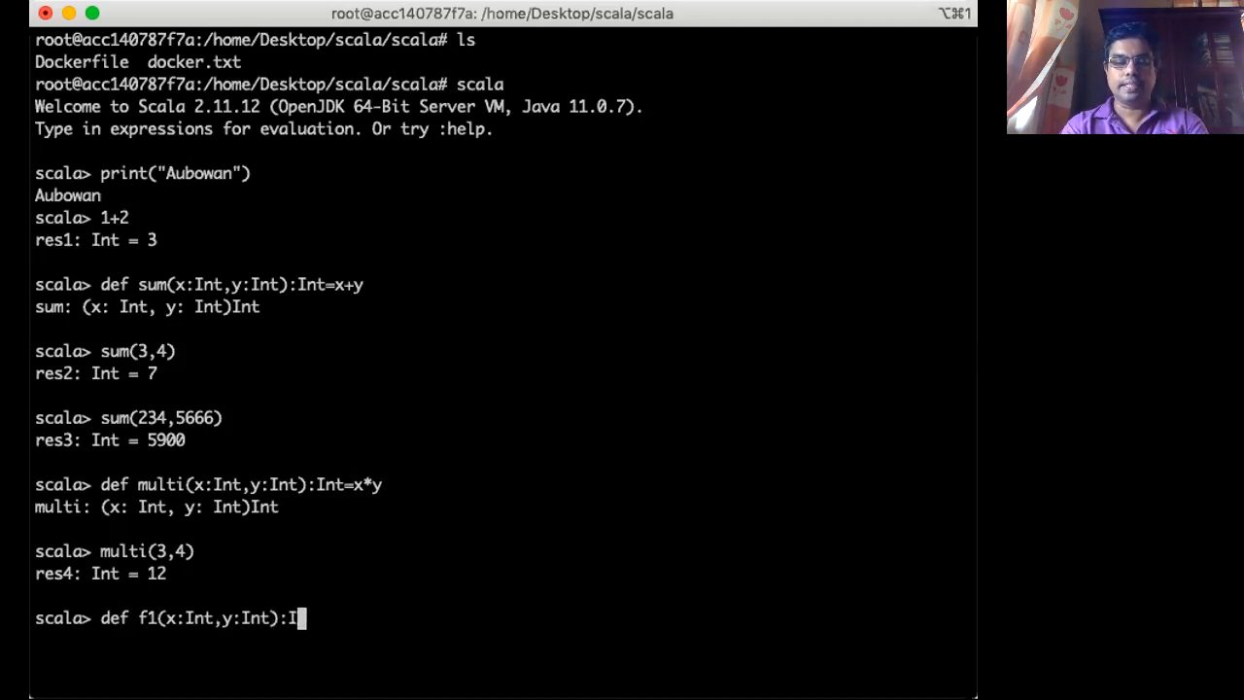
type("nt")
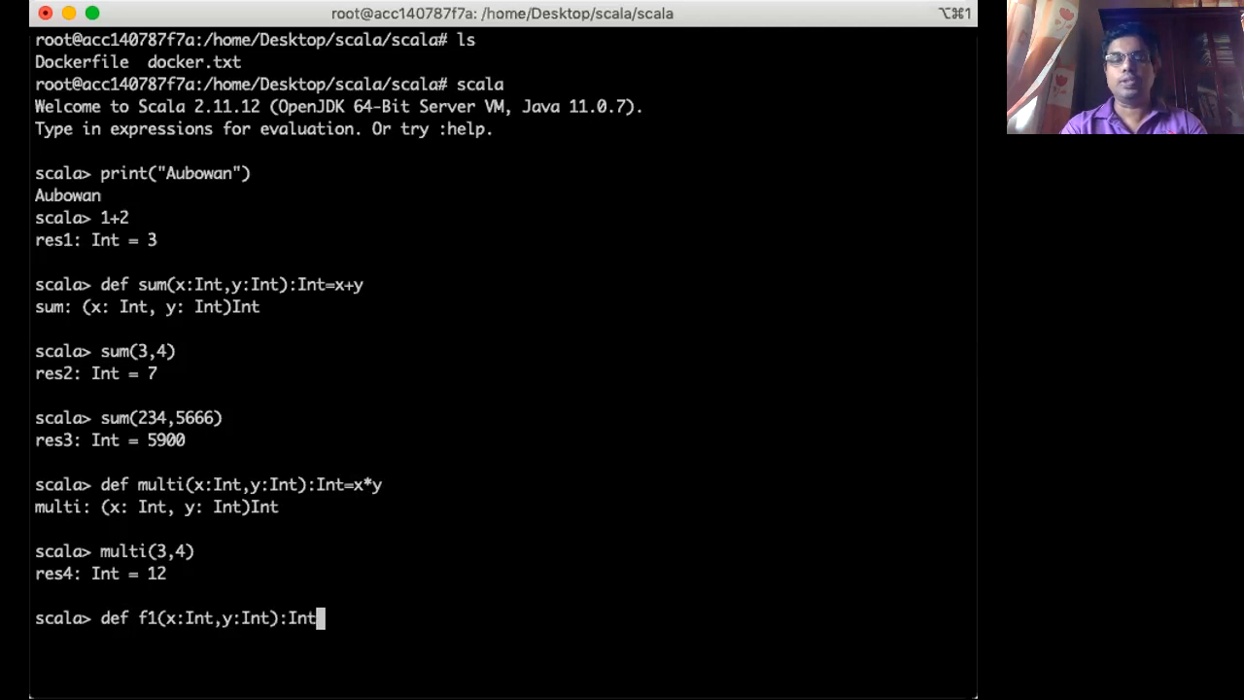
key("Backspace")
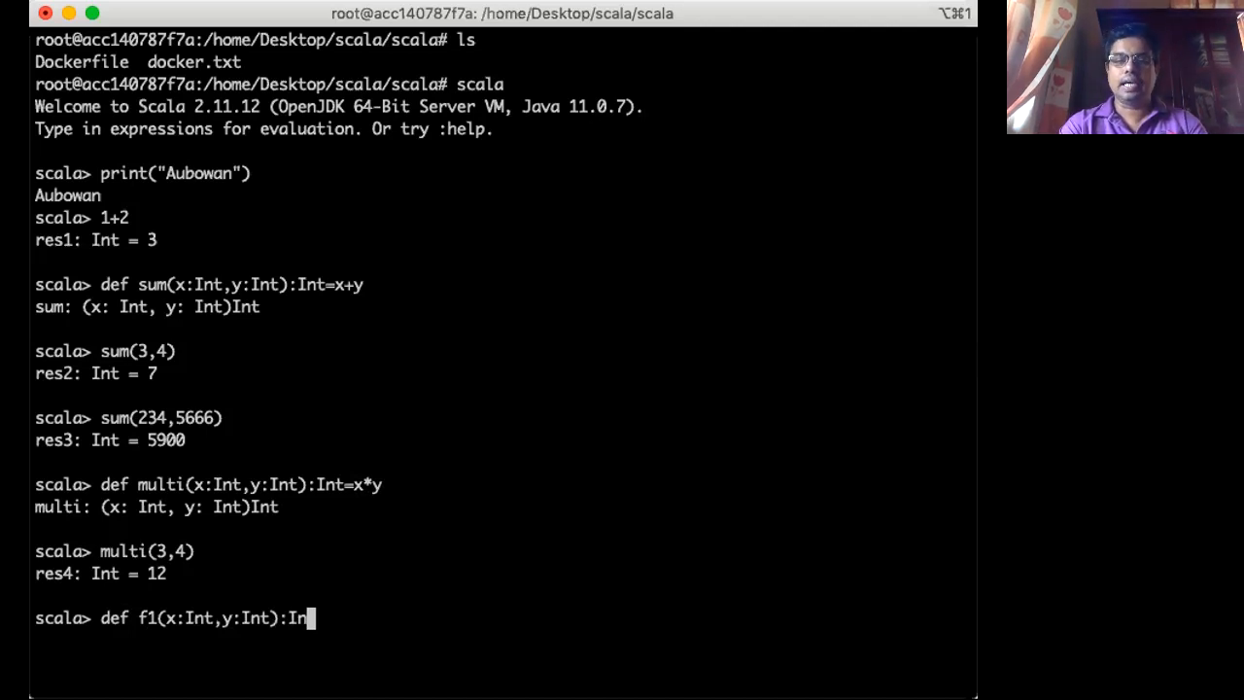
type("=")
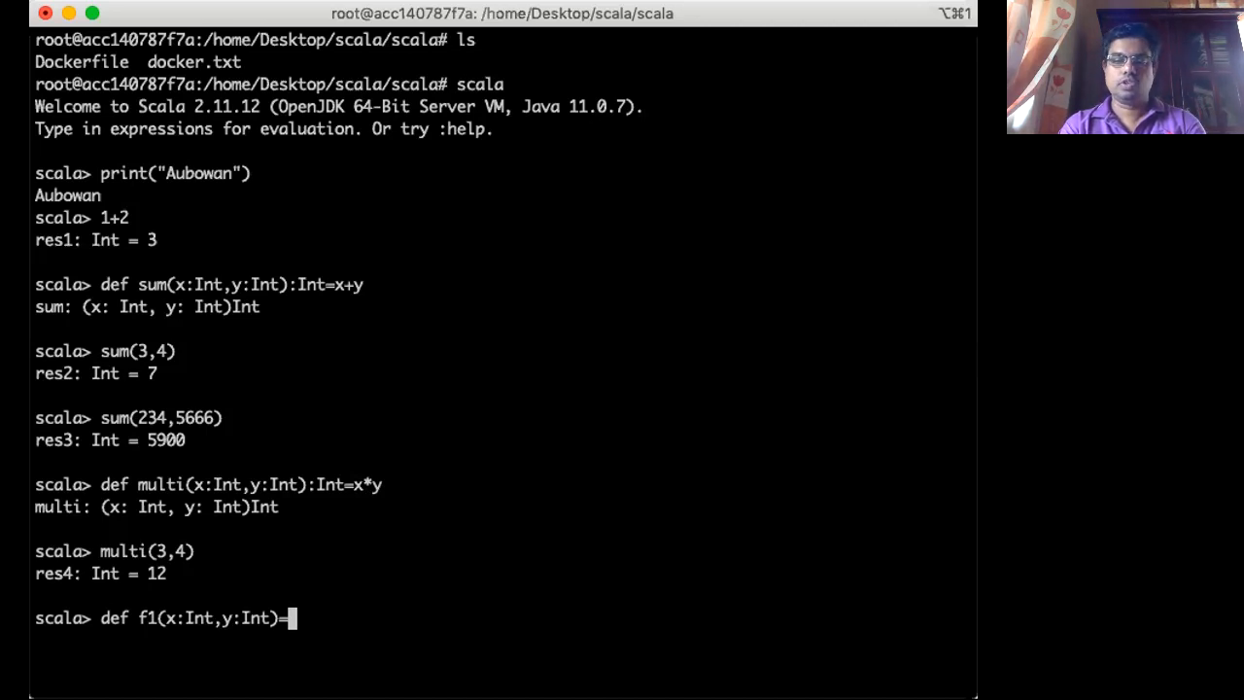
- Complete f1's body as multi(x,y)+sum(x,y), giving f1: (x: Int, y: Int)Int
type("mu")
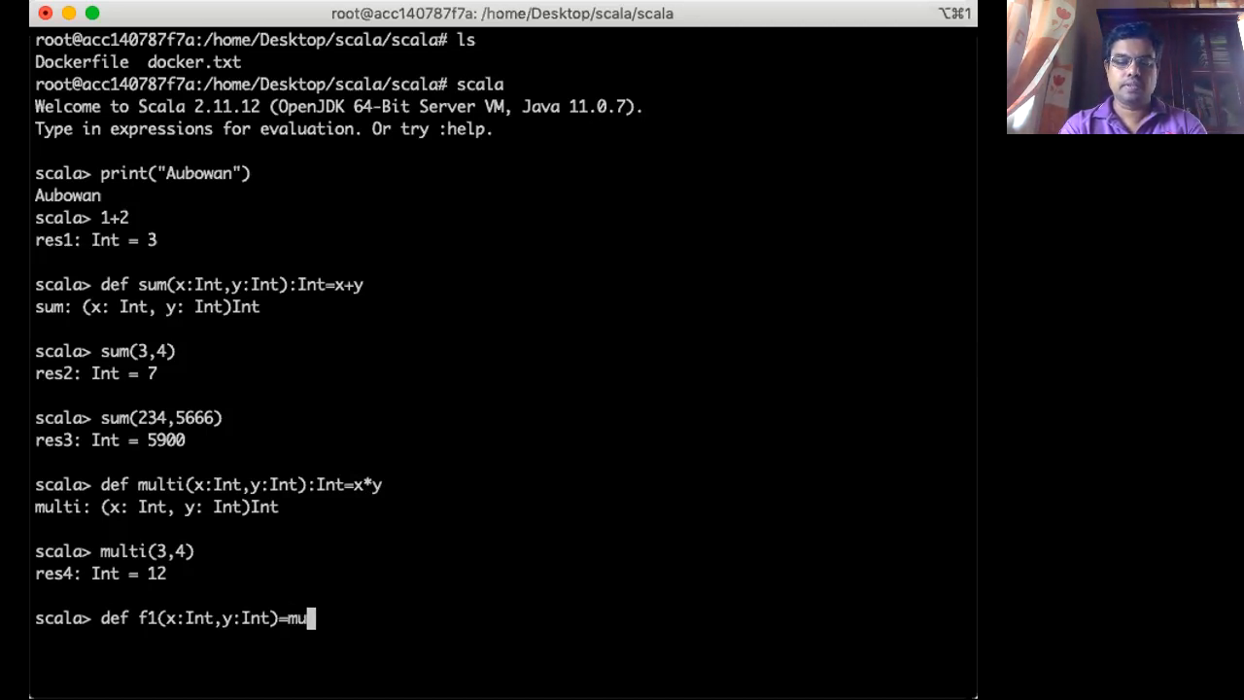
type("lti")
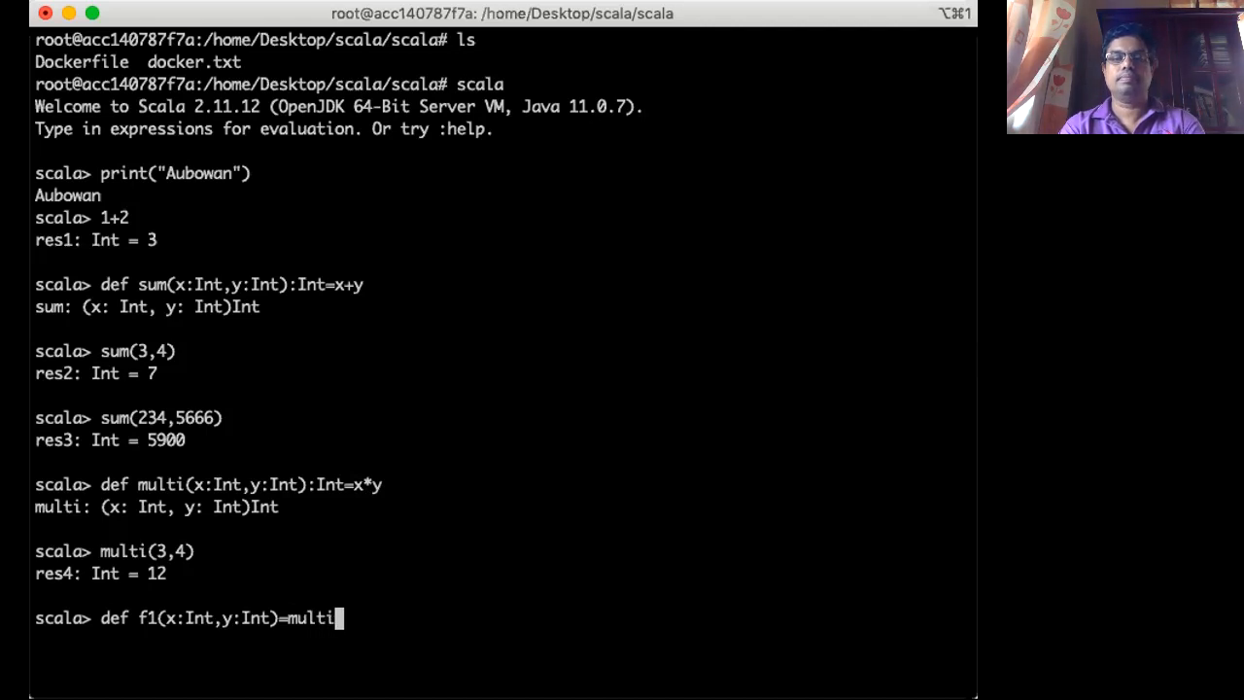
type("(")
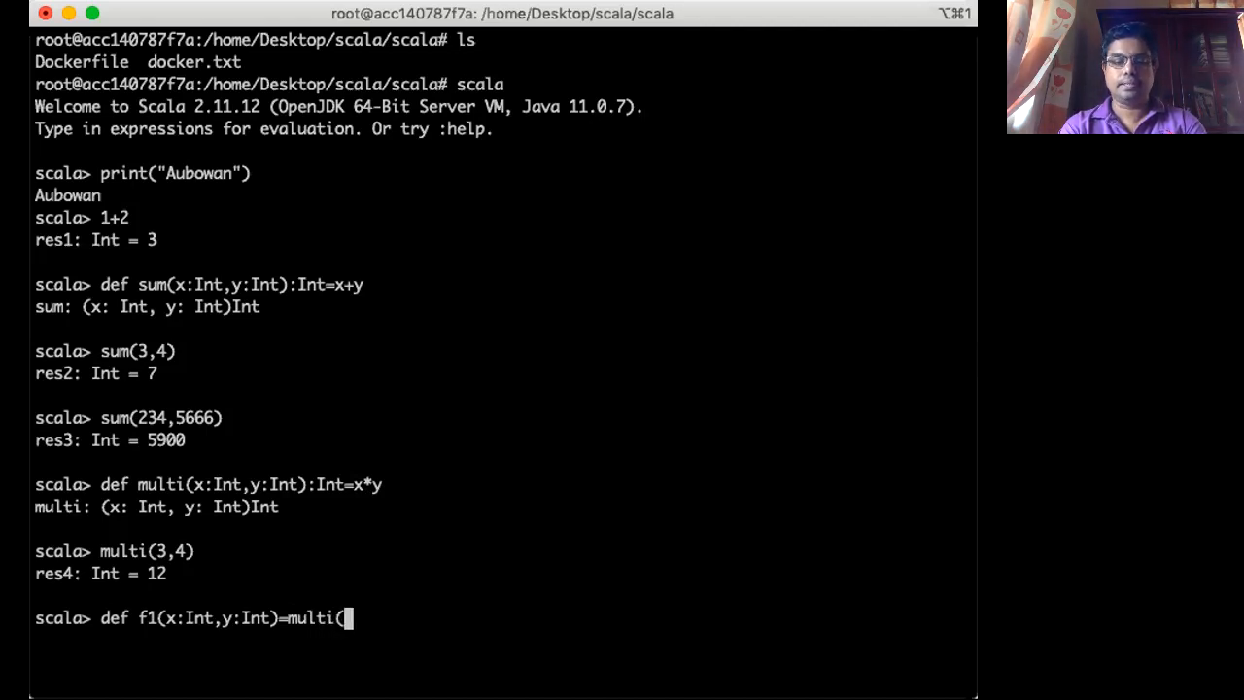
type("x,y)")
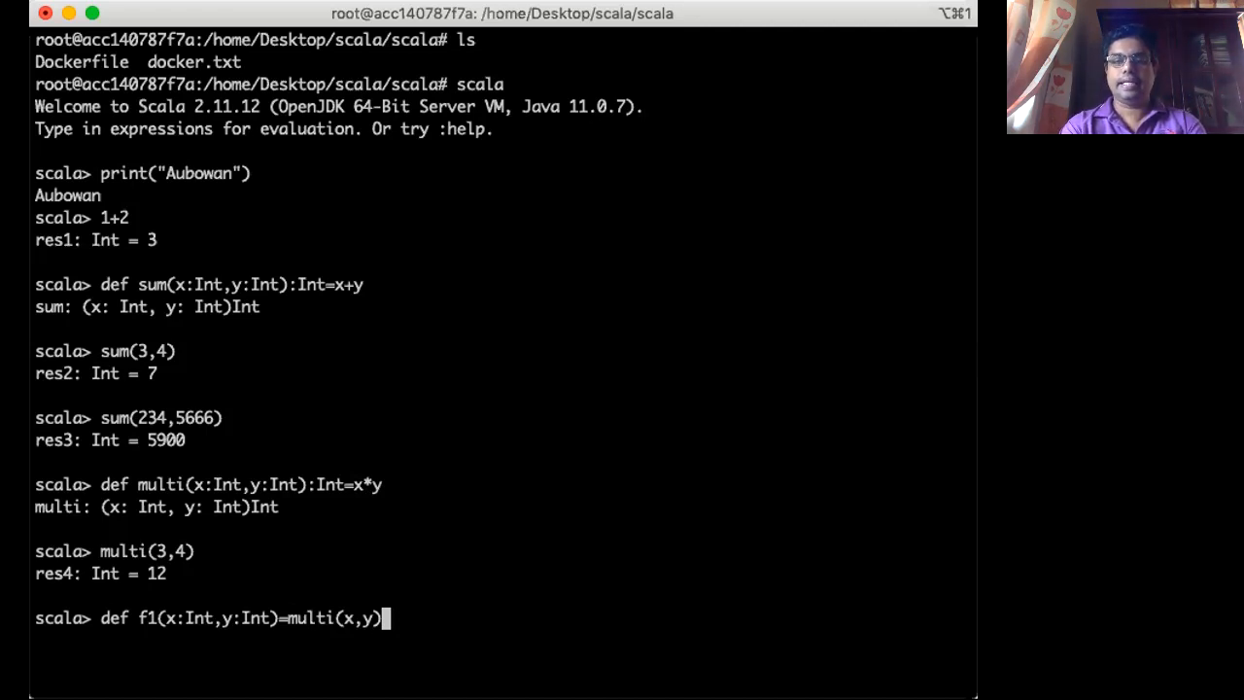
type("+(")
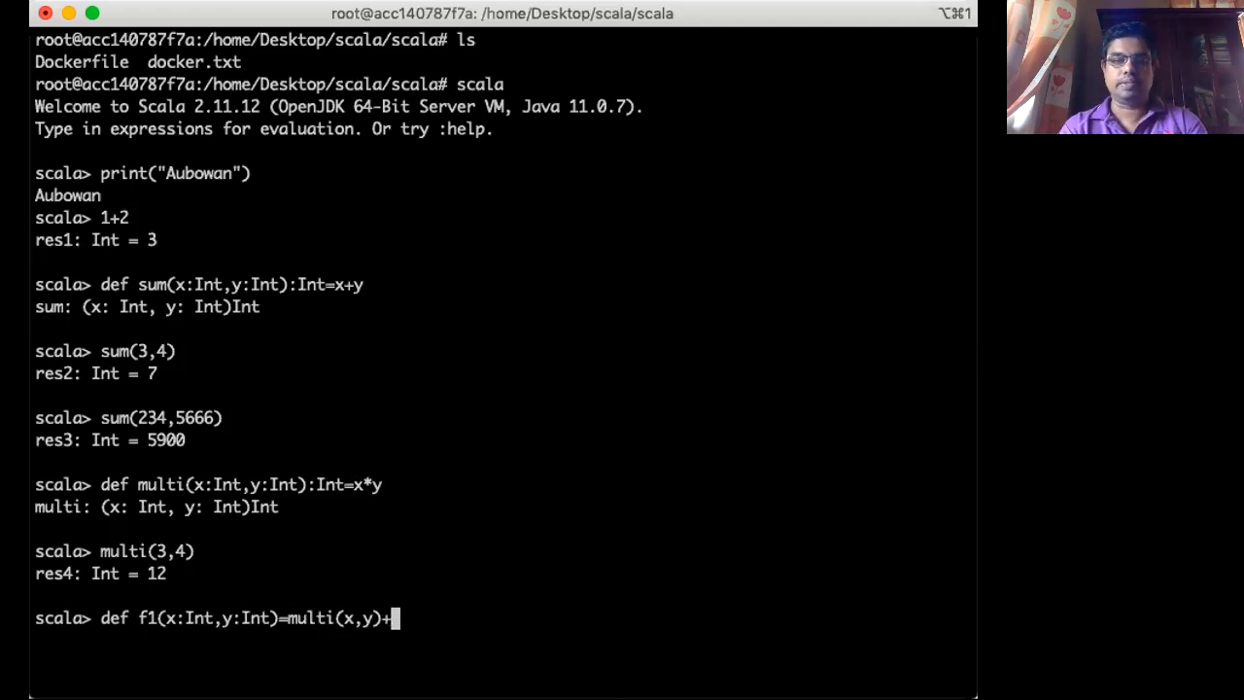
type("su")
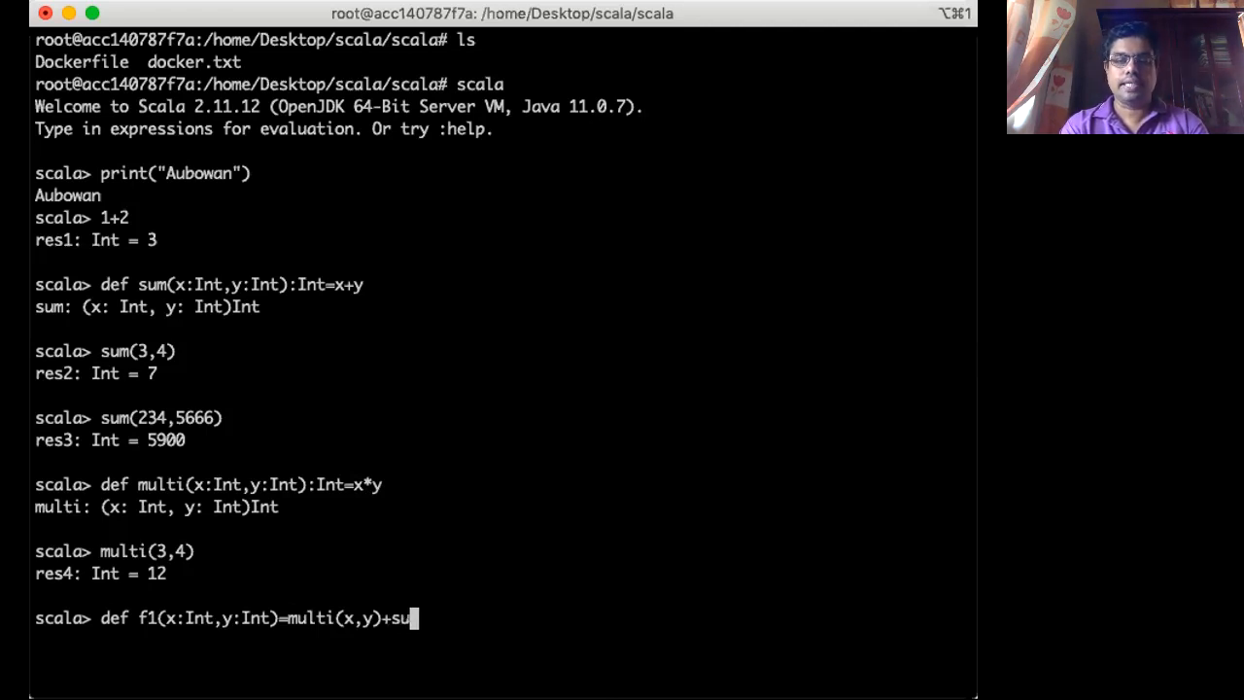
type("m(")
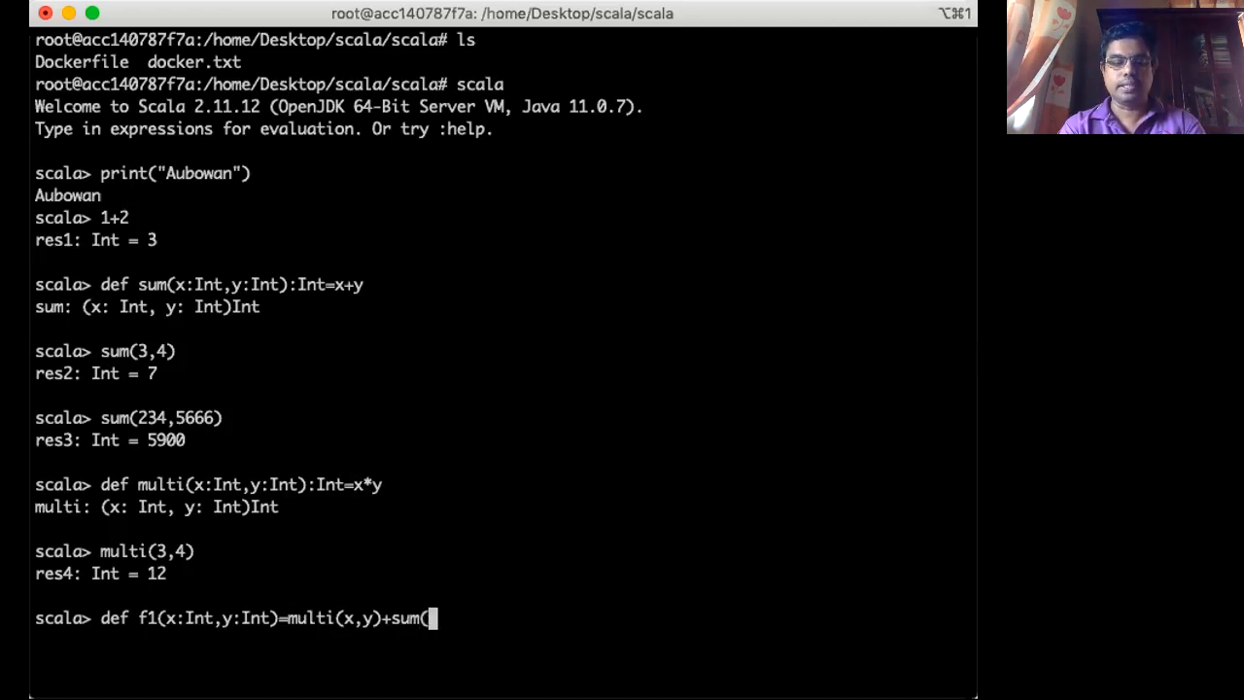
type("x,y")
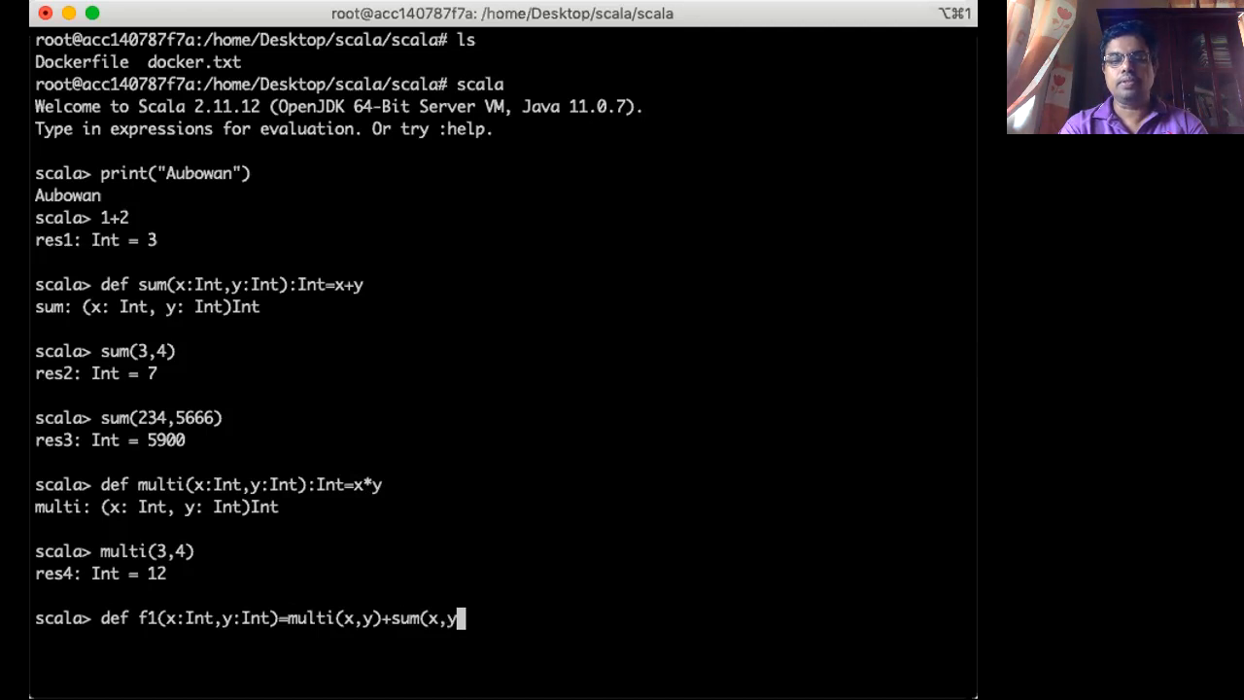
type(")")
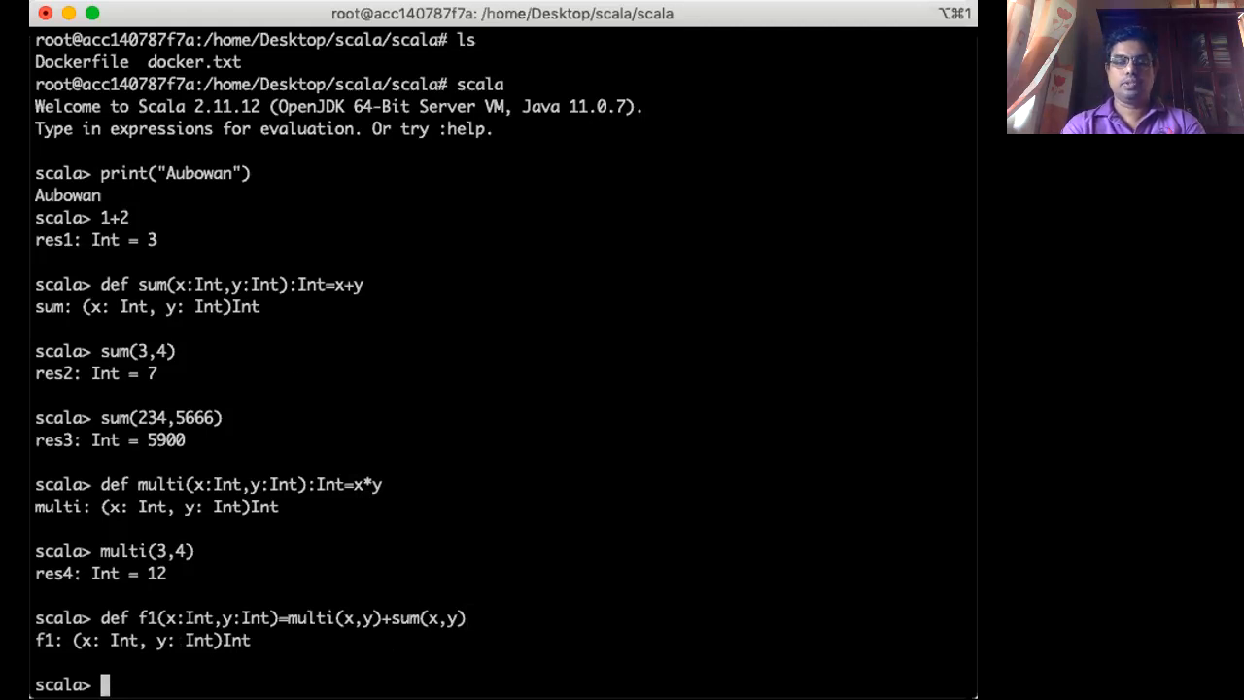
- Call f1(2,3) in the REPL before quitting
type("f1")
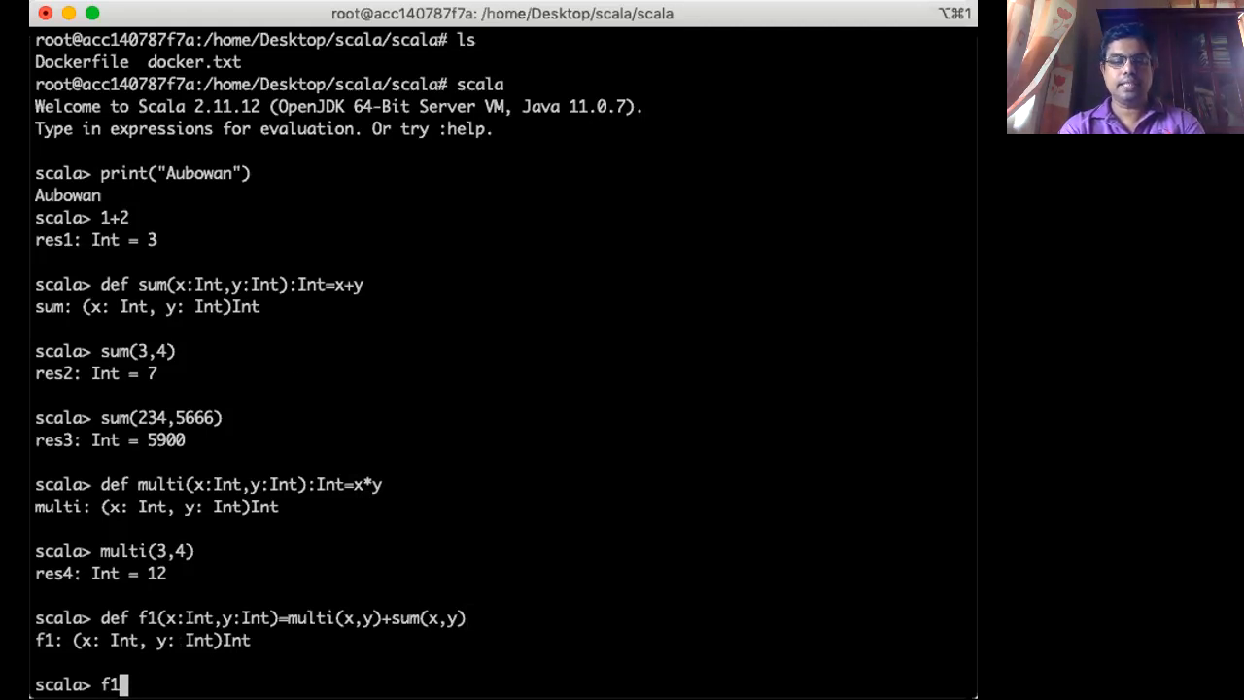
type("(2,3")
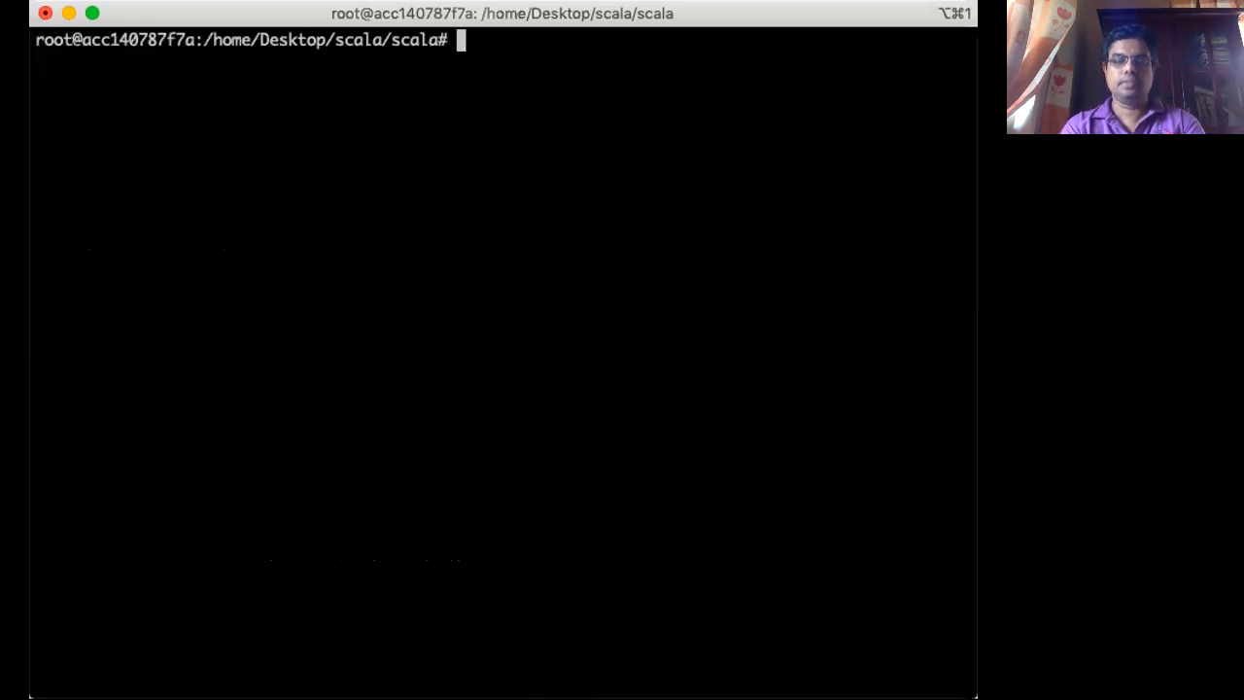
- List the directory, then create Fahern.scala in vi and enter insert mode
type("ls")
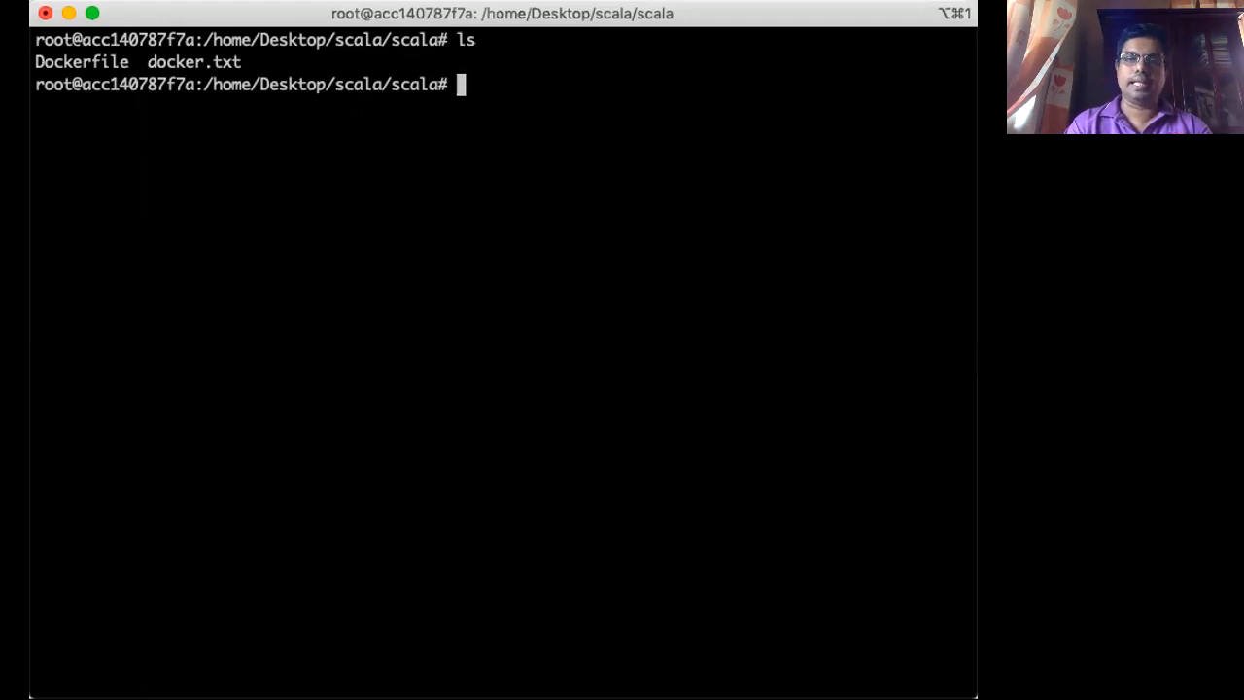
type("vi")
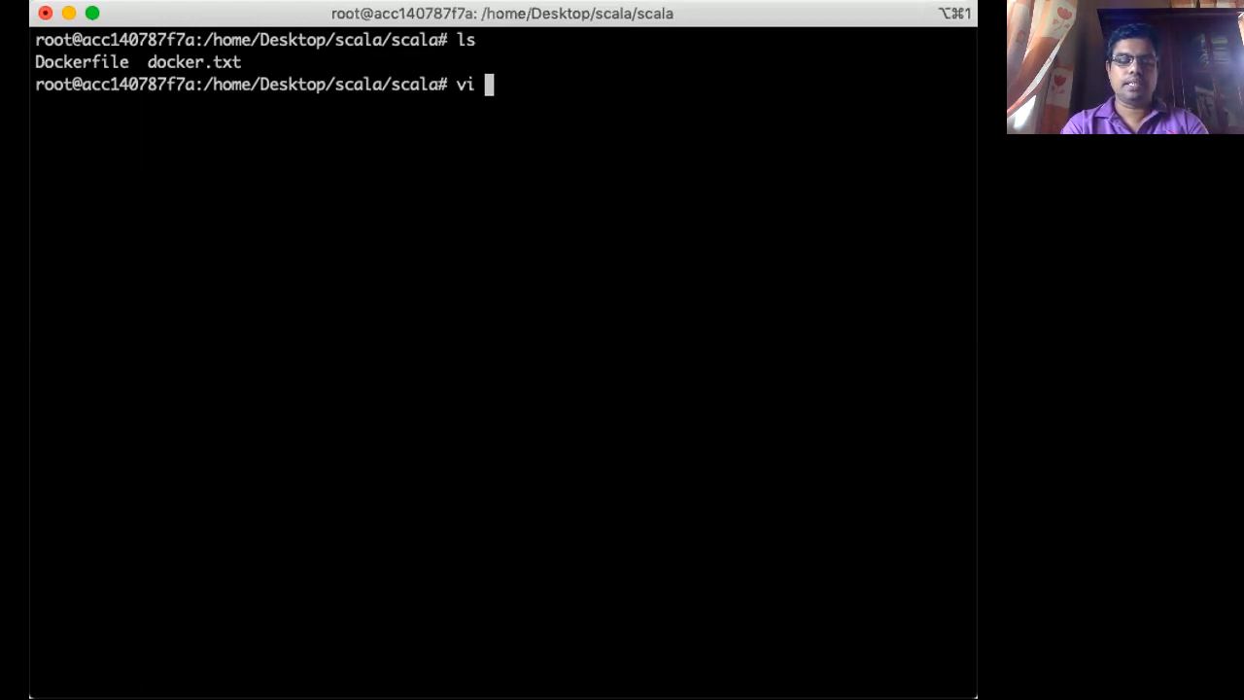
type("F")
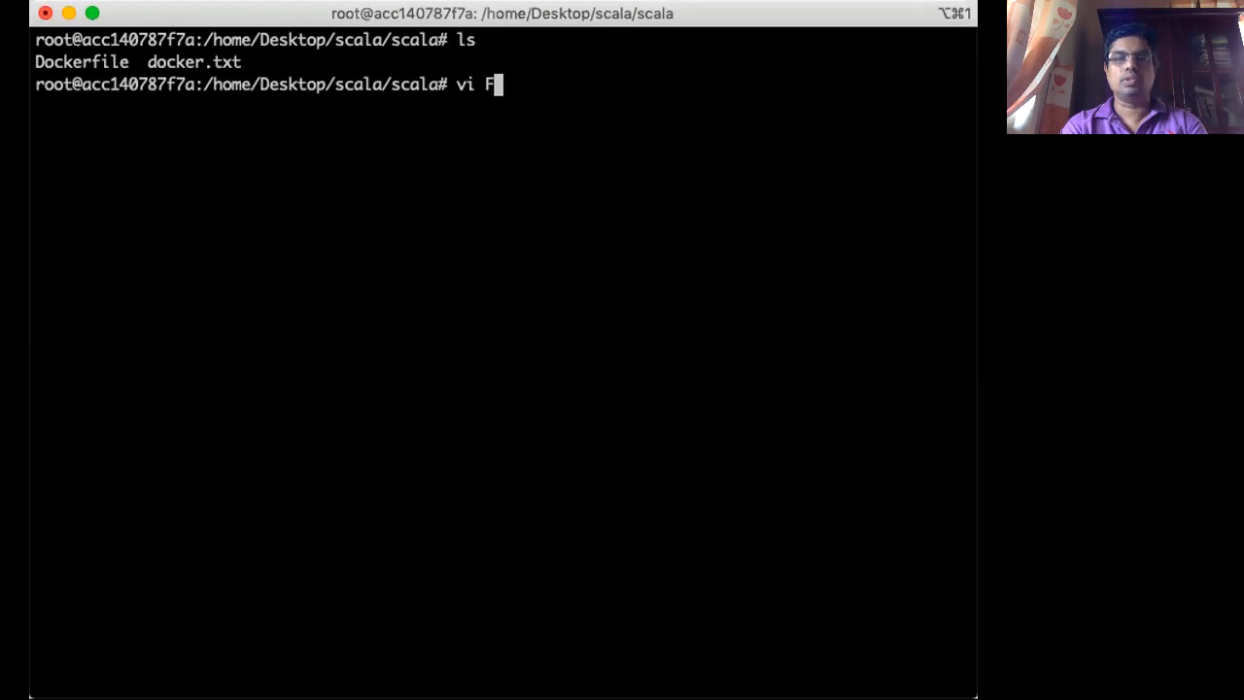
type("a")
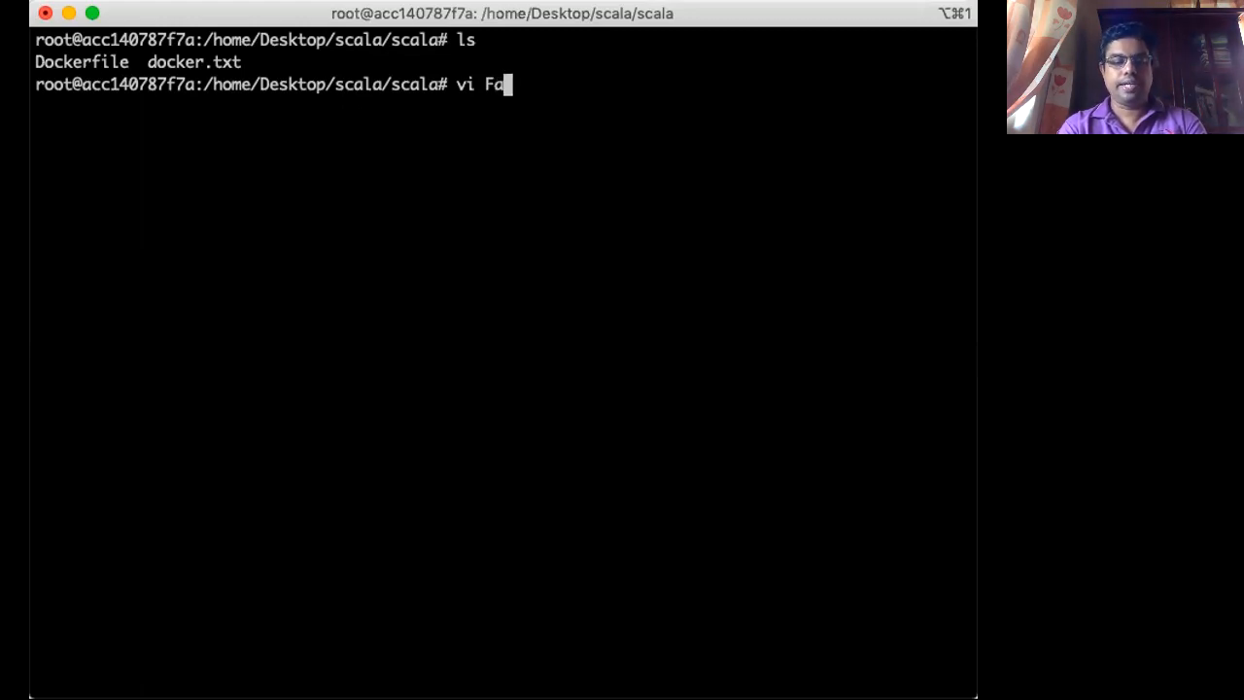
type("hern")
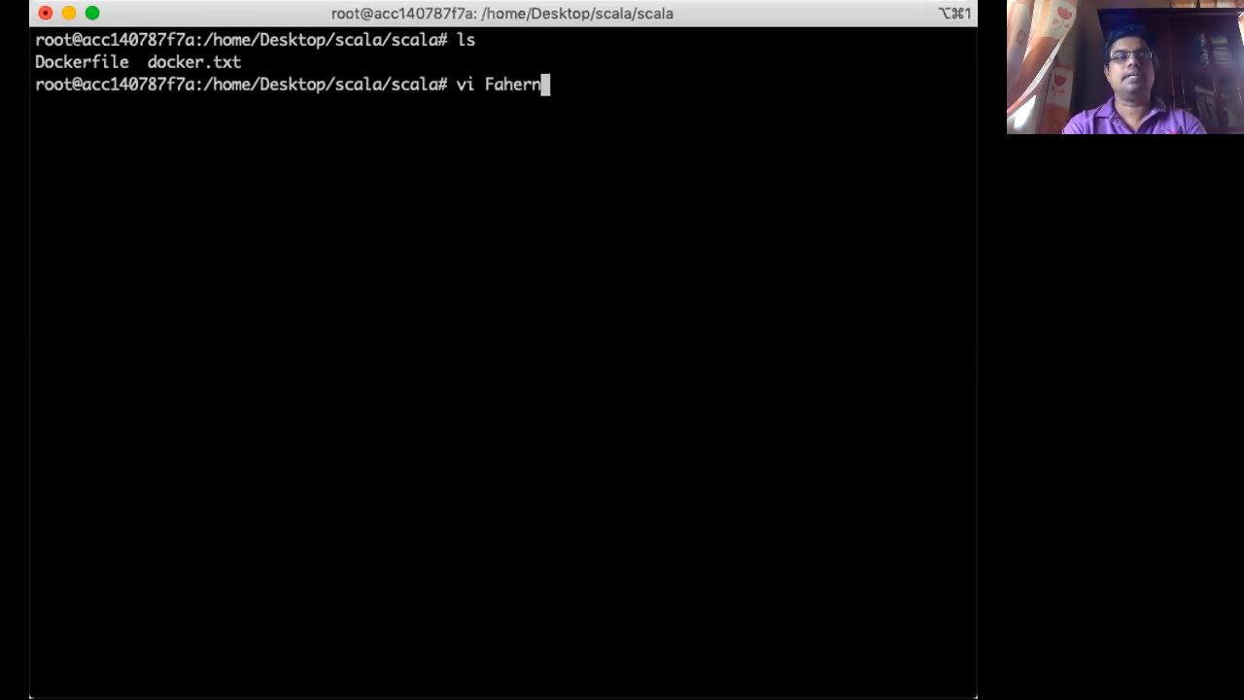
type(".")
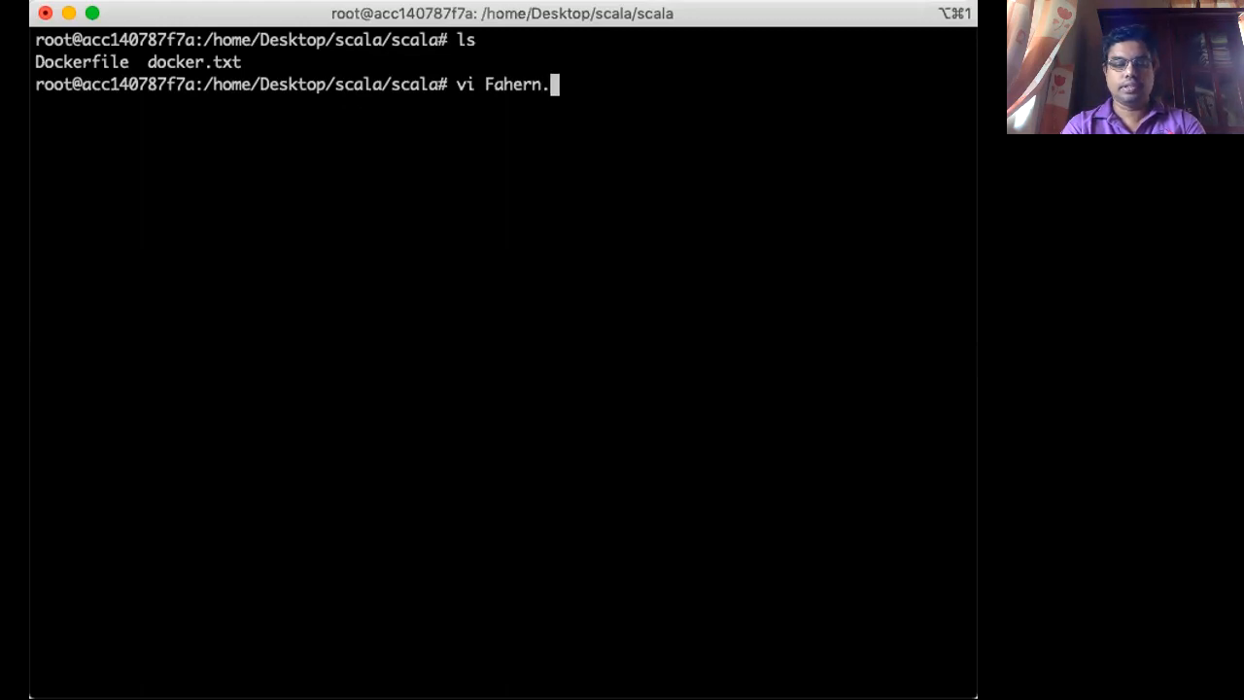
type("scala")
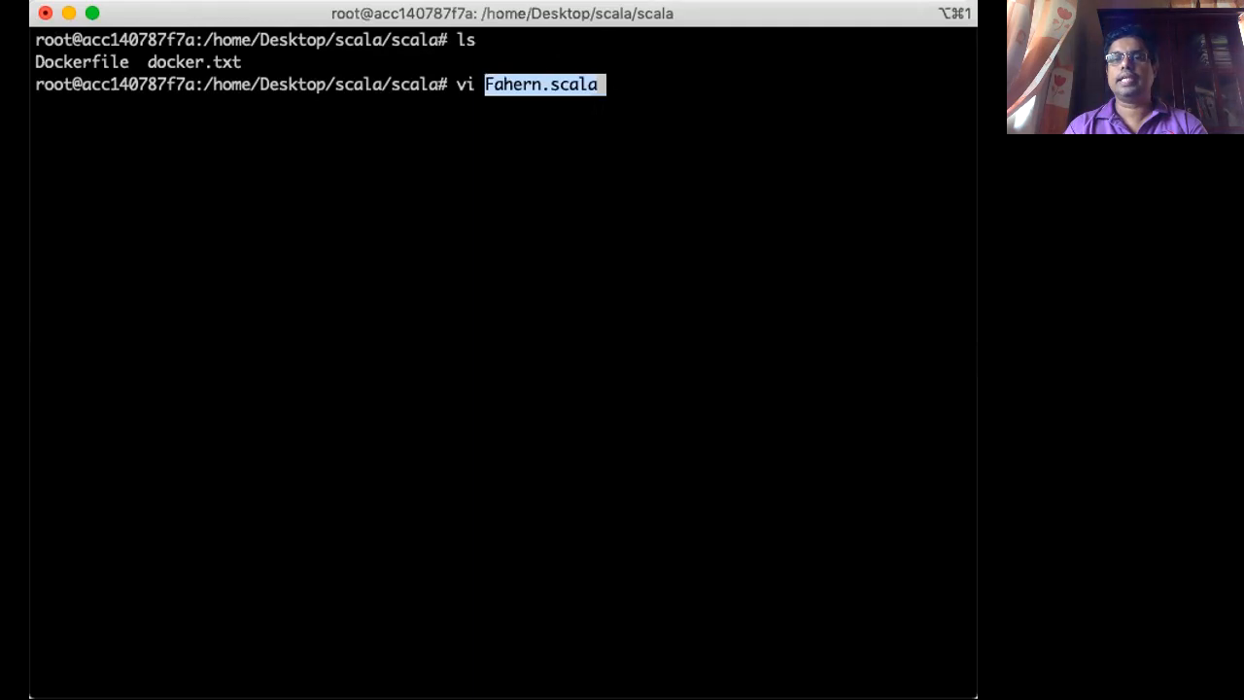
key("Return")
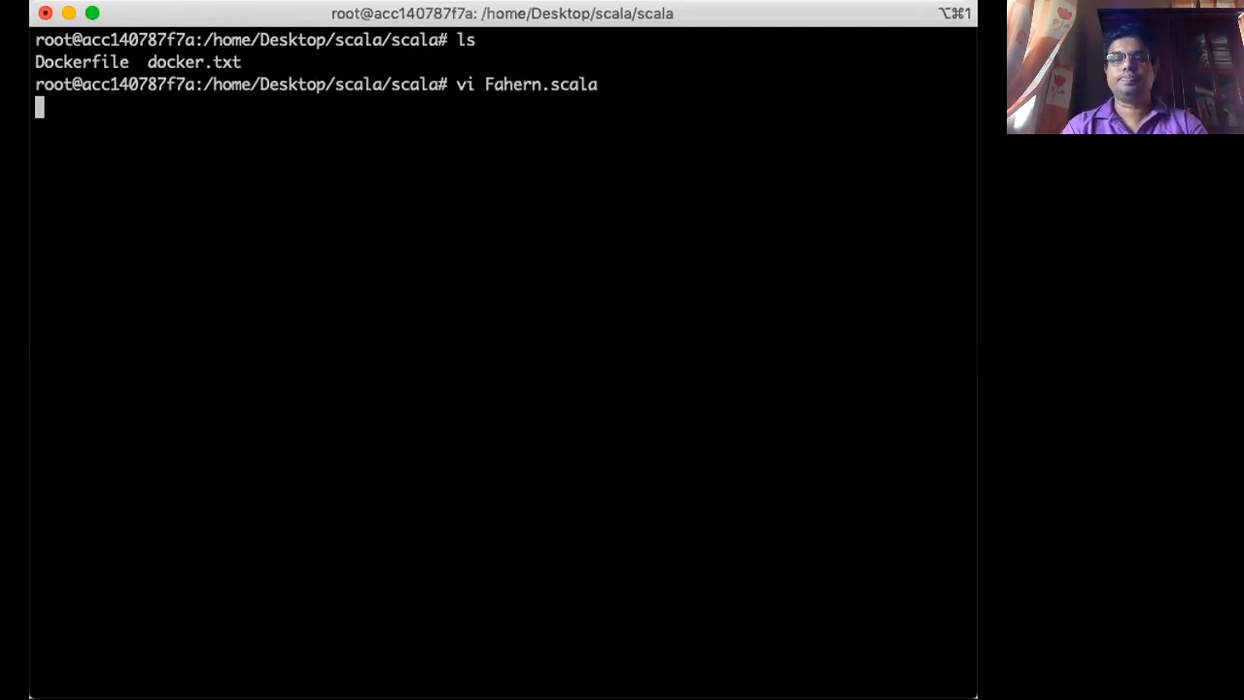
key("i")
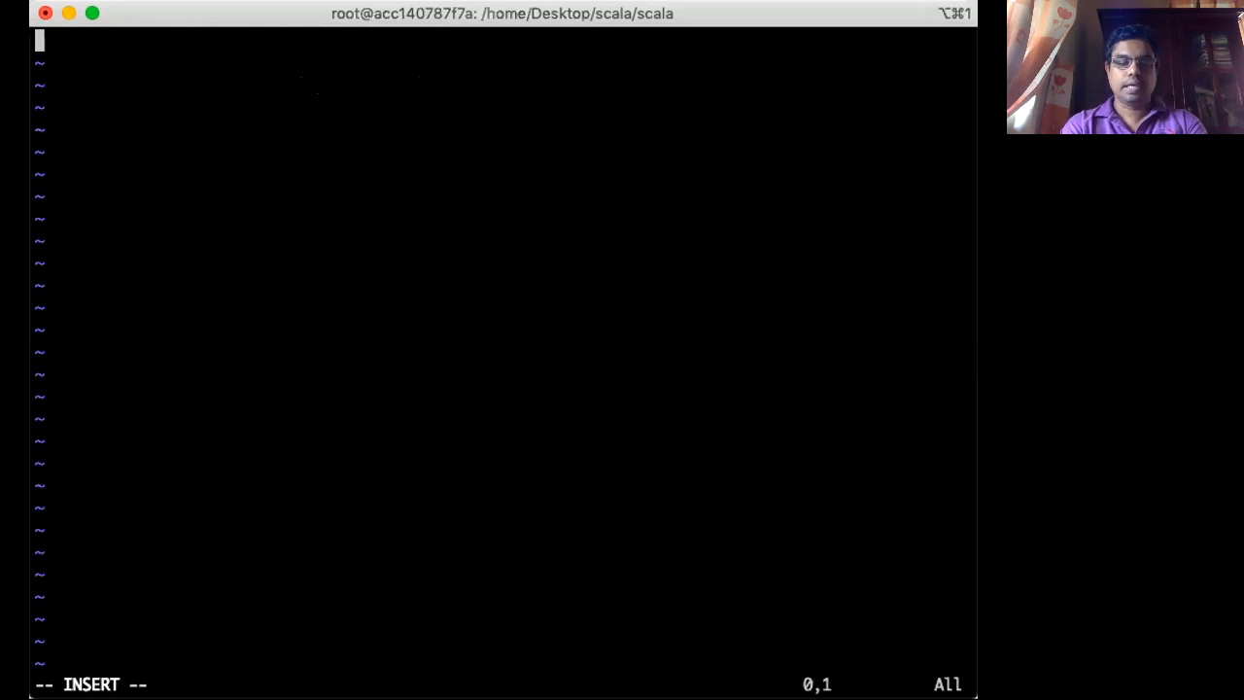
- Write the skeleton line object Fahern extends App{ at the top of the file
type("object")
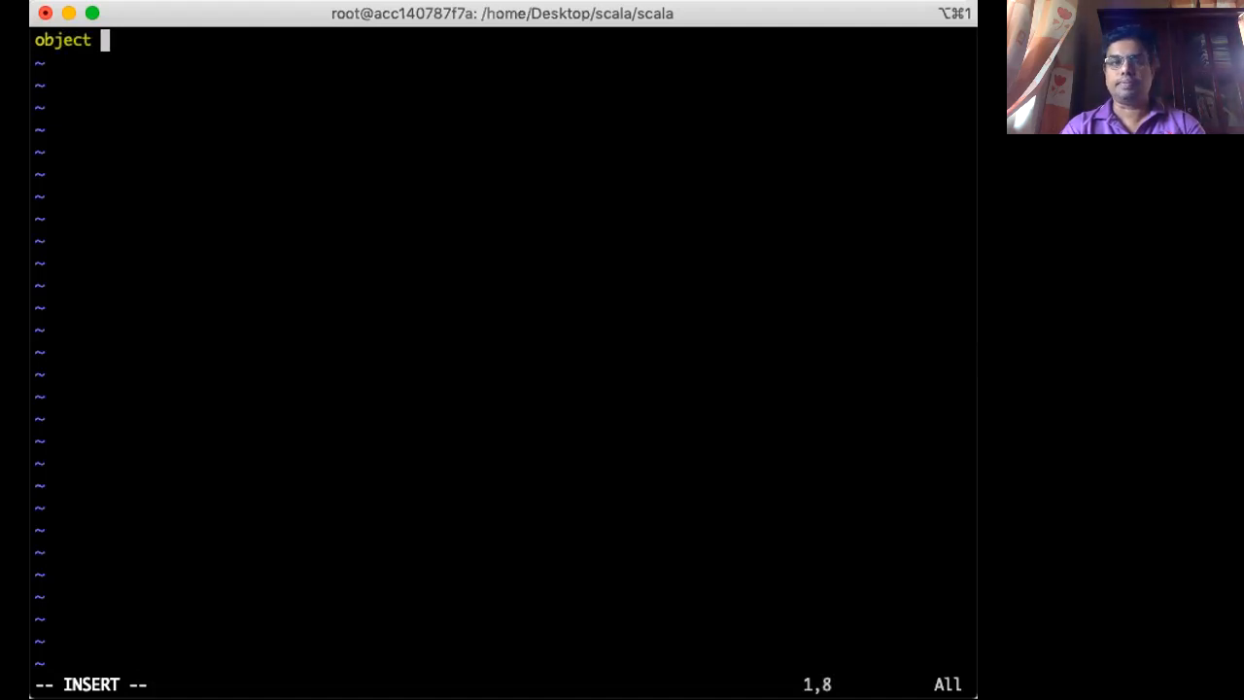
type("F")
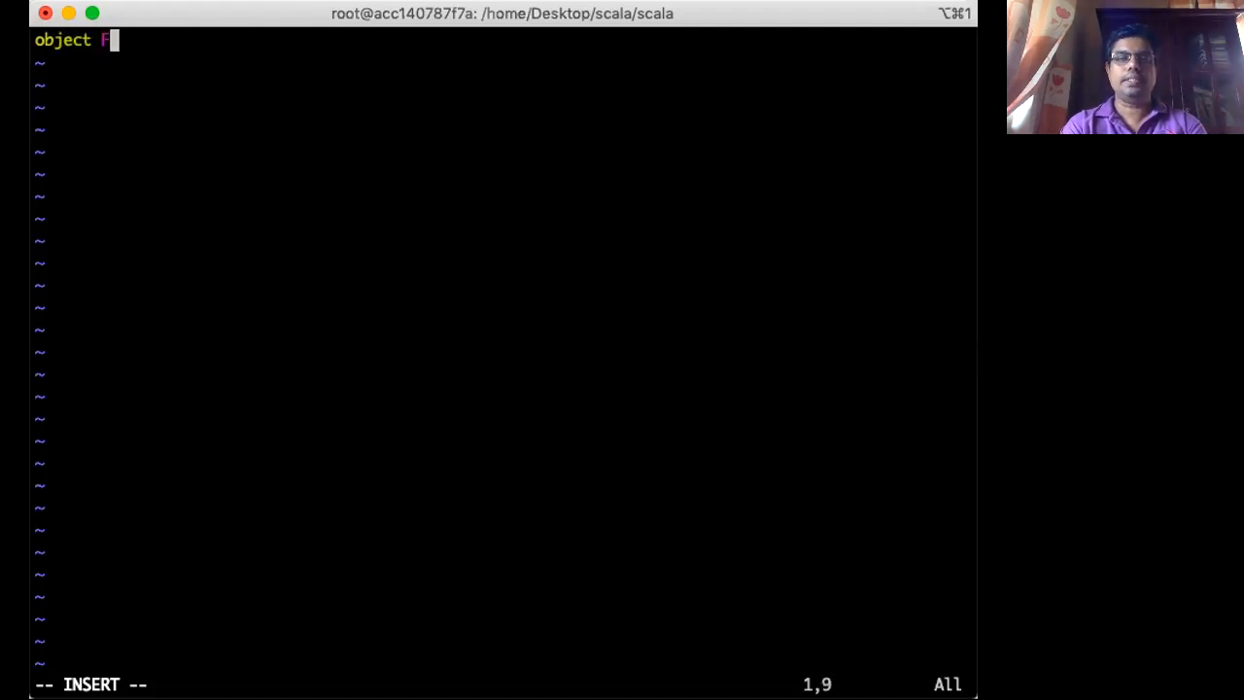
type("a")
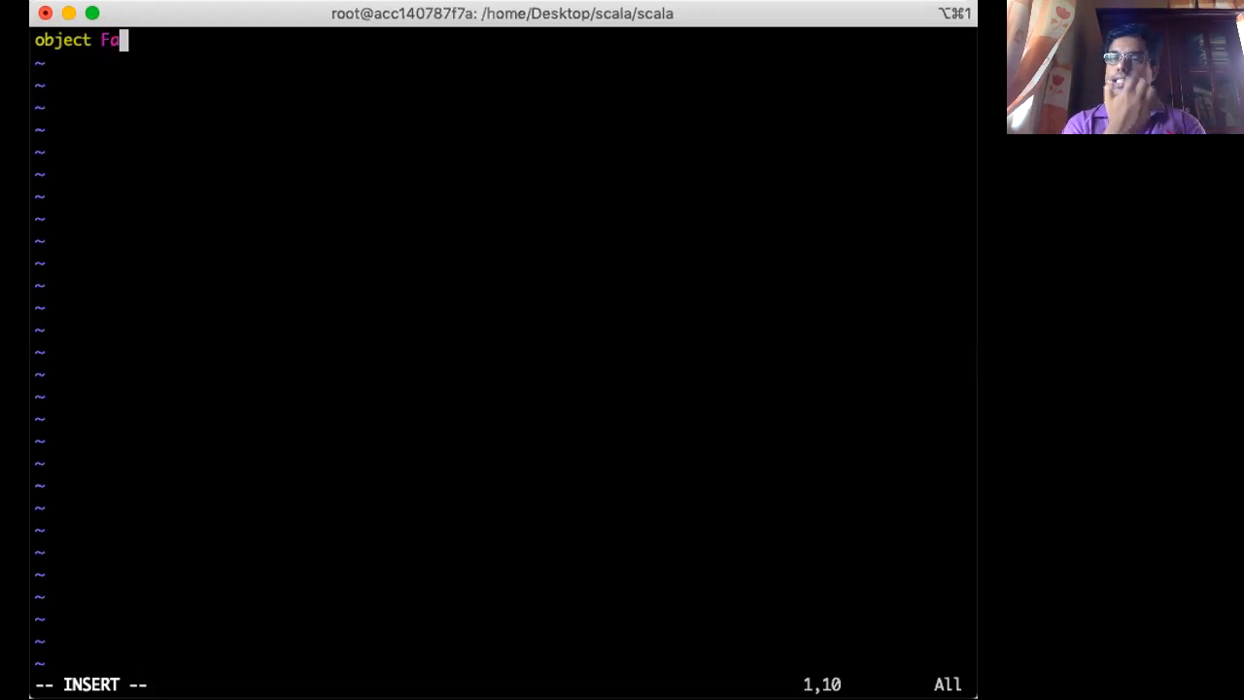
type("b")
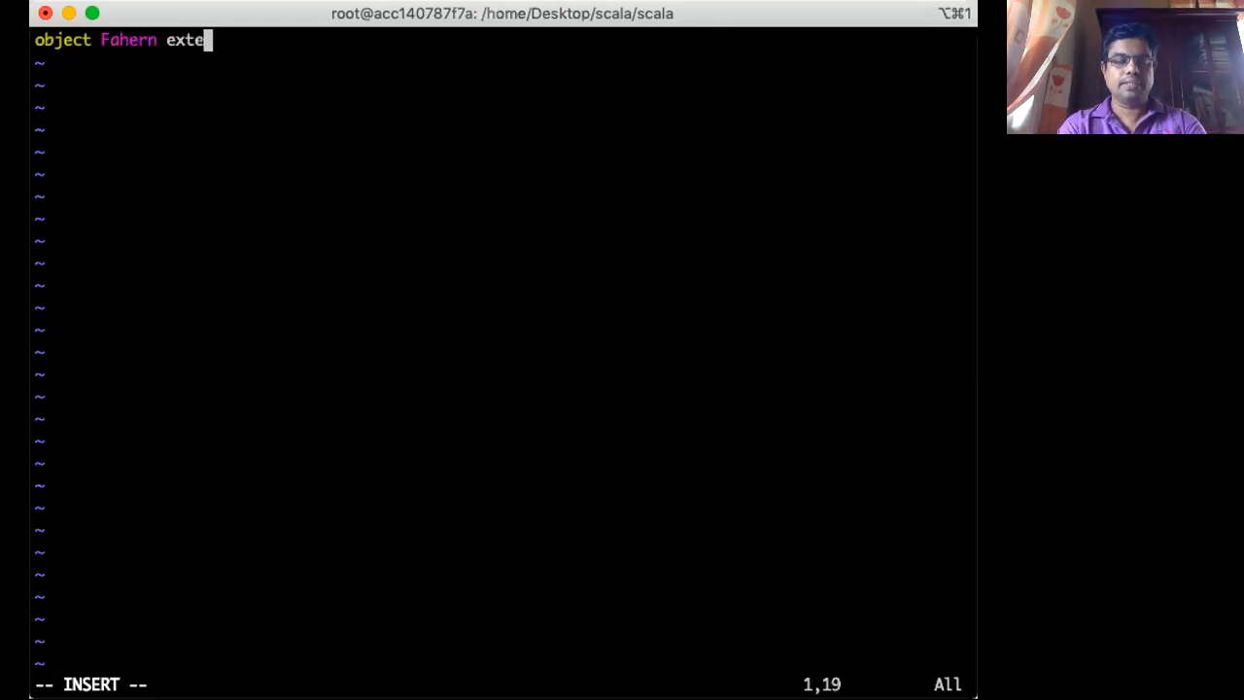
type("nds")
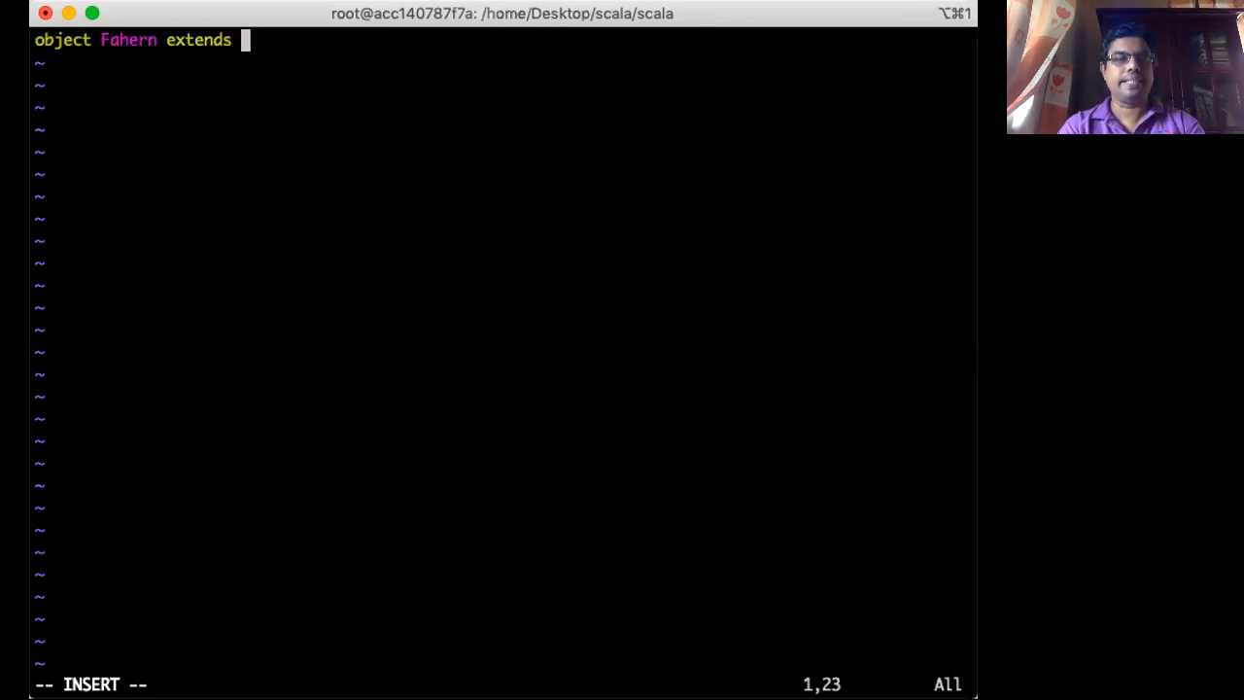
type("App")
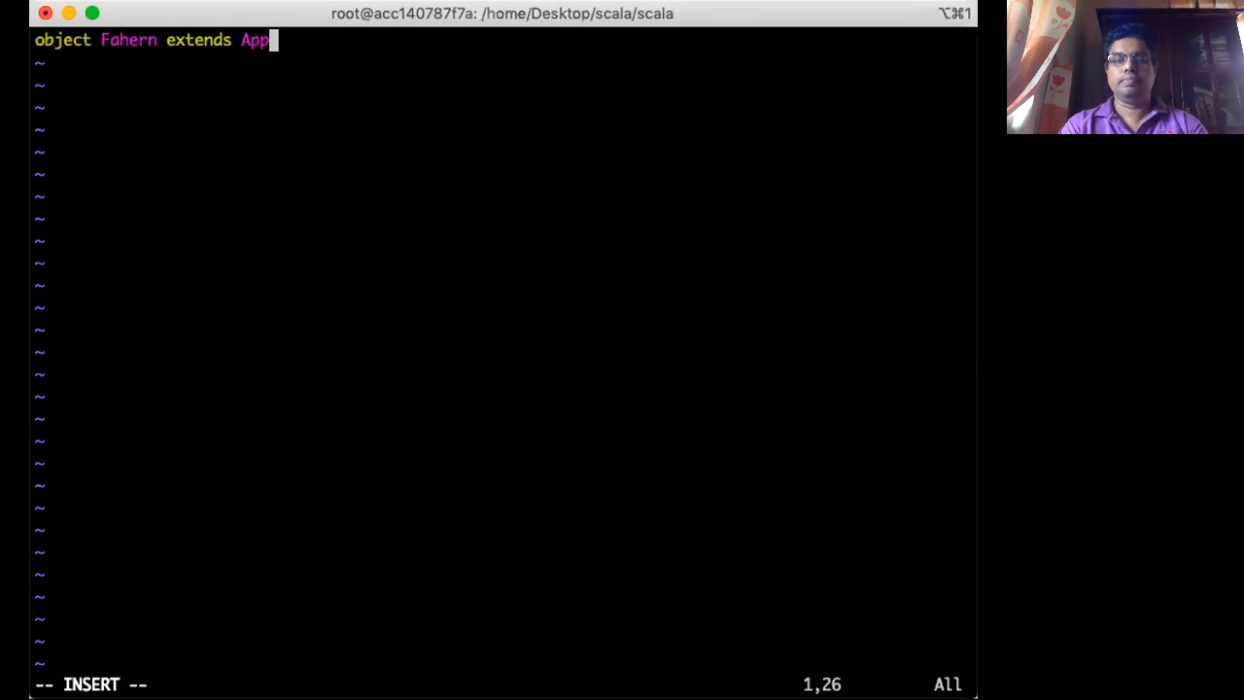
type("{")
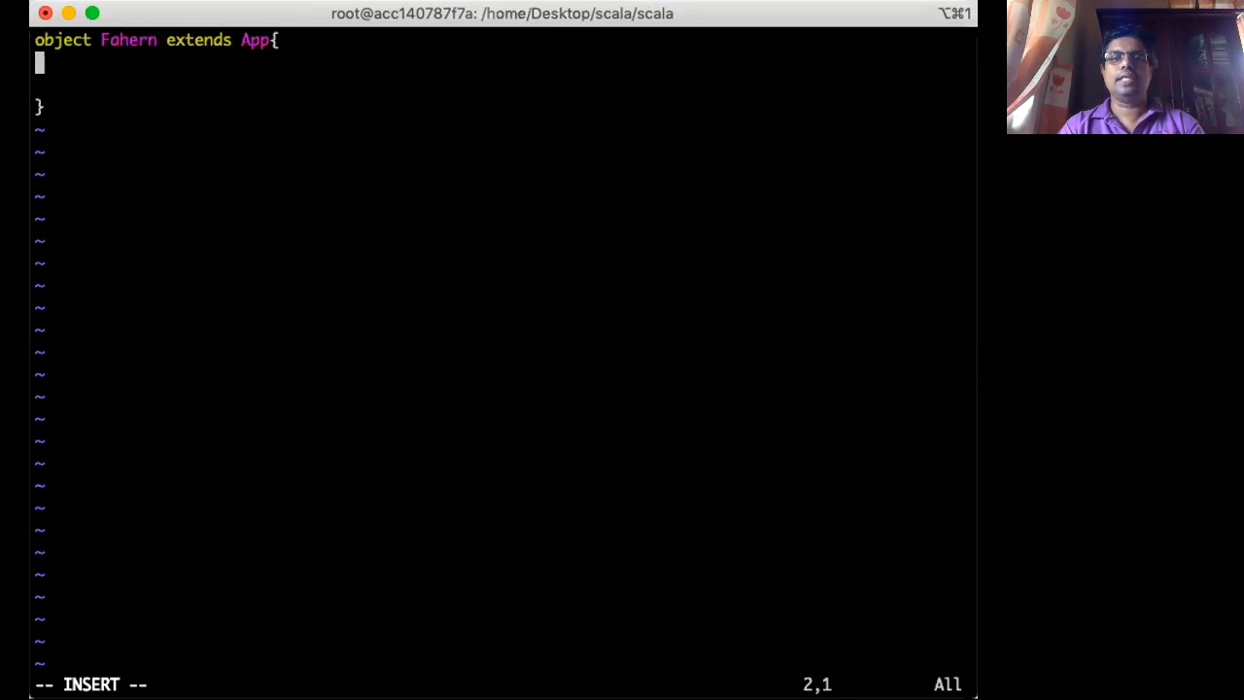
- Define def convert(x:Double)=x*1.8+32; inside the object body
key("Enter")
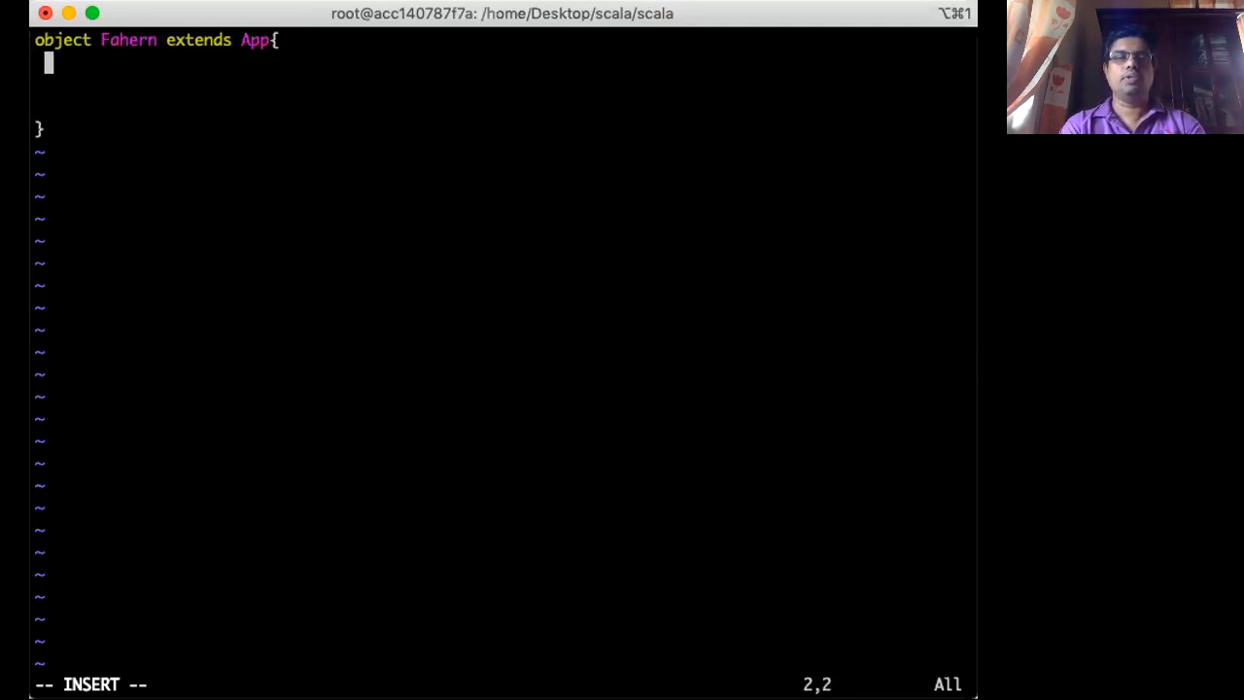
type("def")
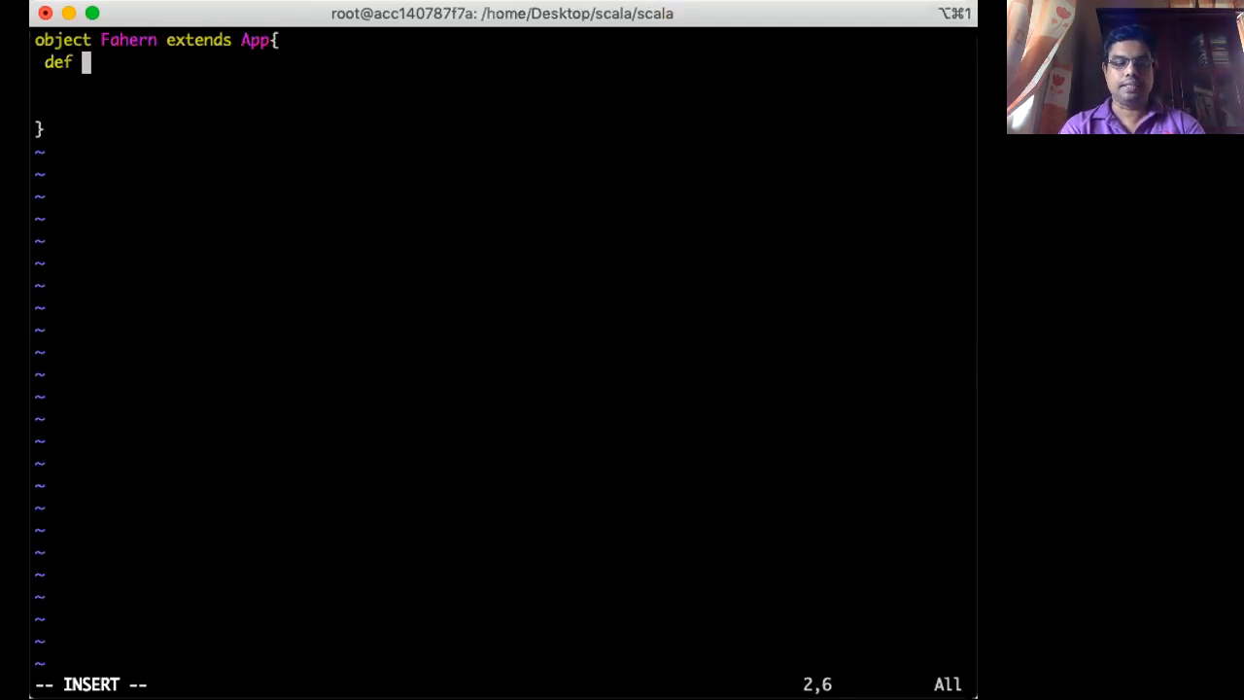
type("con")
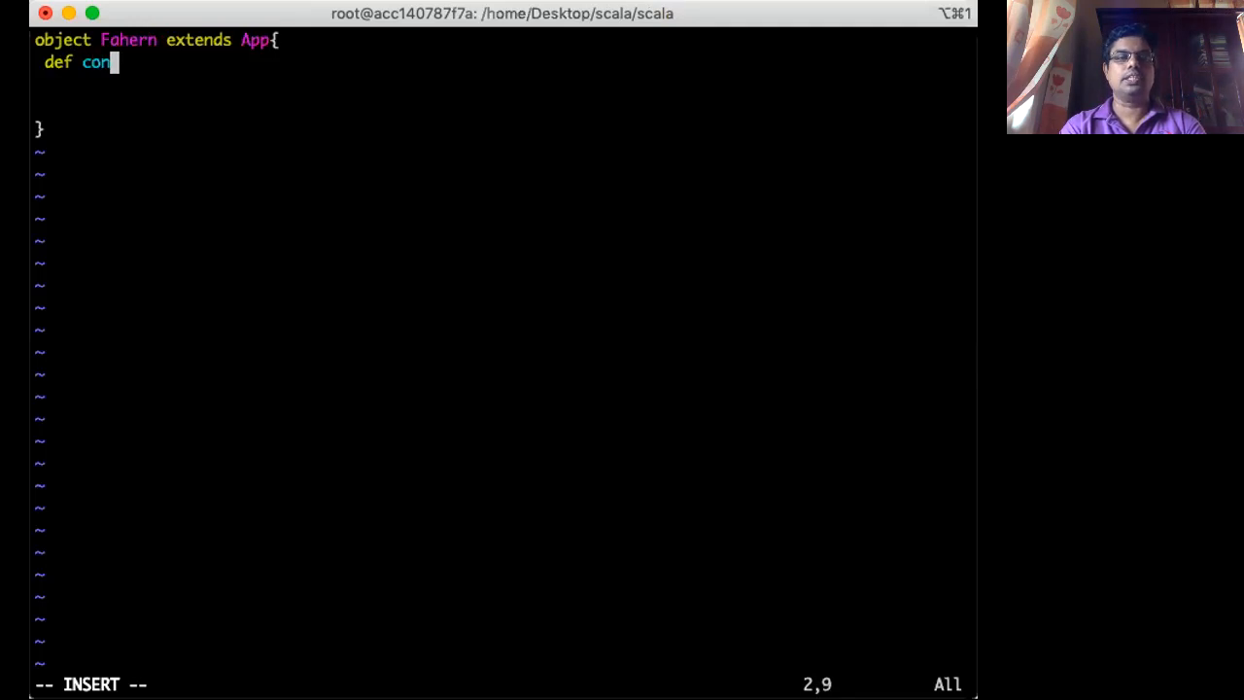
type("v")
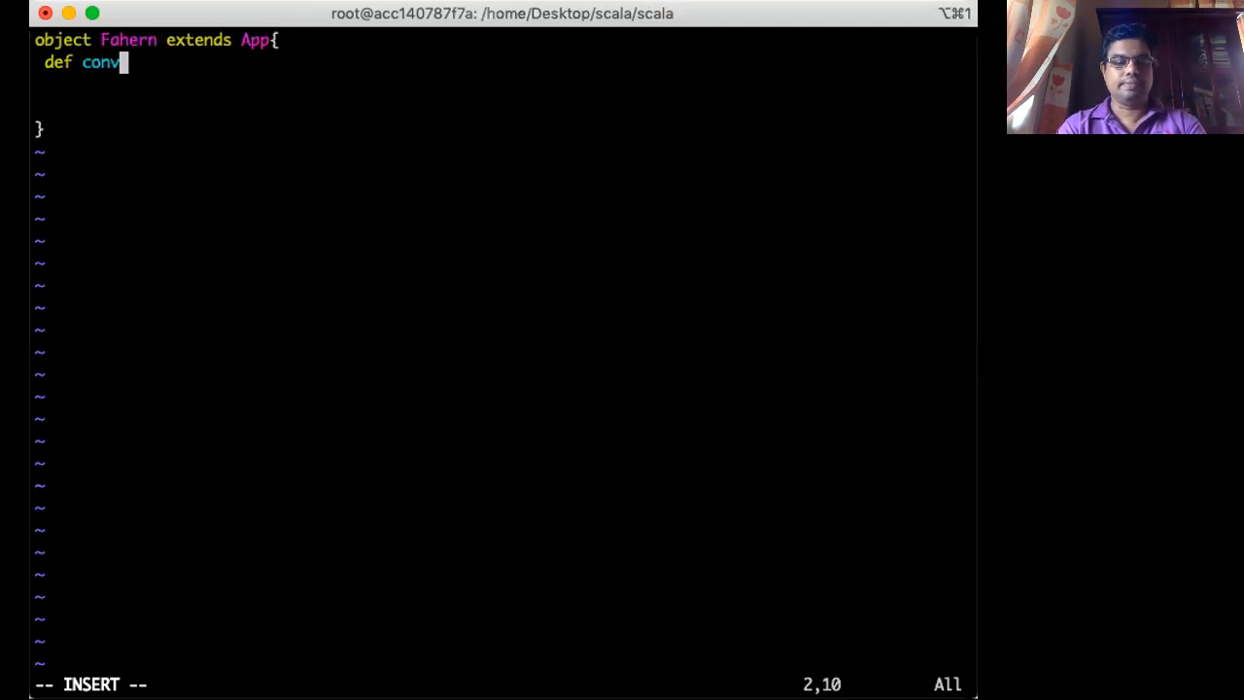
type("ert")
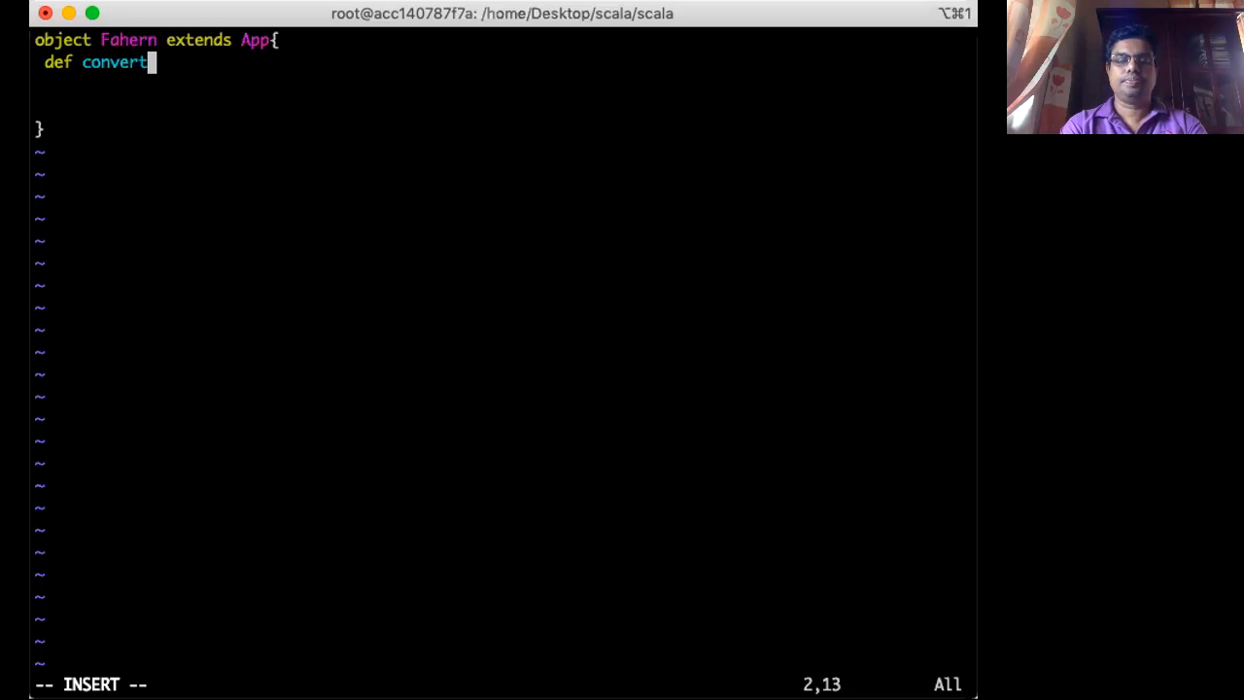
type("(")
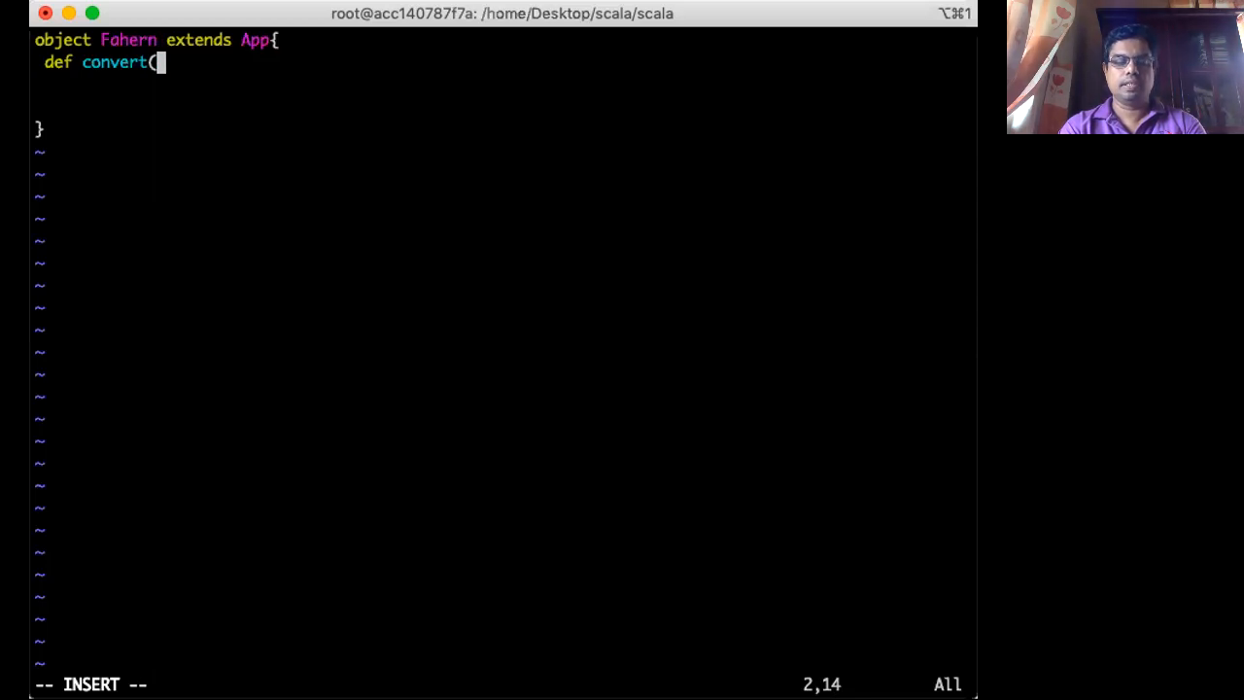
type("x:")
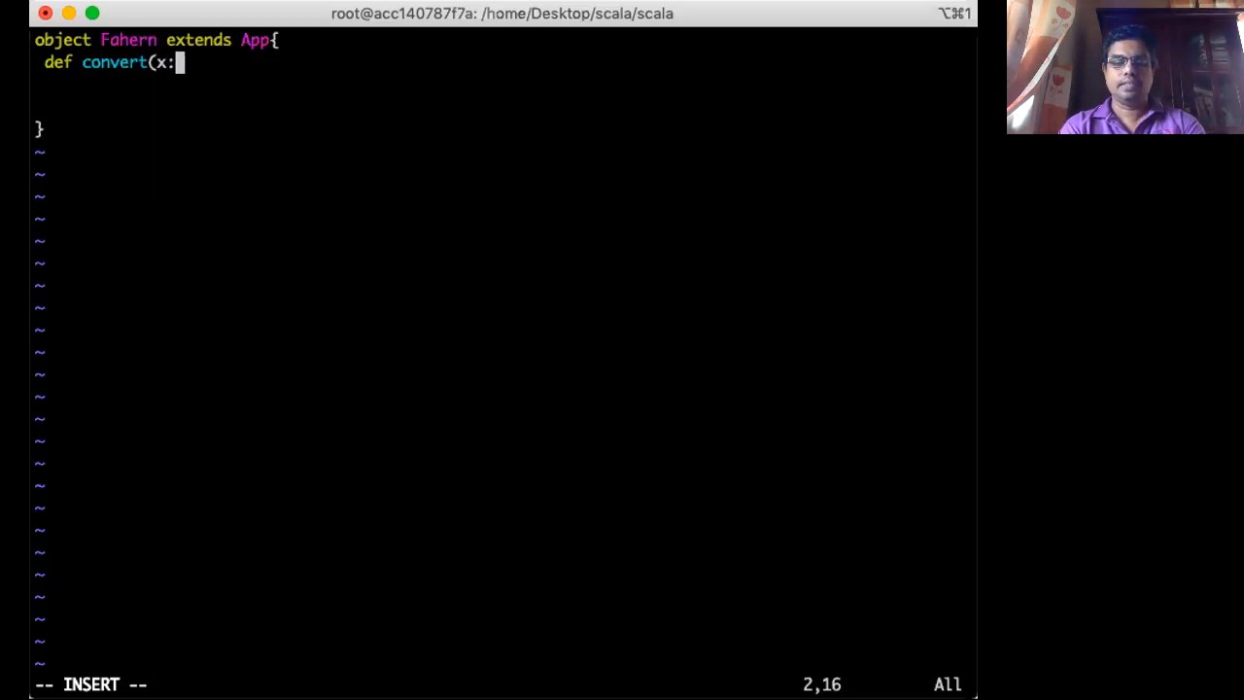
type("Do")
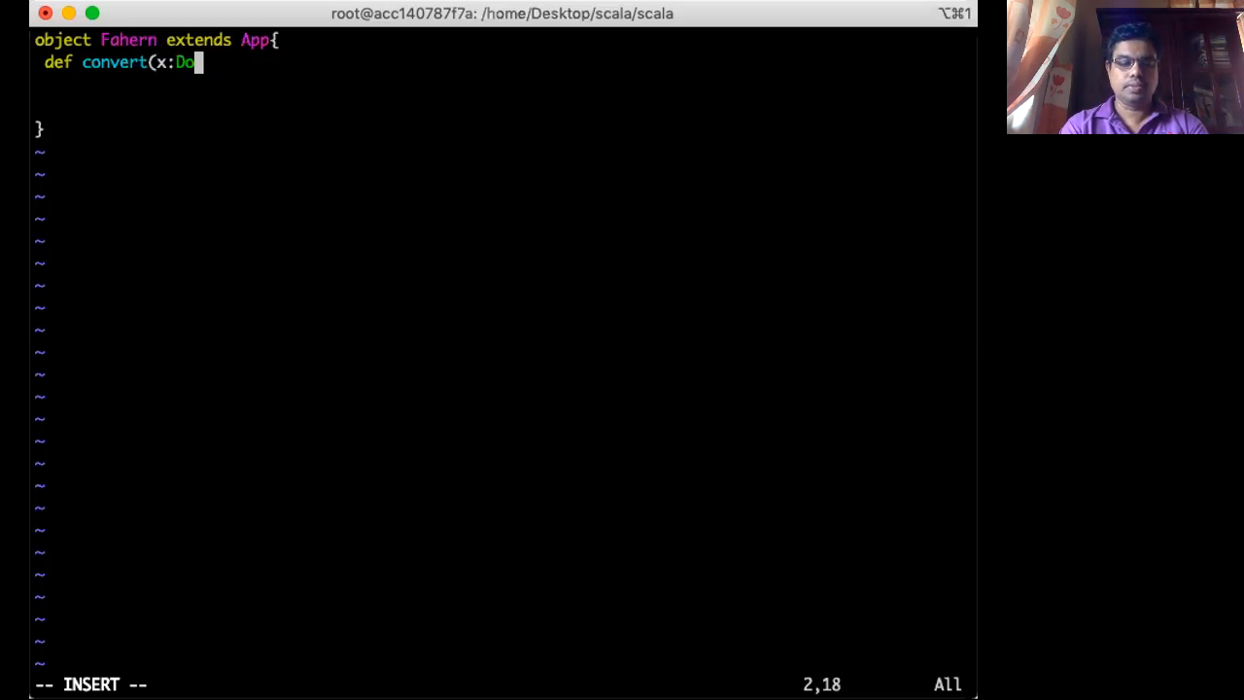
type("ble")
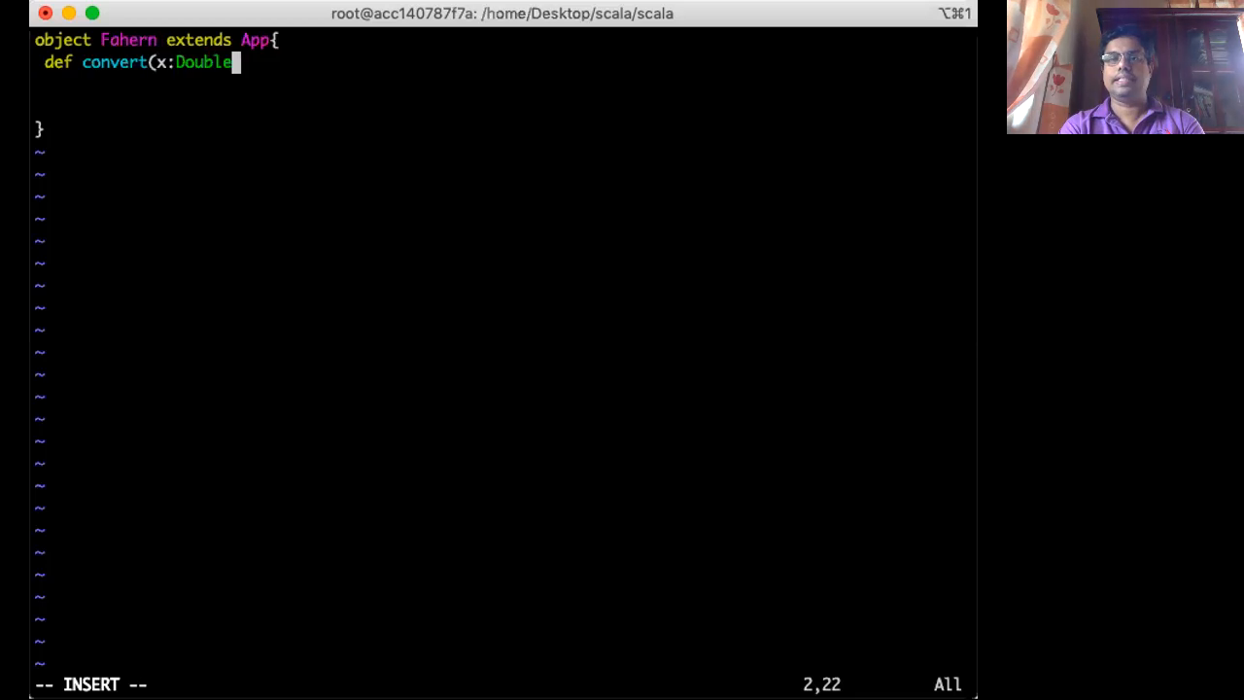
type(")")
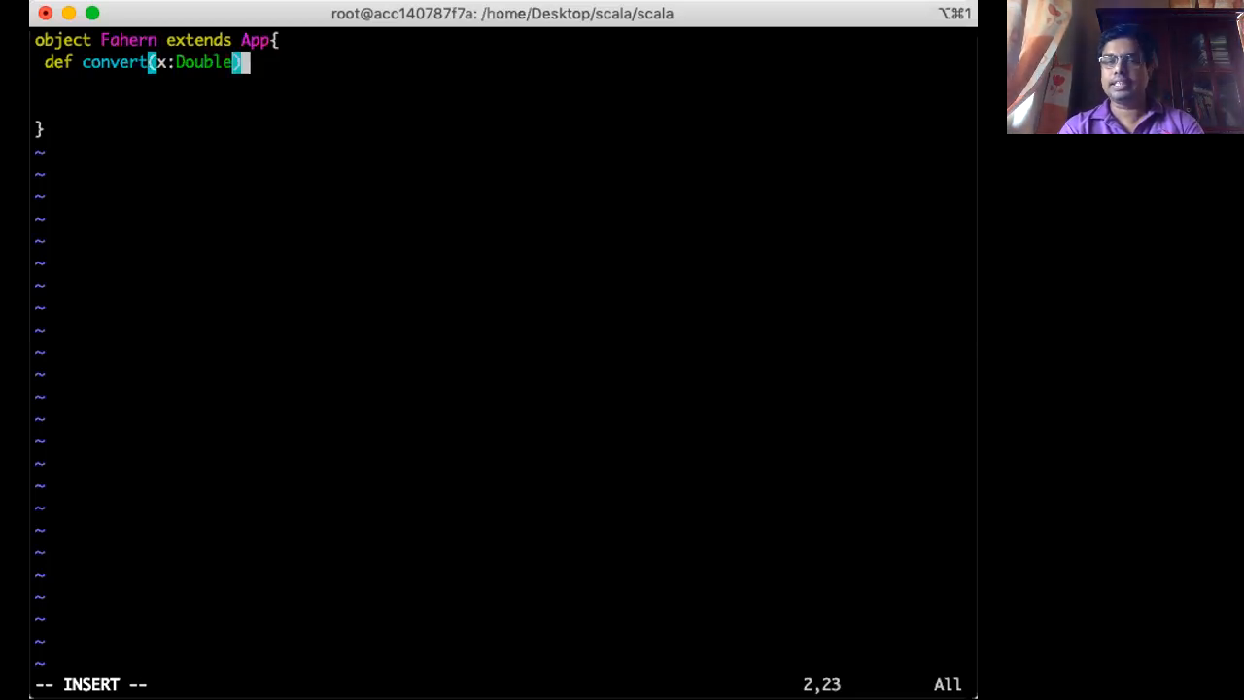
type(":")
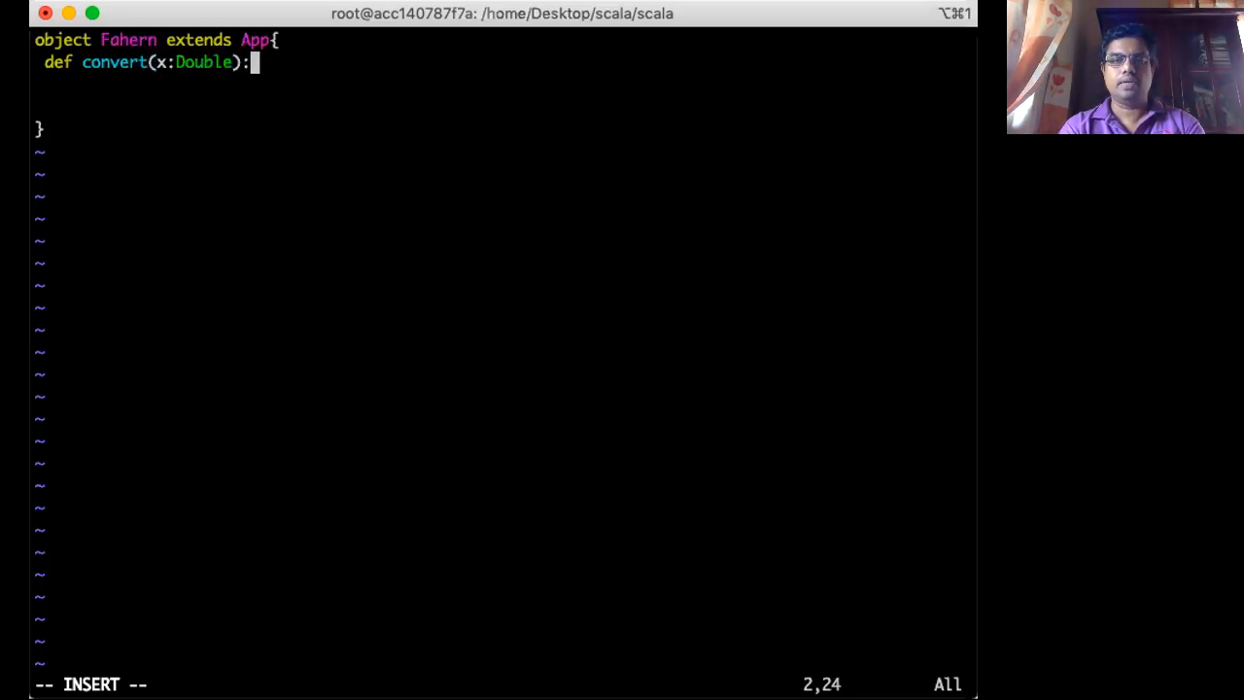
type("=")
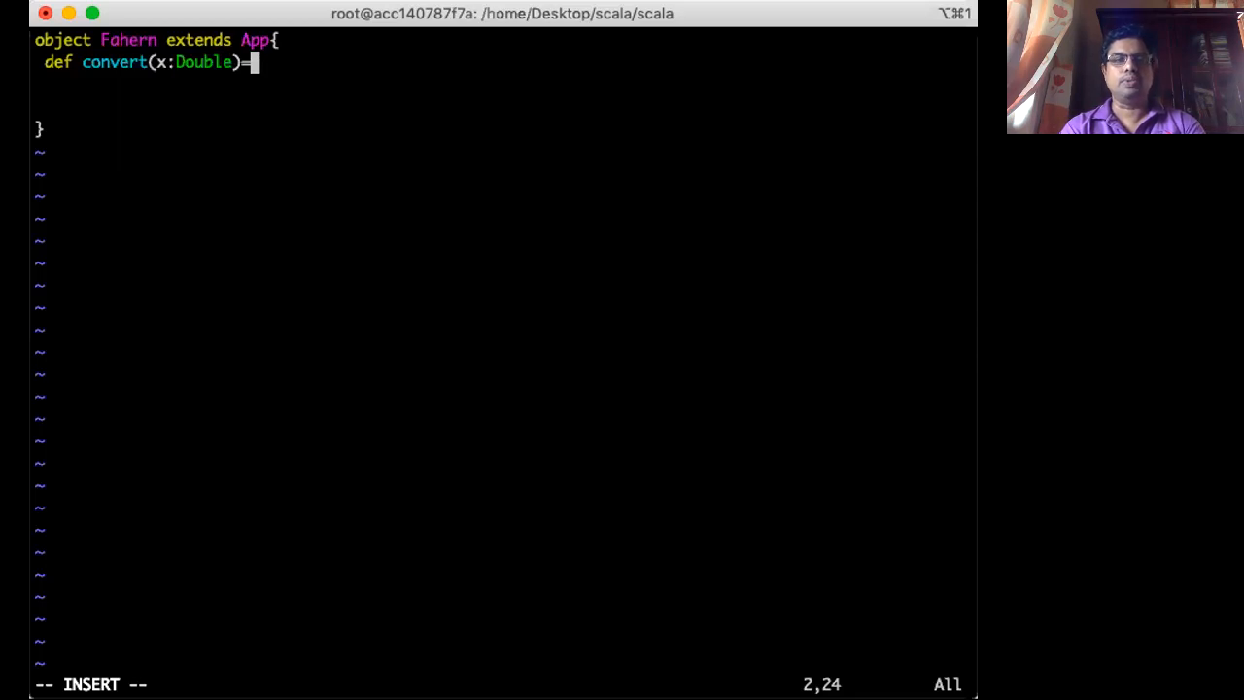
type("x")
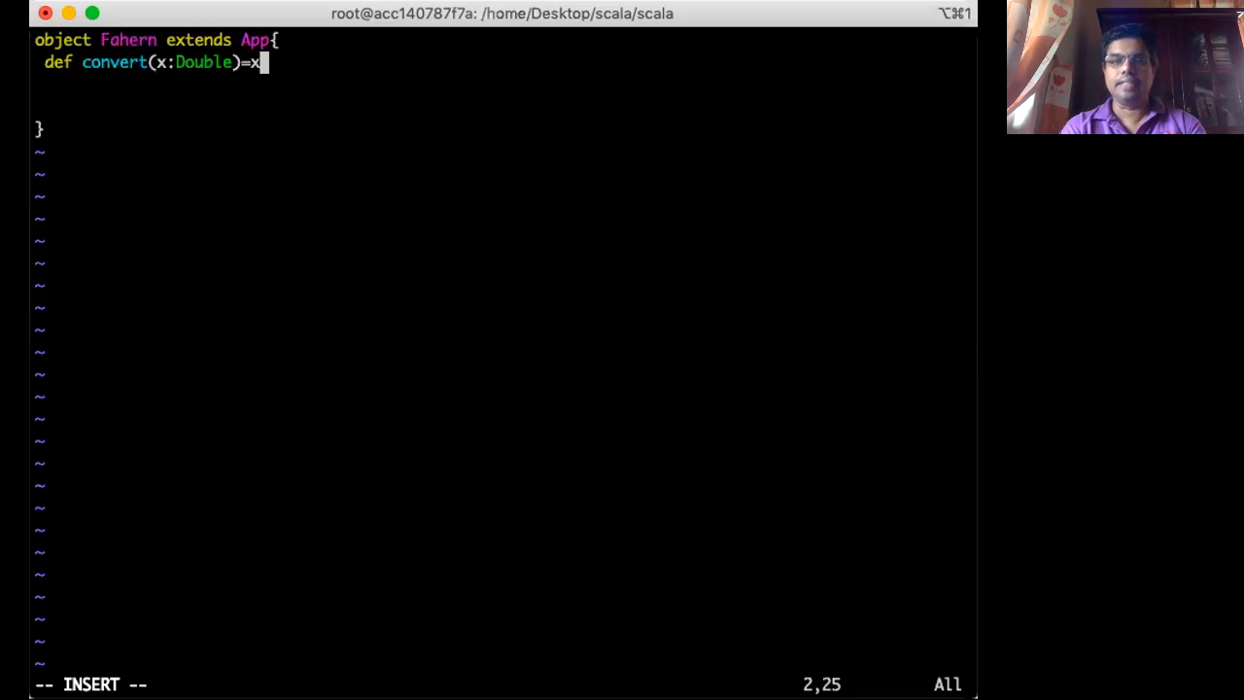
type("*")
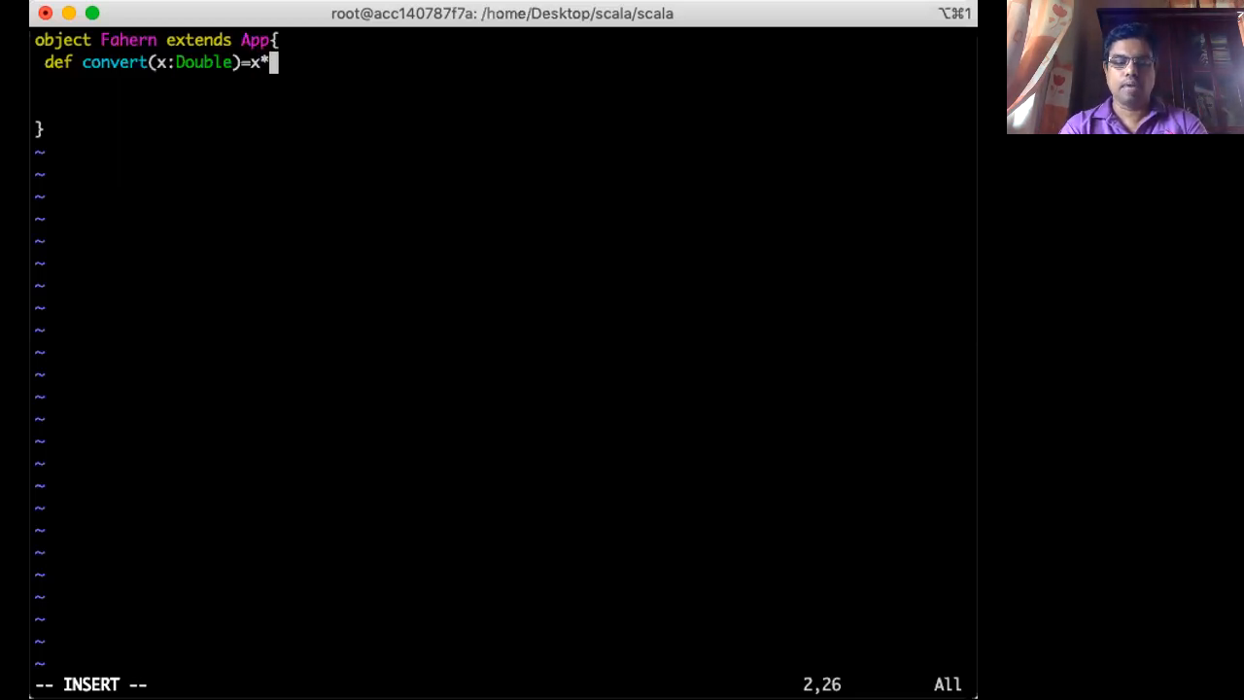
type("1.8")
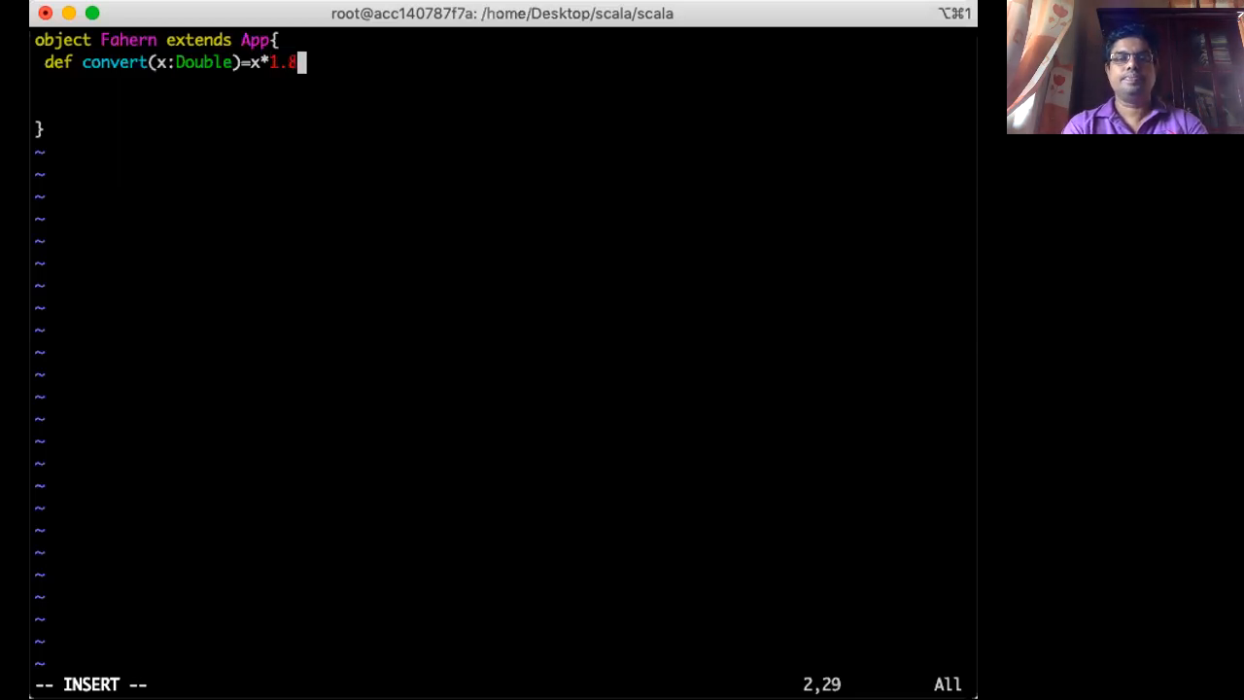
type("+3")
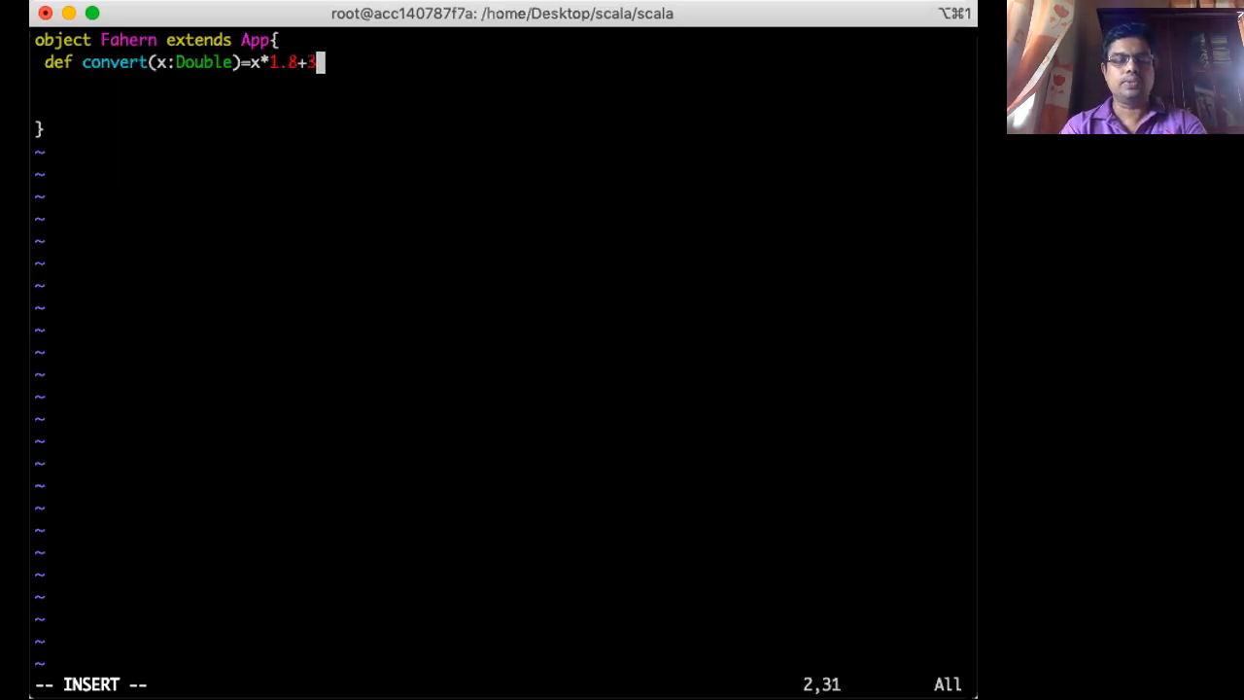
type("2")
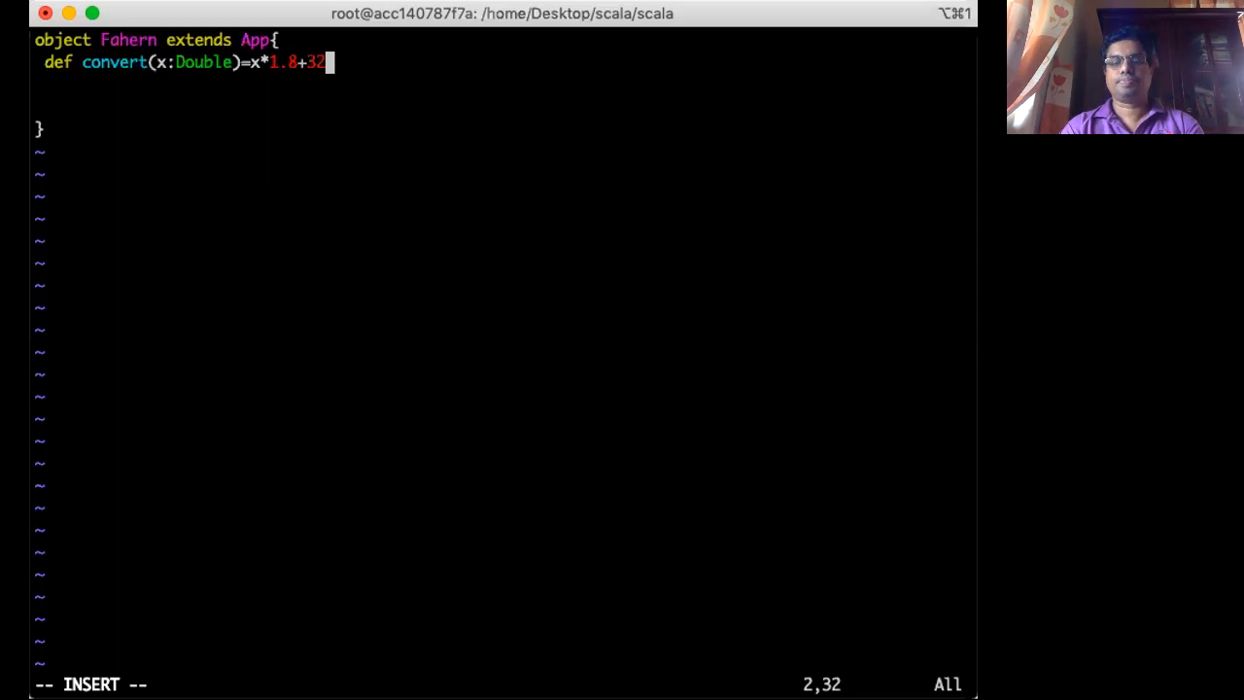
type(";")
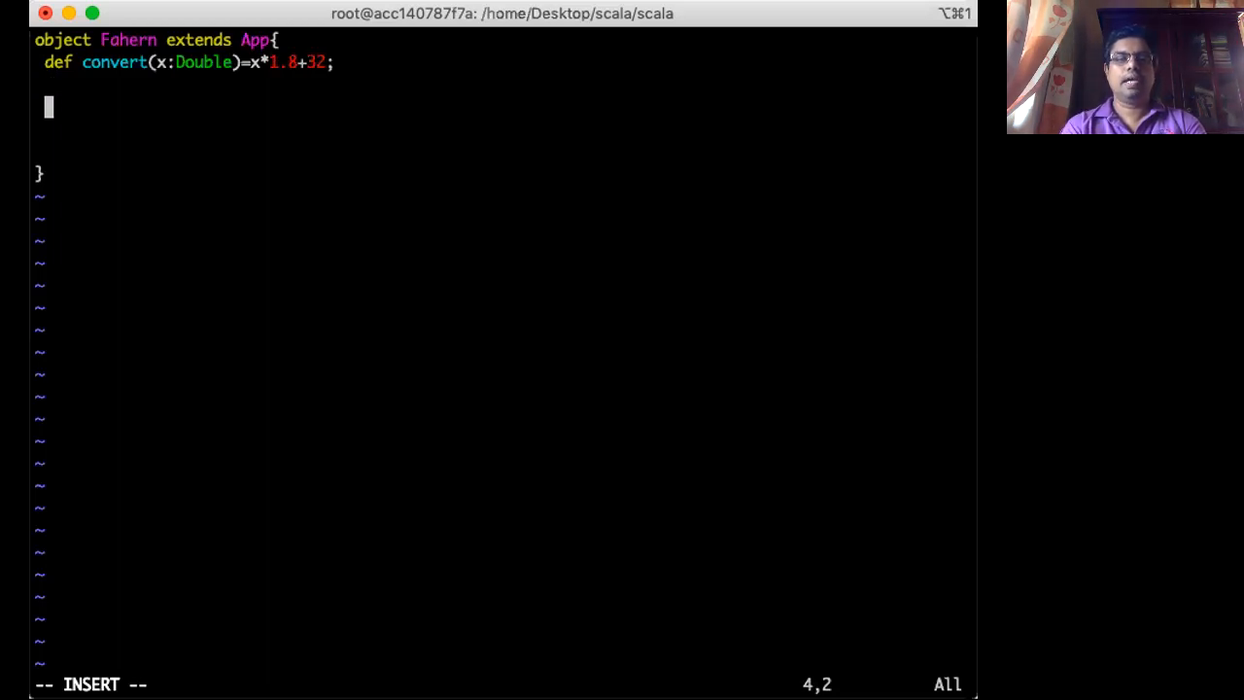
- Add println(covert(35)); and finish inserting so the file can be saved
type("print")
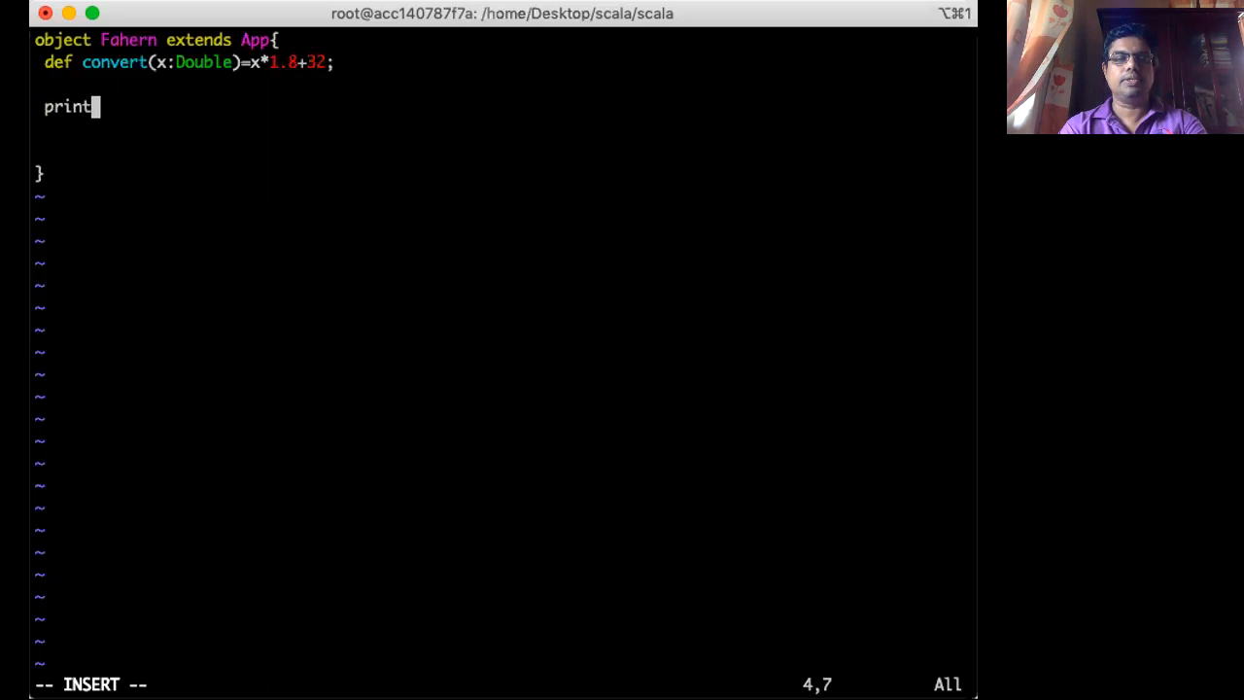
type("ln")
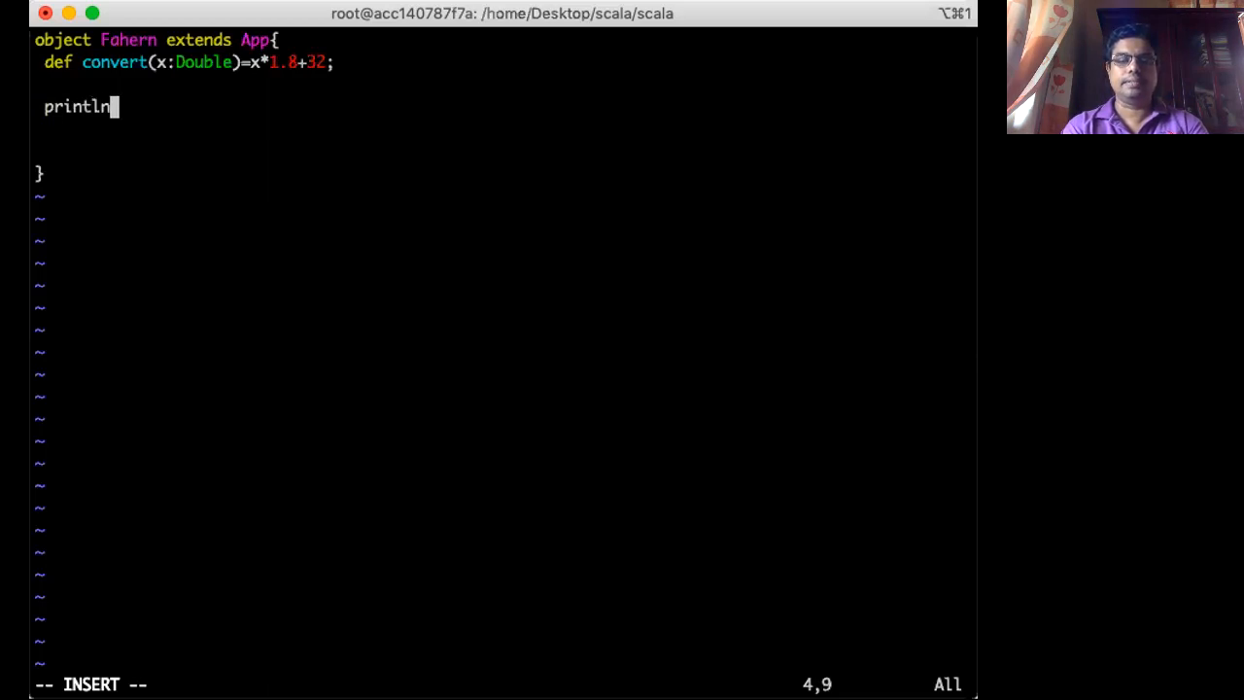
type("(")
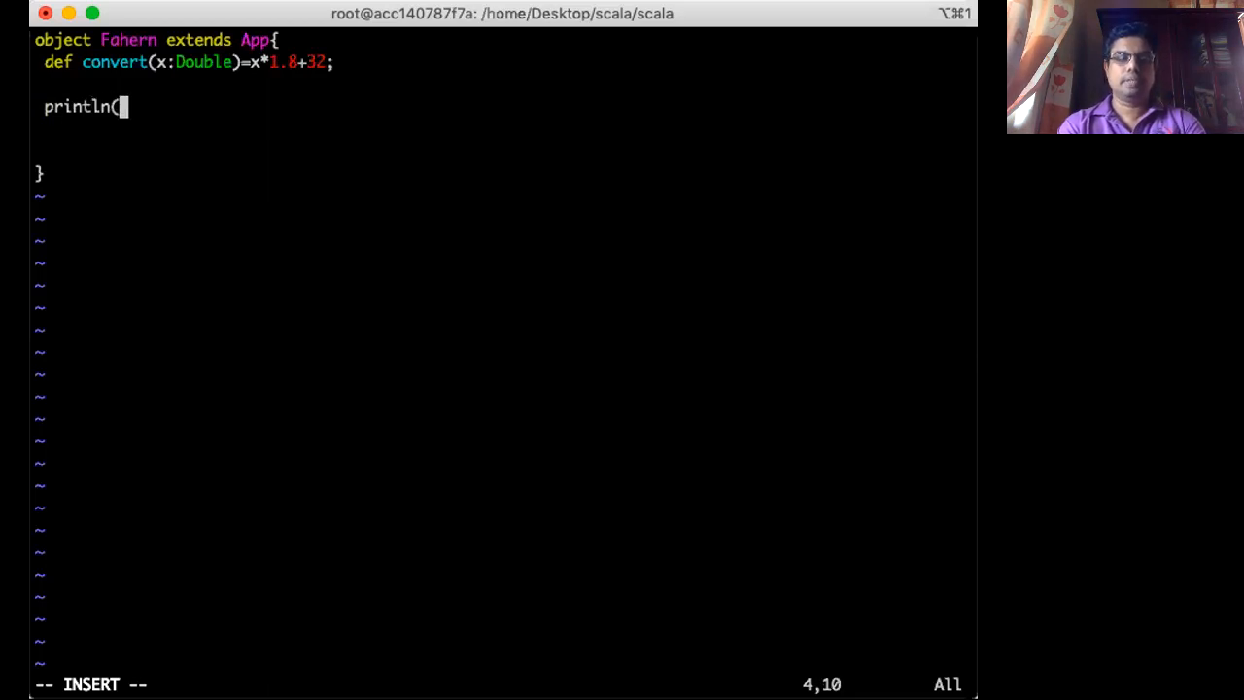
type("cov")
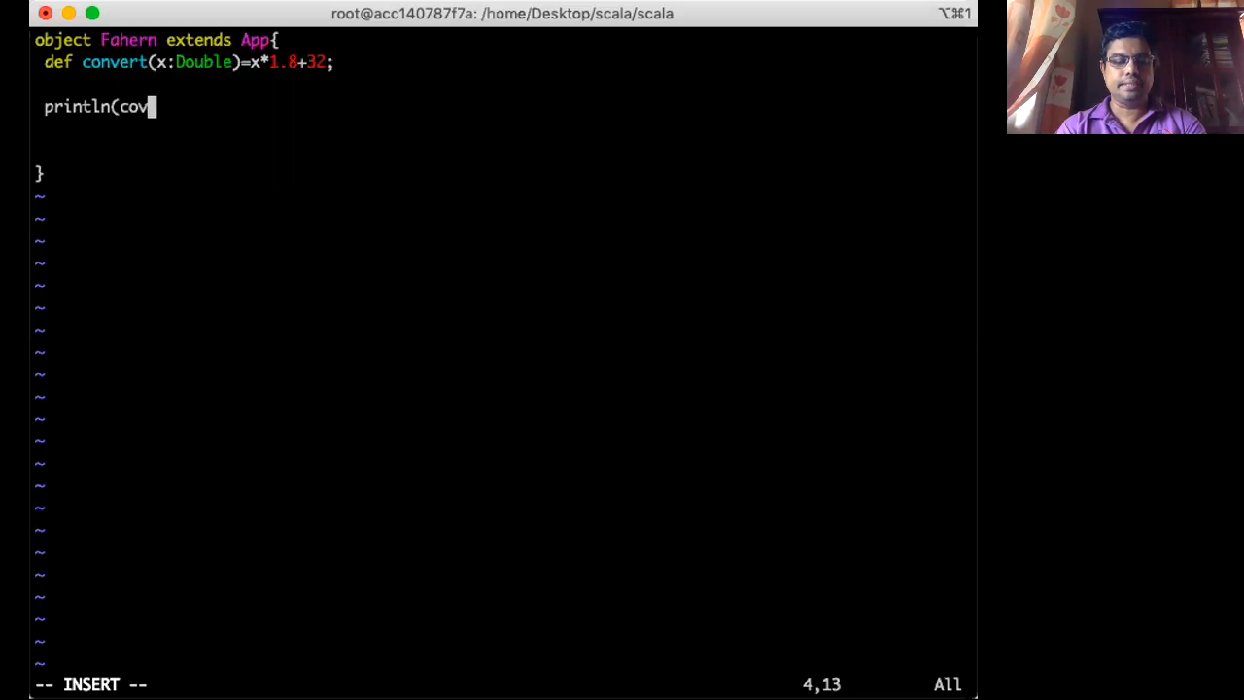
type("e")
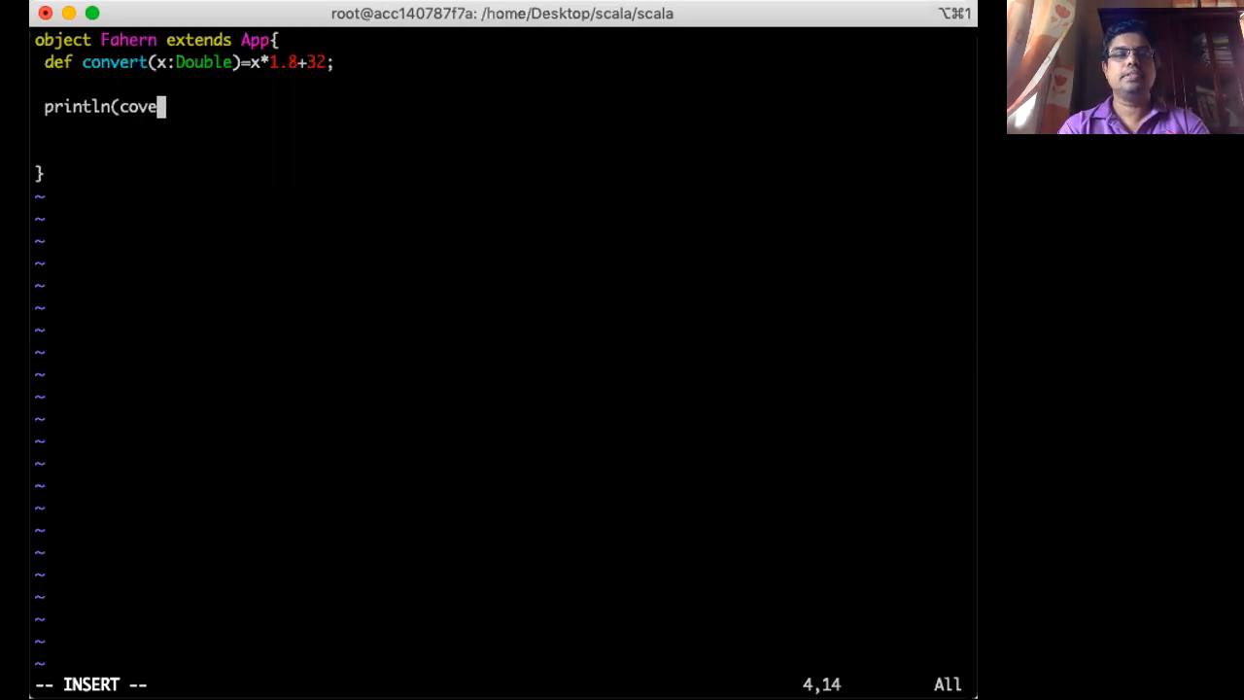
type("rt")
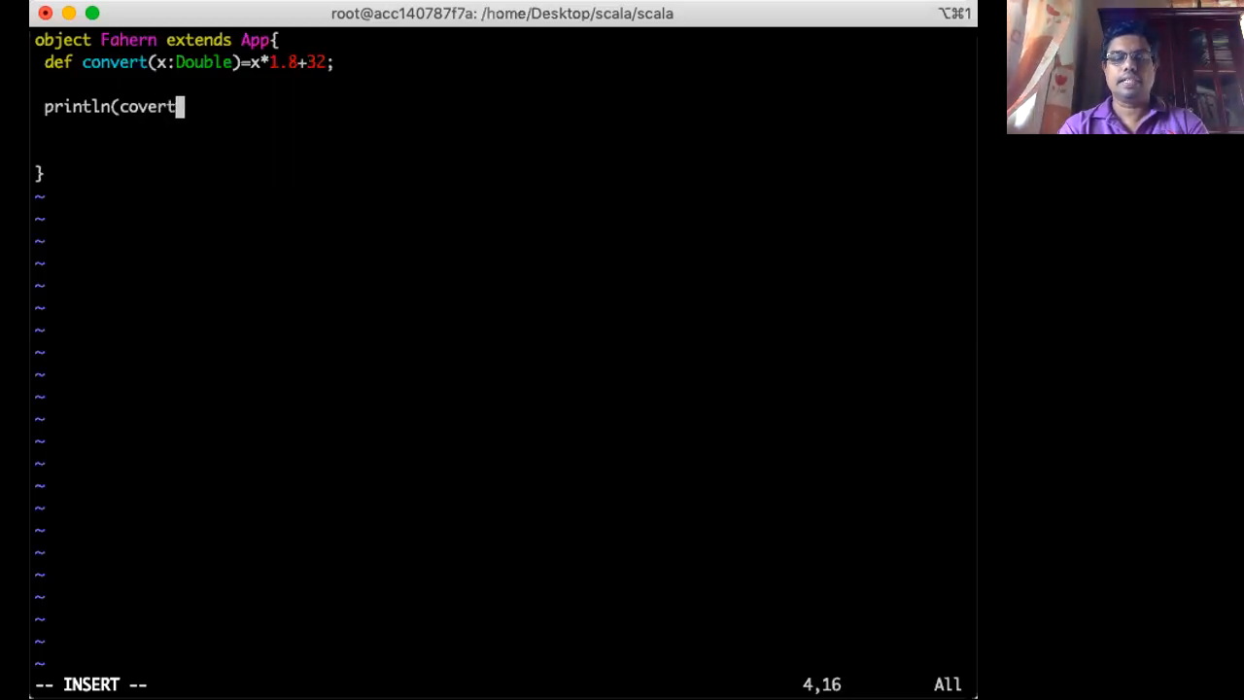
type("(")
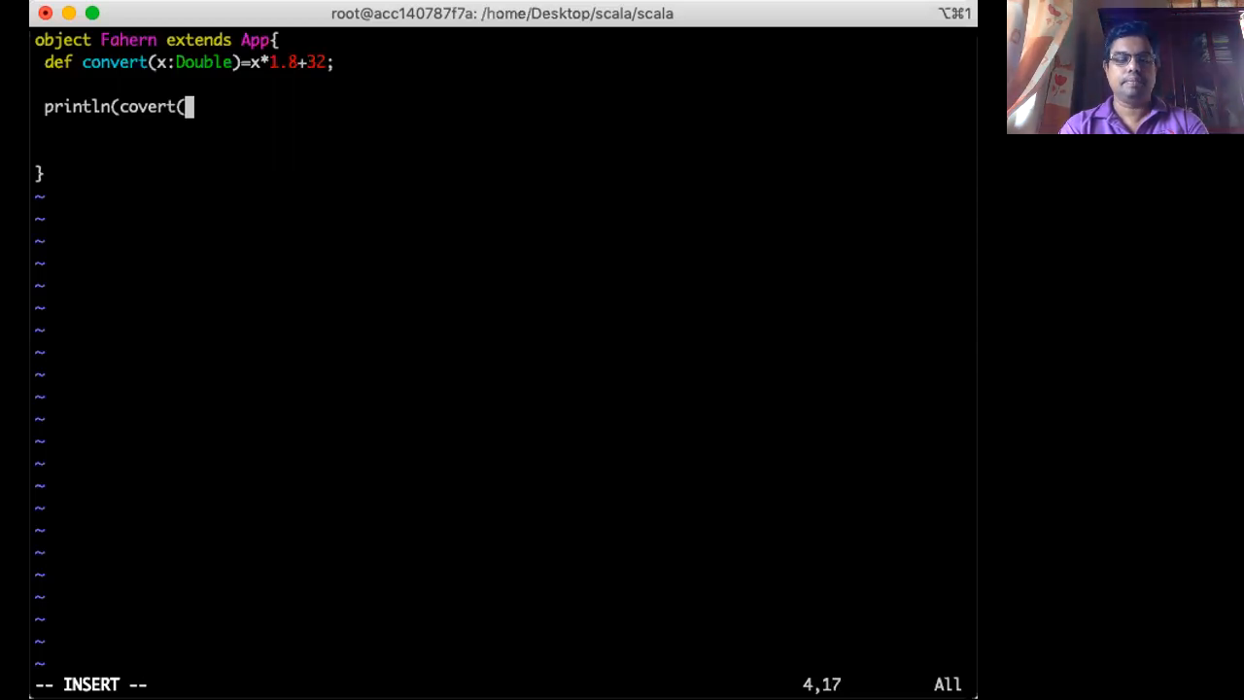
type("35")
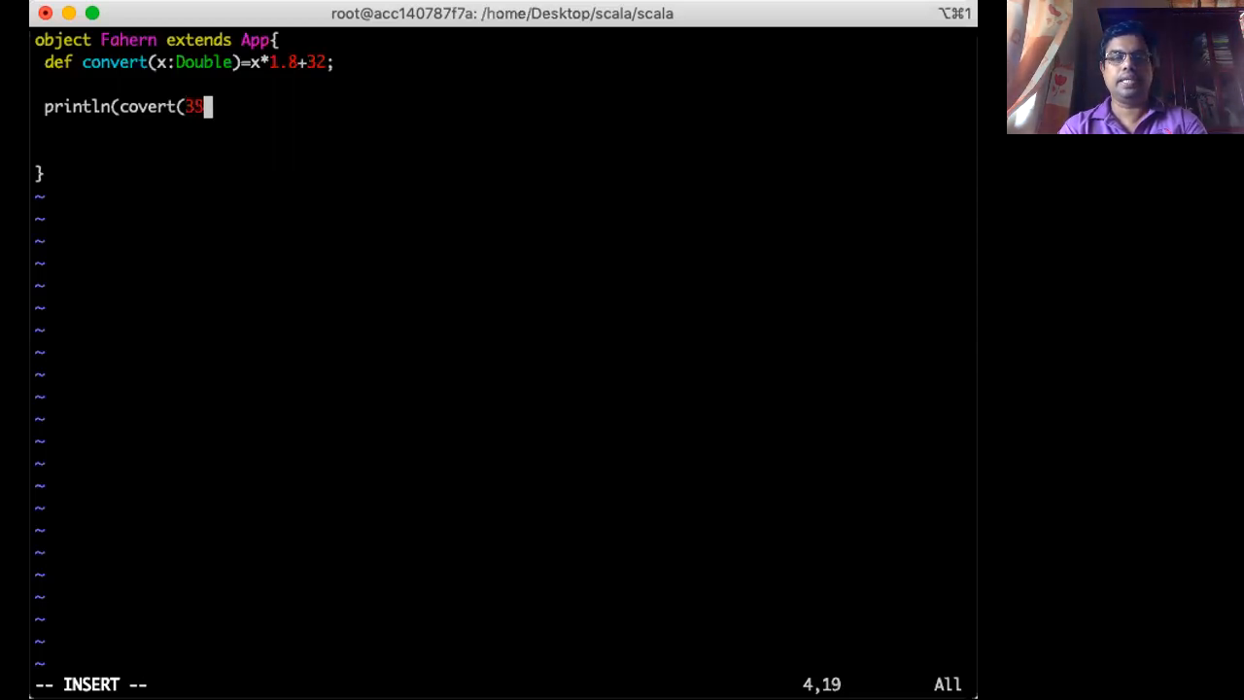
type("));")
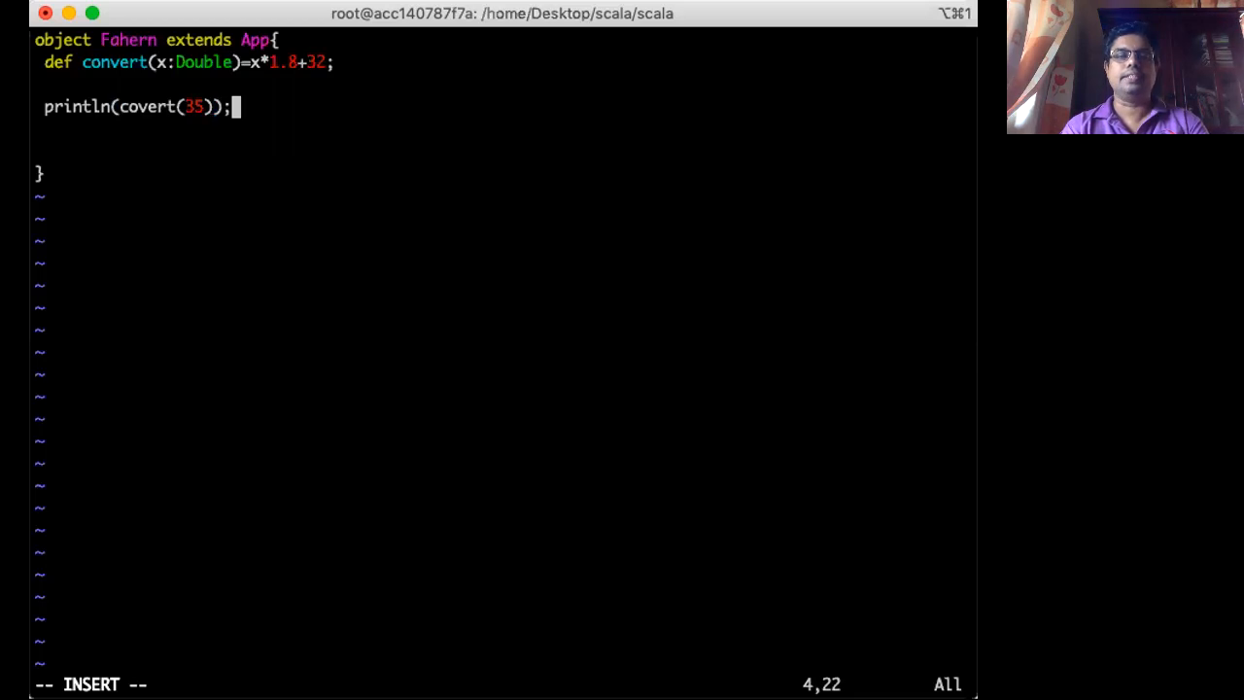
key("enter")
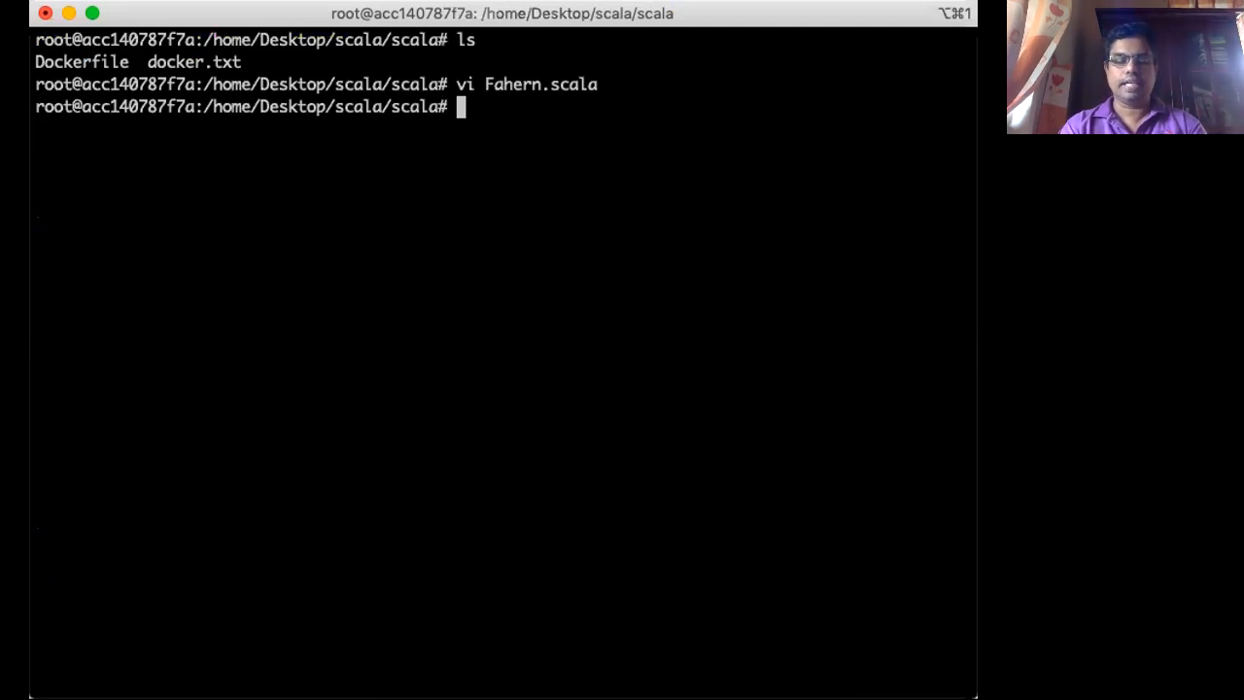
- Compile with scalac Fahern.scala, see the 'not found: value covert' error, and reopen the file in vi
type("sca")
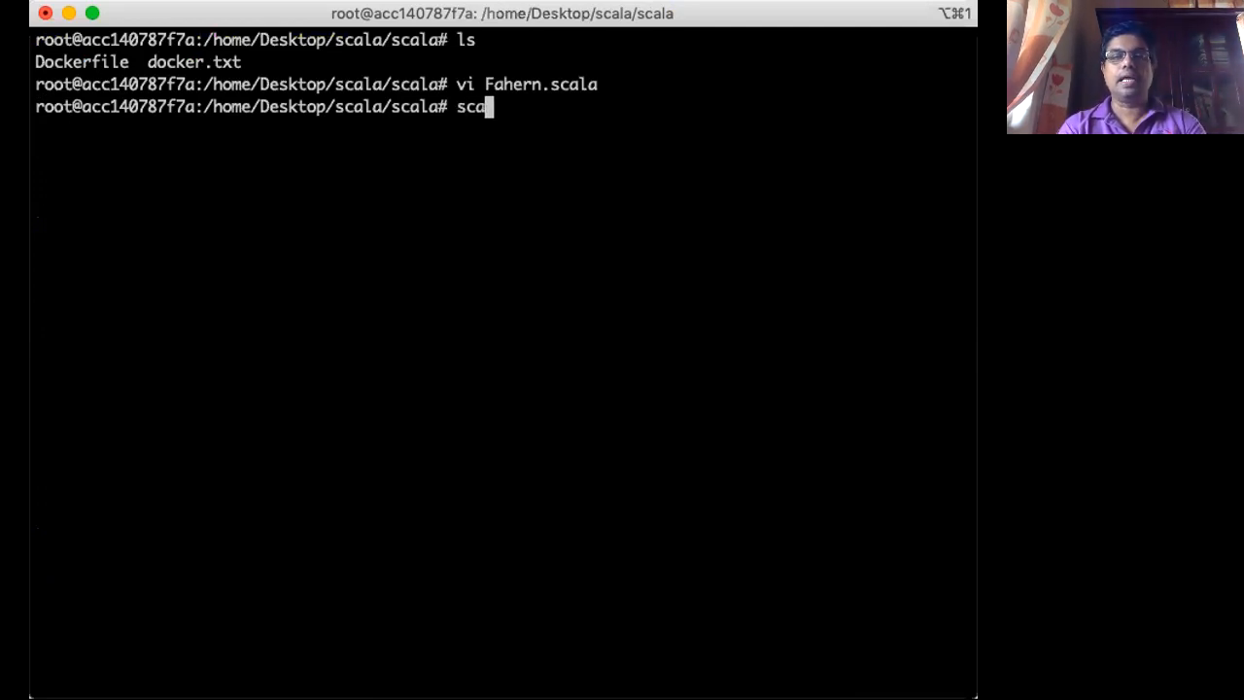
type("l")
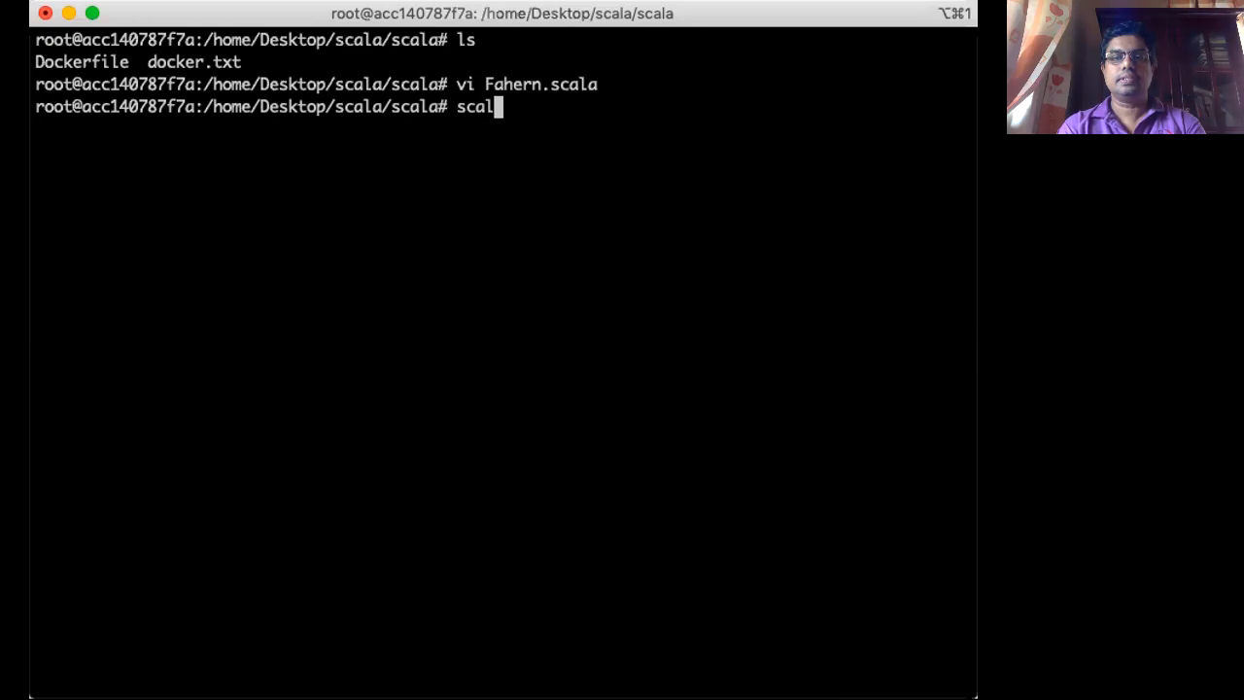
type("ac")
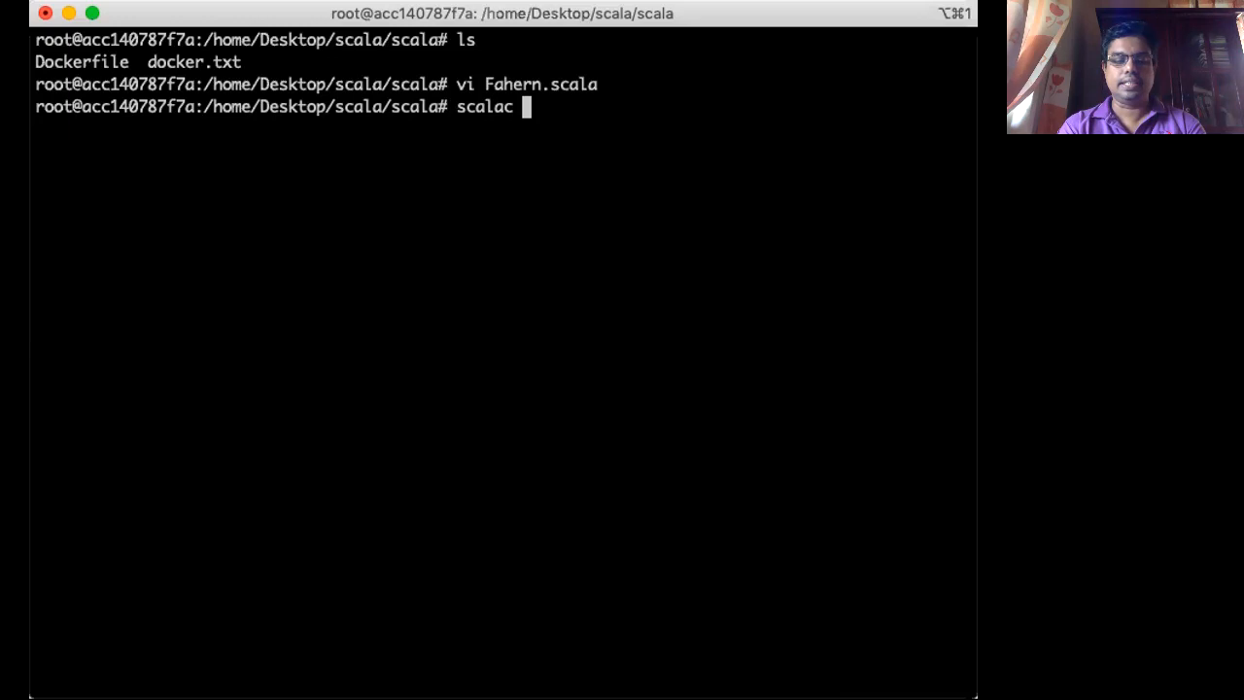
type("Fahern.scala")
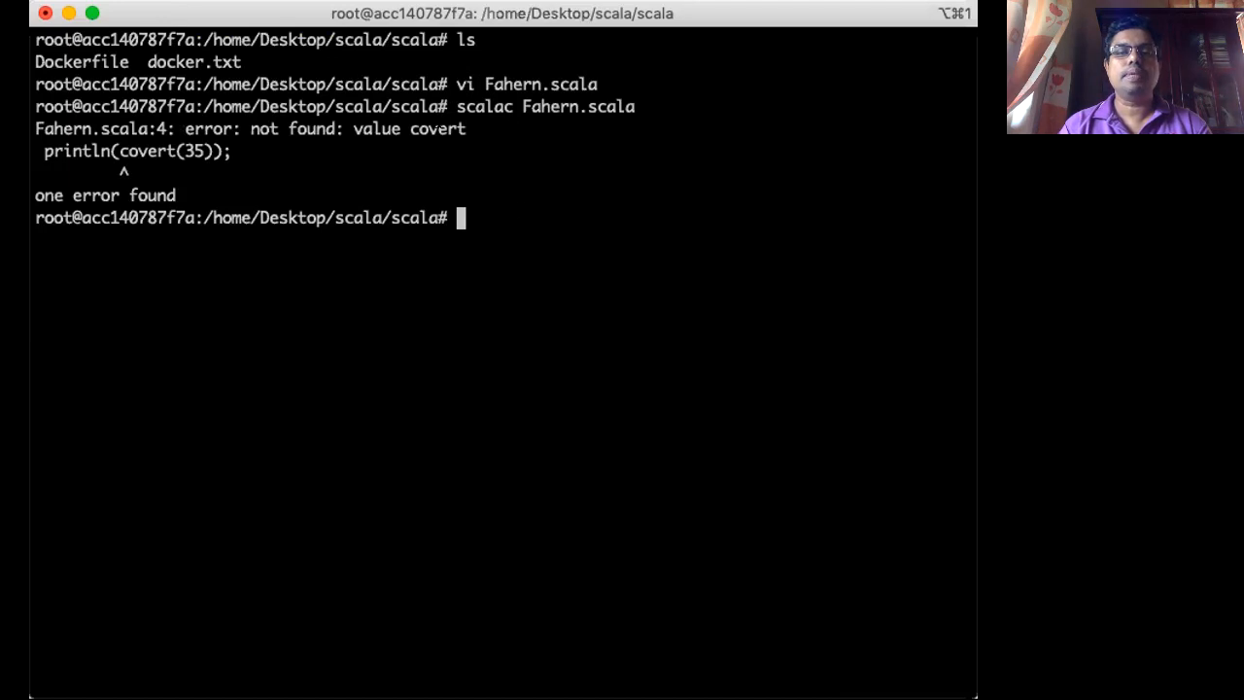
type("vi F")
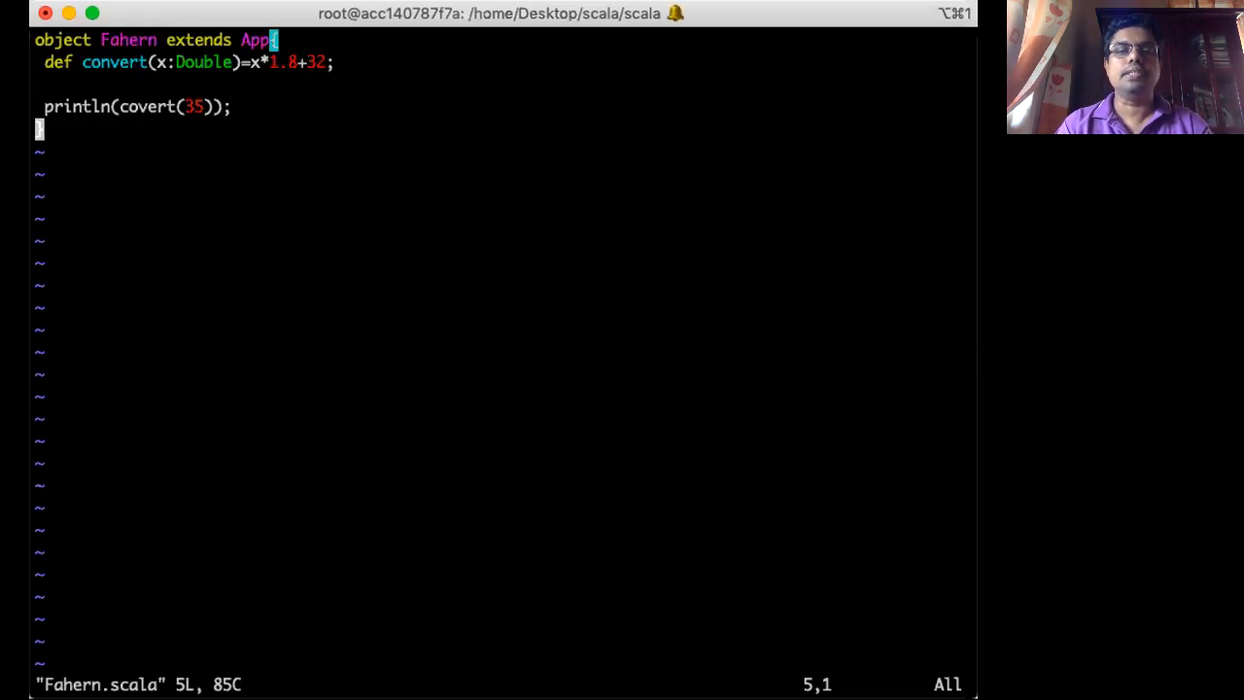
- Enter insert mode in the reopened Fahern.scala before saving and quitting
key("i")
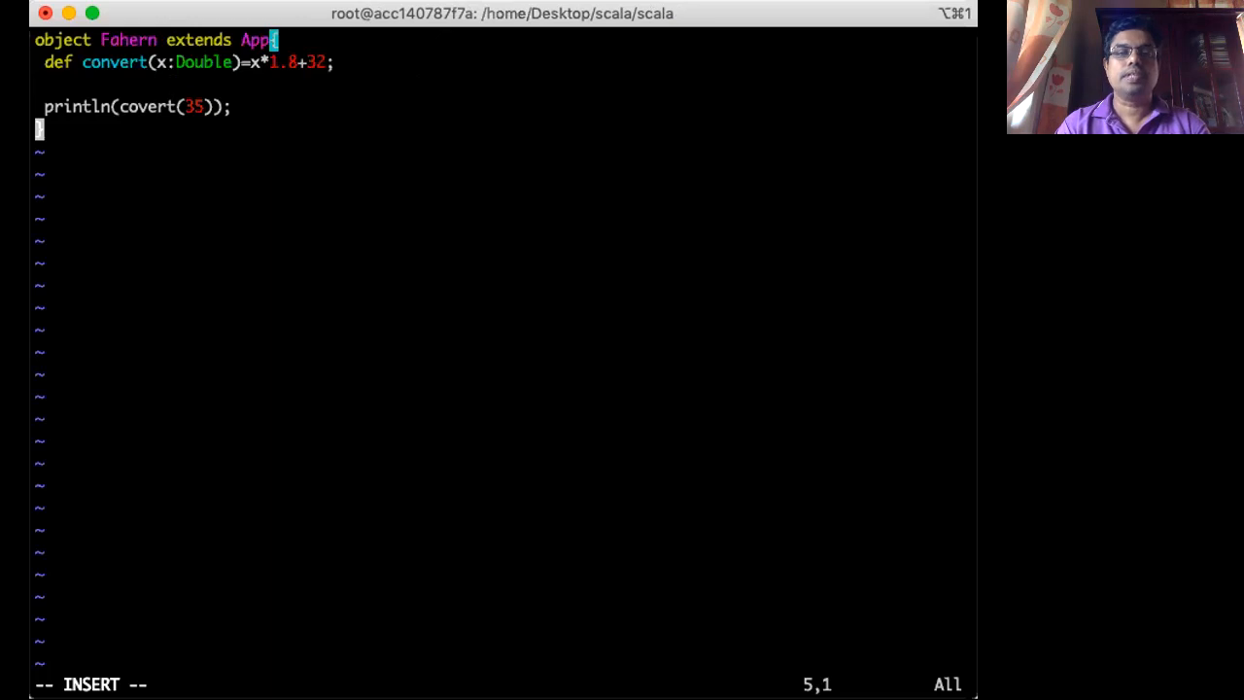
type("i")
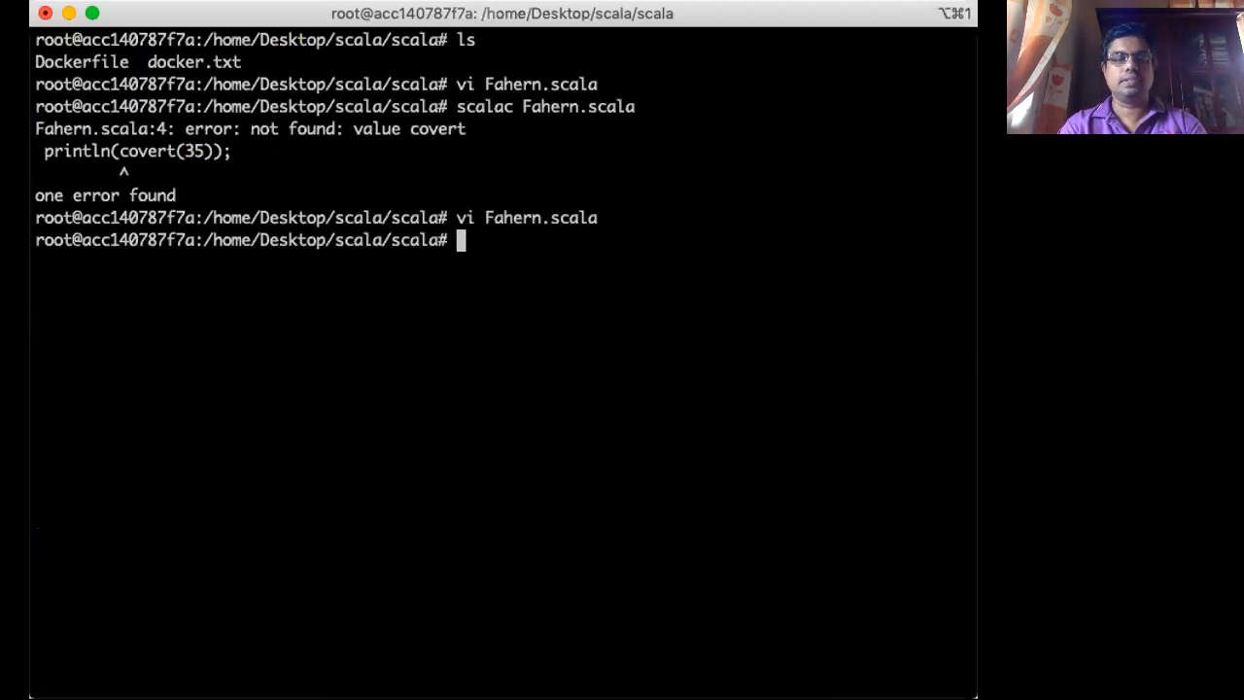
- Recompile Fahern.scala cleanly and run scala Fahern, printing 95.0
type("scalac Fahern.scala")
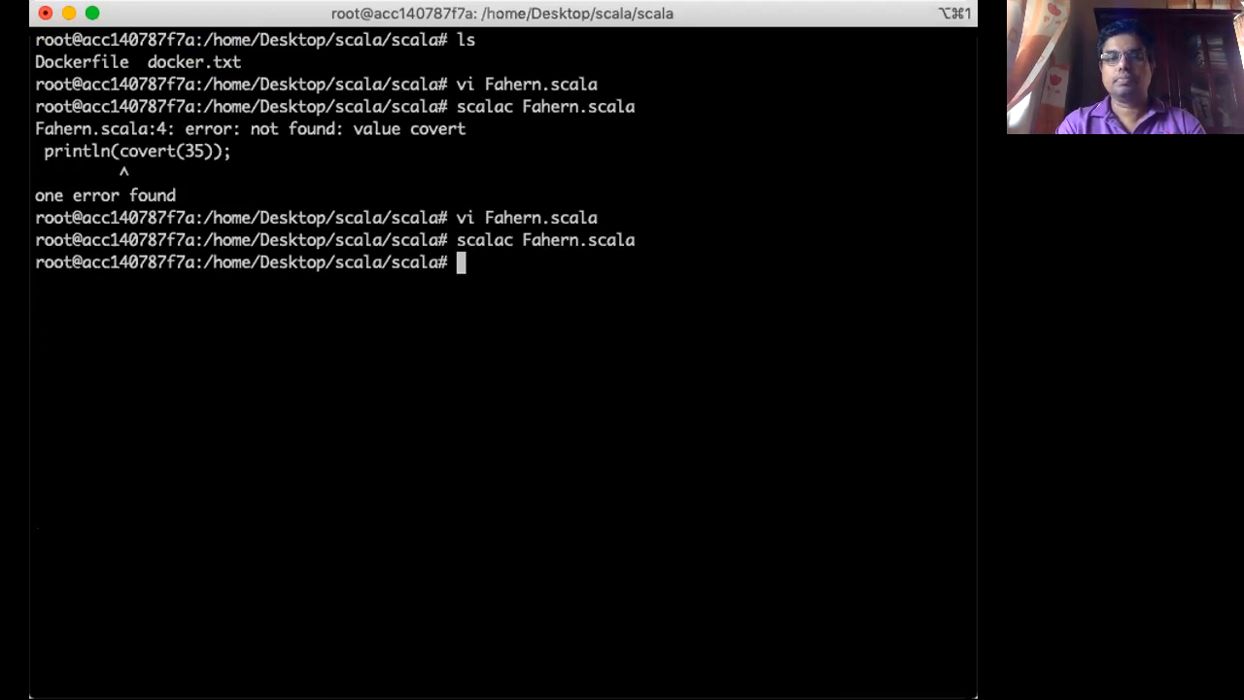
type("scala Fahern")
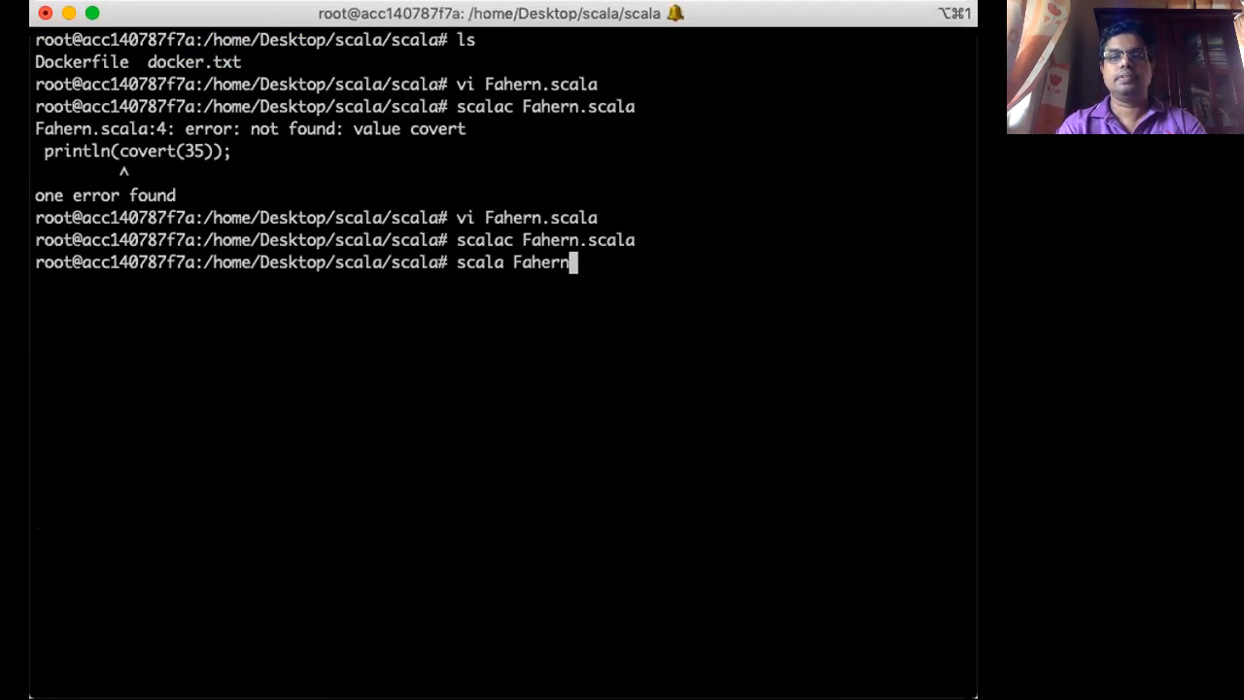
key("enter")
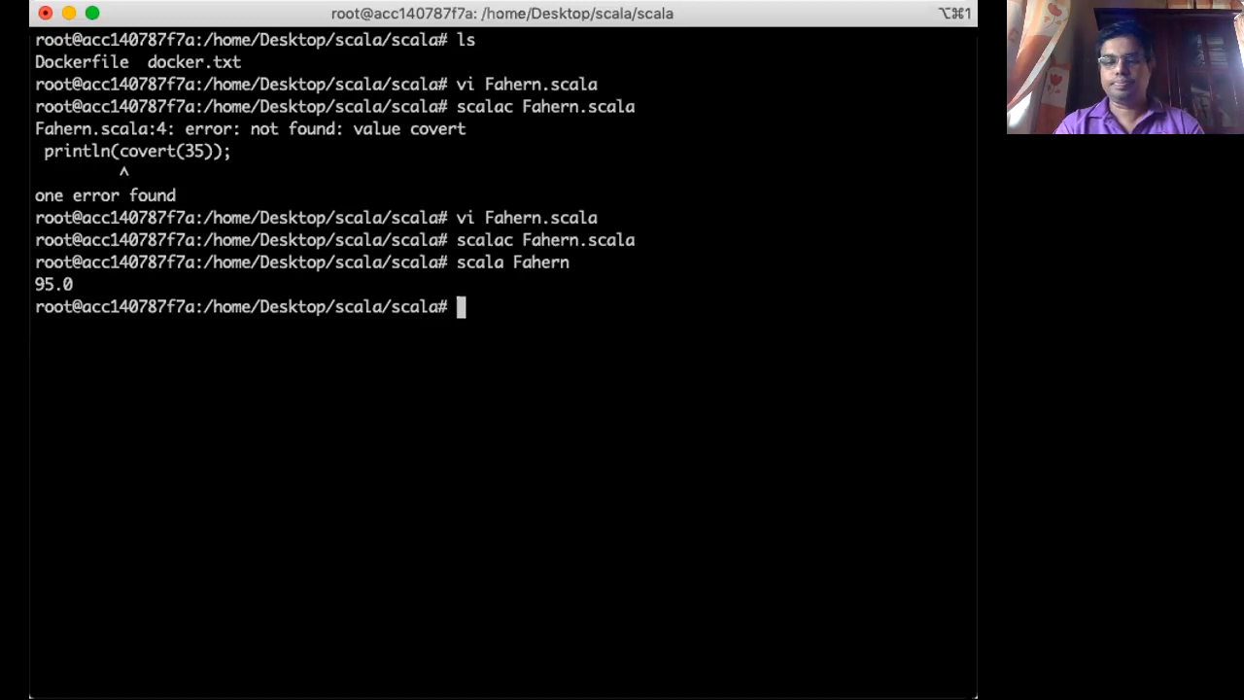
- List the directory to see the compiled Fahern class files, then run scala Fahern again
type("ls")
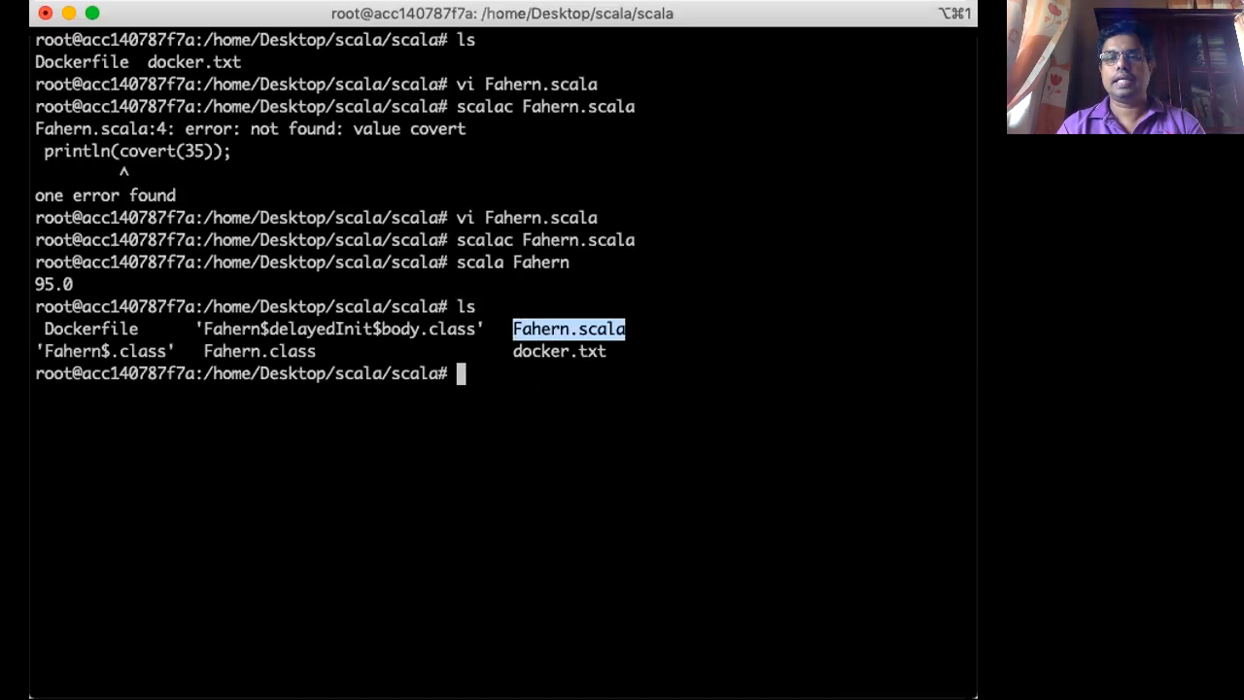
type("scala Fahern")
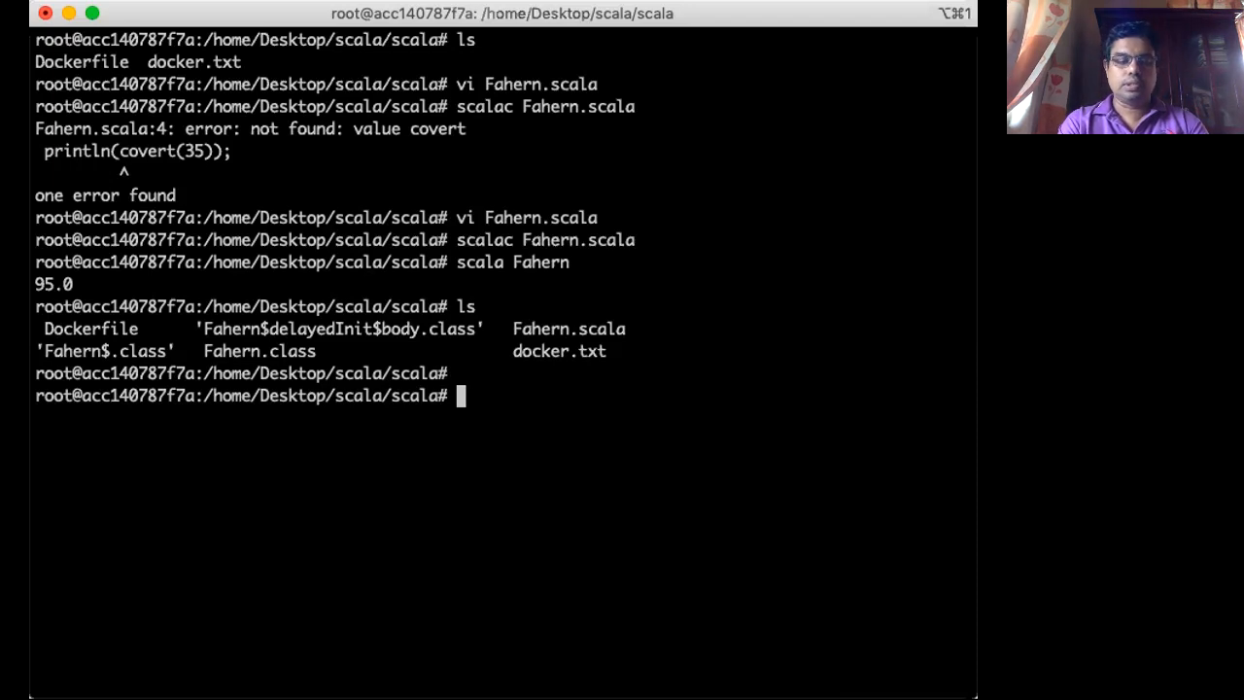
- Start the interactive Scala REPL
type("scala")
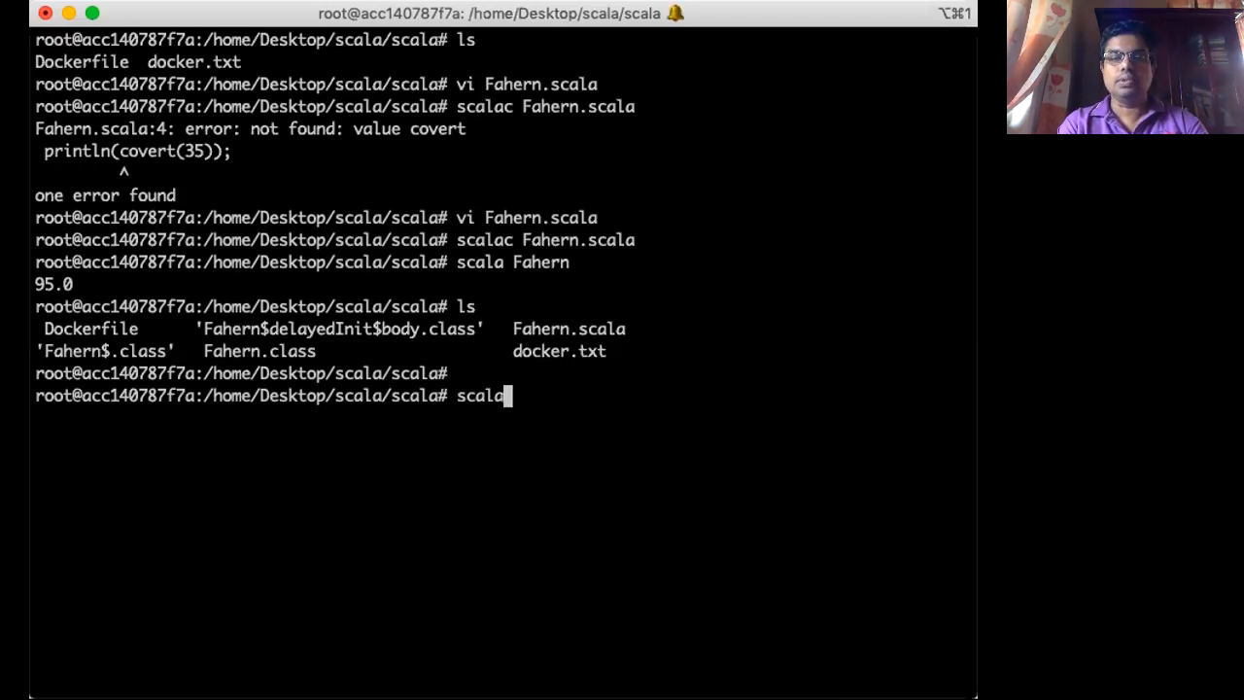
key("enter")
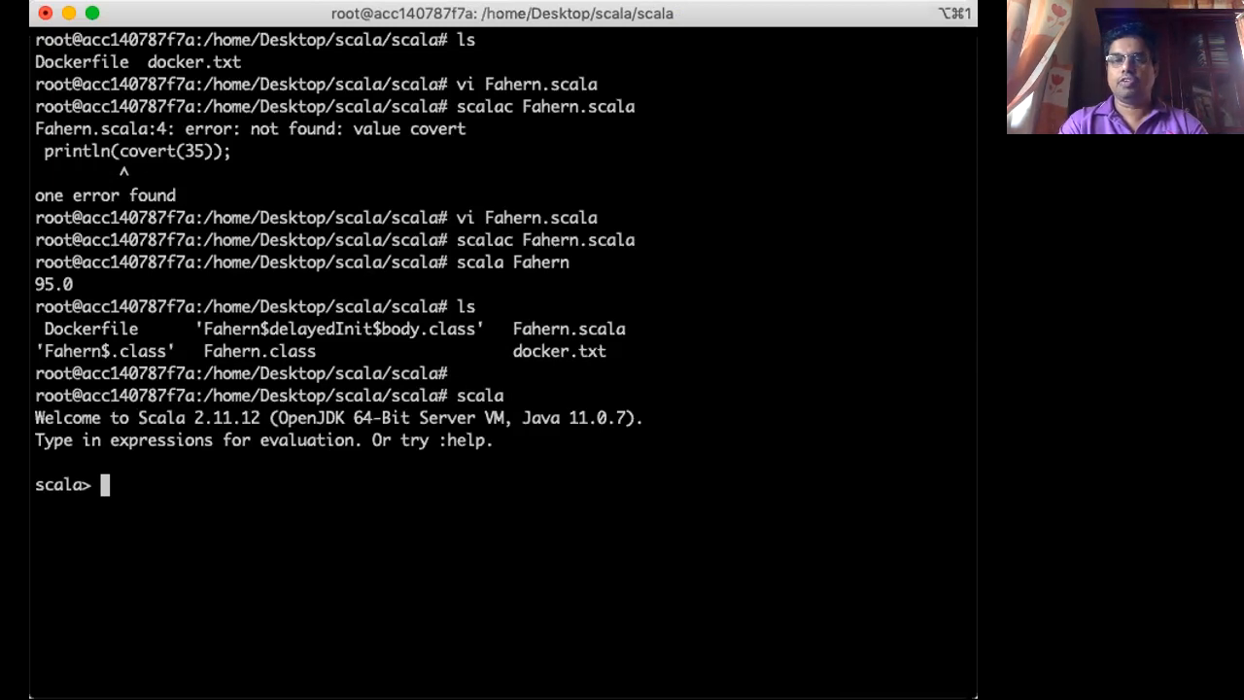
- Define def fahern(x:Double)=x*1.8+32 in the REPL
type("def")
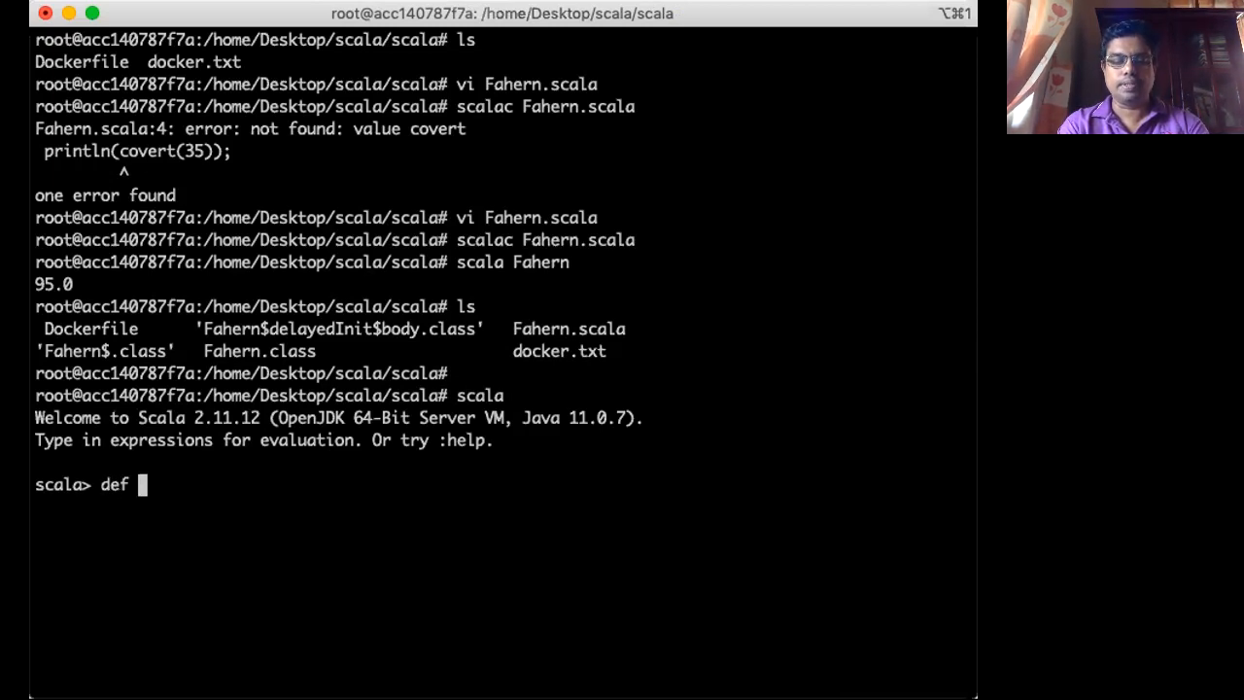
type("far")
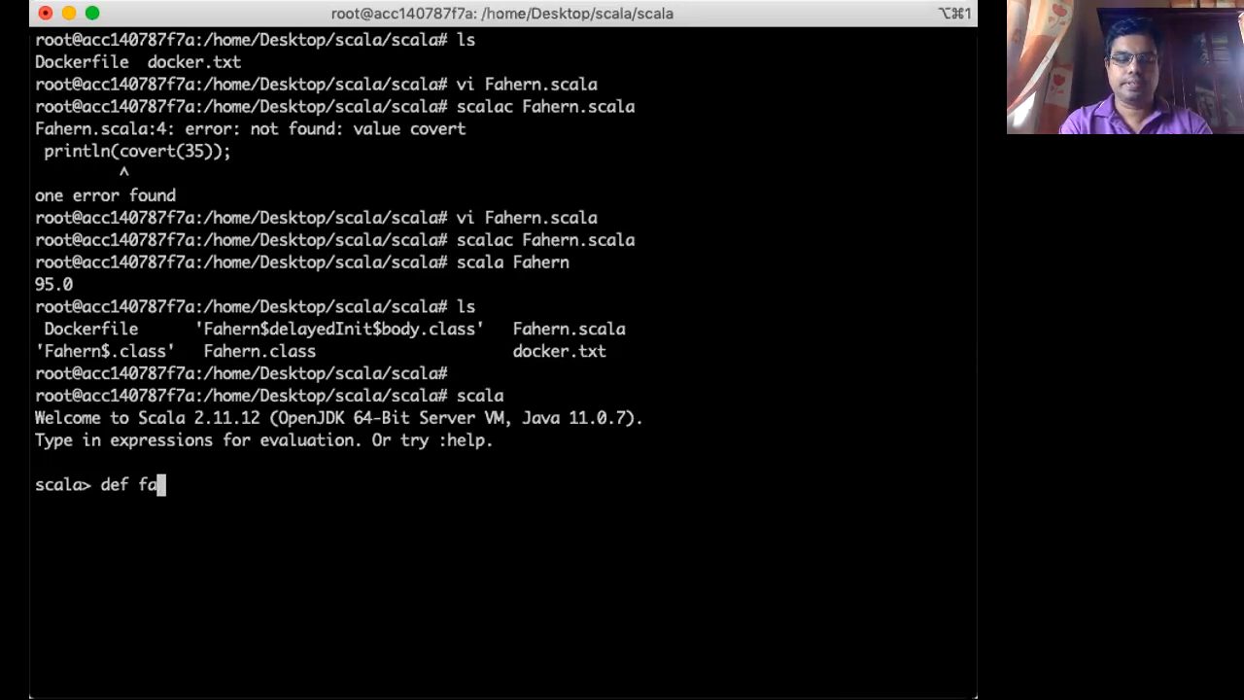
type("h")
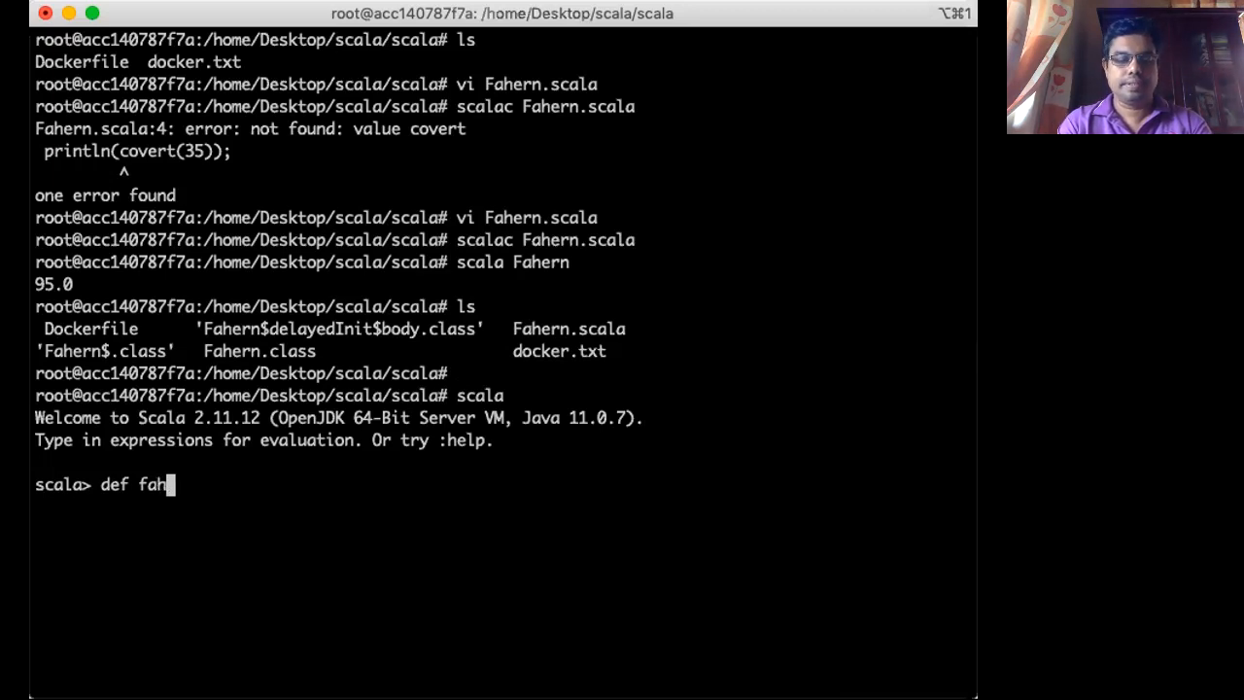
type("ern")
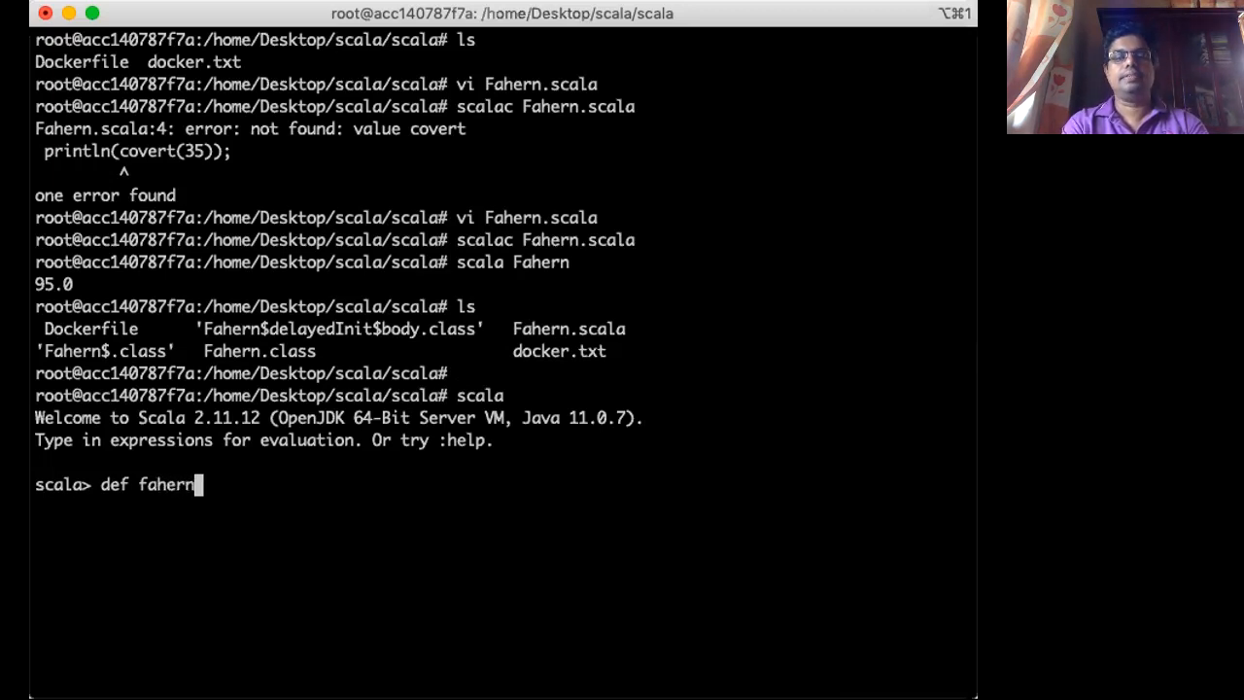
type("(x")
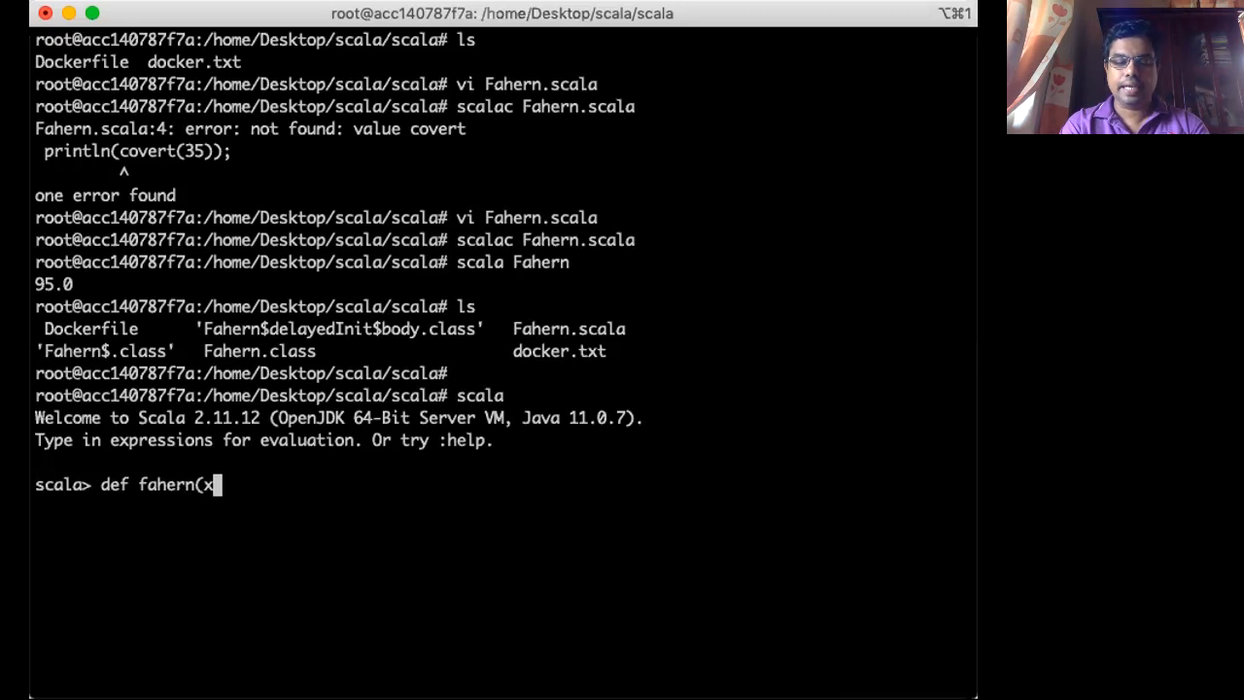
type(":Do")
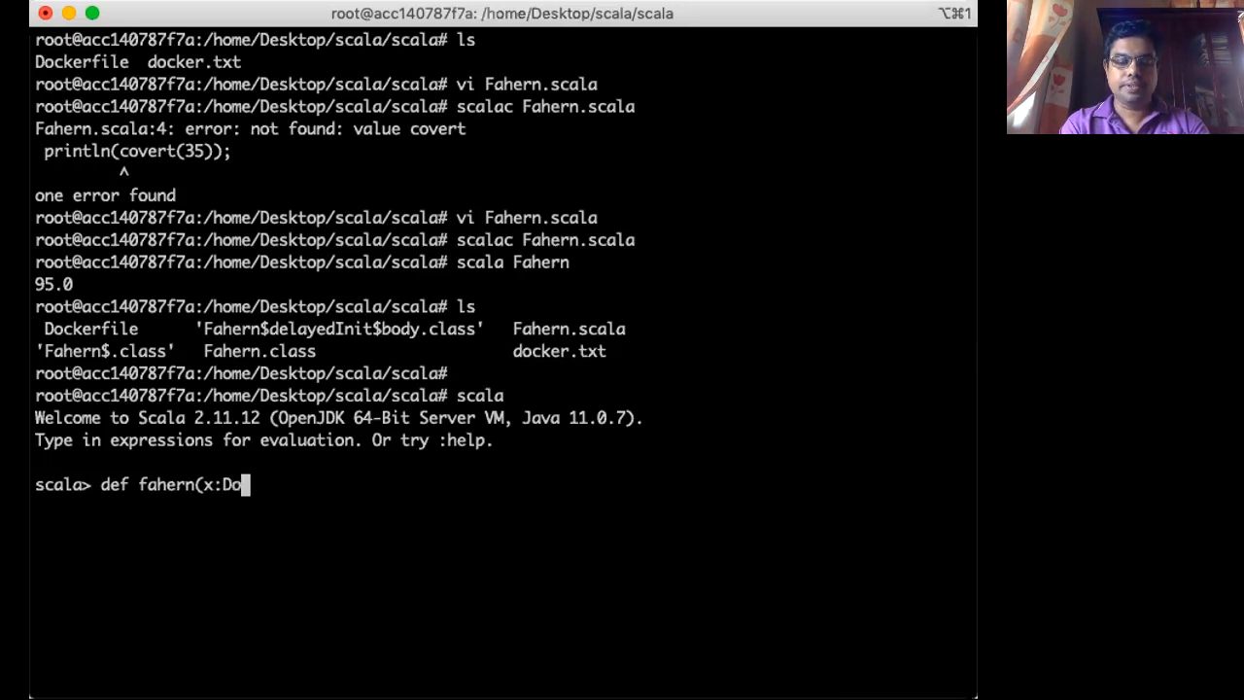
type("uble")
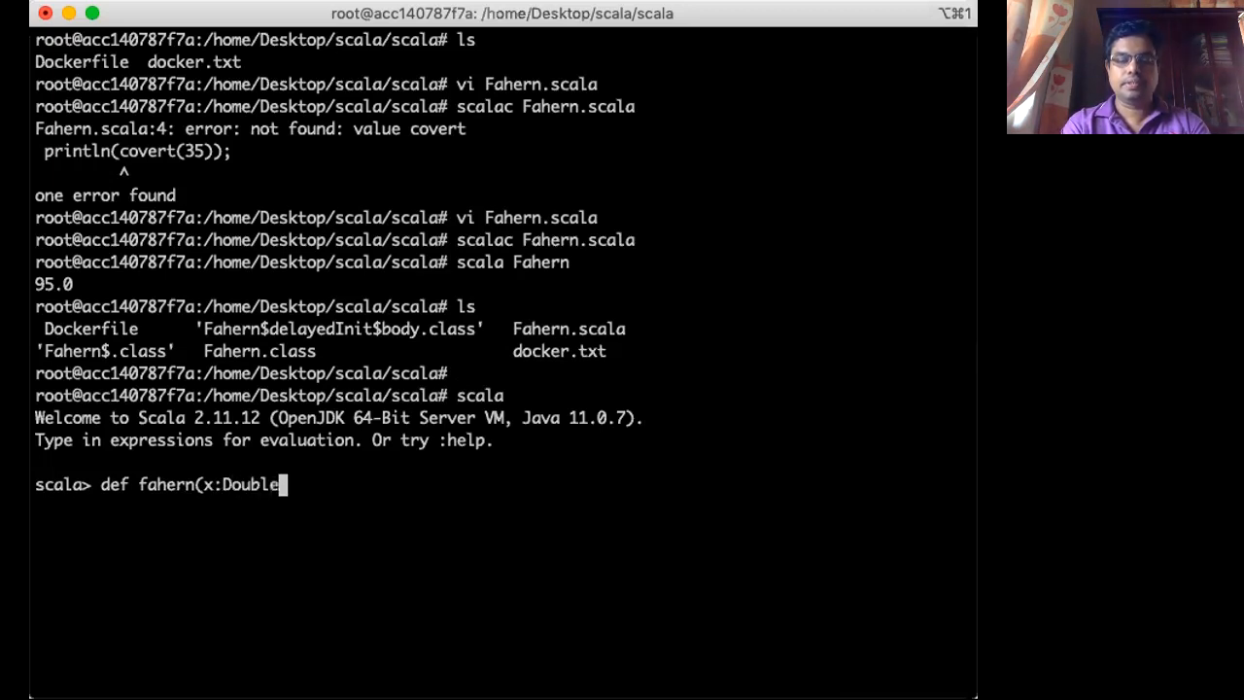
type(")=")
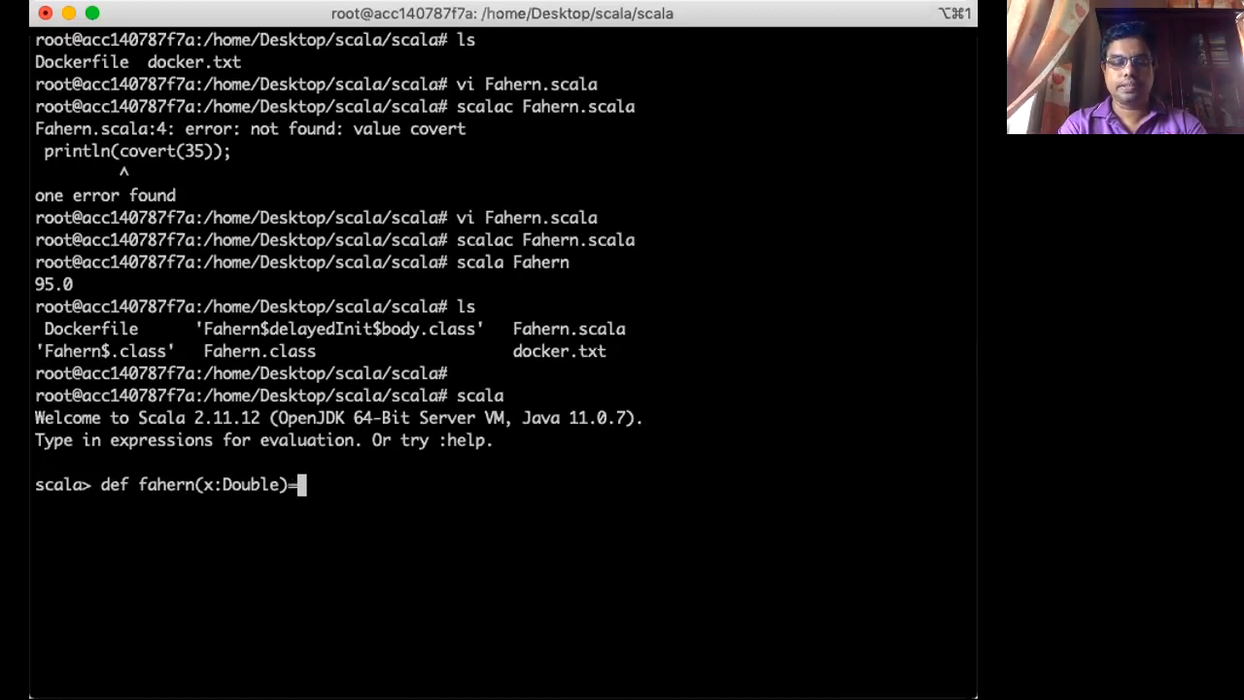
type("x")
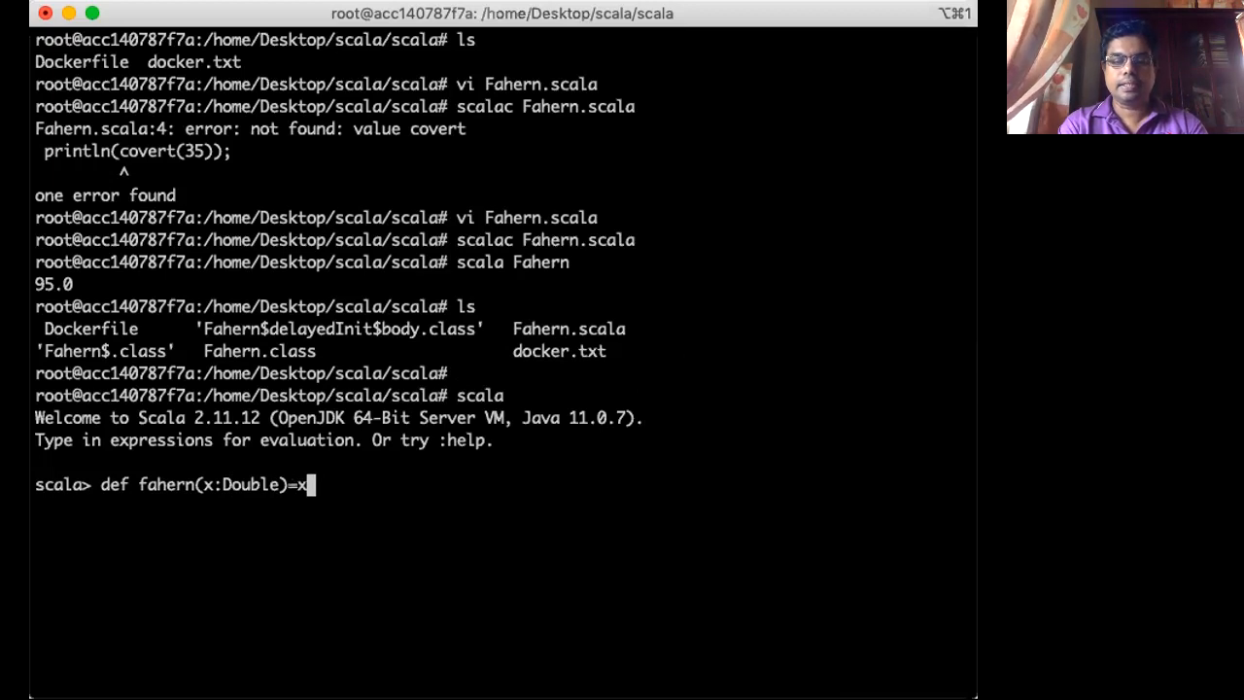
type("*1")
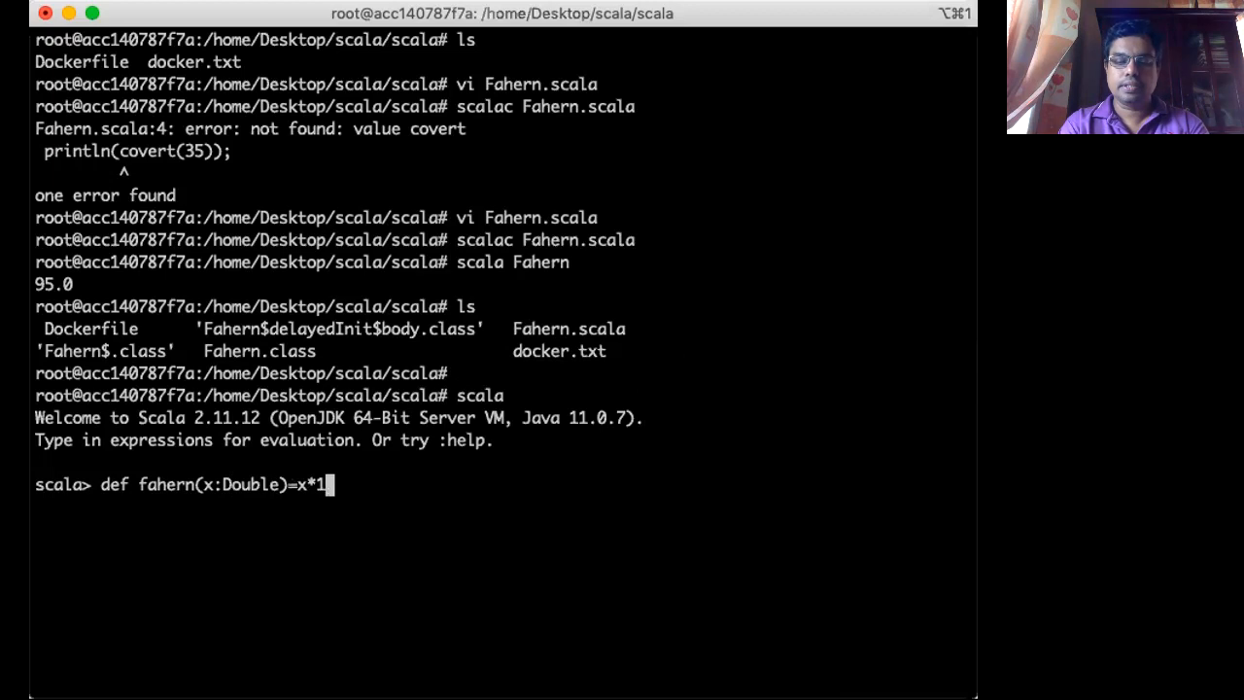
type(".8+")
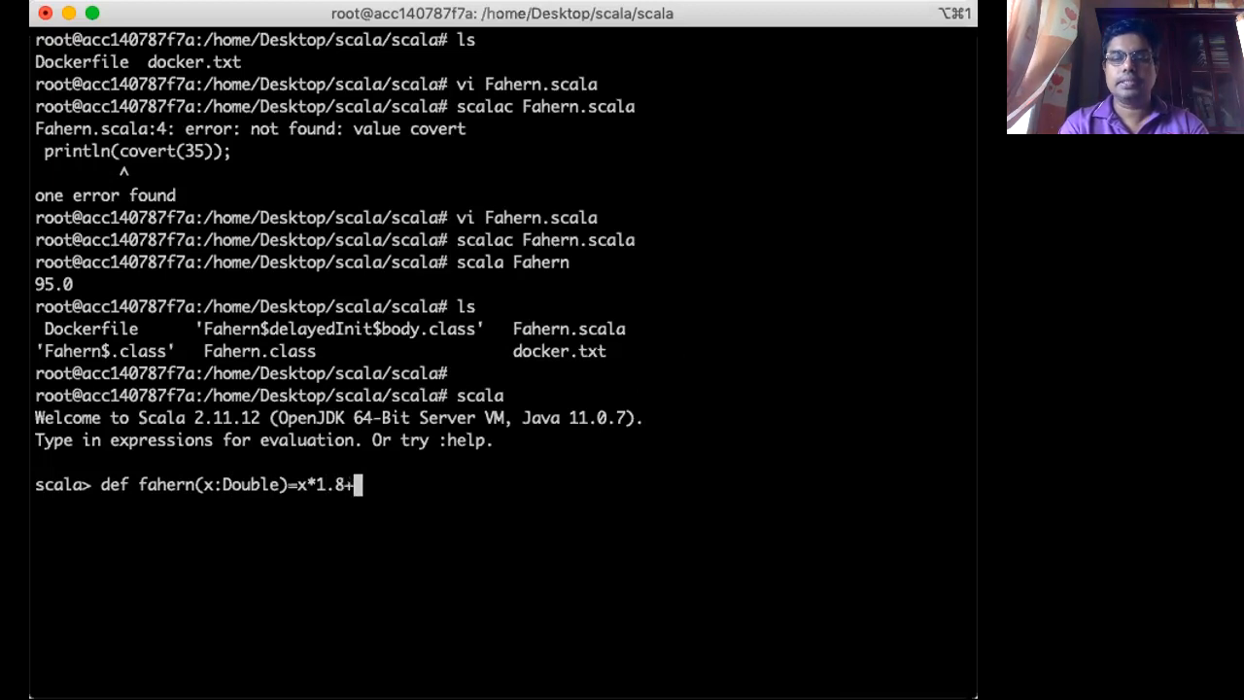
type("32")
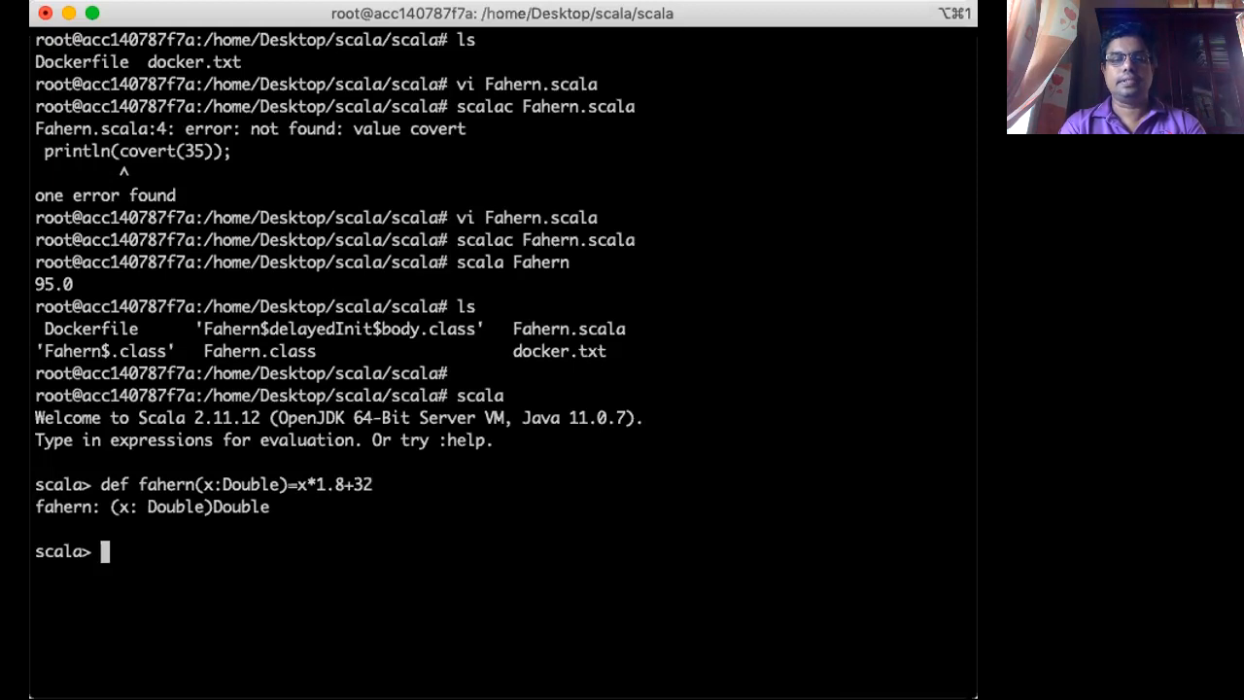
- Evaluate fahern(35) returning 95.0 and fahern(100) returning 212.0 in the REPL
type("fa")
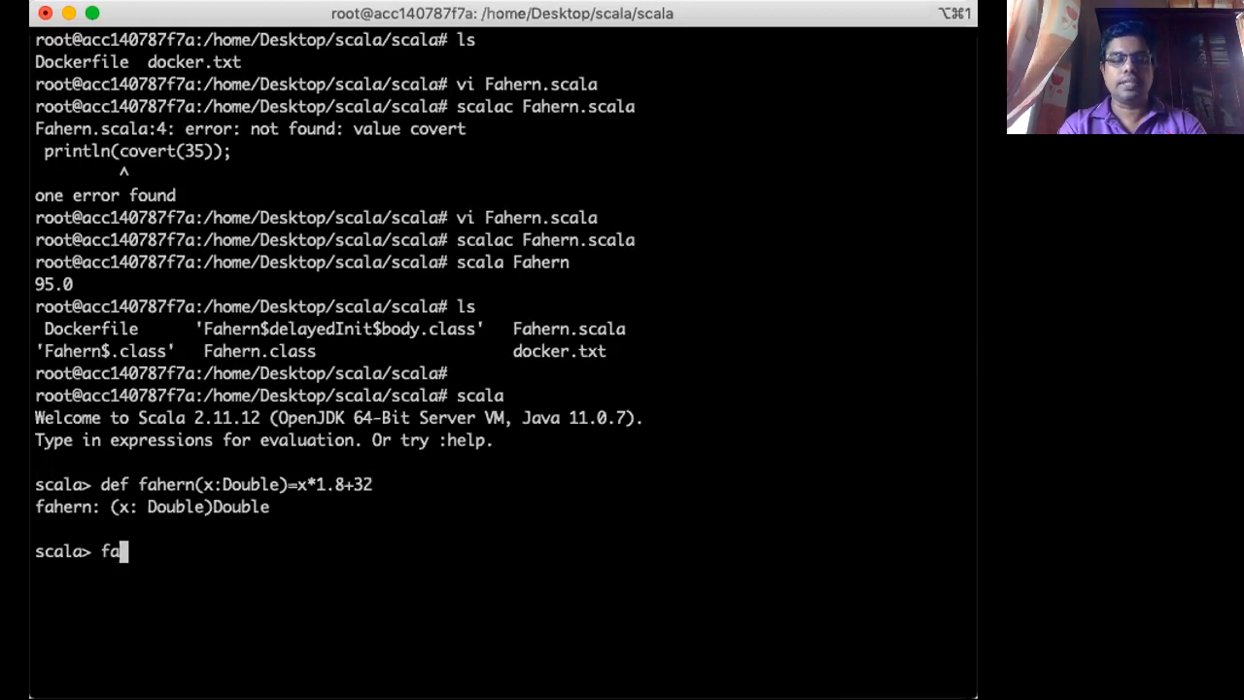
type("hern(")
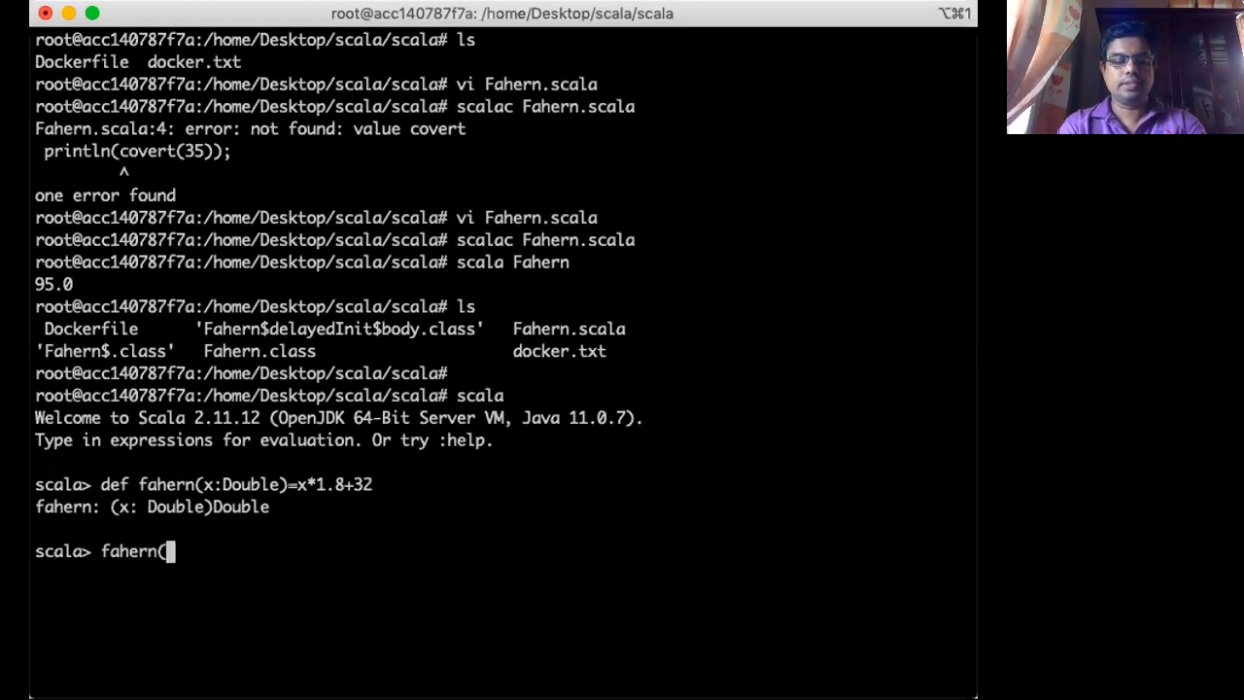
type("35")
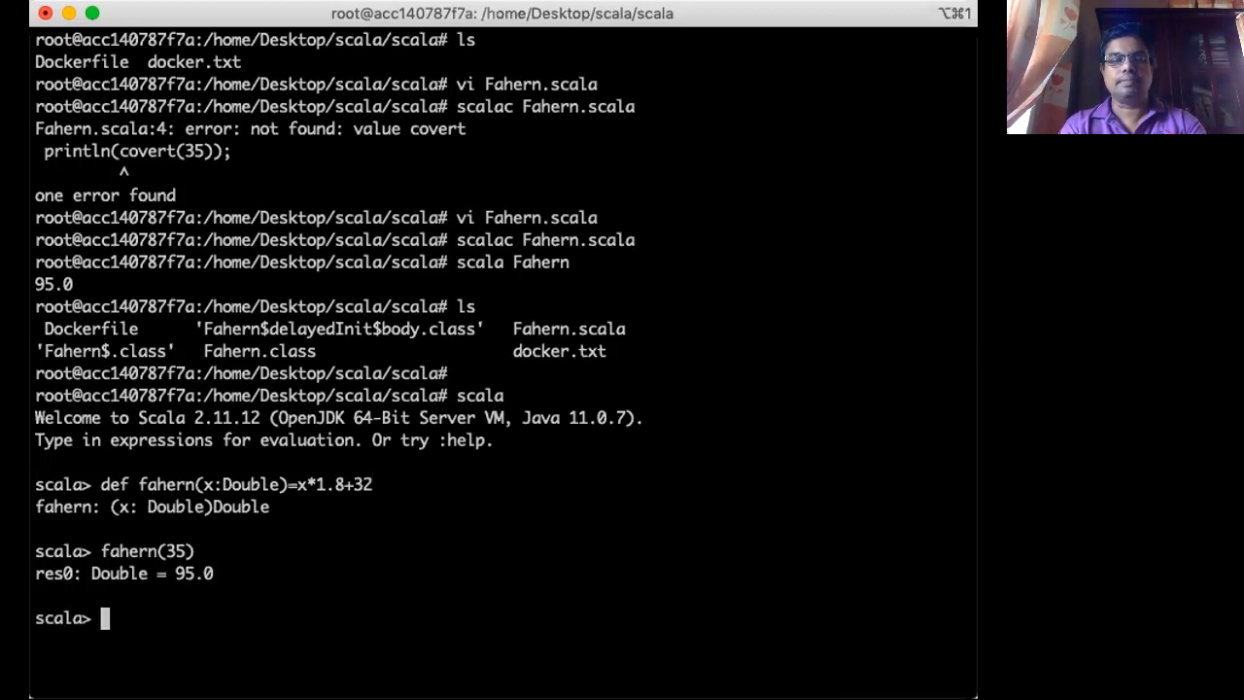
type("fahern(35)")
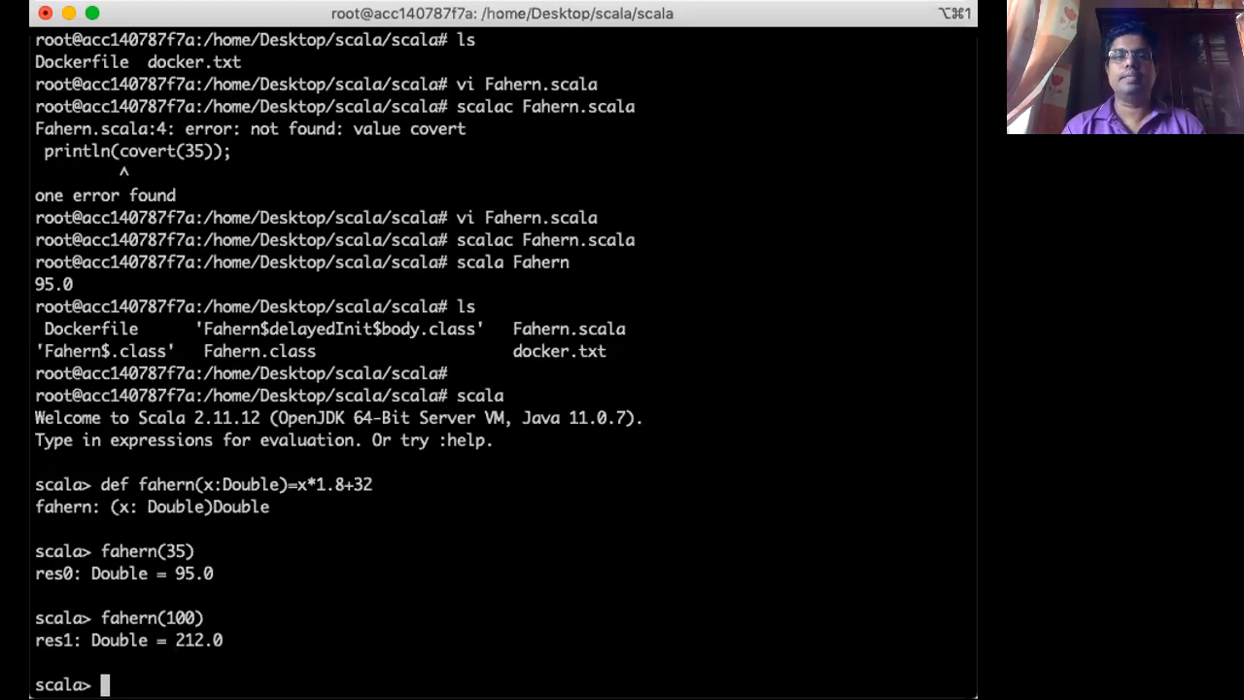
mouse_move(224, 17)
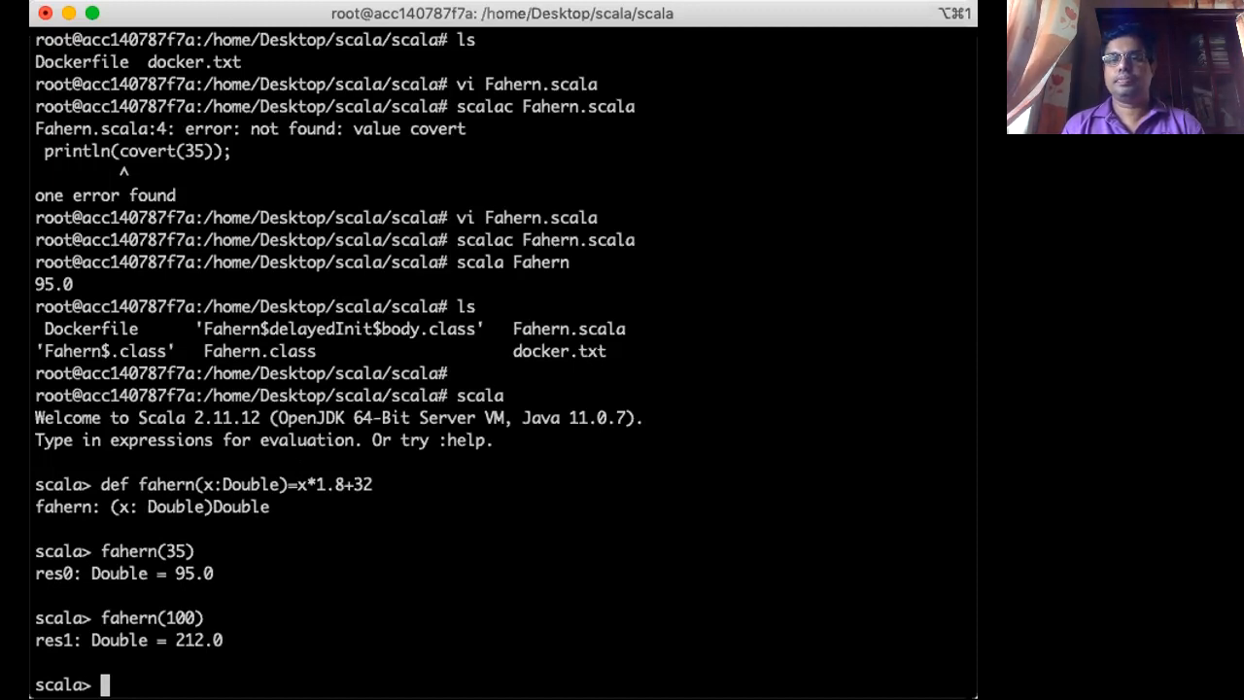
double_click(568, 328)
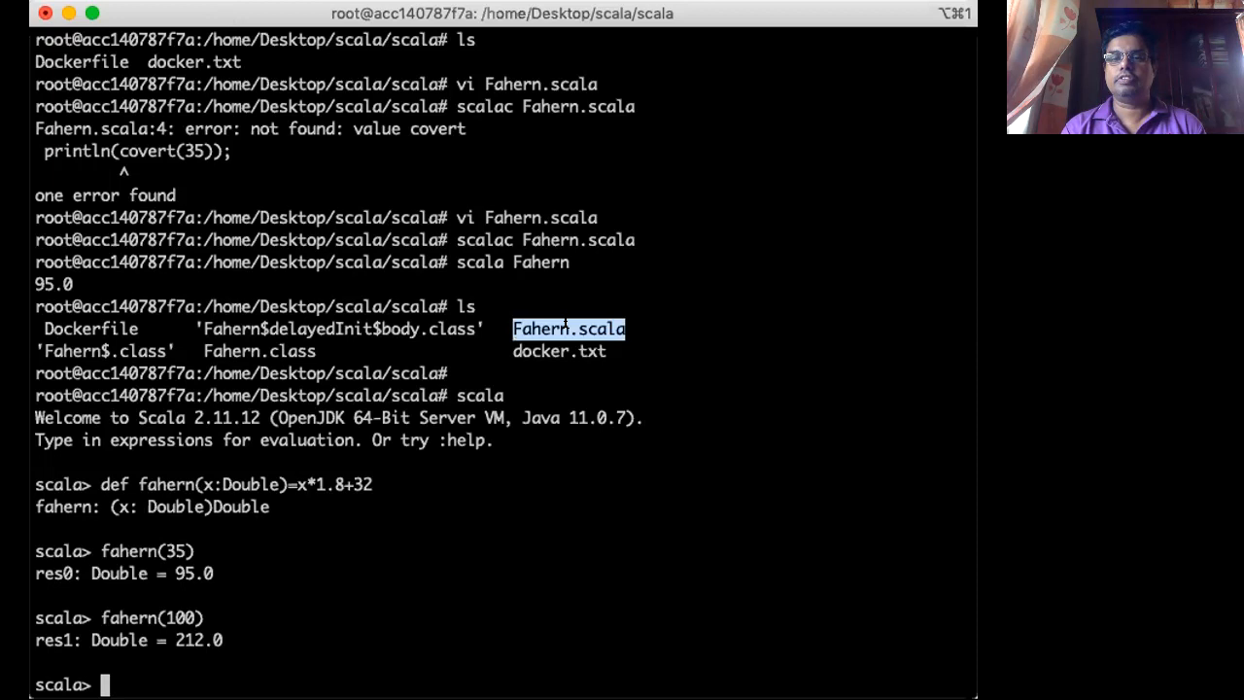